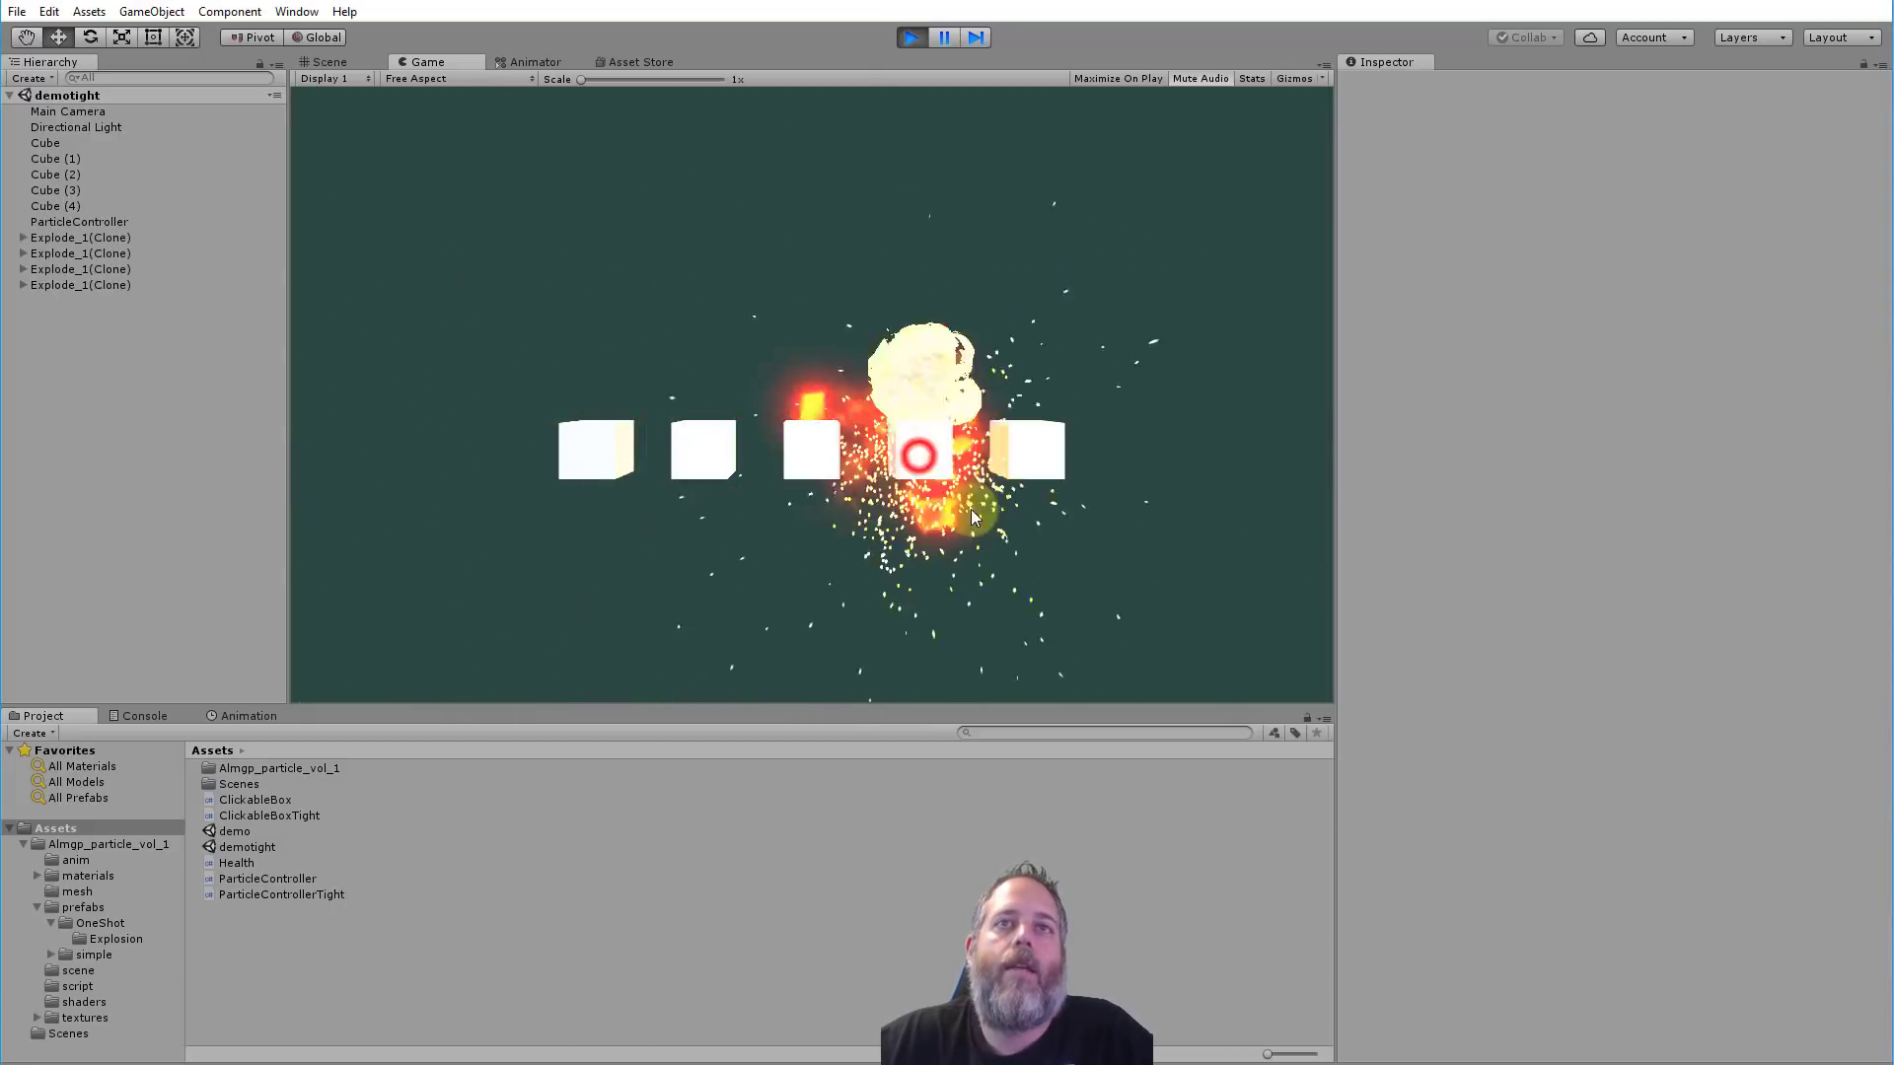
Trigger a particle explosion on a cube, then view ParticleControllerTight.cs and its SpawnParticleOnBox method in Visual Studio.
{"action": "left_click", "coordinate": [817, 461]}
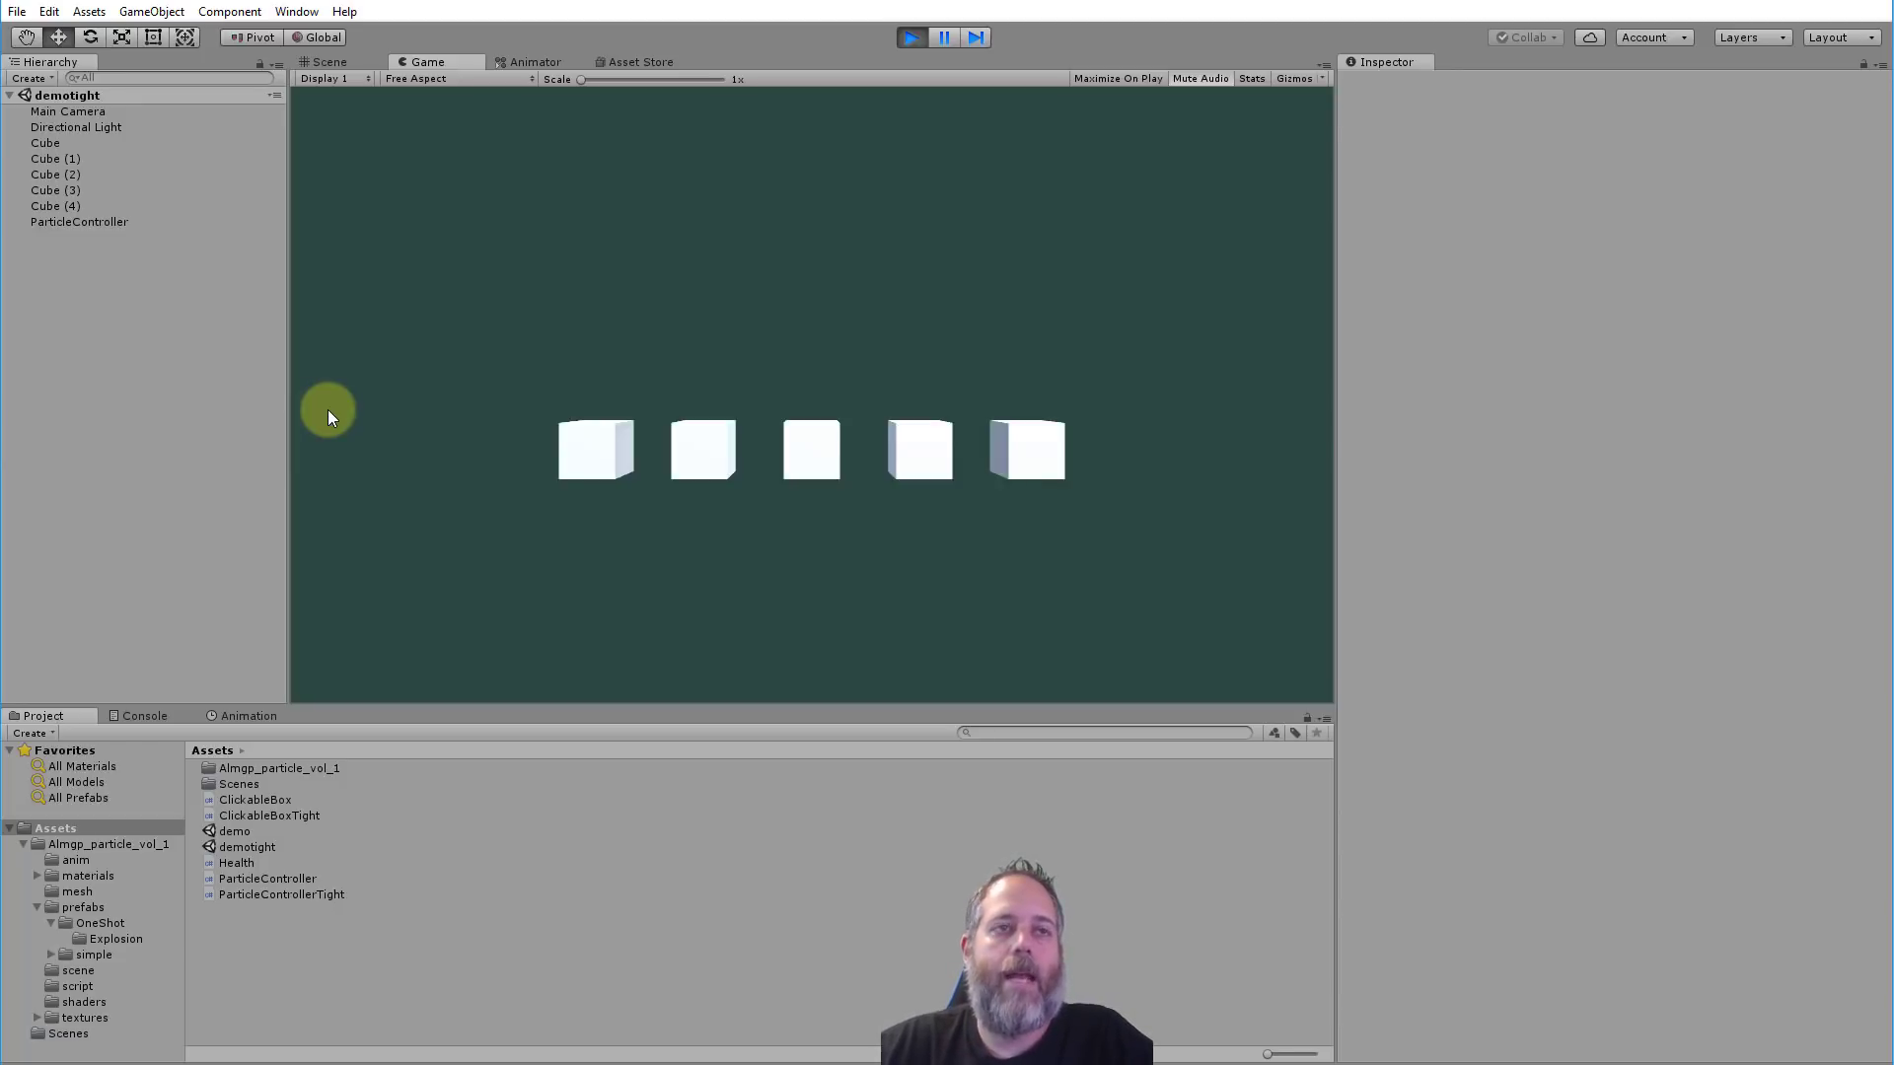
{"action": "left_click", "coordinate": [282, 893]}
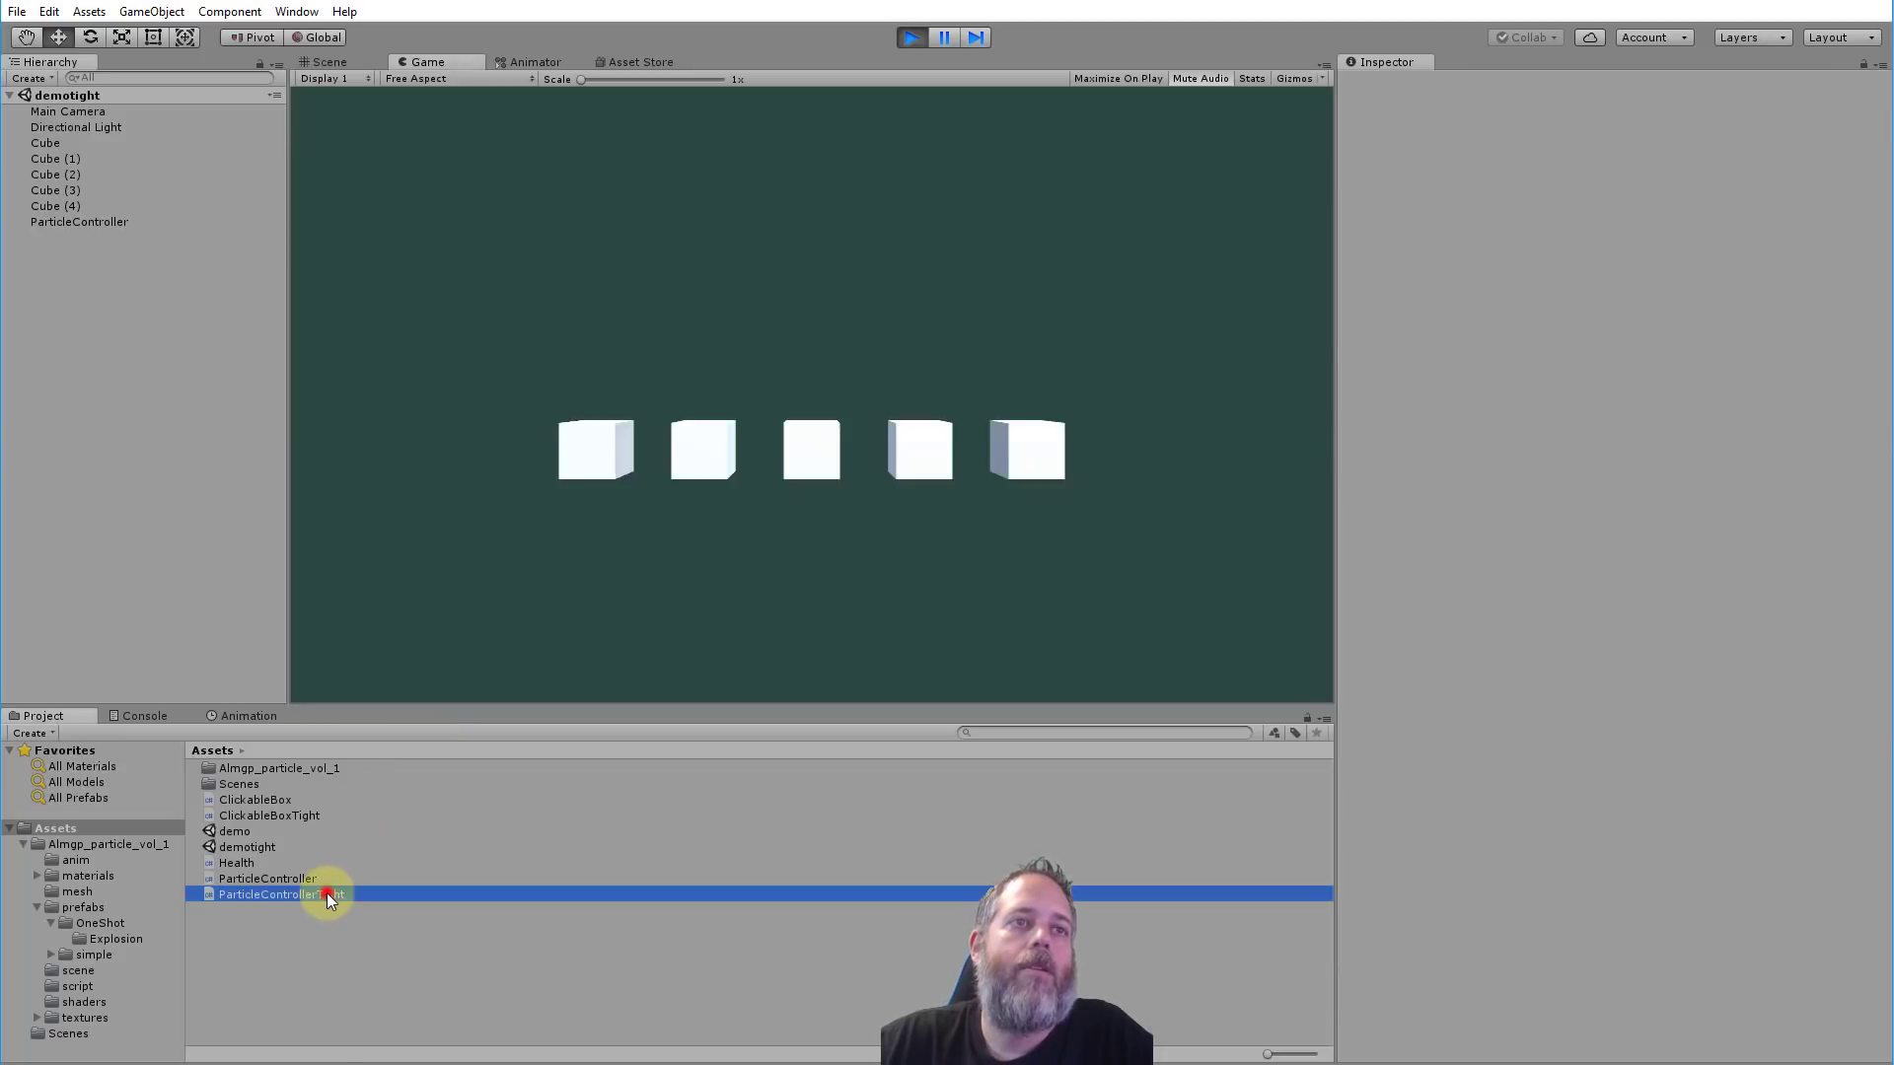
{"action": "double_click", "coordinate": [267, 893]}
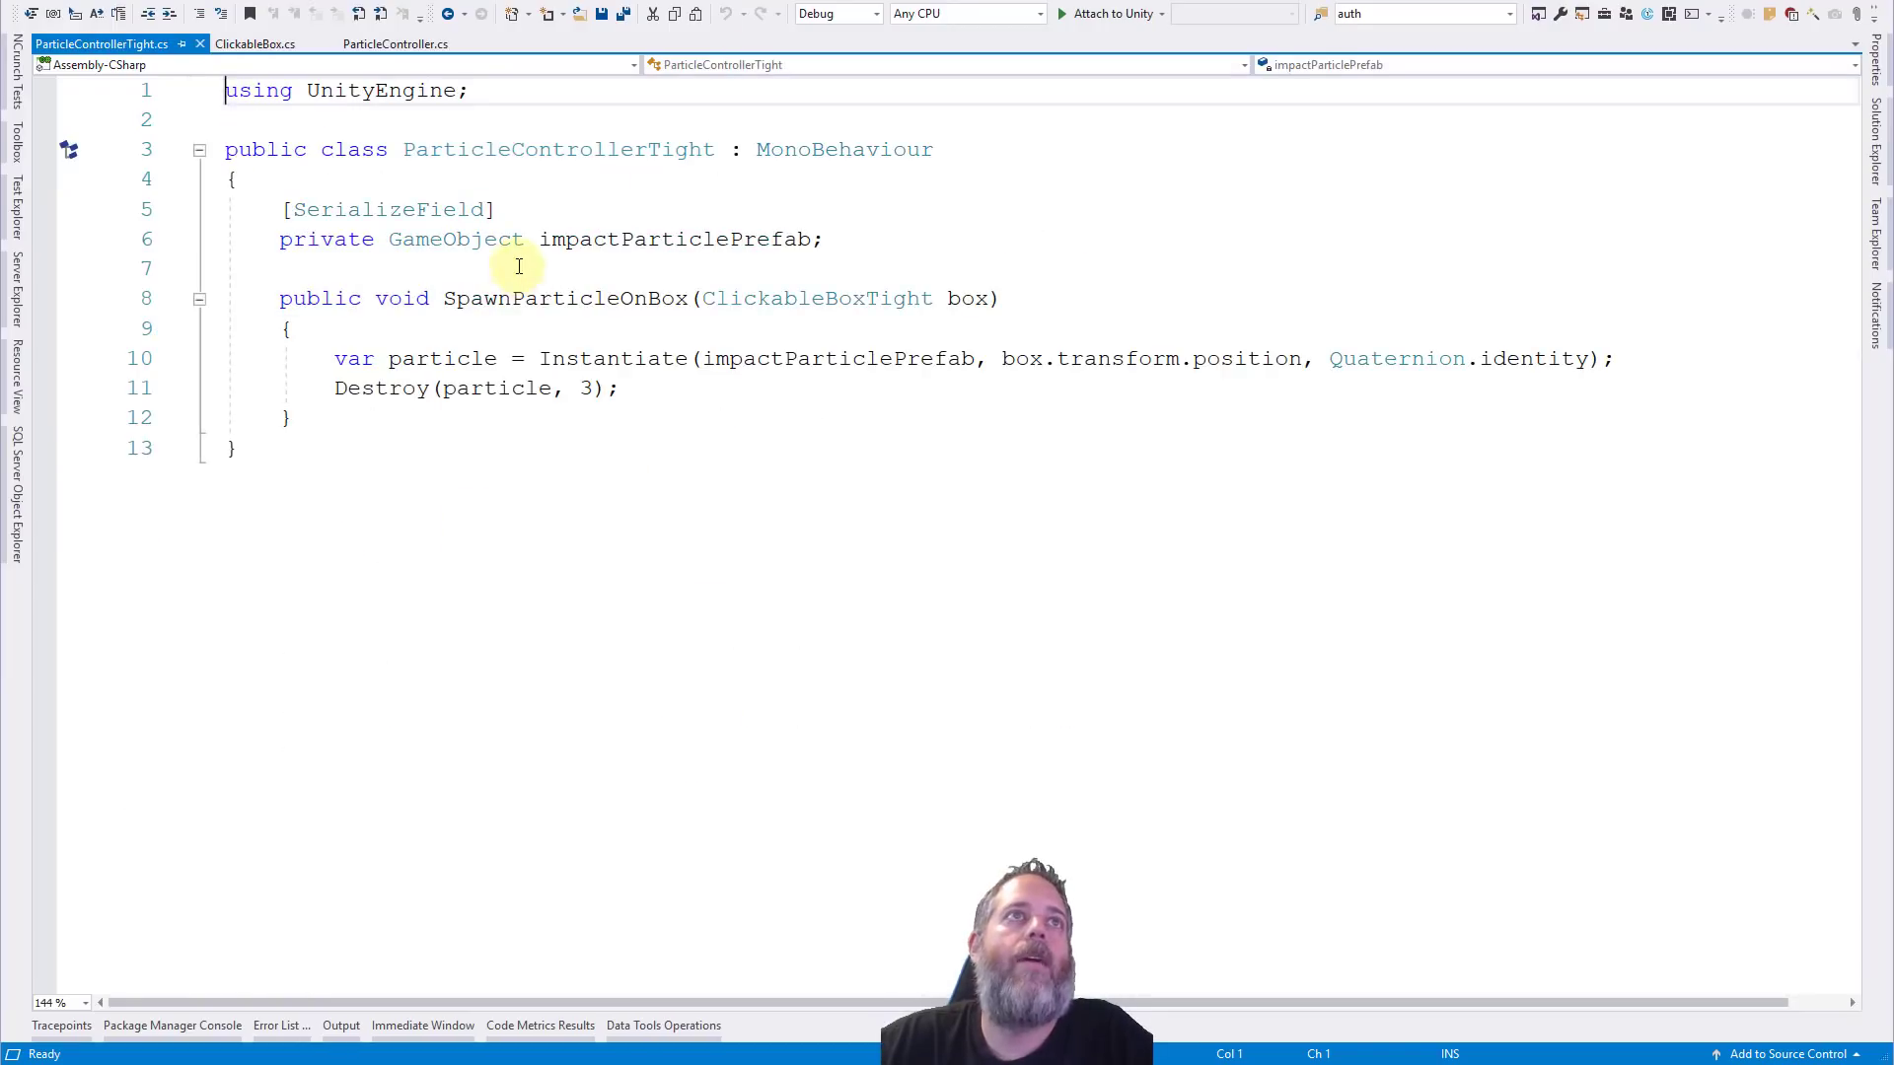
{"action": "left_click", "coordinate": [791, 298]}
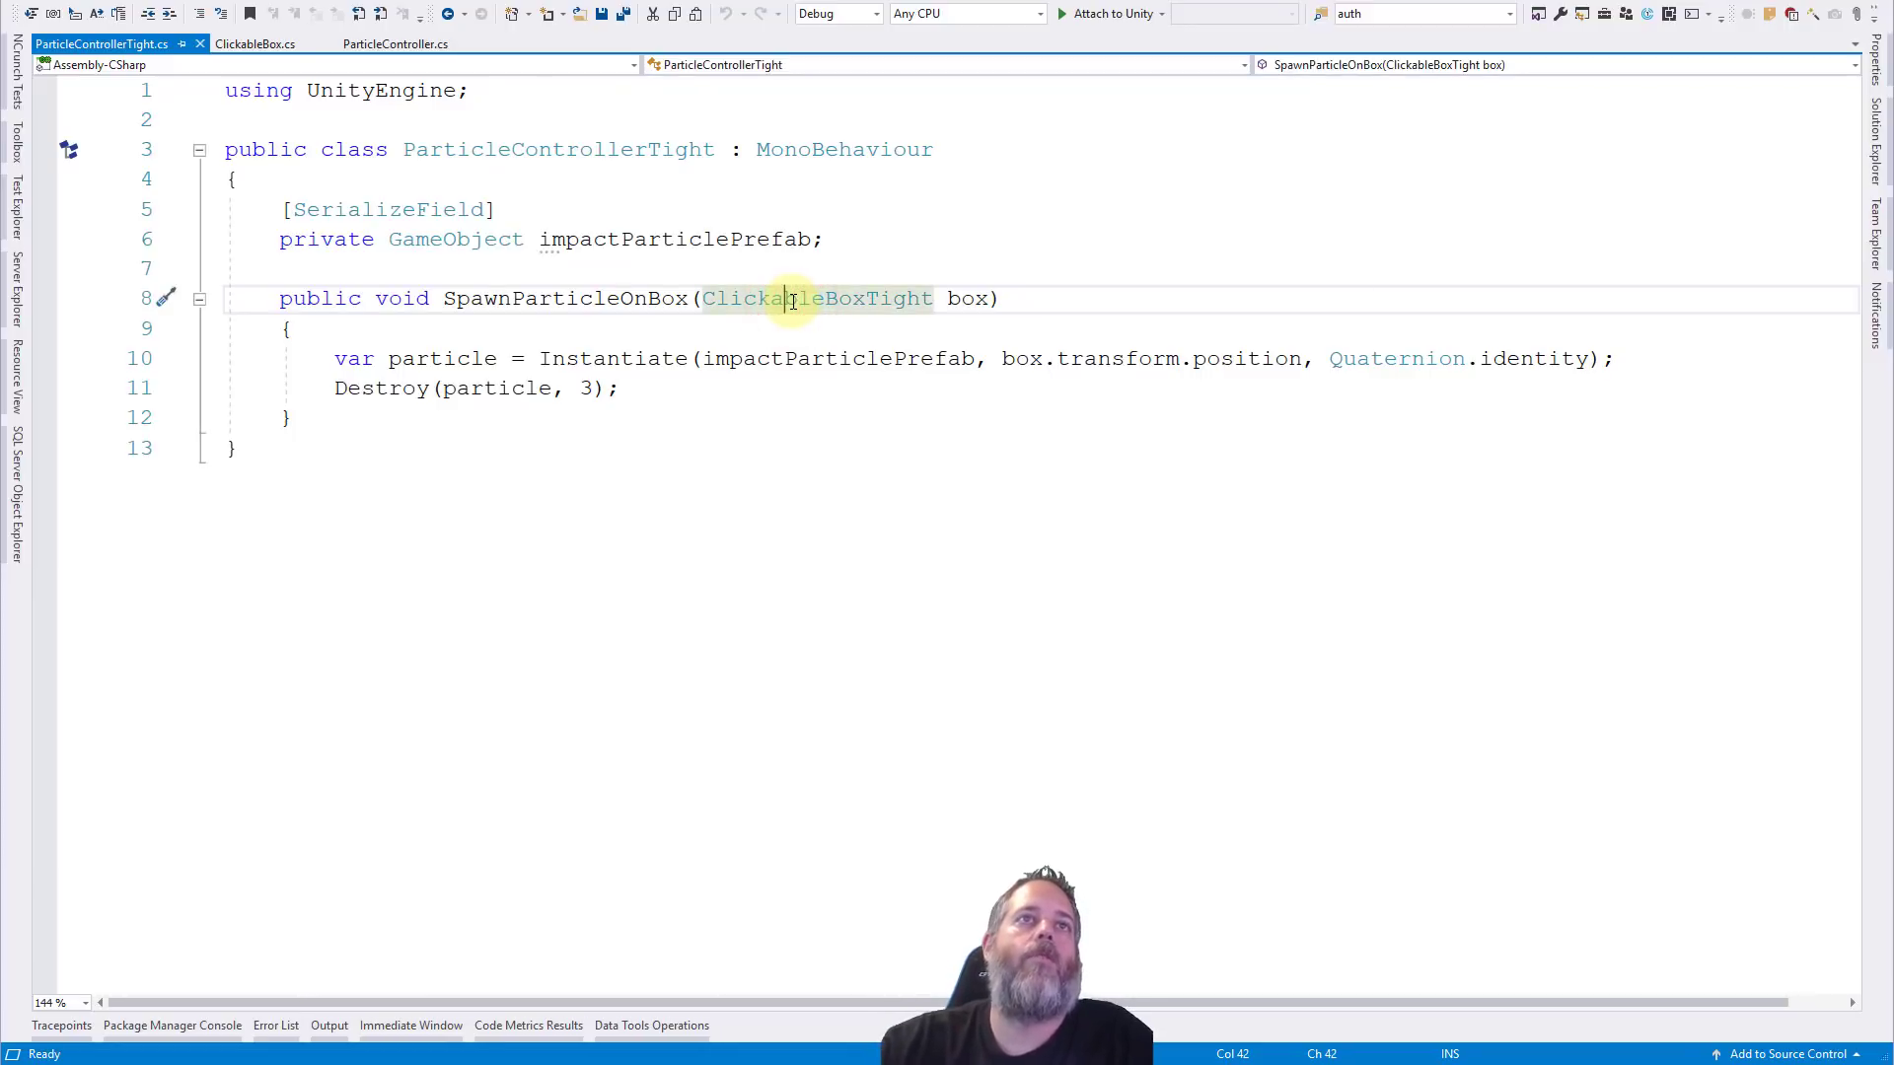
{"action": "mouse_move", "coordinate": [653, 148]}
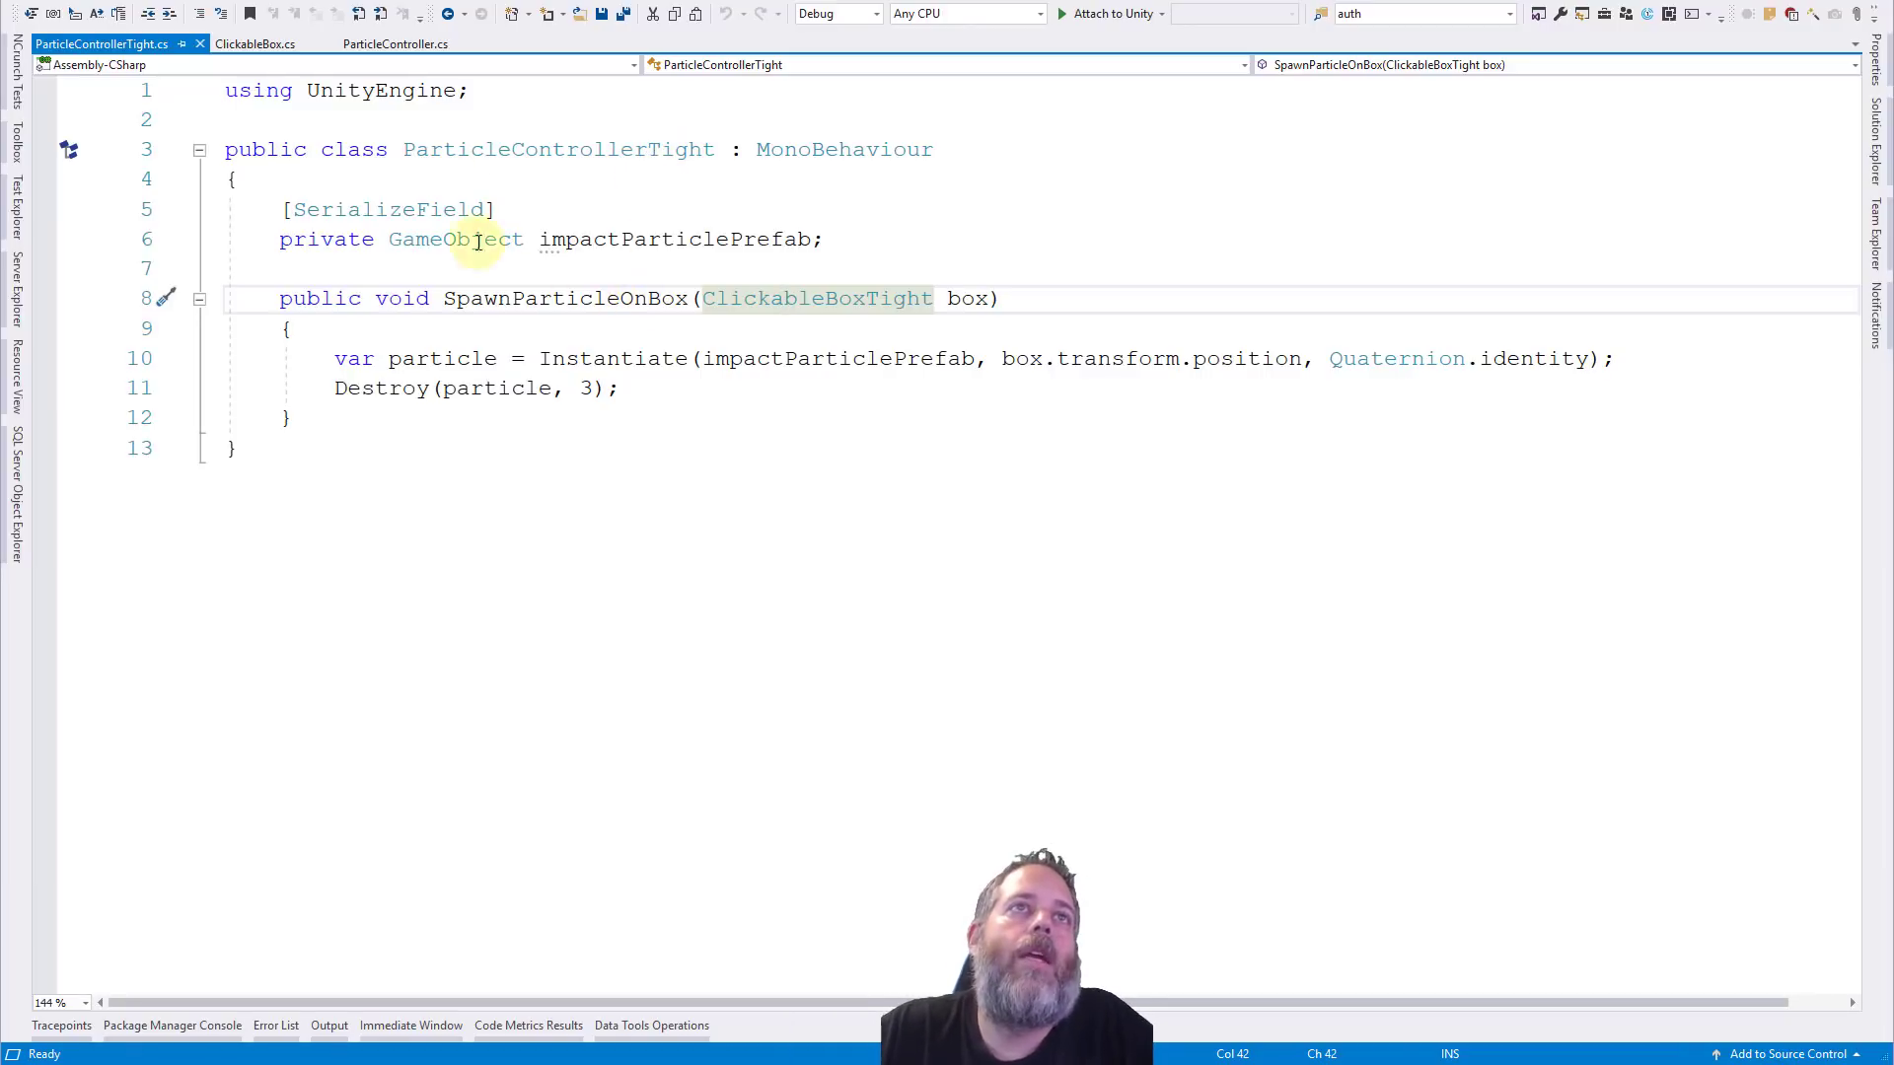
{"action": "mouse_move", "coordinate": [580, 148]}
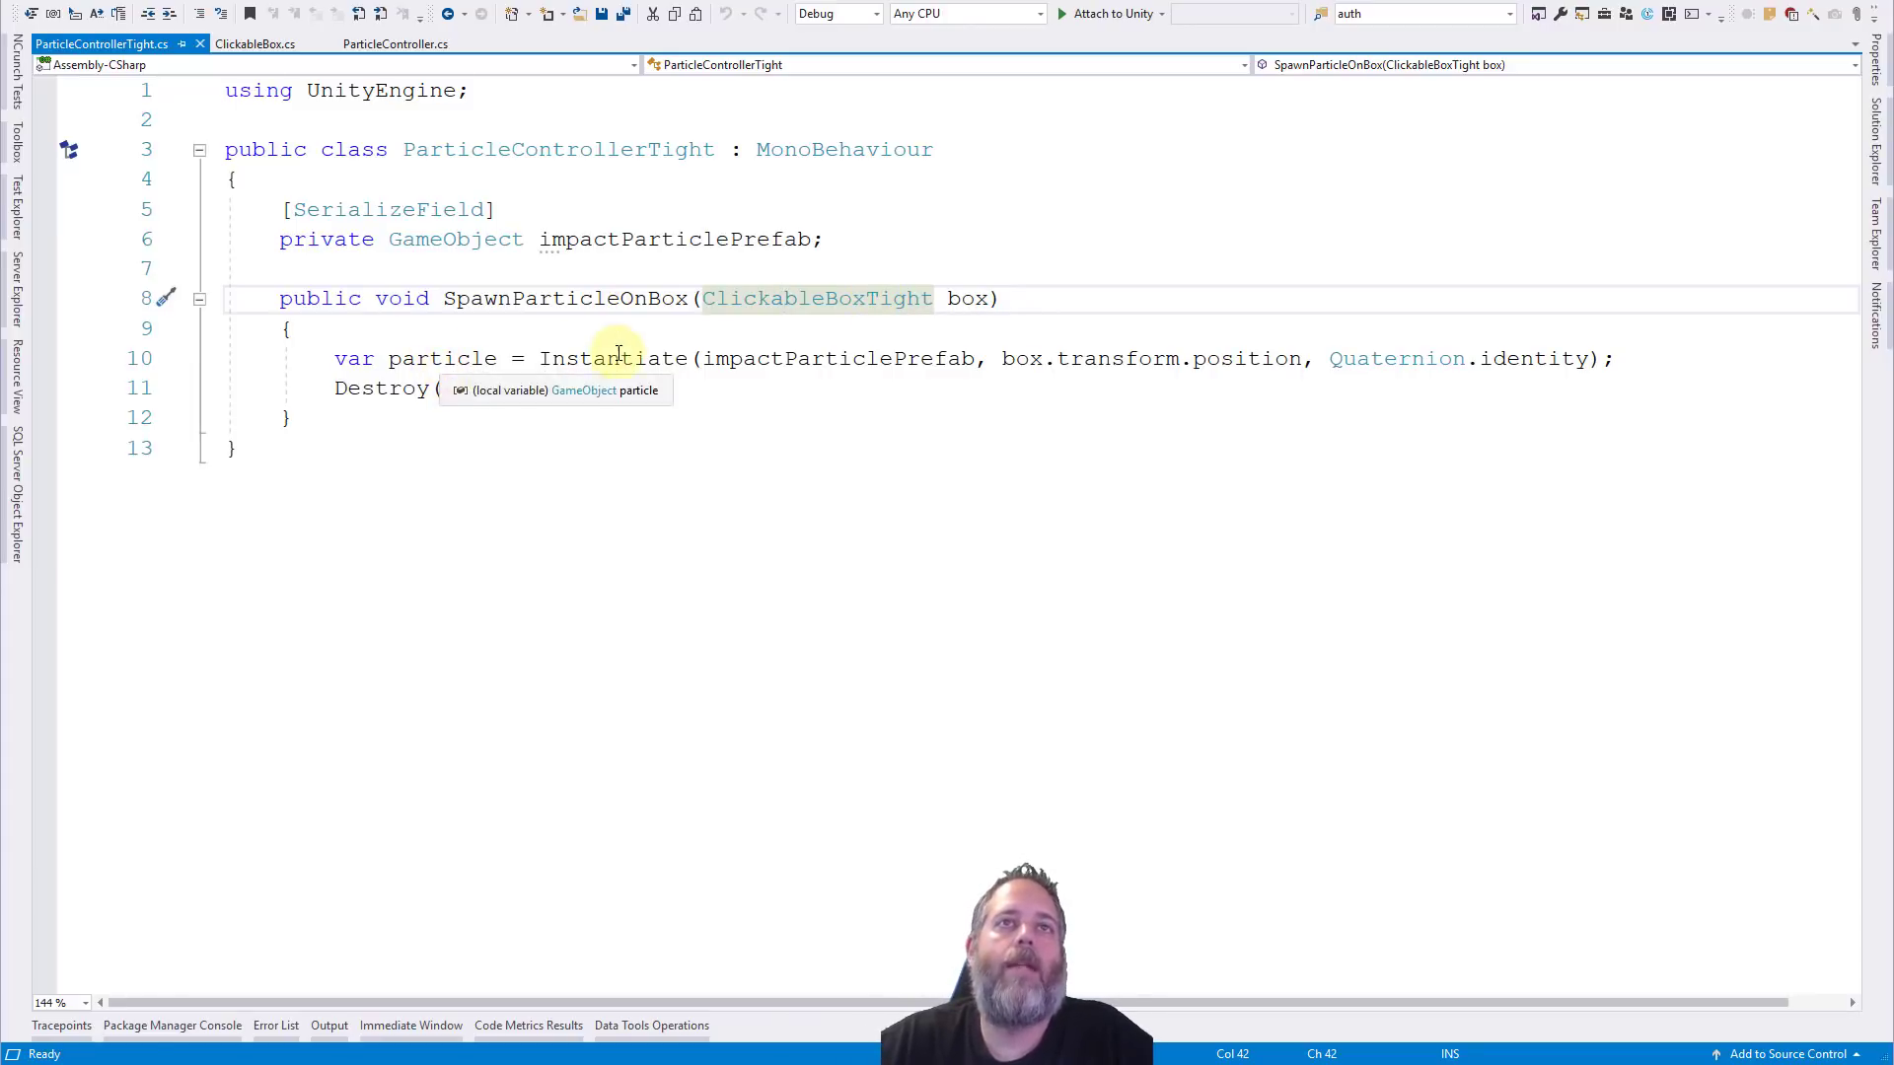
{"action": "left_click", "coordinate": [842, 357]}
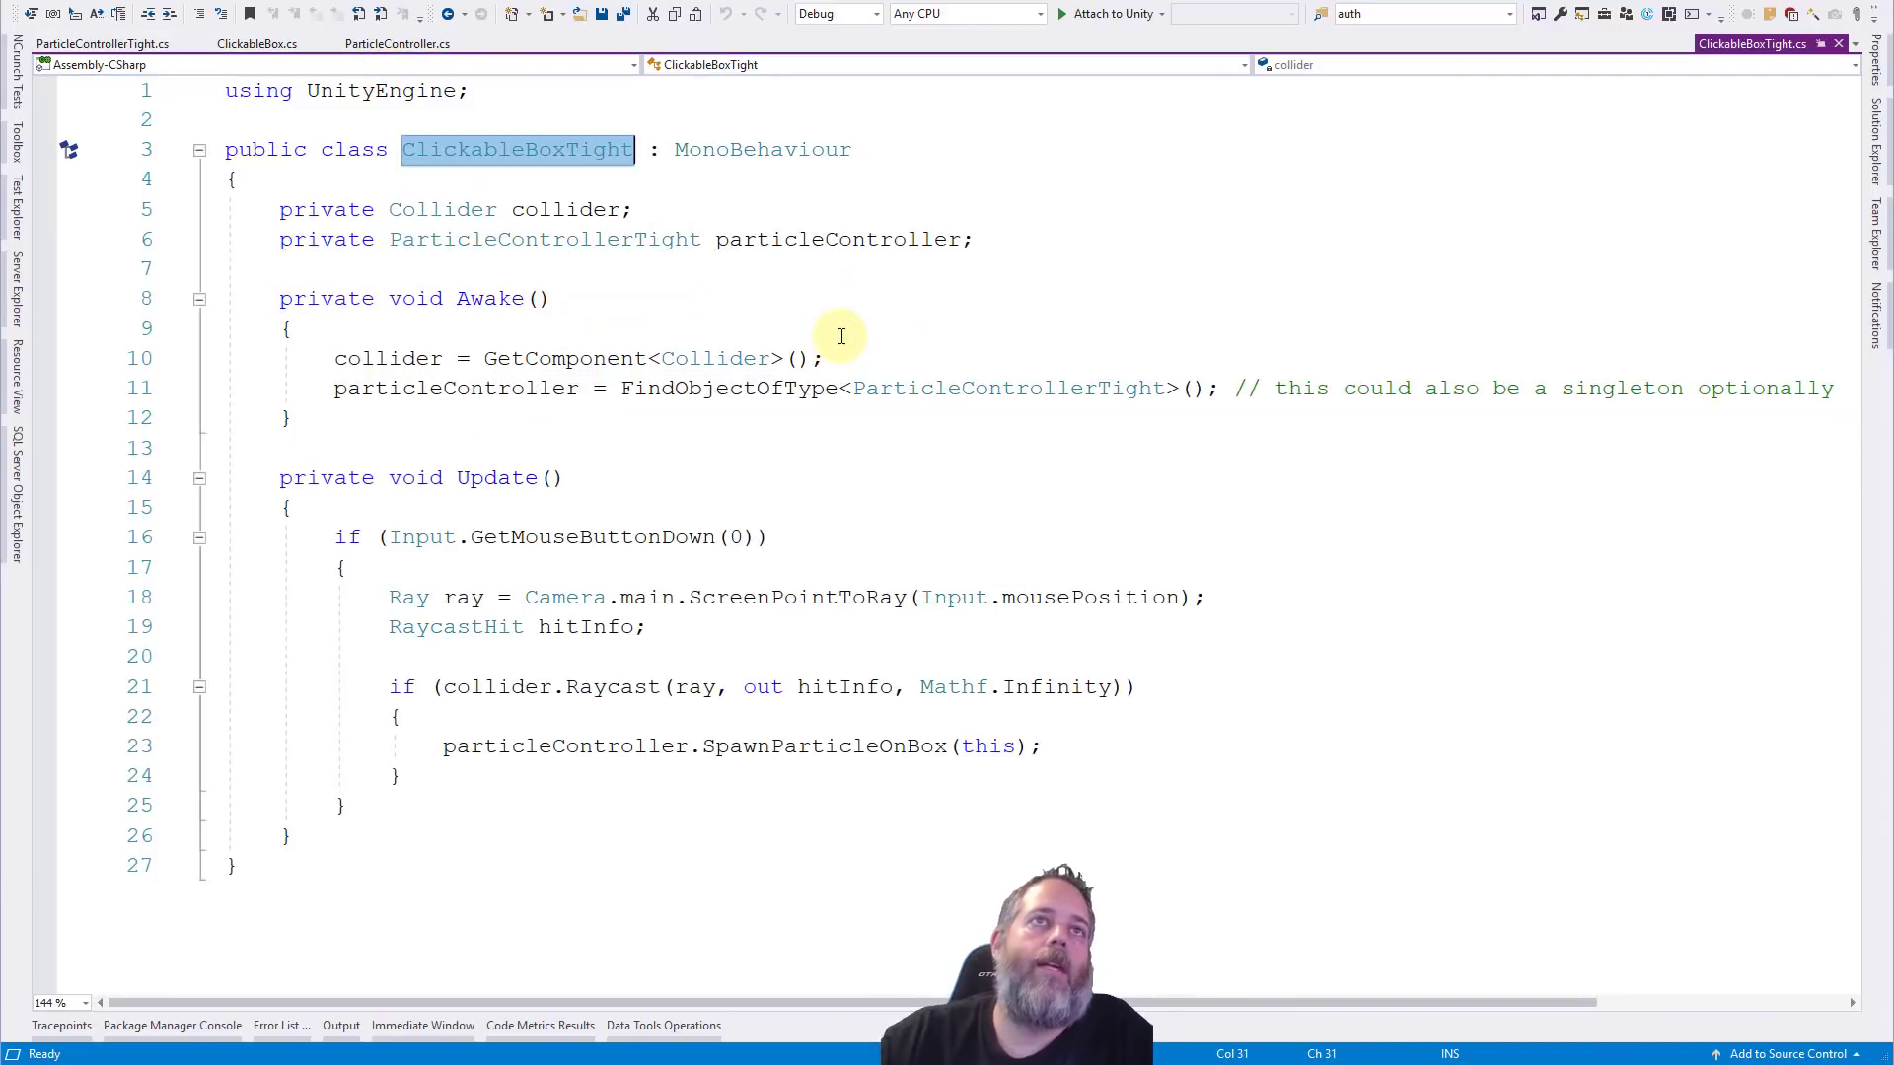
{"action": "mouse_move", "coordinate": [557, 209]}
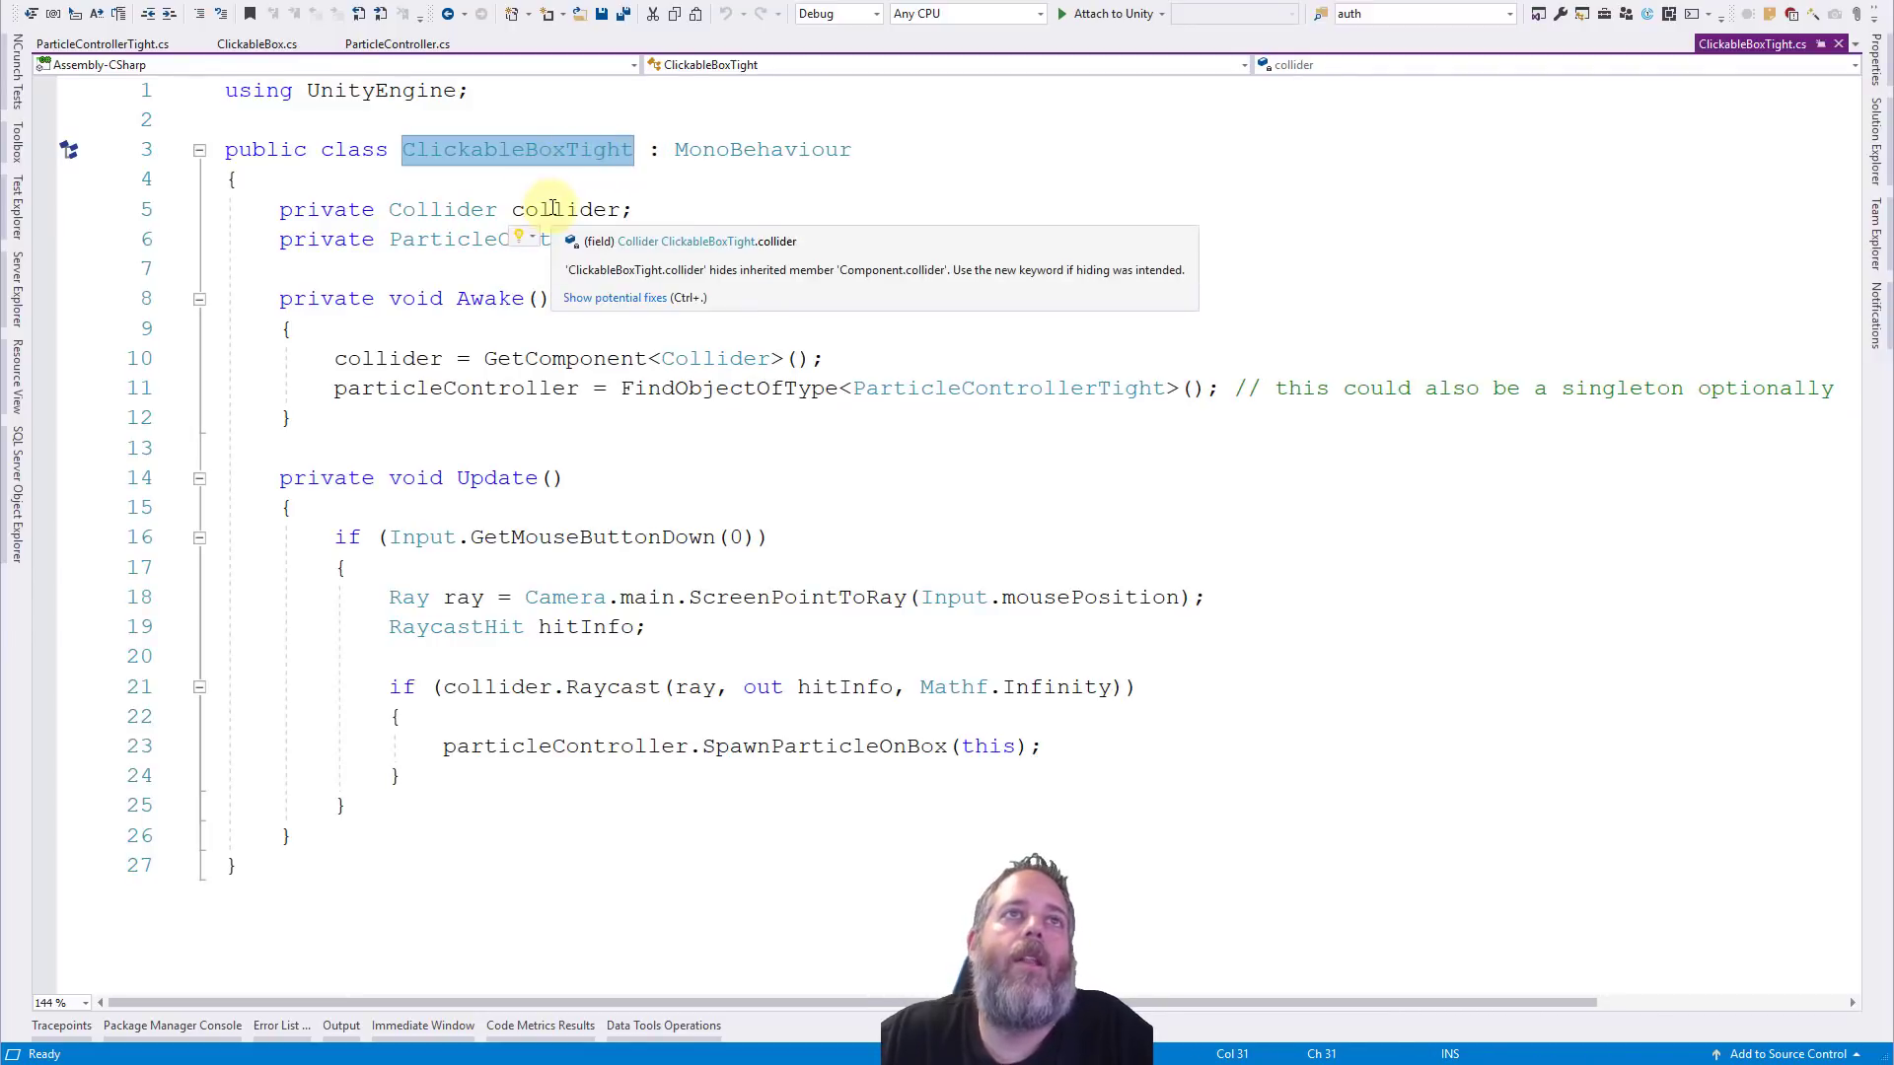
{"action": "mouse_move", "coordinate": [680, 282]}
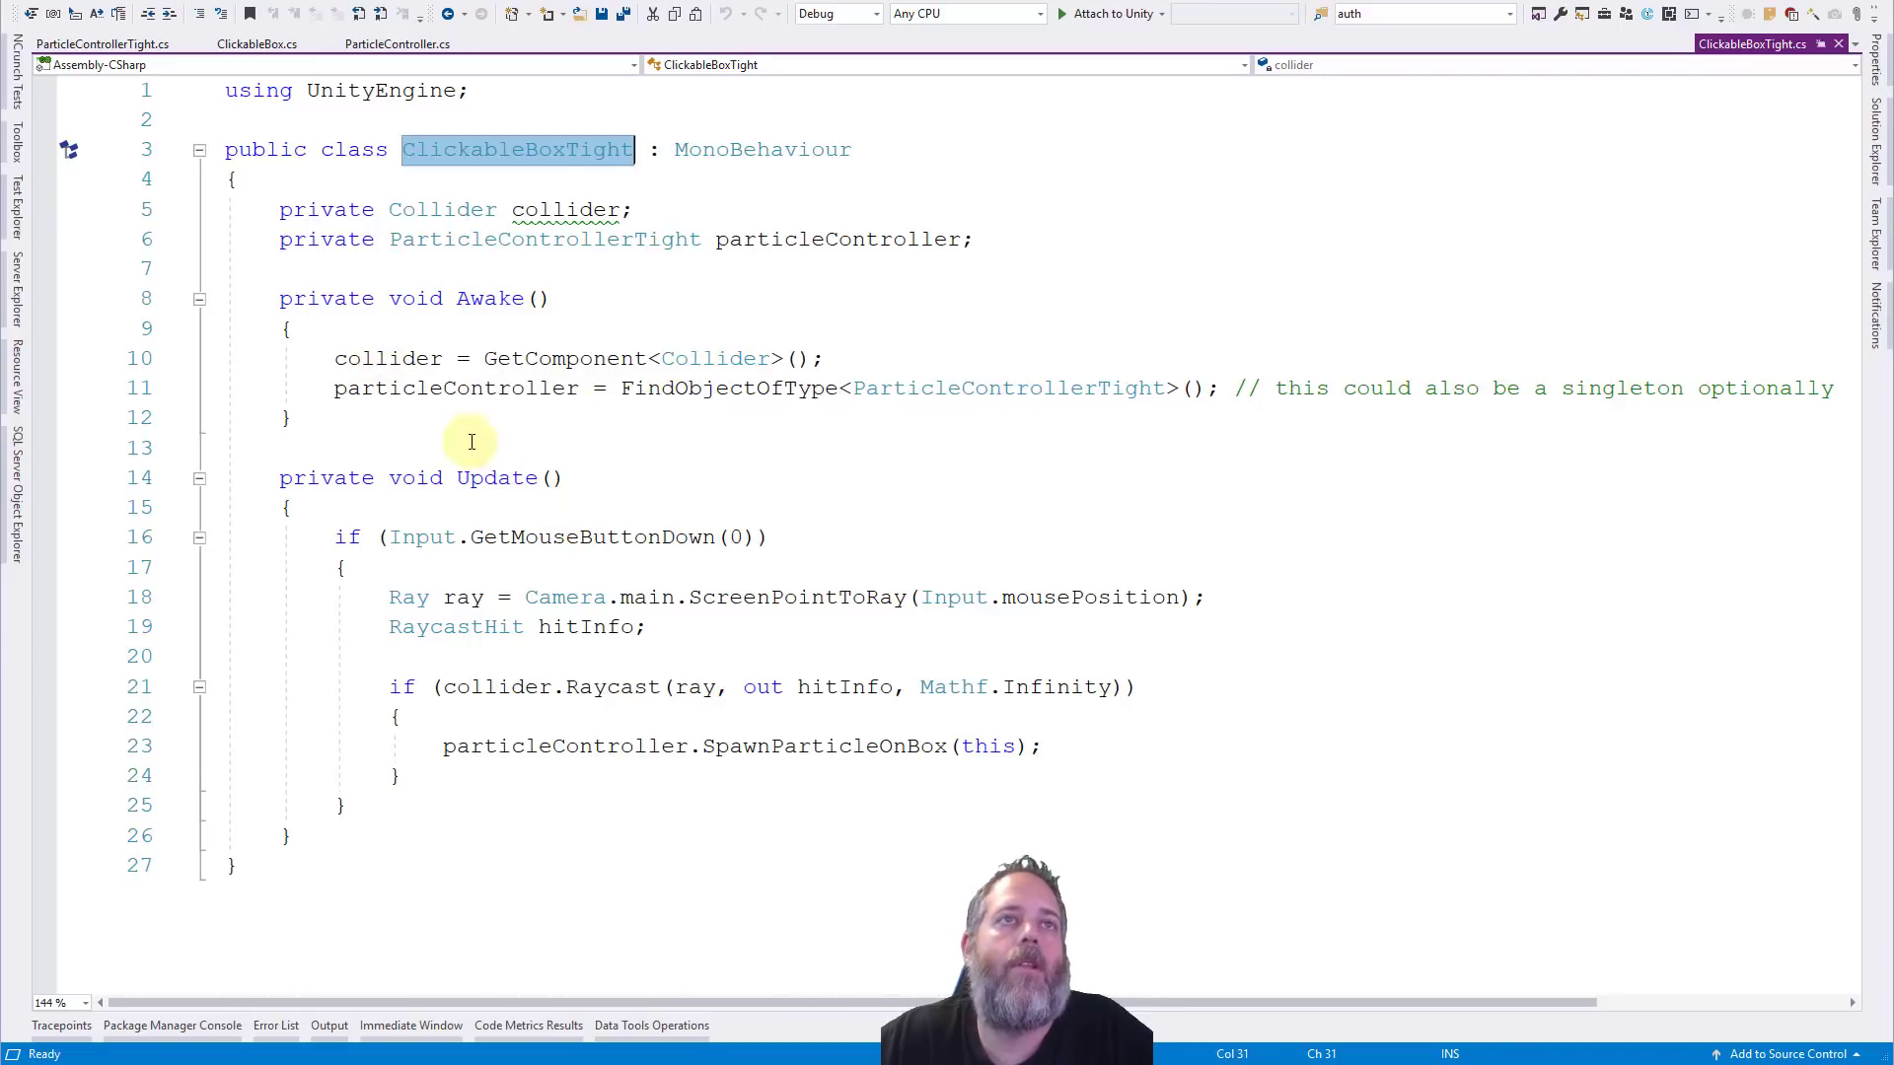
{"action": "mouse_move", "coordinate": [973, 388]}
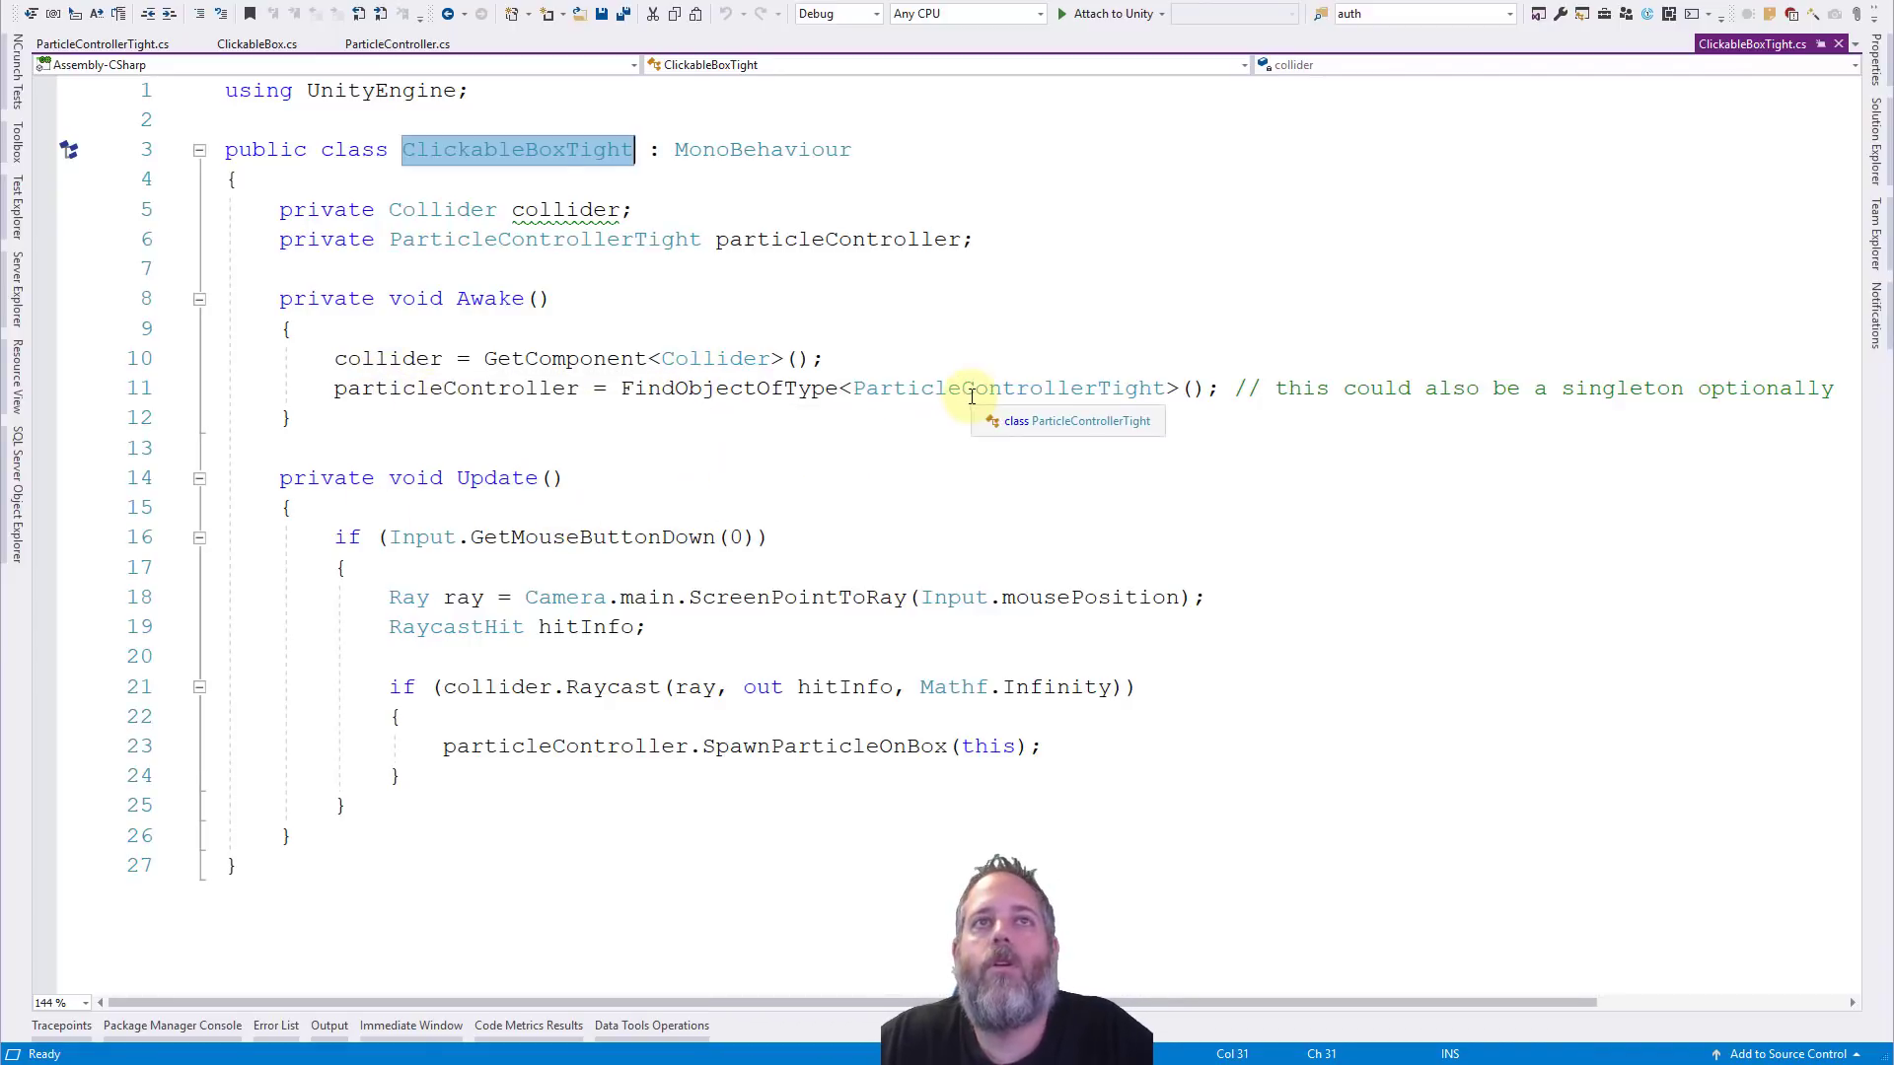
{"action": "mouse_move", "coordinate": [980, 388]}
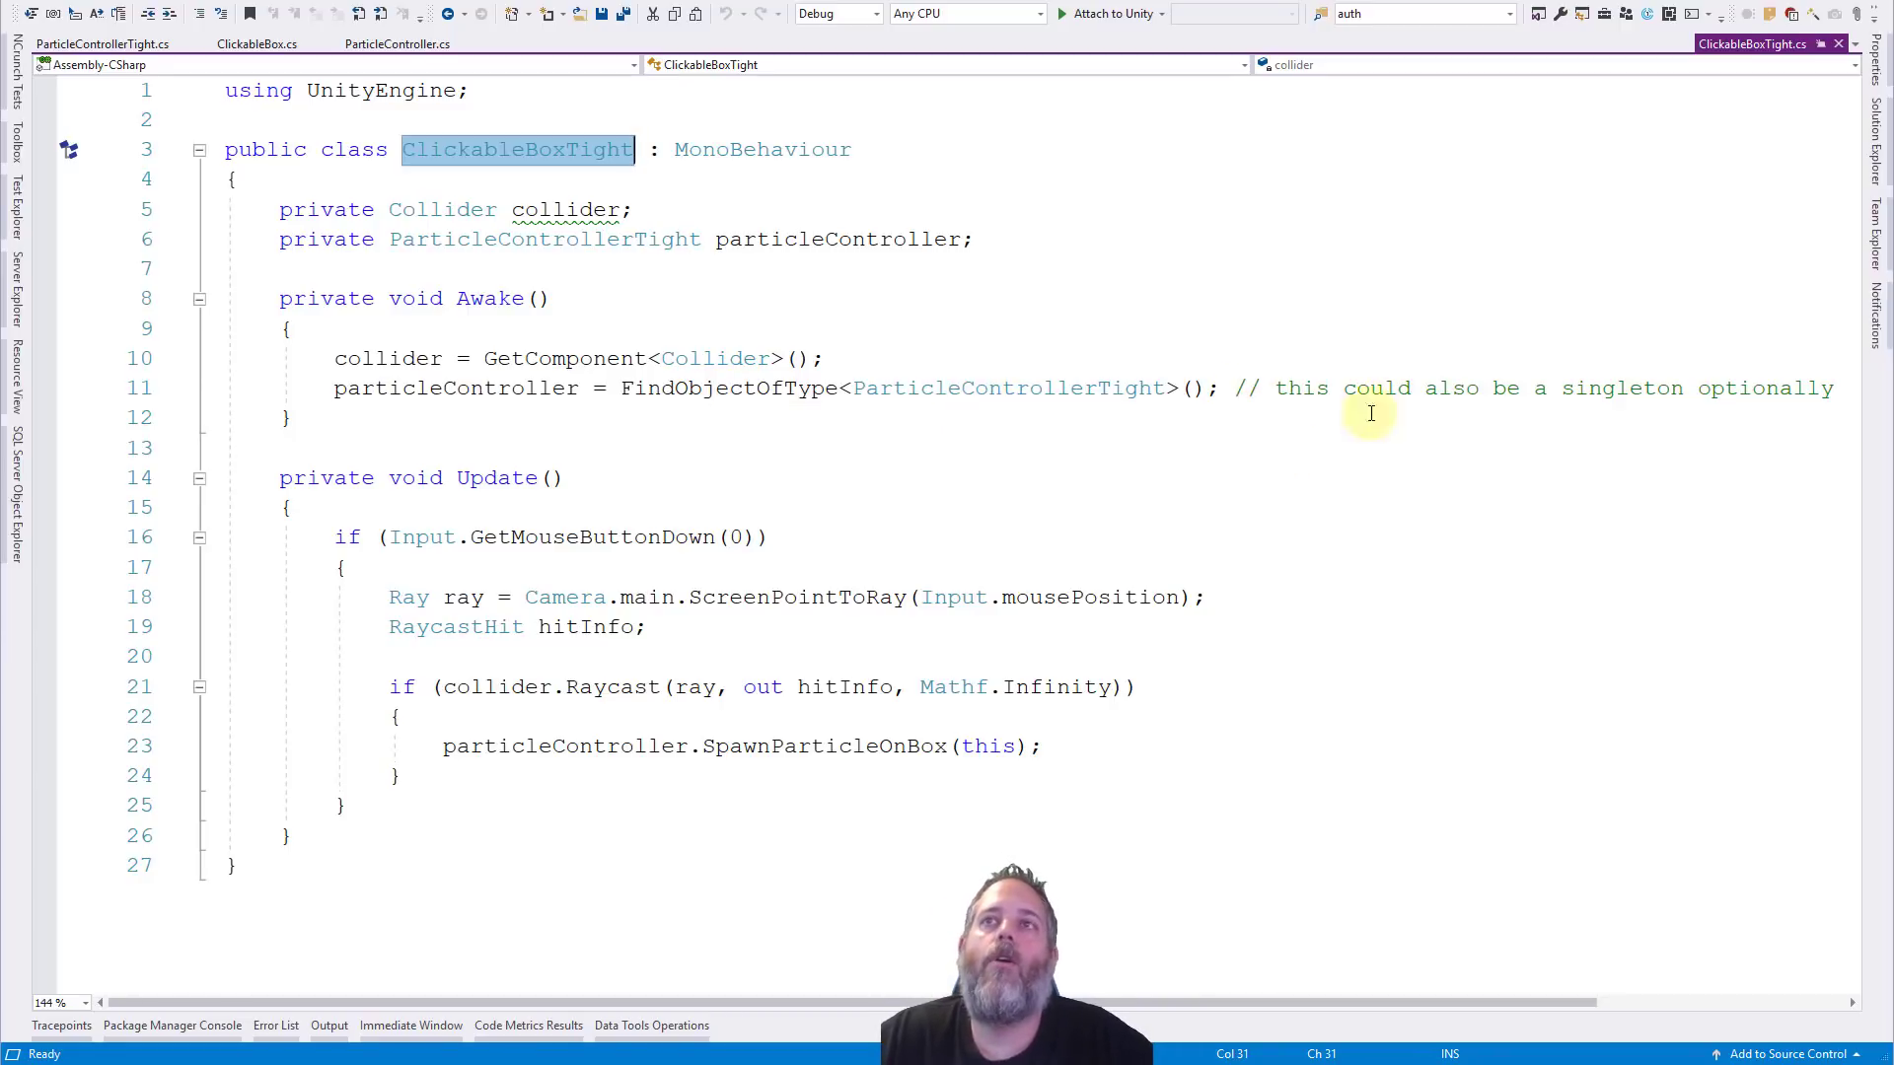
{"action": "mouse_move", "coordinate": [983, 410]}
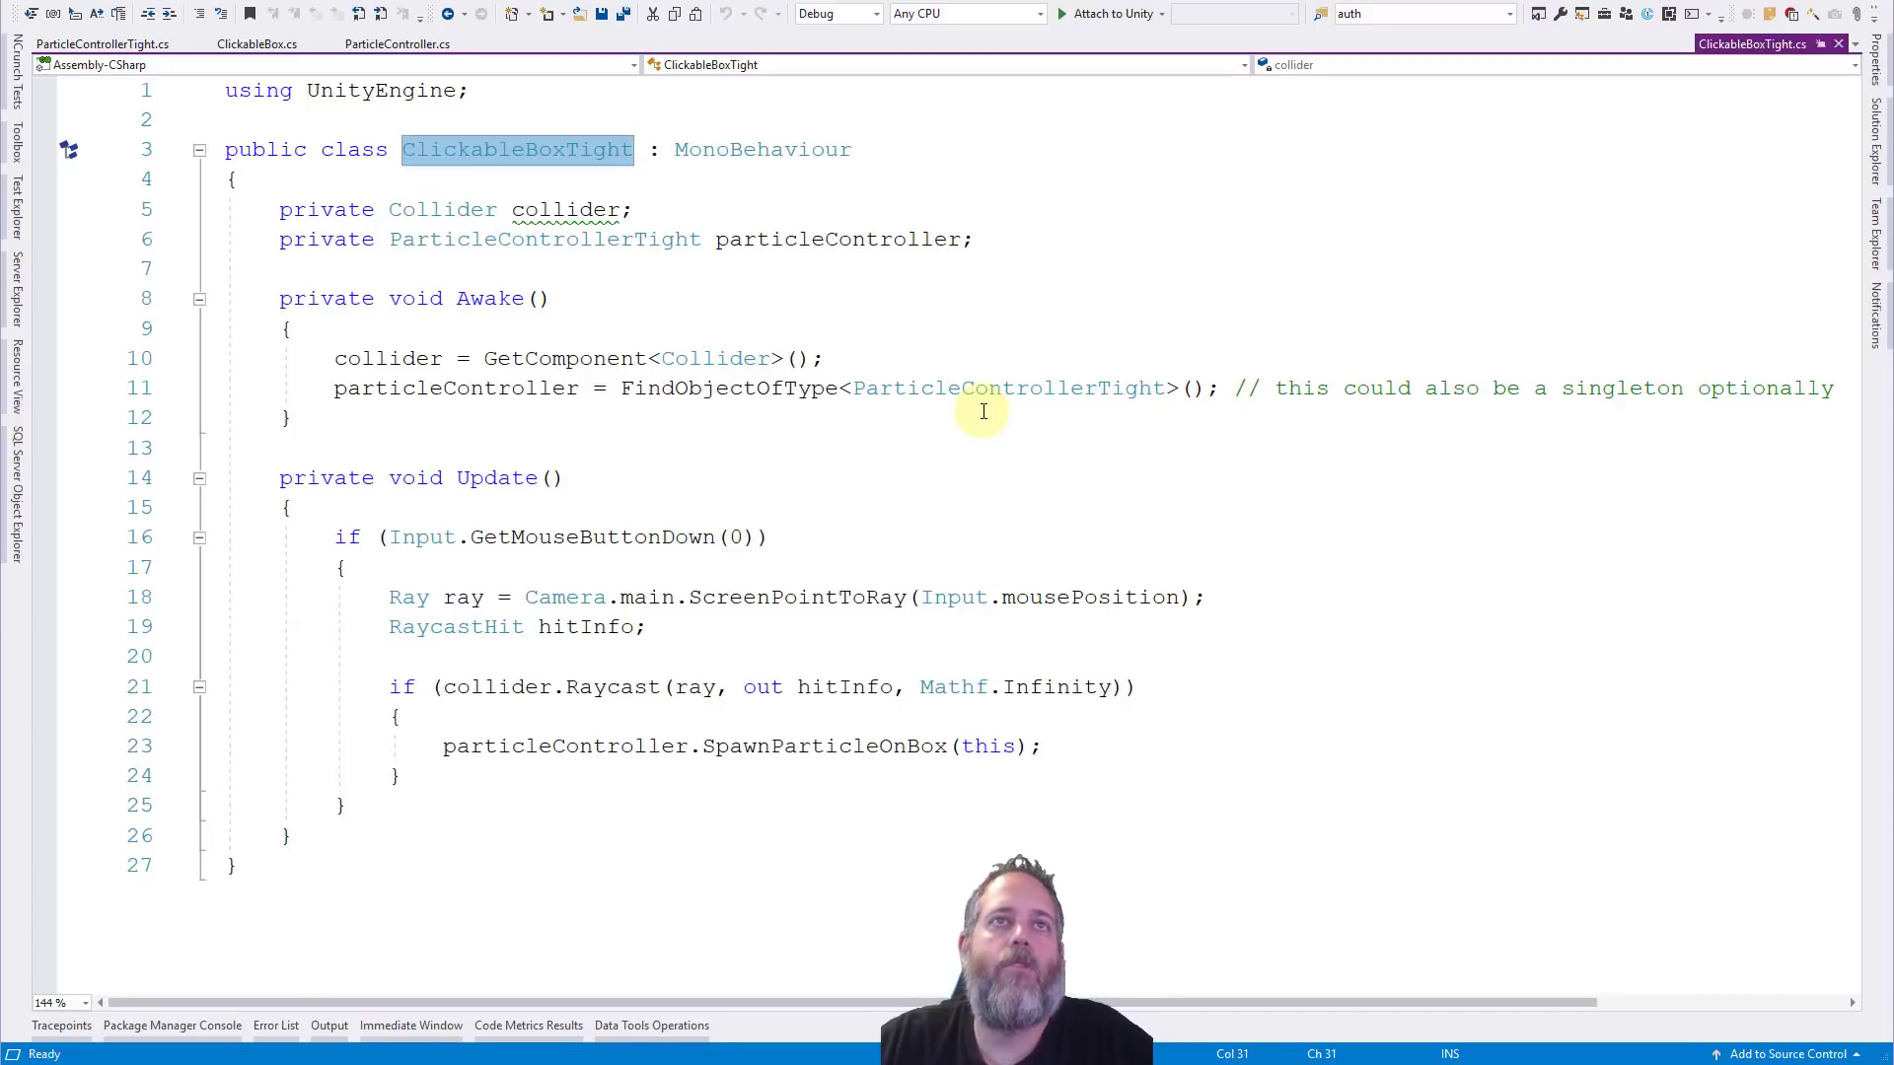
{"action": "mouse_move", "coordinate": [424, 537]}
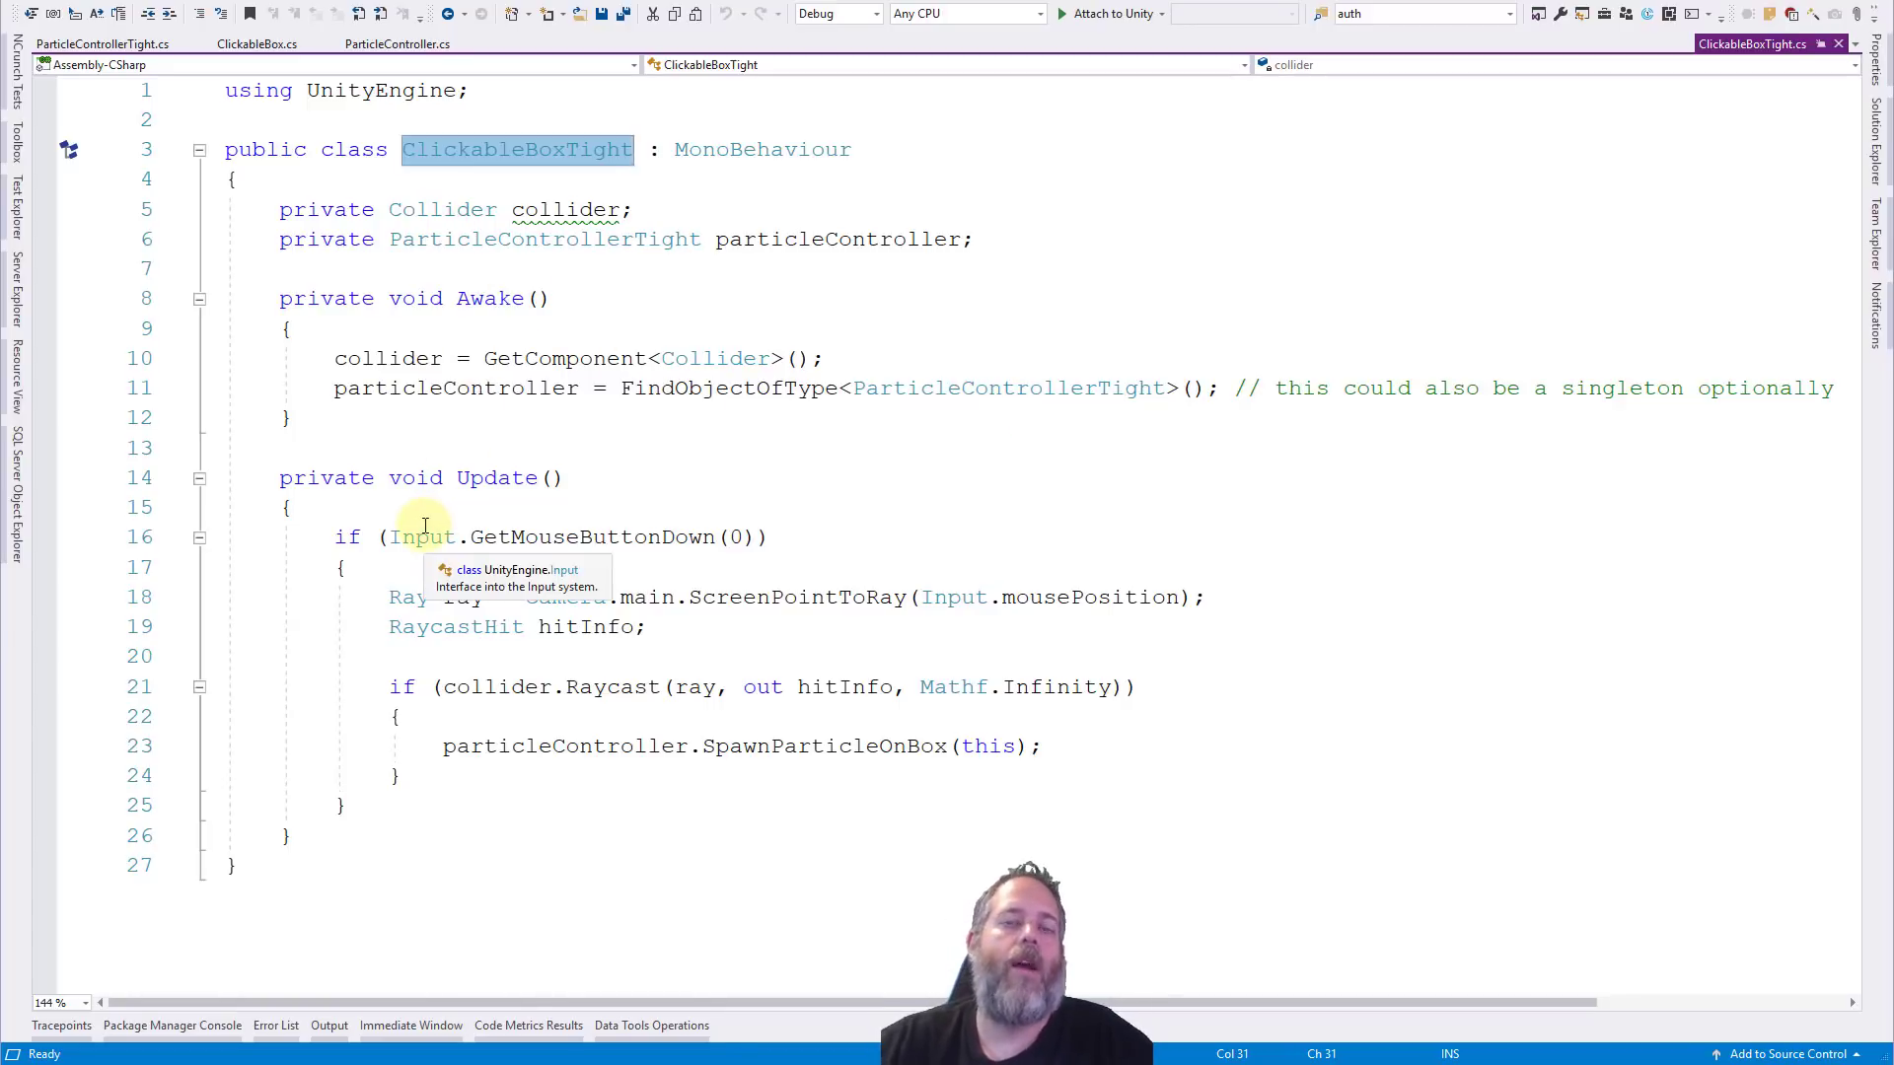
{"action": "mouse_move", "coordinate": [546, 359]}
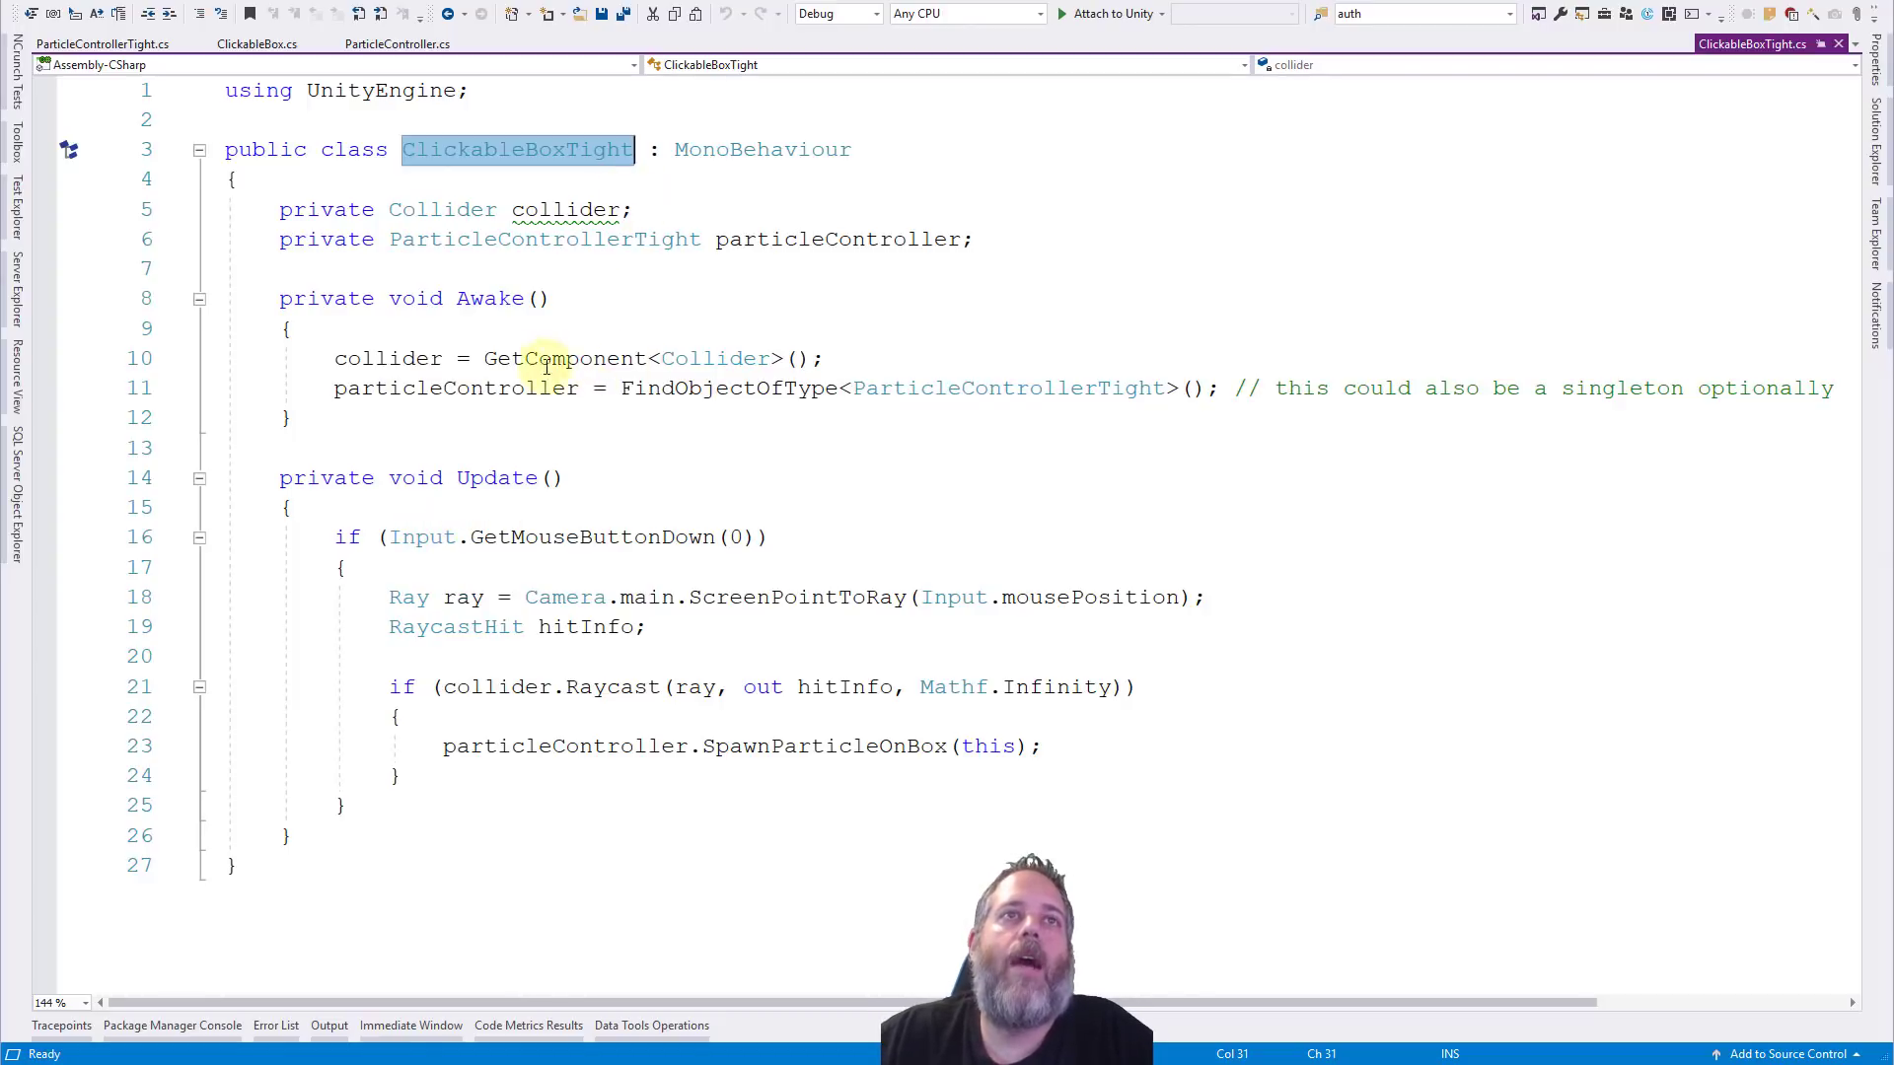
{"action": "mouse_move", "coordinate": [476, 490]}
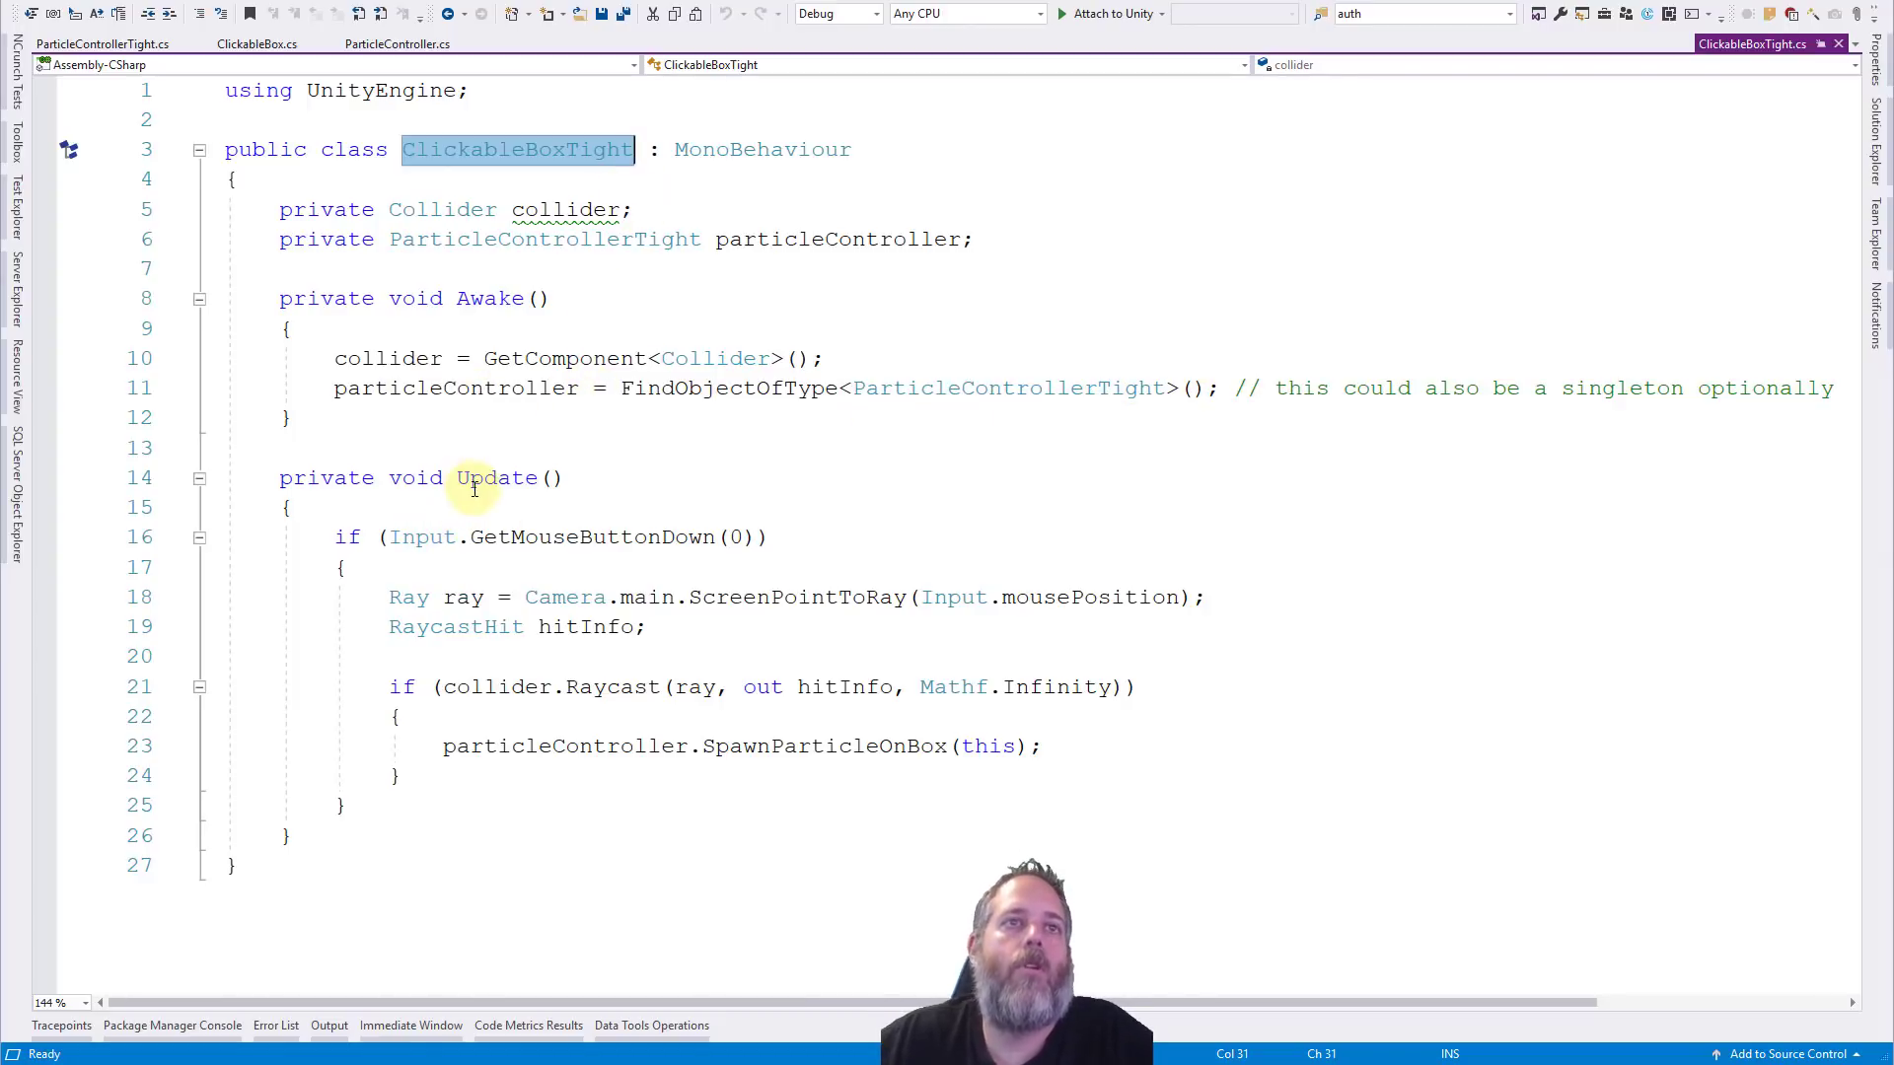
{"action": "mouse_move", "coordinate": [515, 469]}
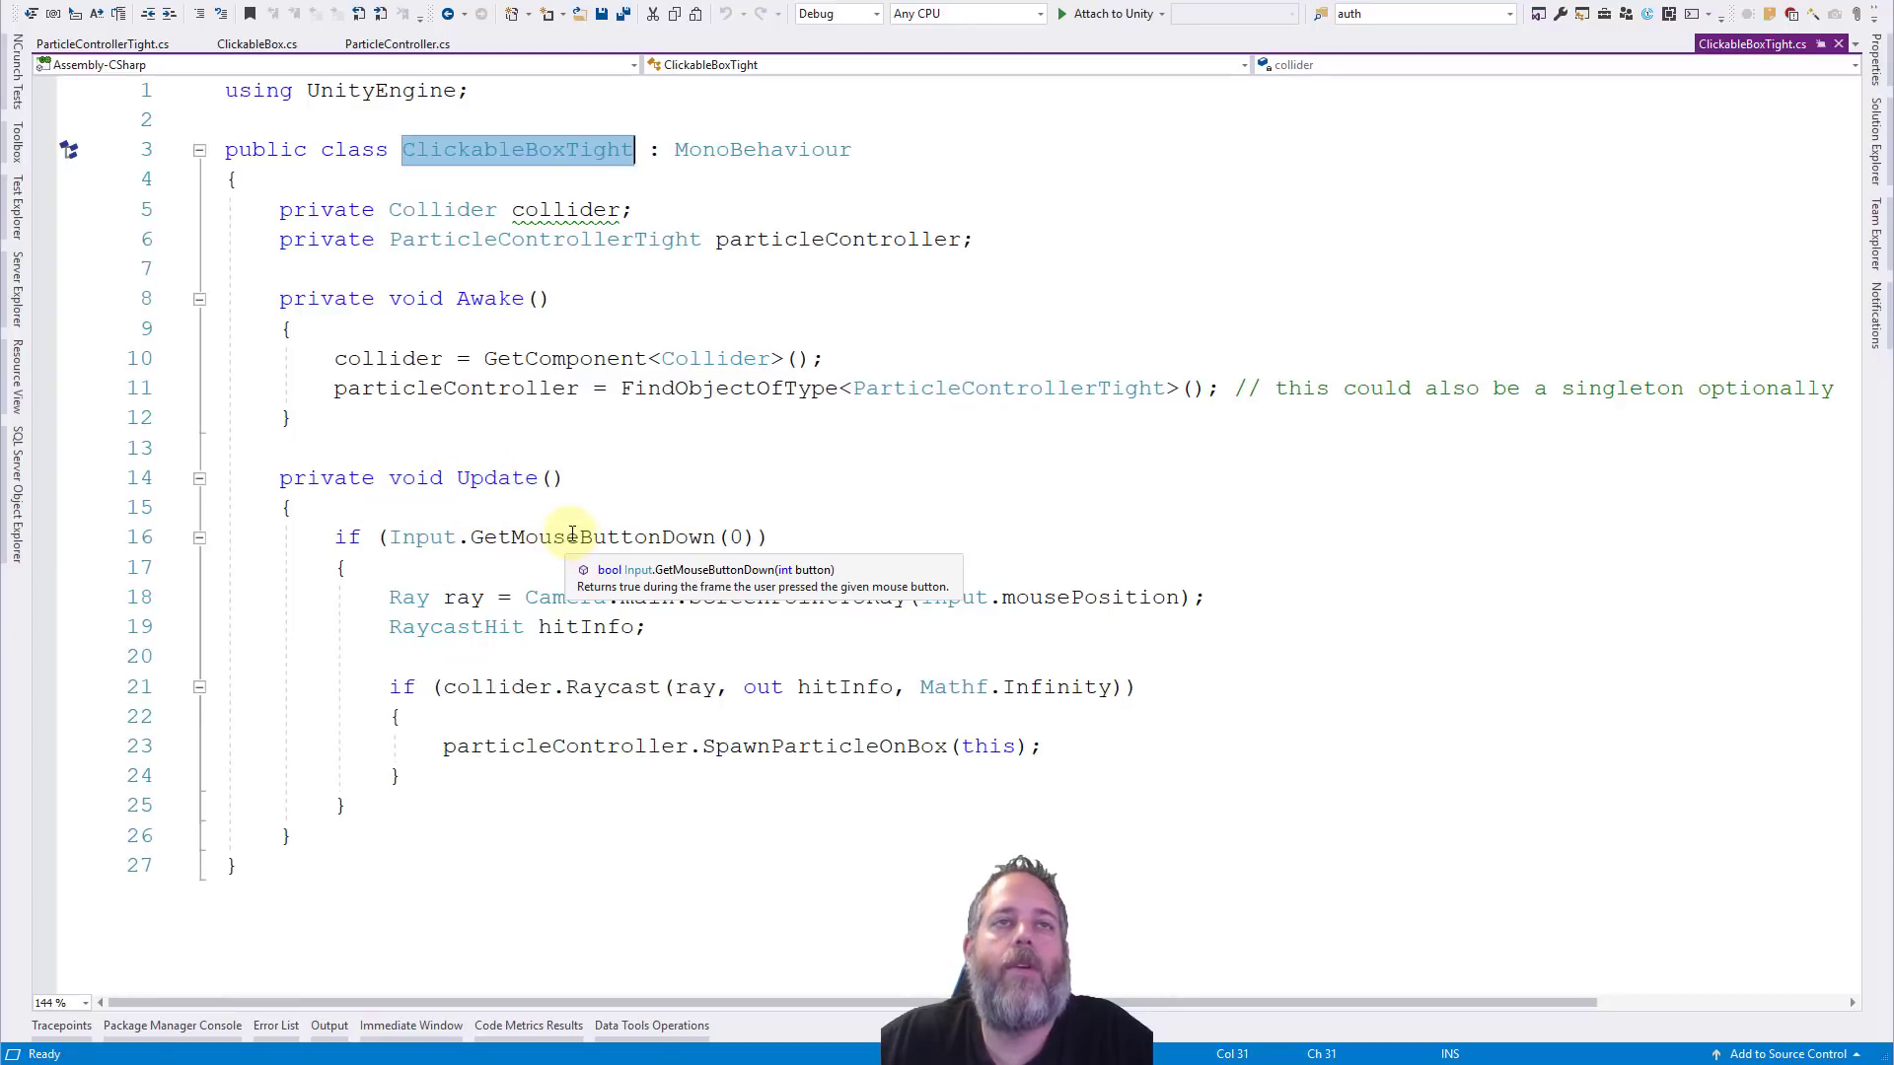
{"action": "mouse_move", "coordinate": [749, 595]}
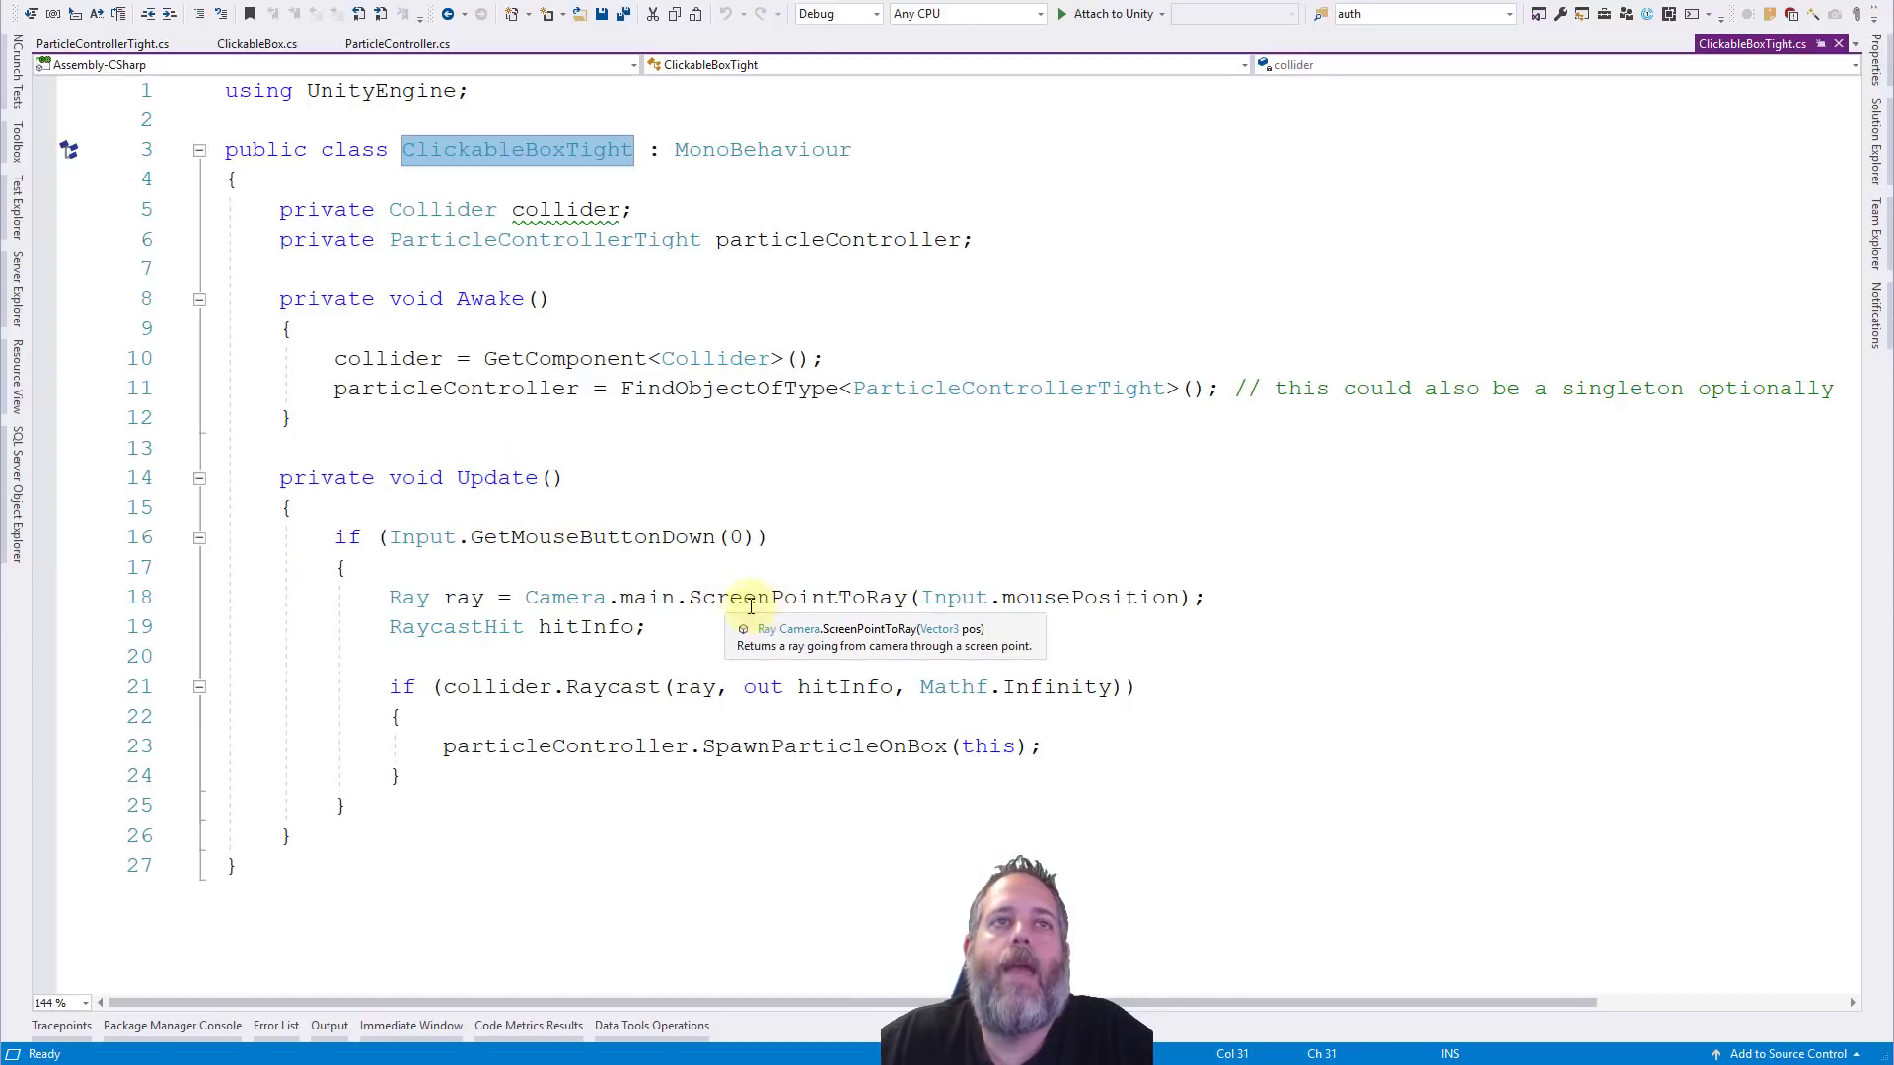
{"action": "mouse_move", "coordinate": [507, 596]}
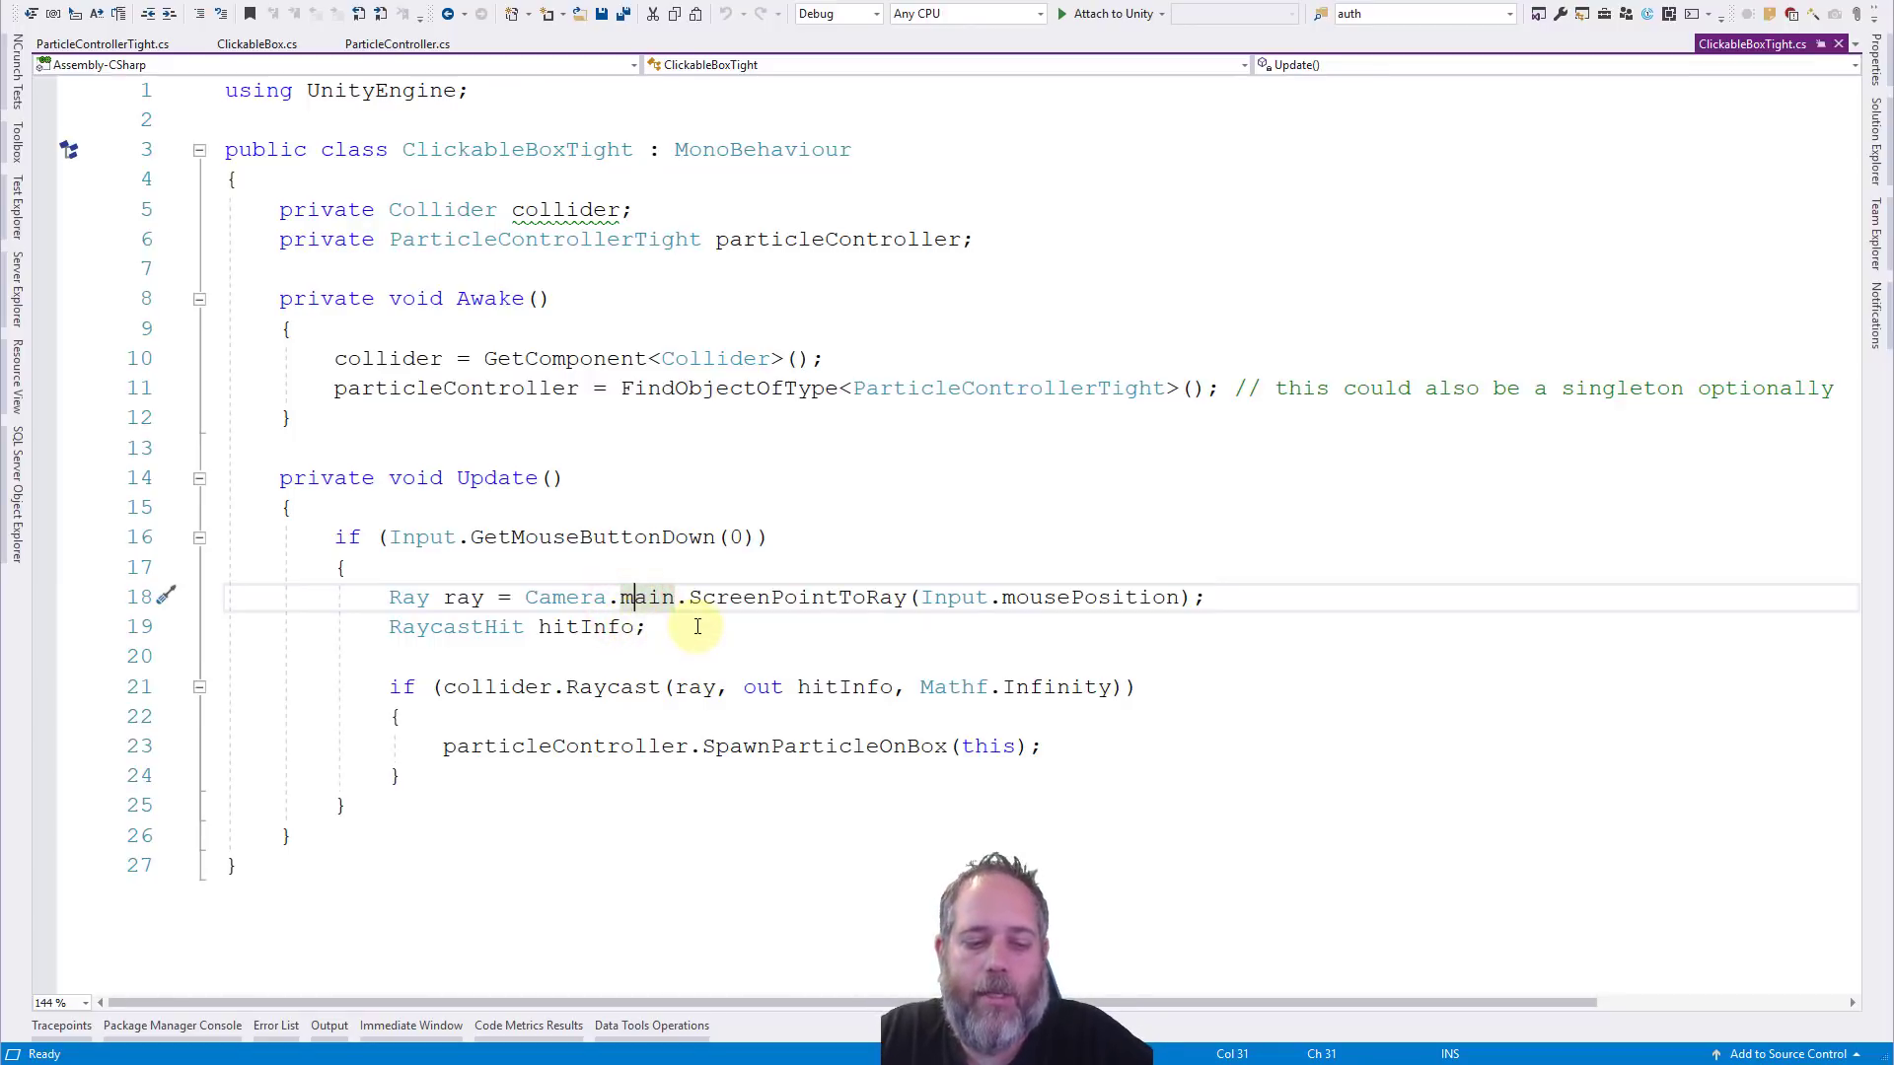
{"action": "mouse_move", "coordinate": [647, 595]}
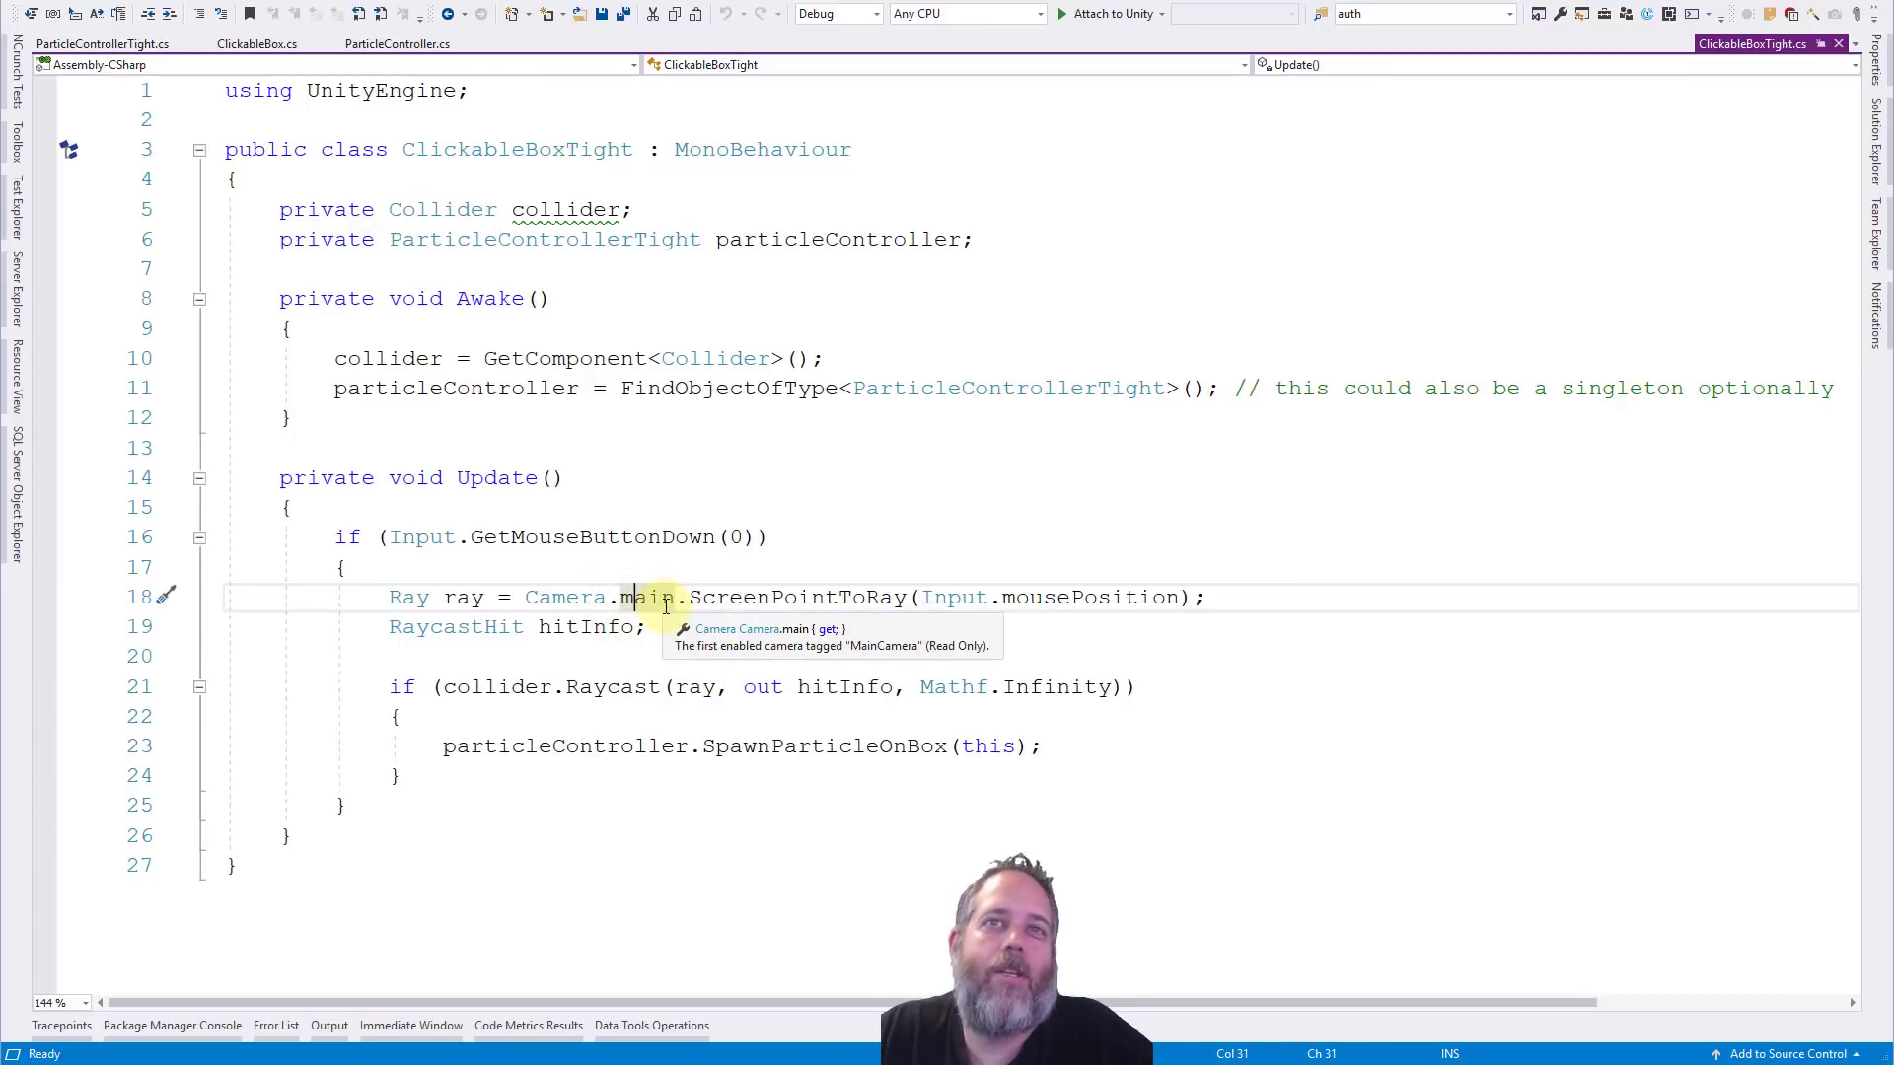
{"action": "mouse_move", "coordinate": [735, 596]}
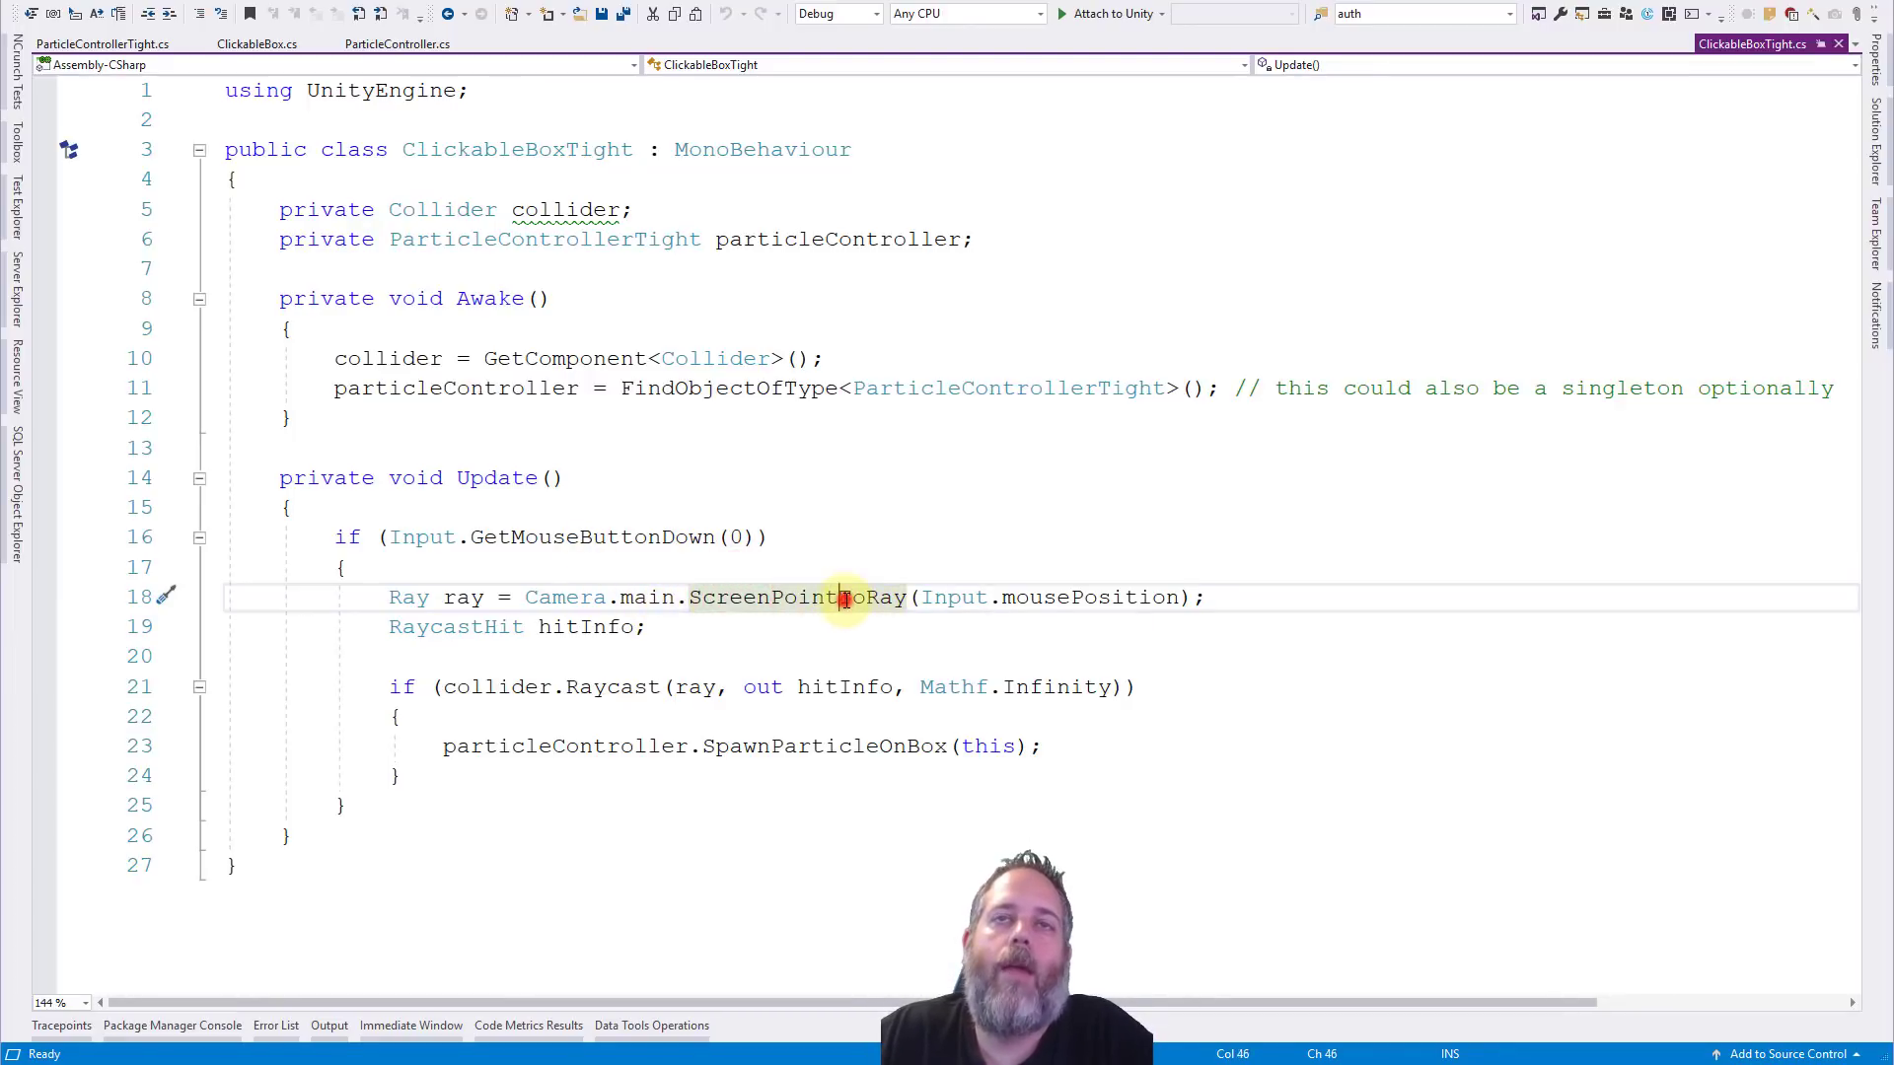
{"action": "mouse_move", "coordinate": [1061, 596]}
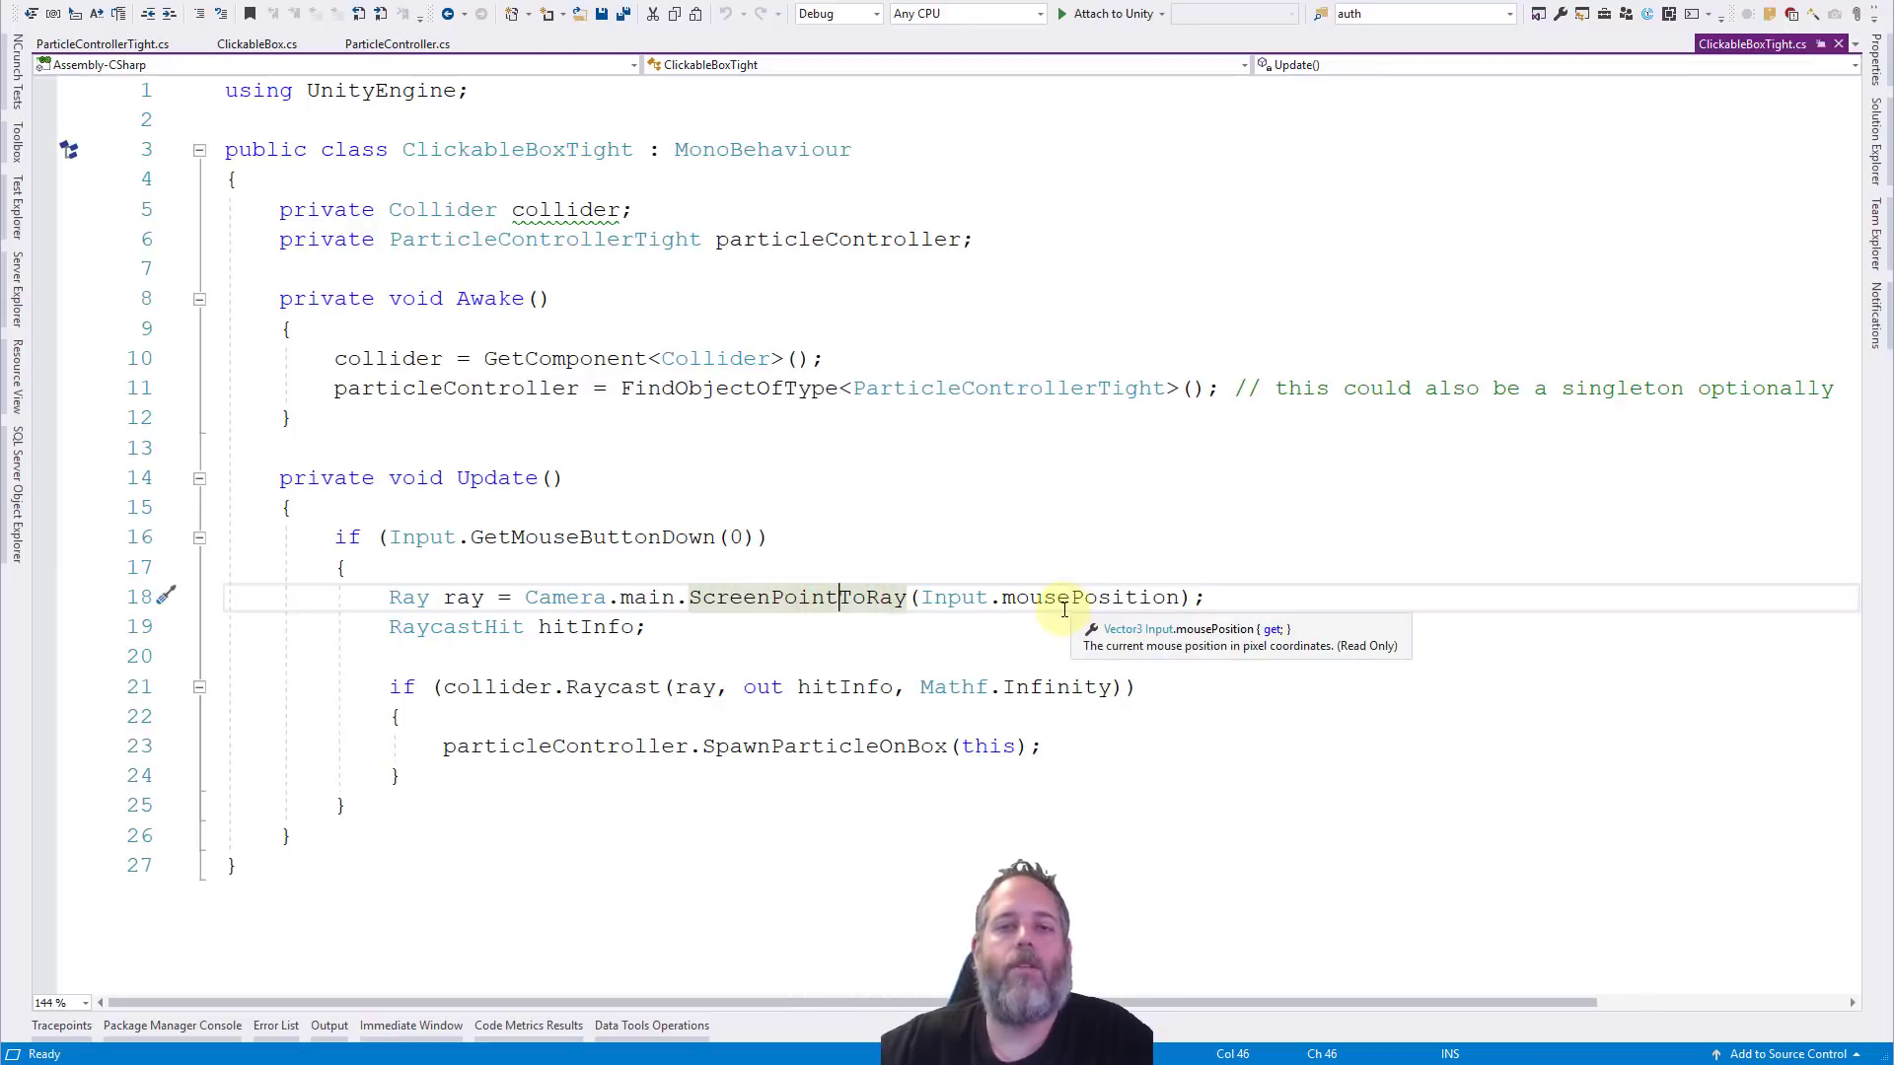
{"action": "mouse_move", "coordinate": [702, 671]}
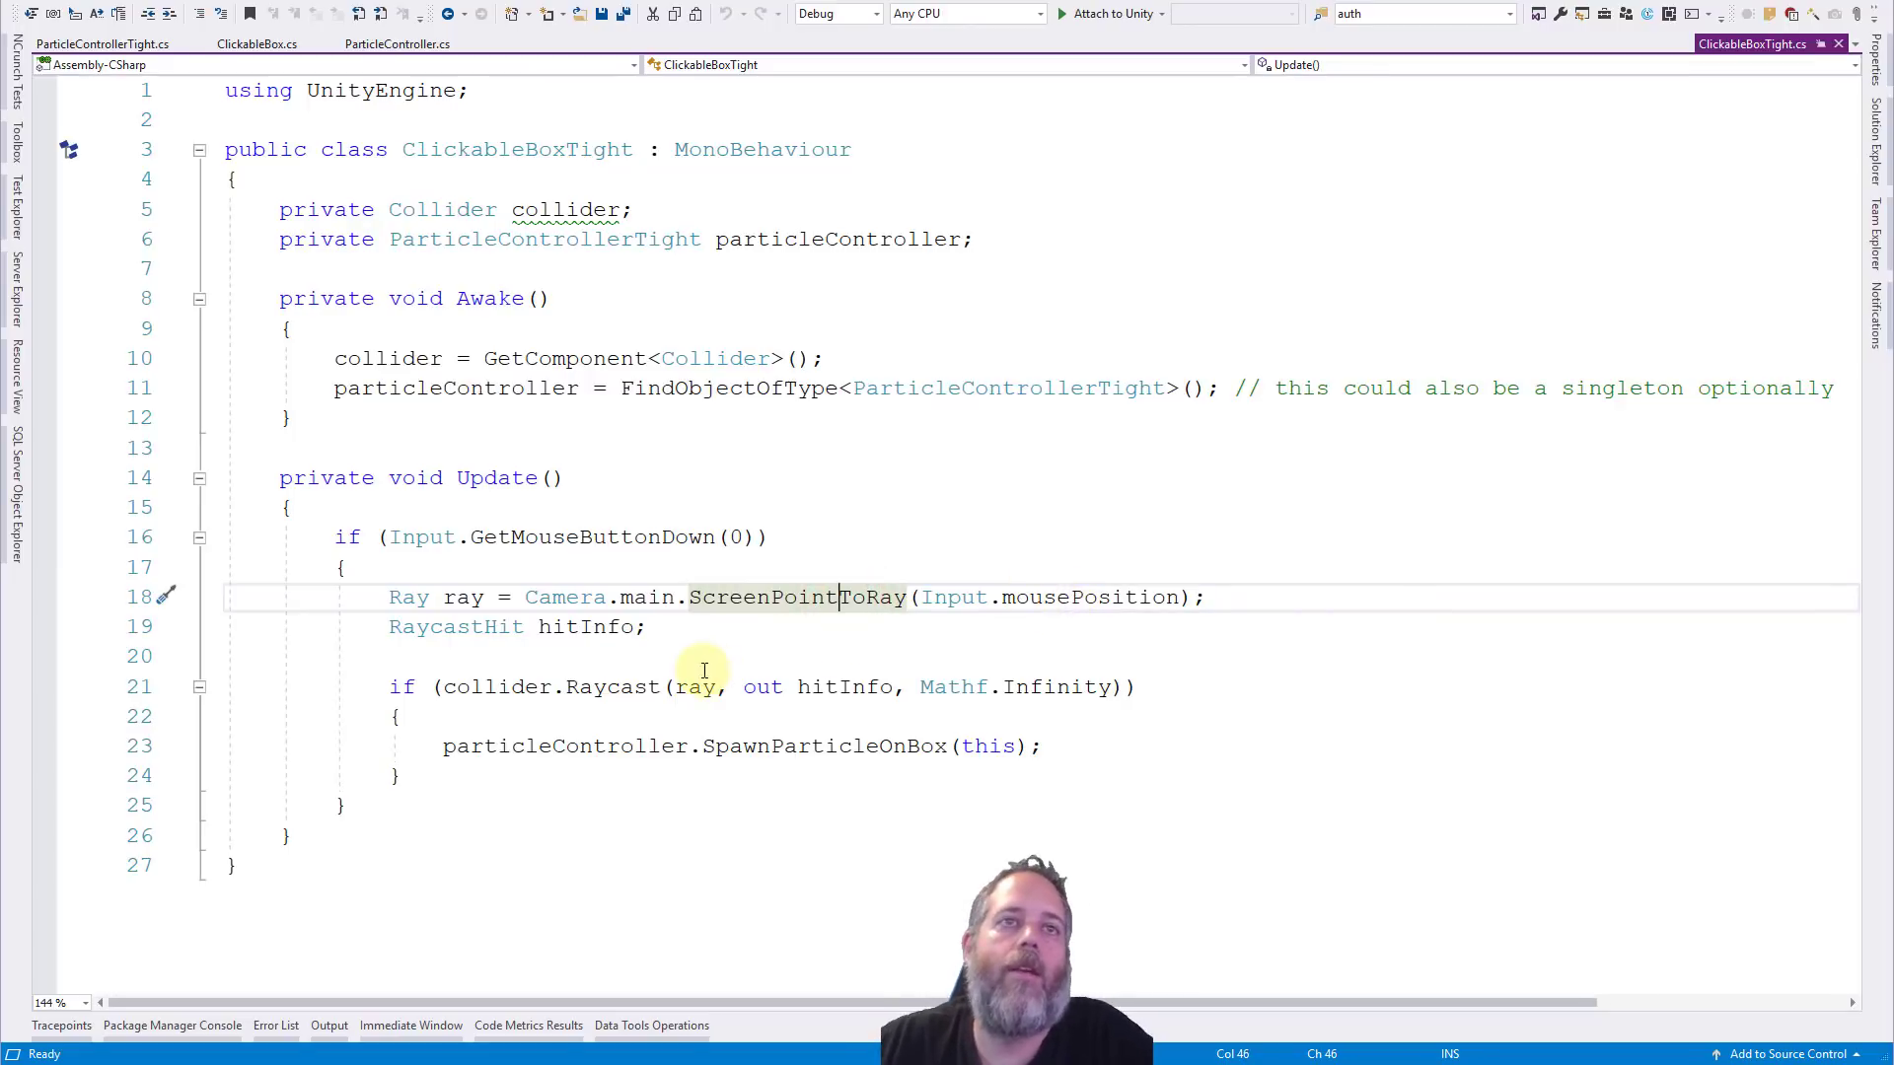
{"action": "left_click", "coordinate": [495, 687]}
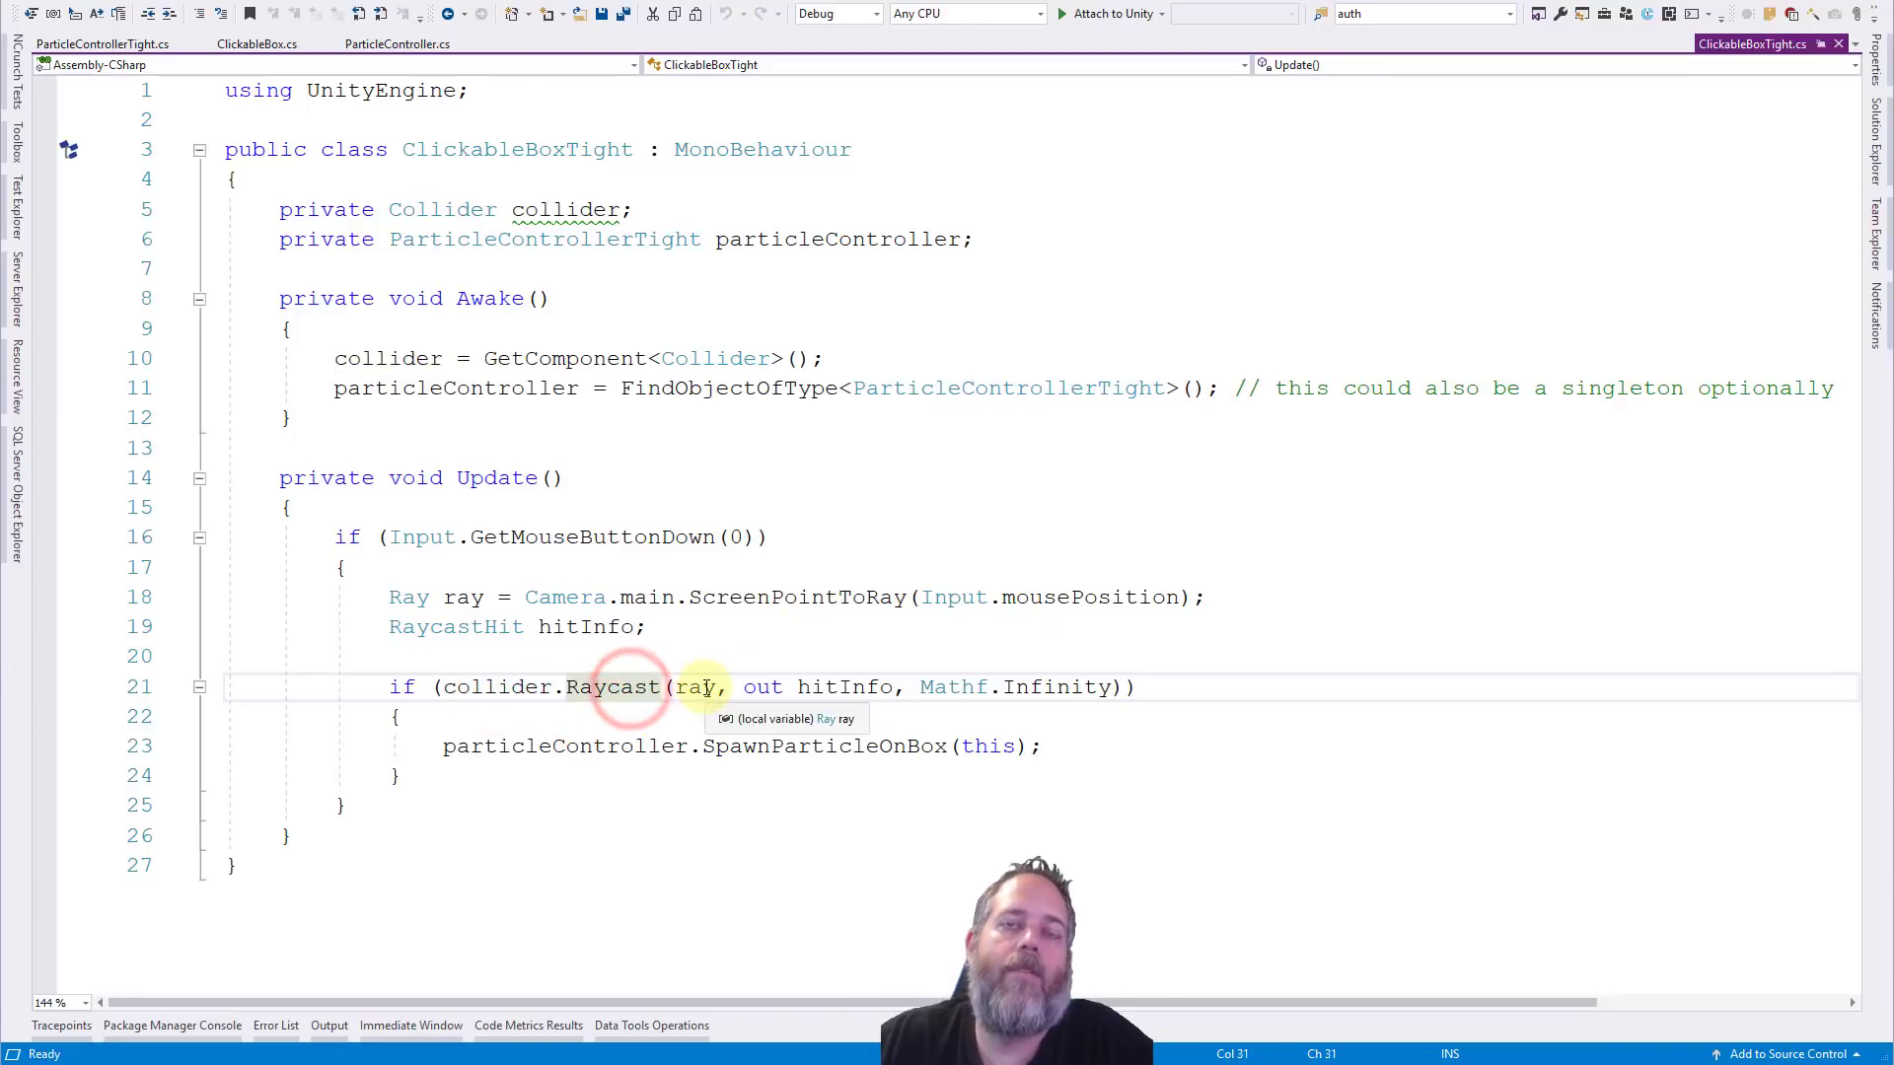
{"action": "mouse_move", "coordinate": [953, 687]}
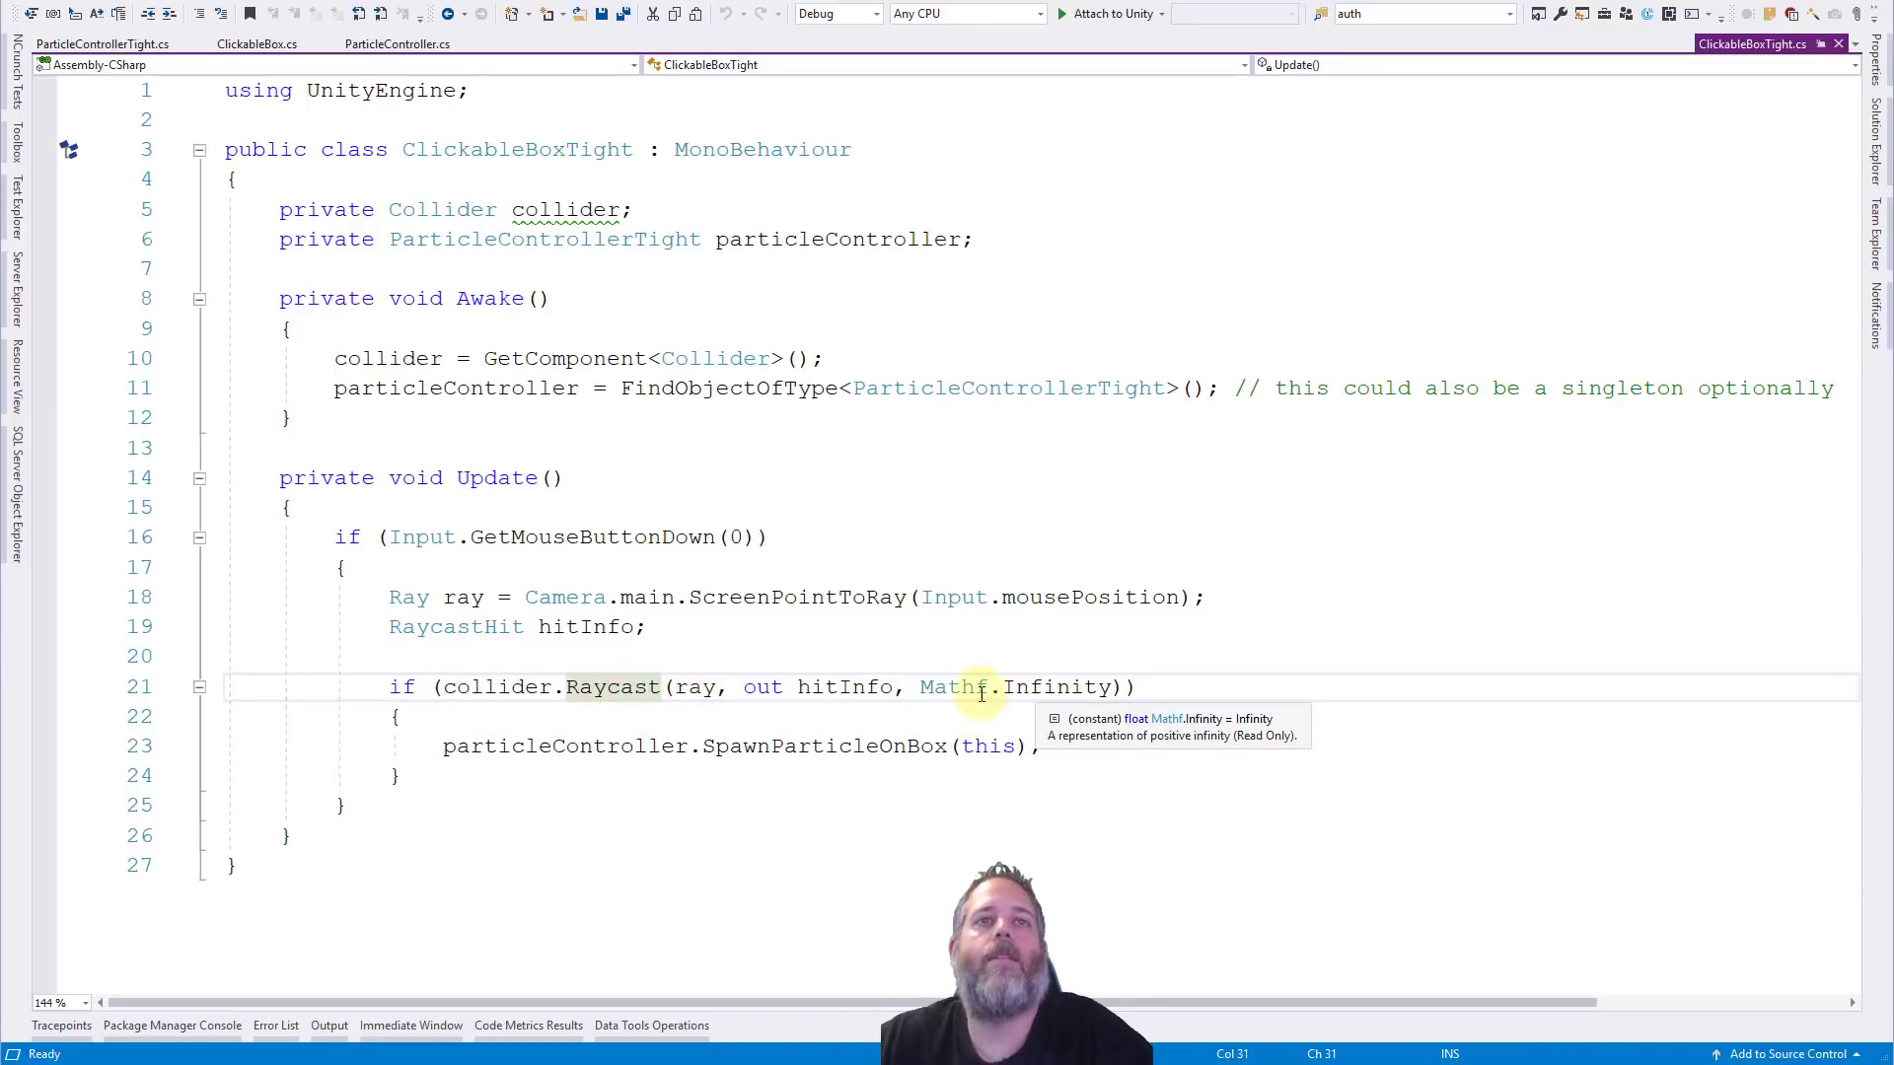
{"action": "mouse_move", "coordinate": [495, 686]}
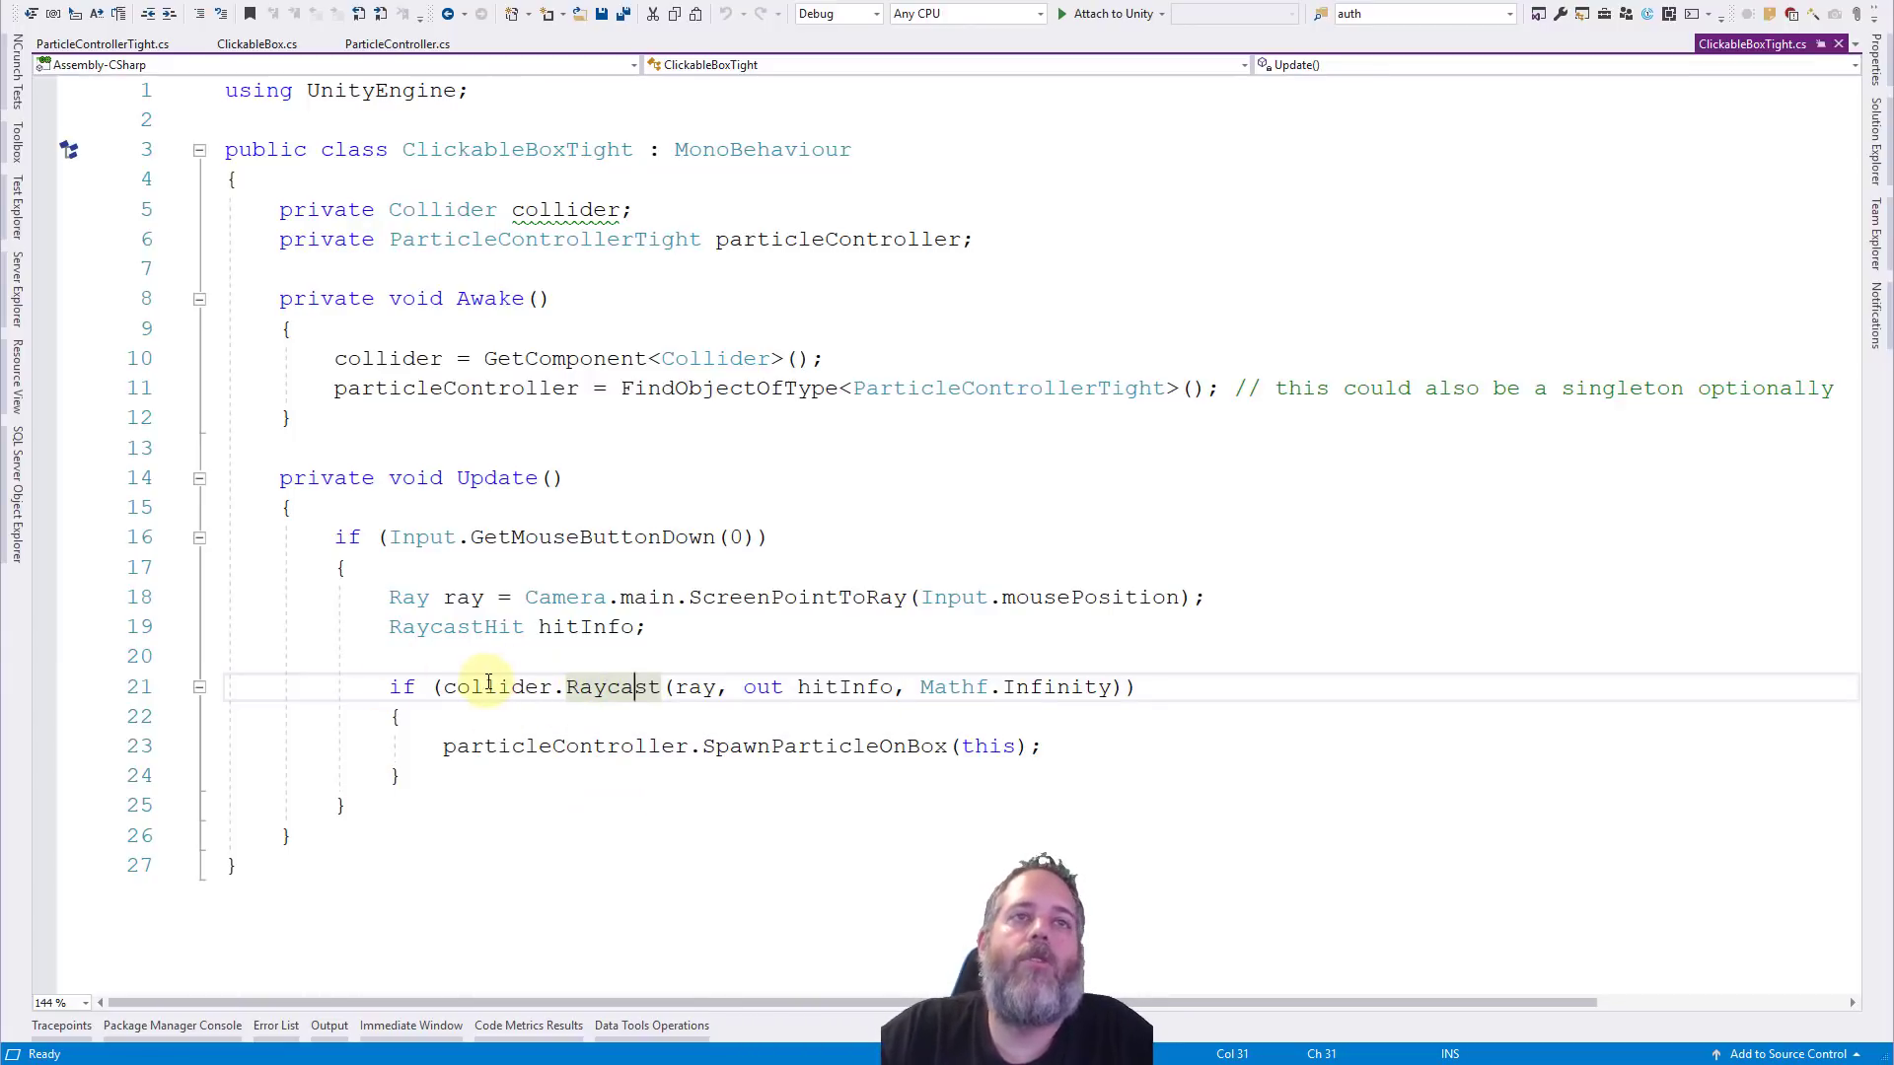
{"action": "mouse_move", "coordinate": [846, 687]}
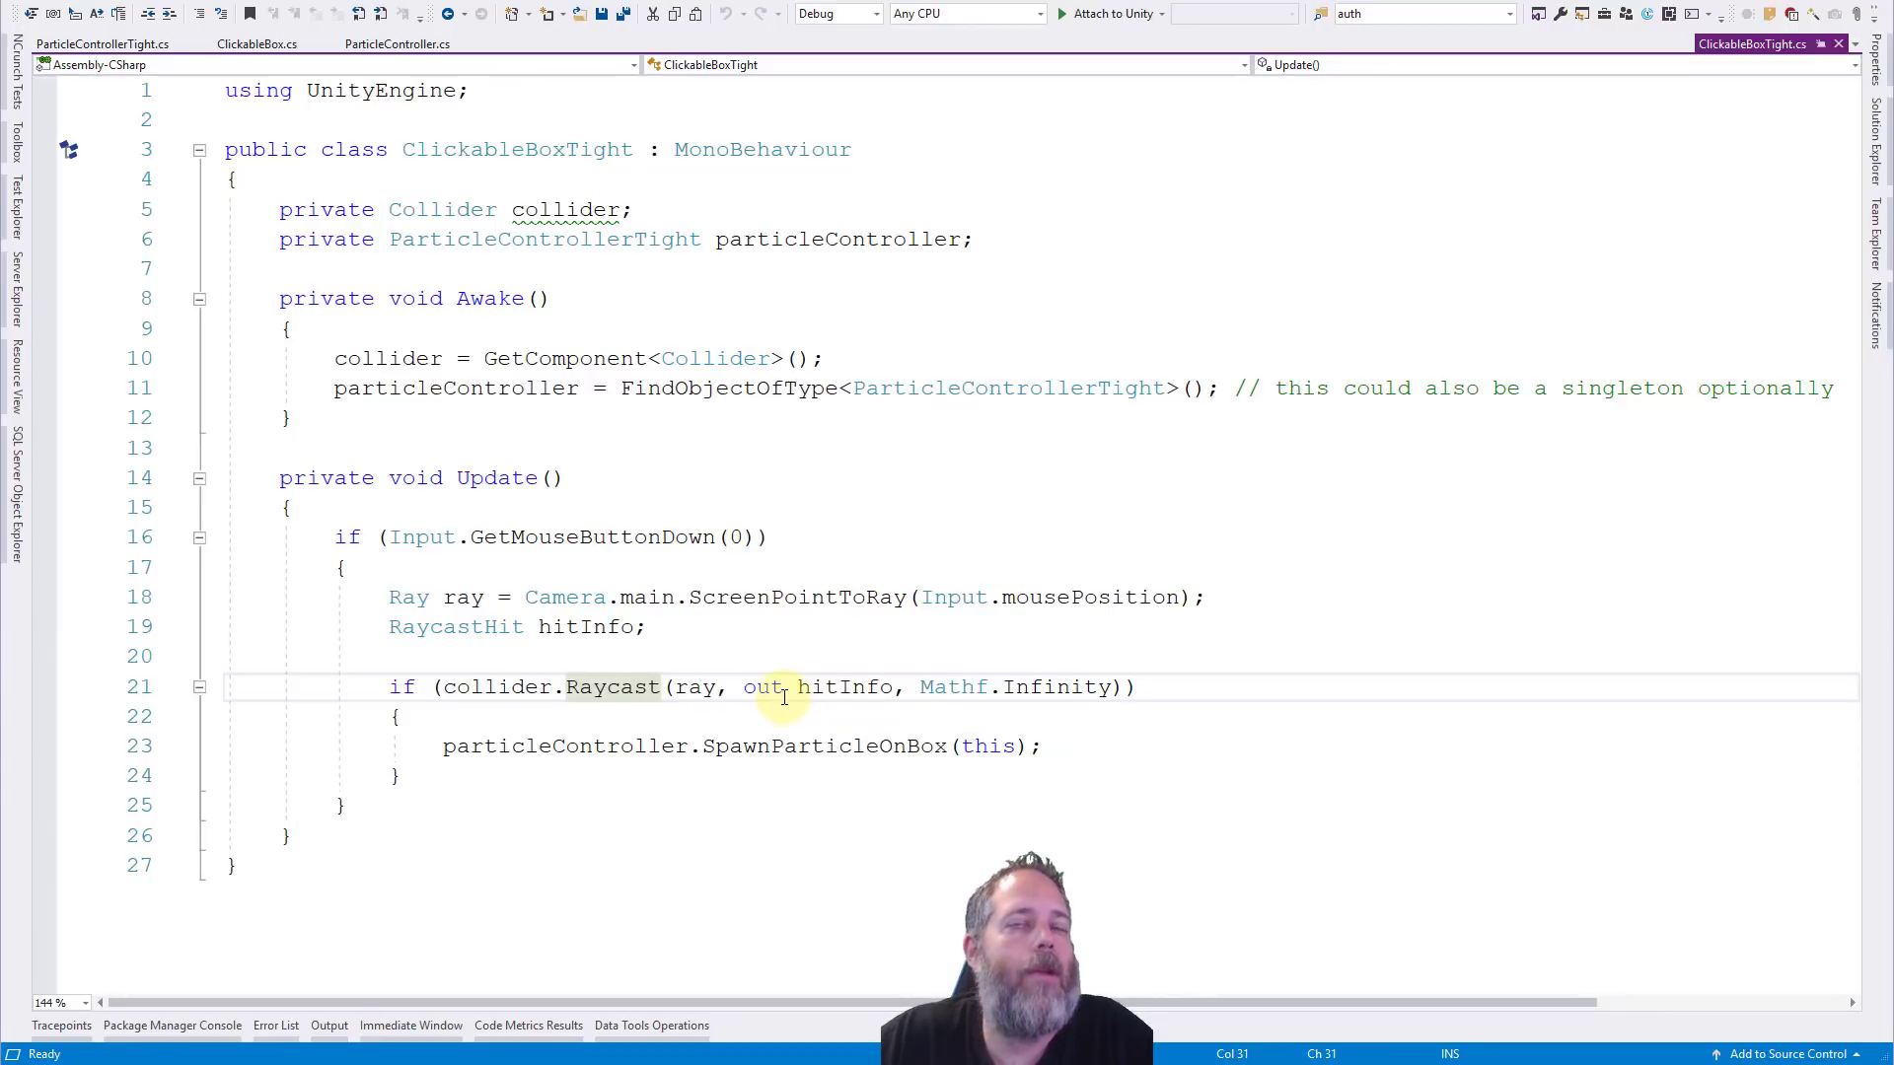
{"action": "mouse_move", "coordinate": [540, 779]}
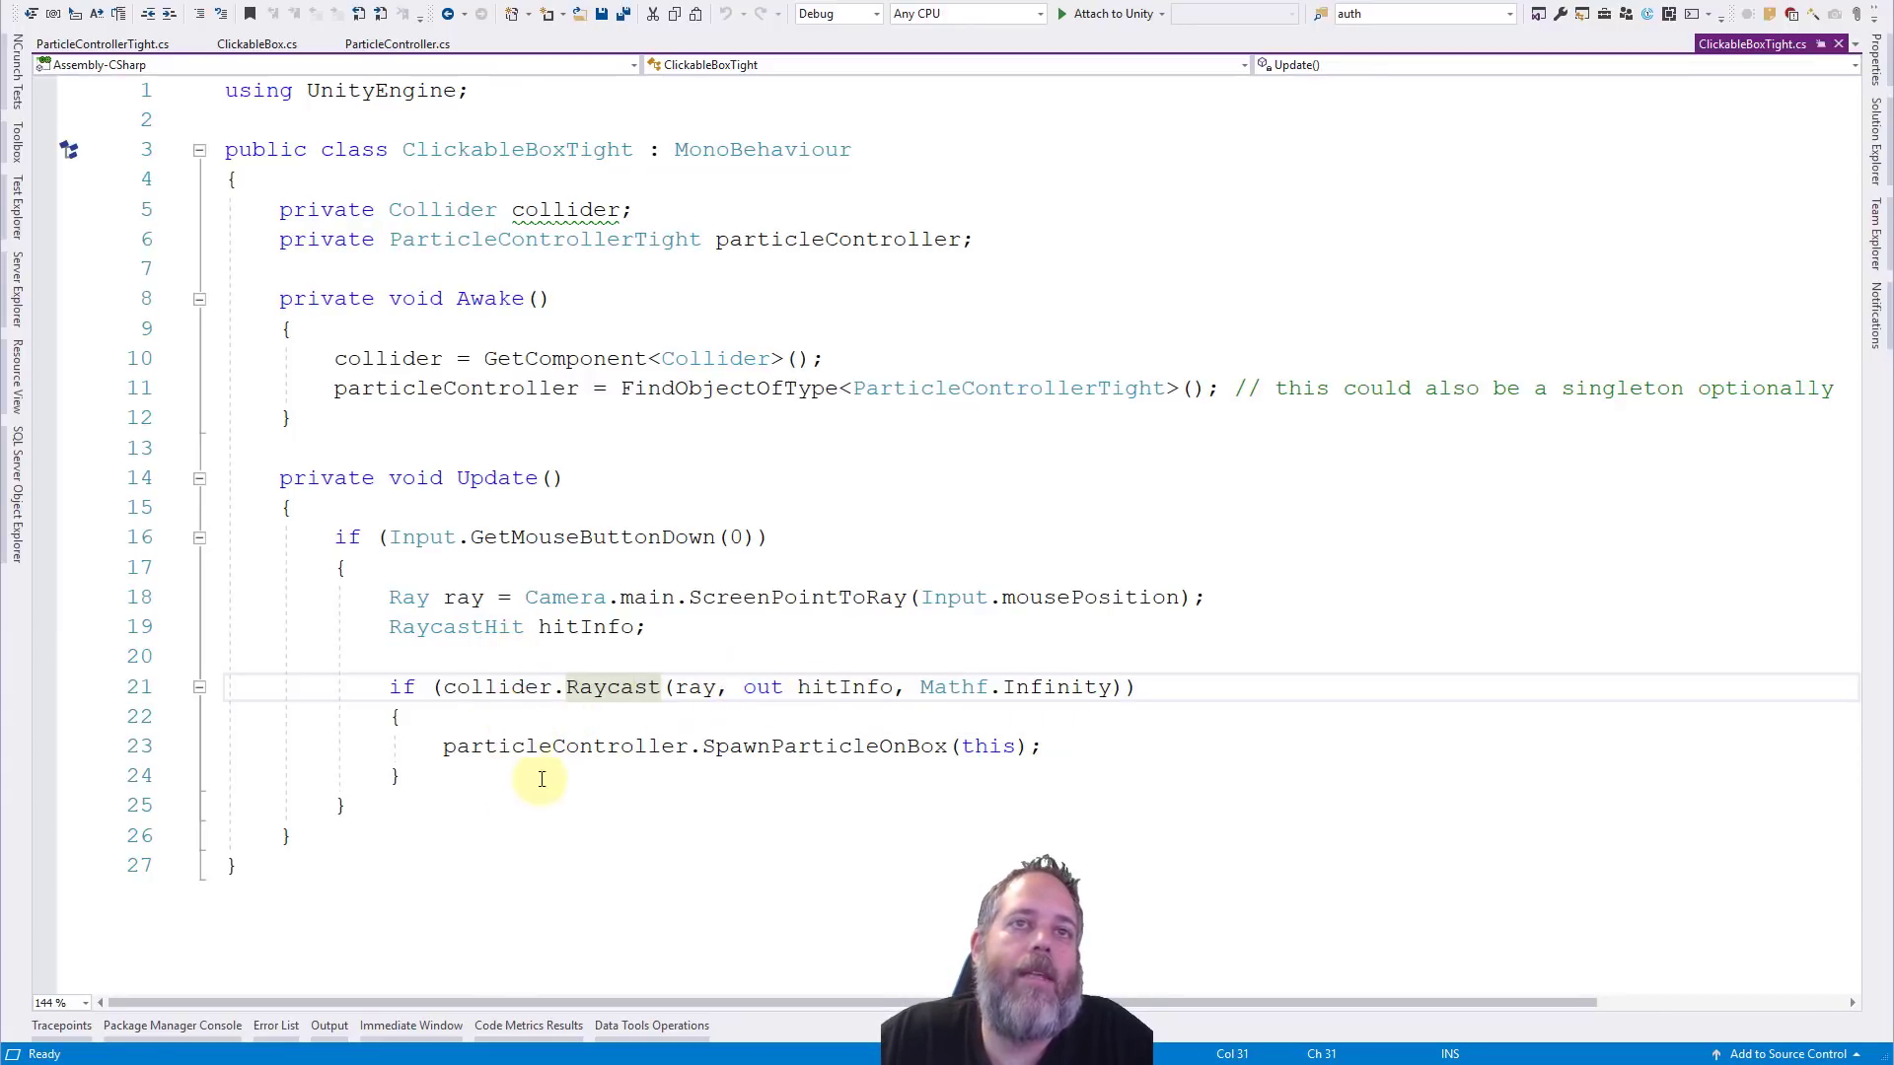
{"action": "mouse_move", "coordinate": [961, 755]}
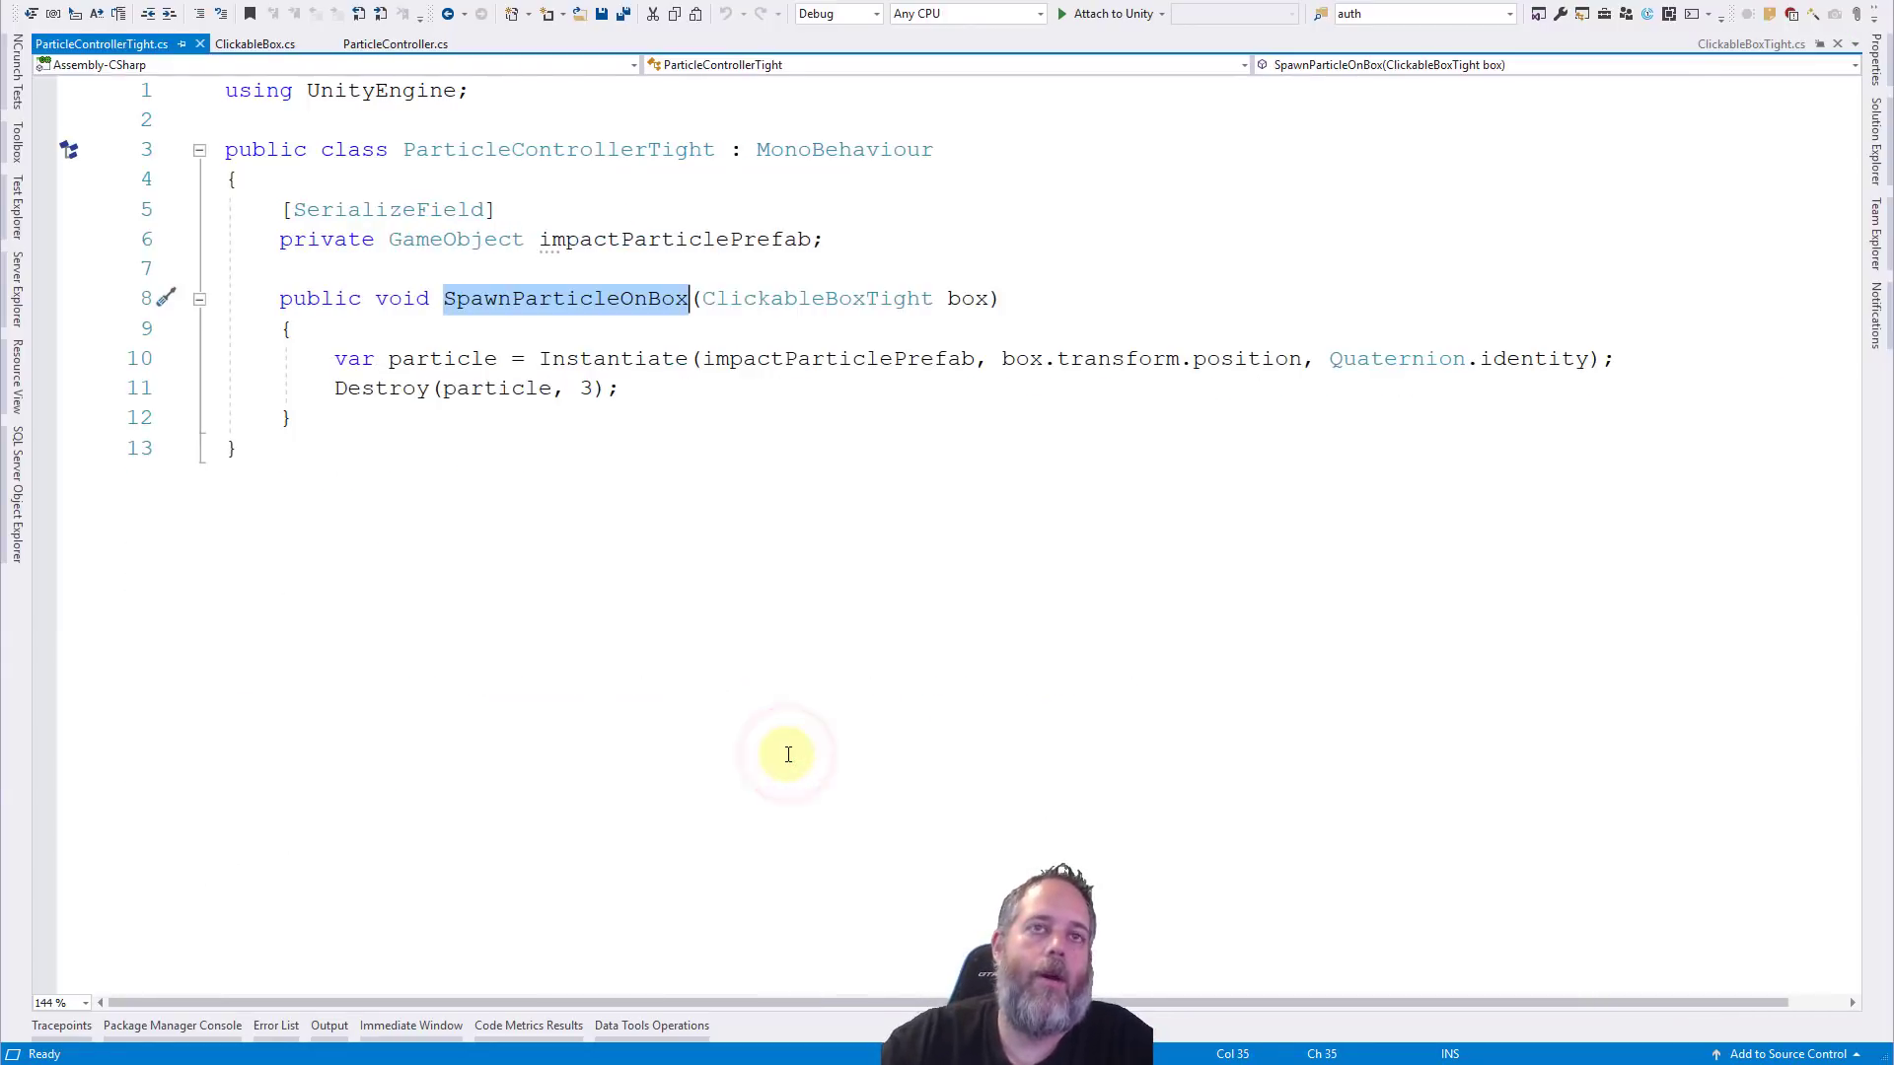
{"action": "mouse_move", "coordinate": [633, 426]}
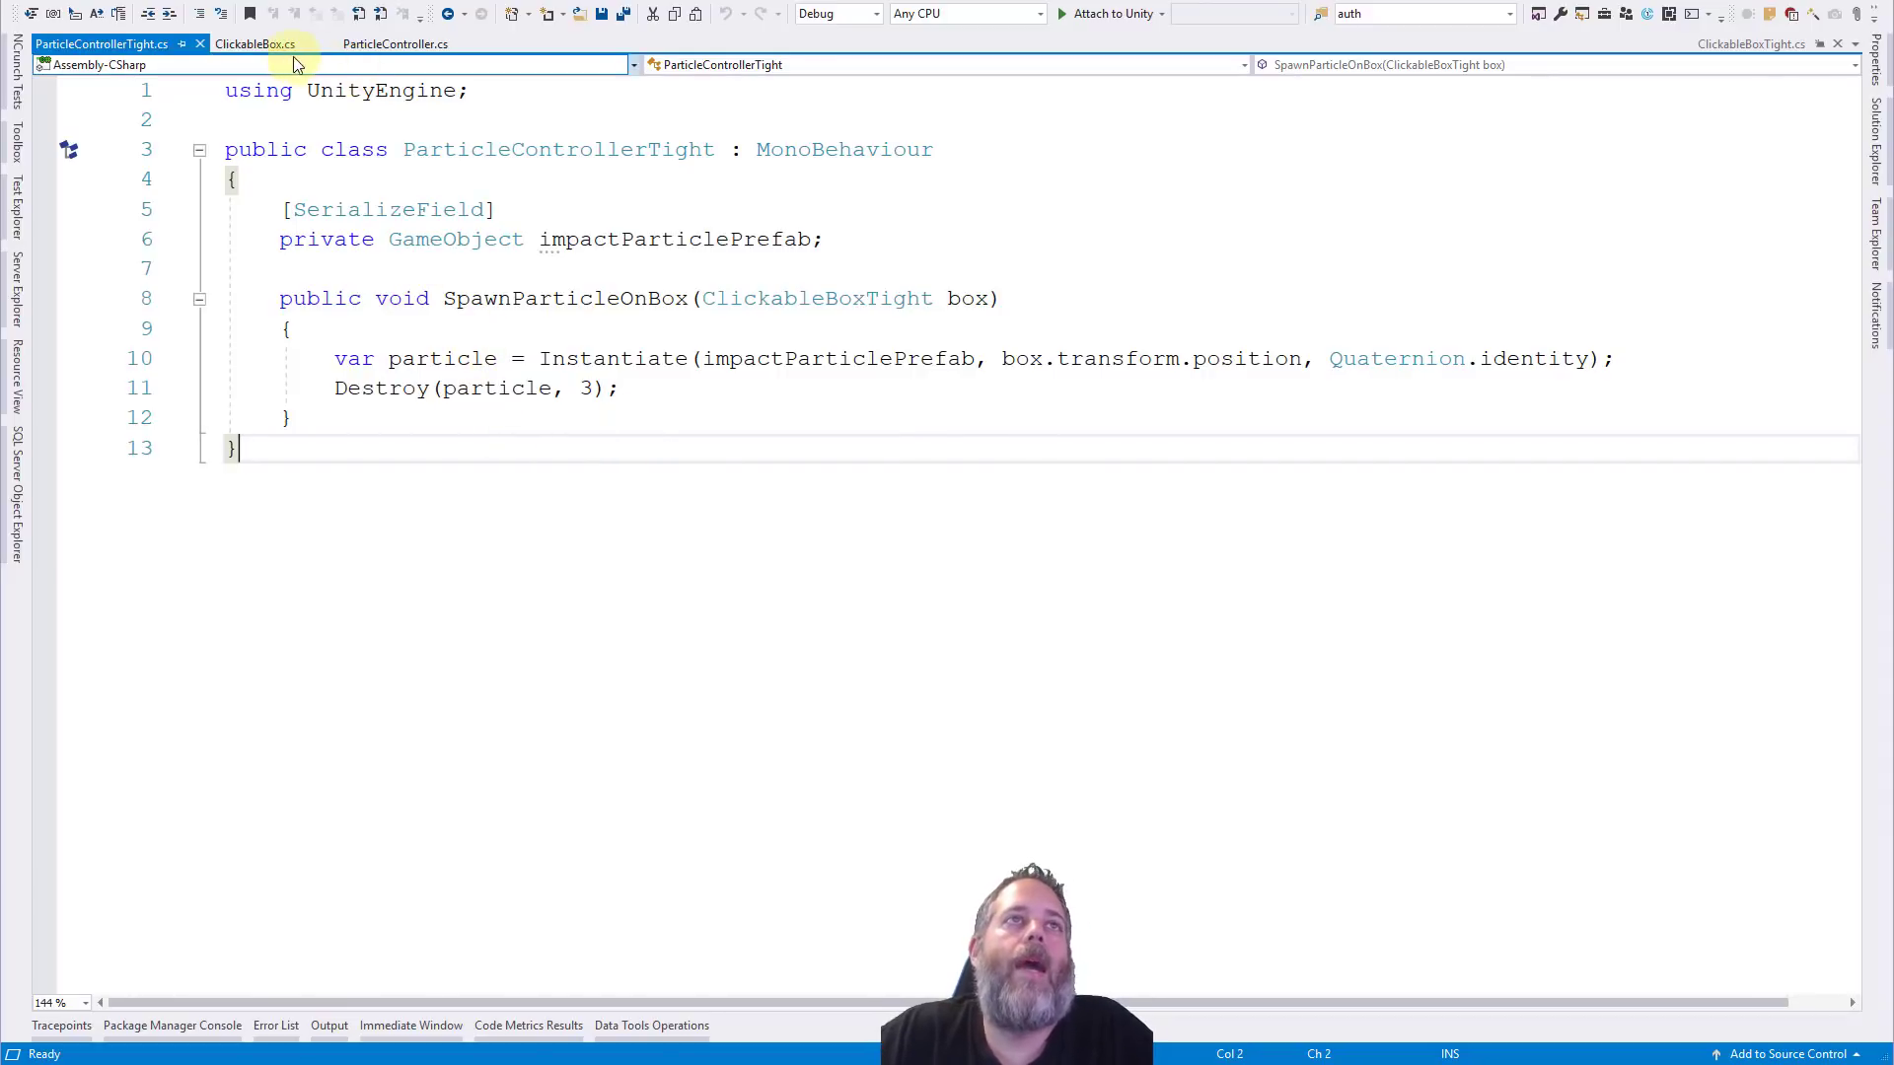
Glance at ClickableBox.cs's static event, return to ClickableBoxTight.cs and highlight its class name and particleController field.
{"action": "left_click", "coordinate": [254, 45]}
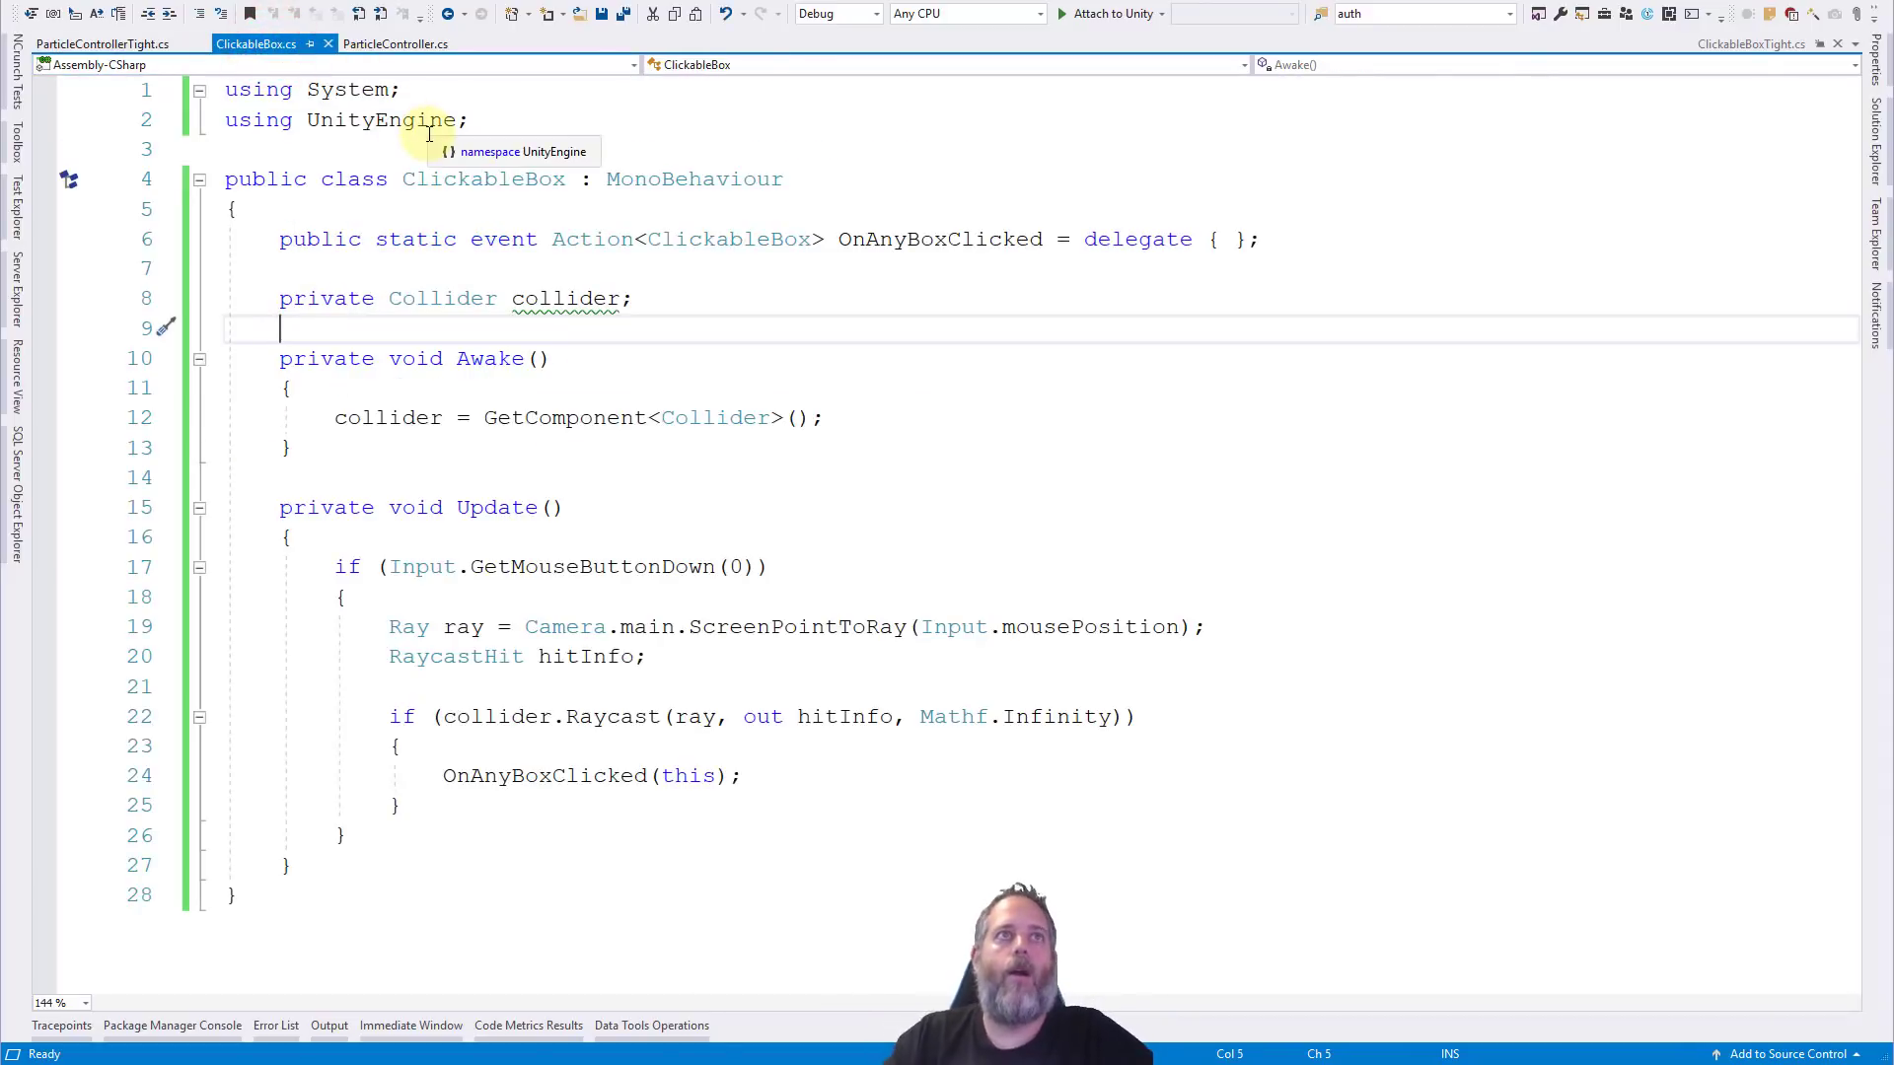
{"action": "left_click", "coordinate": [103, 46]}
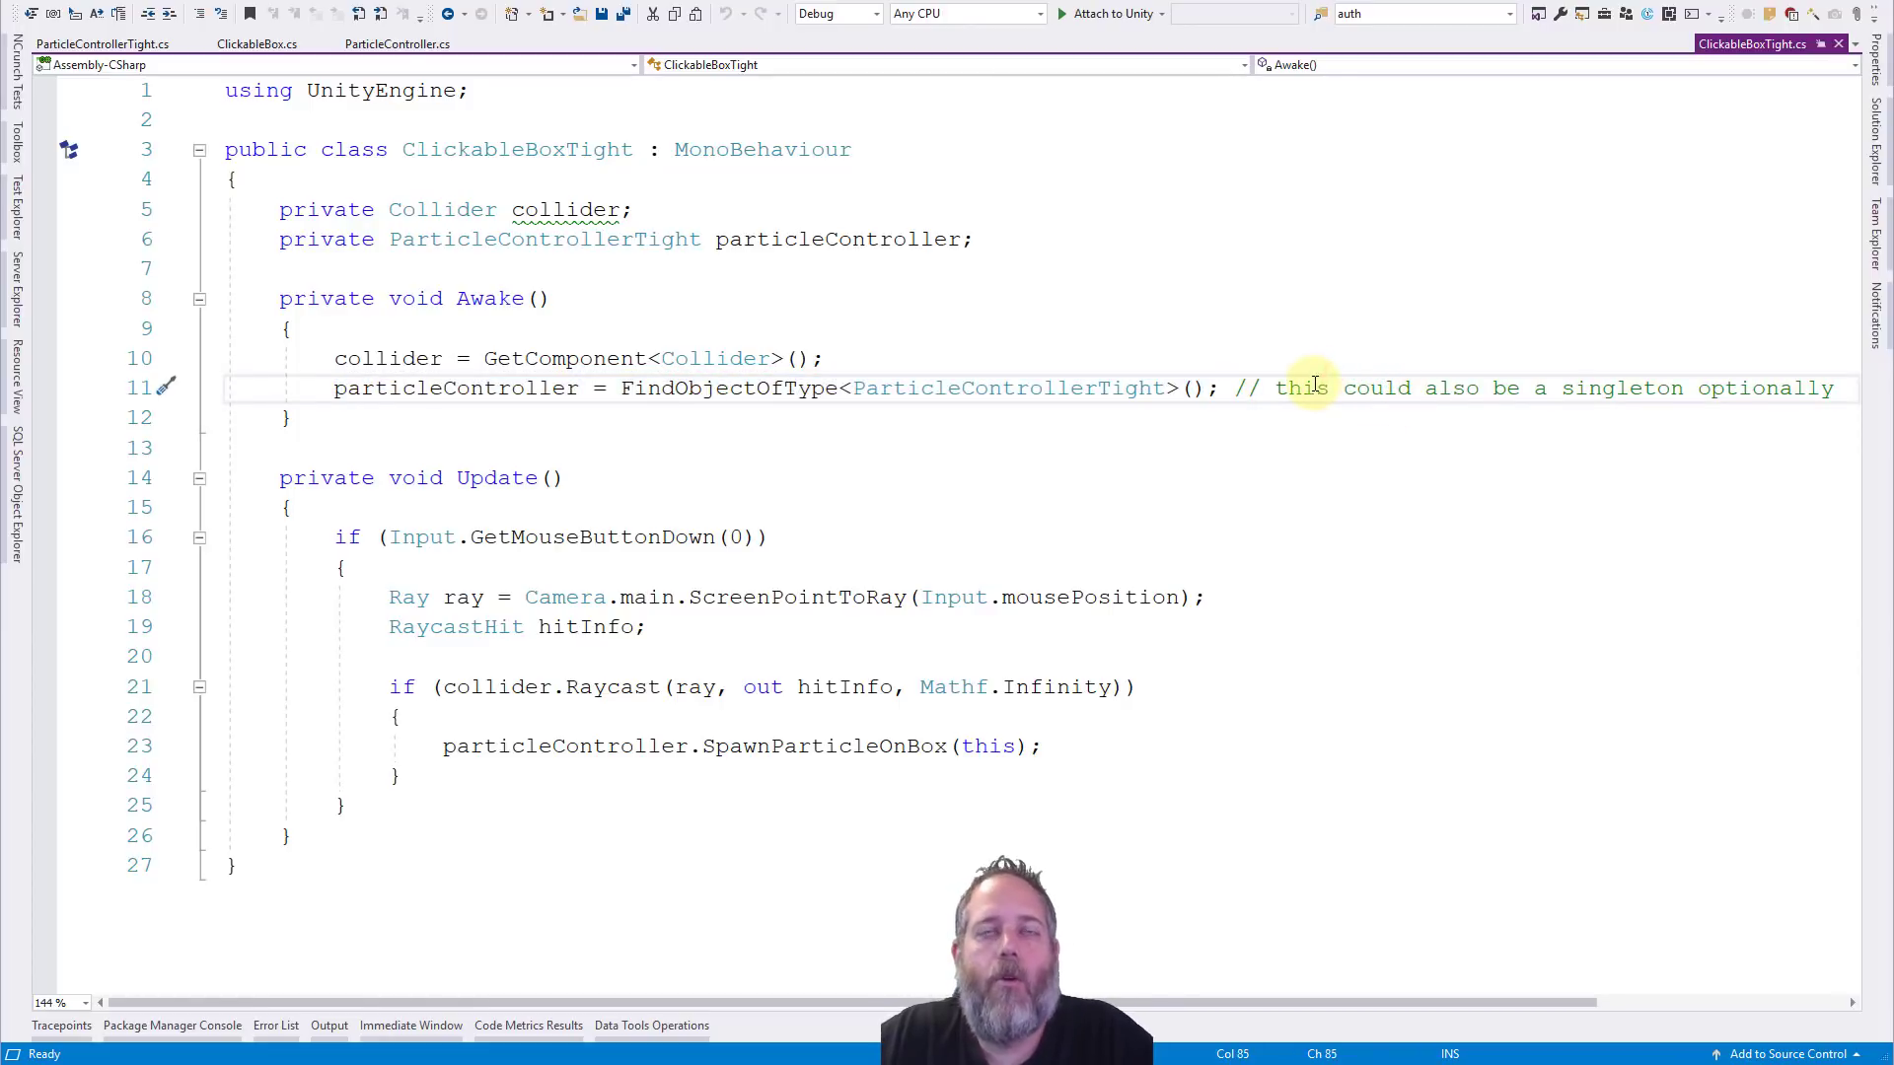
{"action": "mouse_move", "coordinate": [637, 292]}
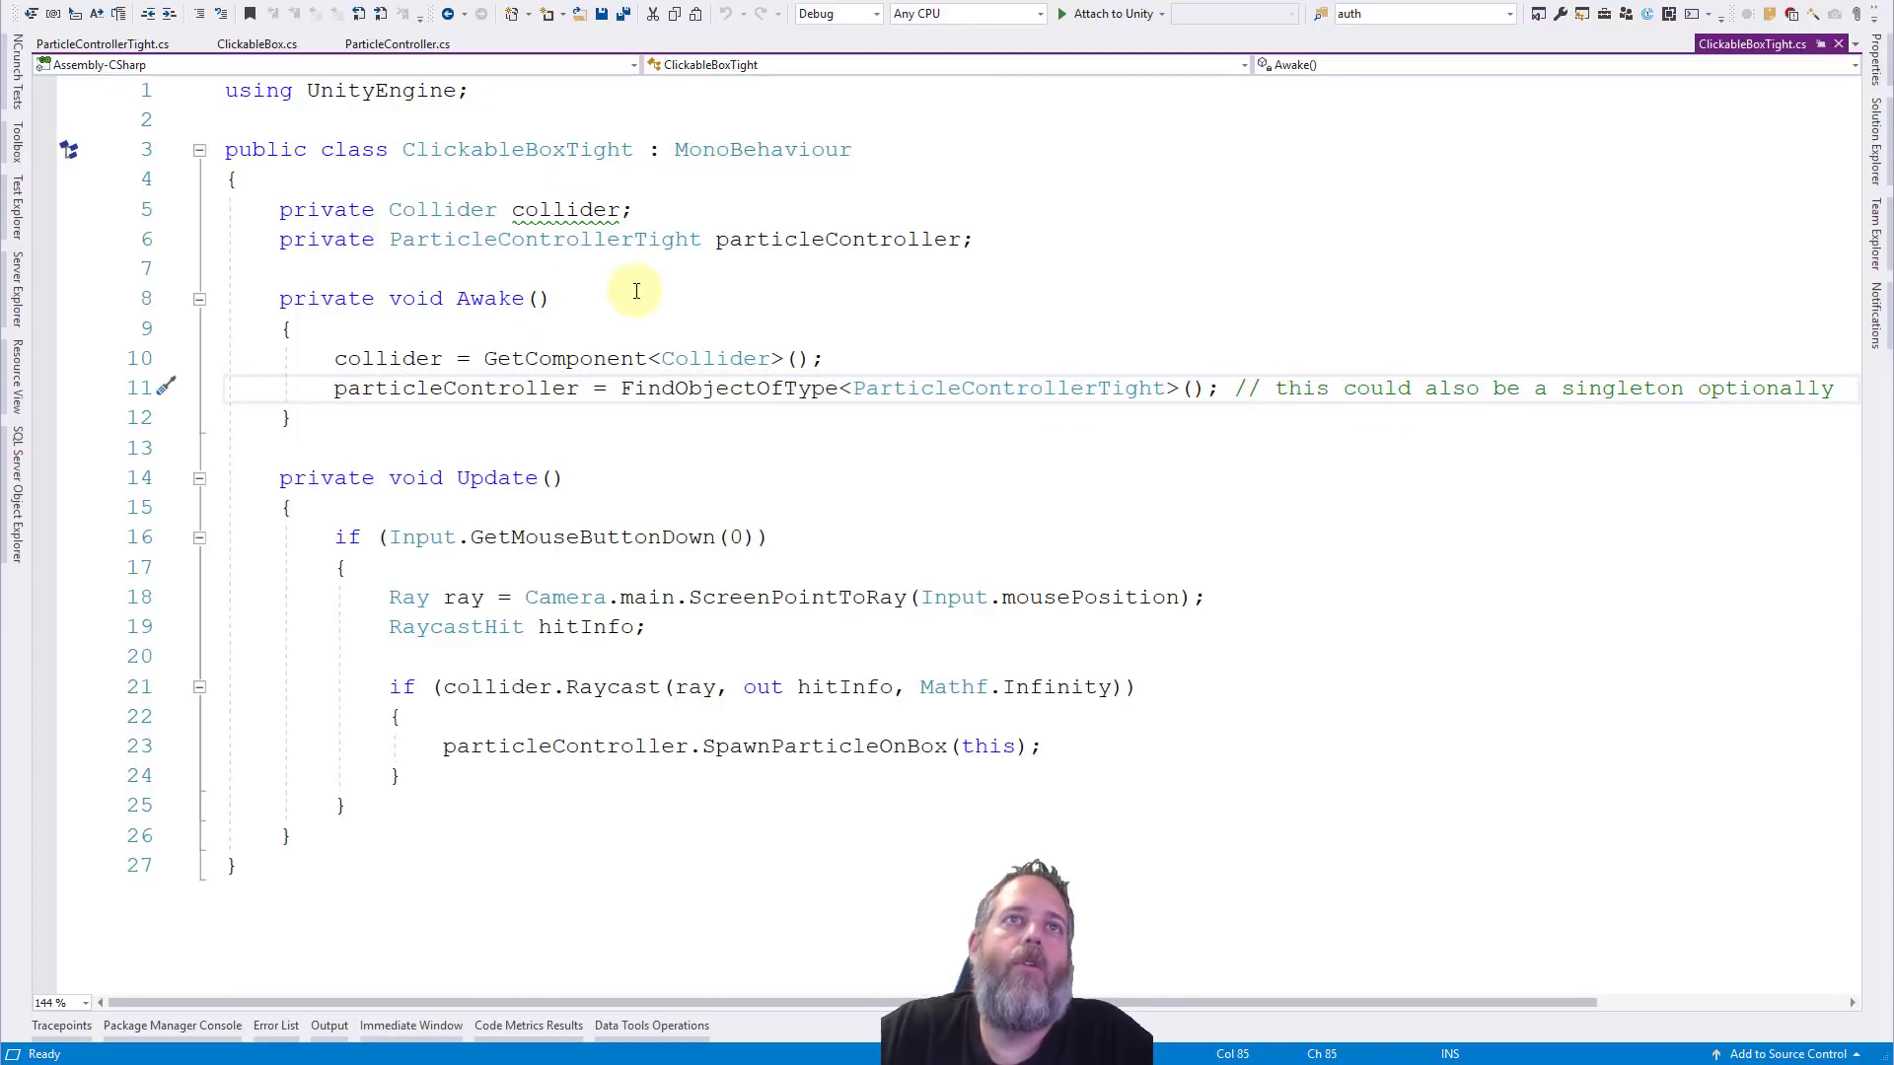
{"action": "mouse_move", "coordinate": [465, 389]}
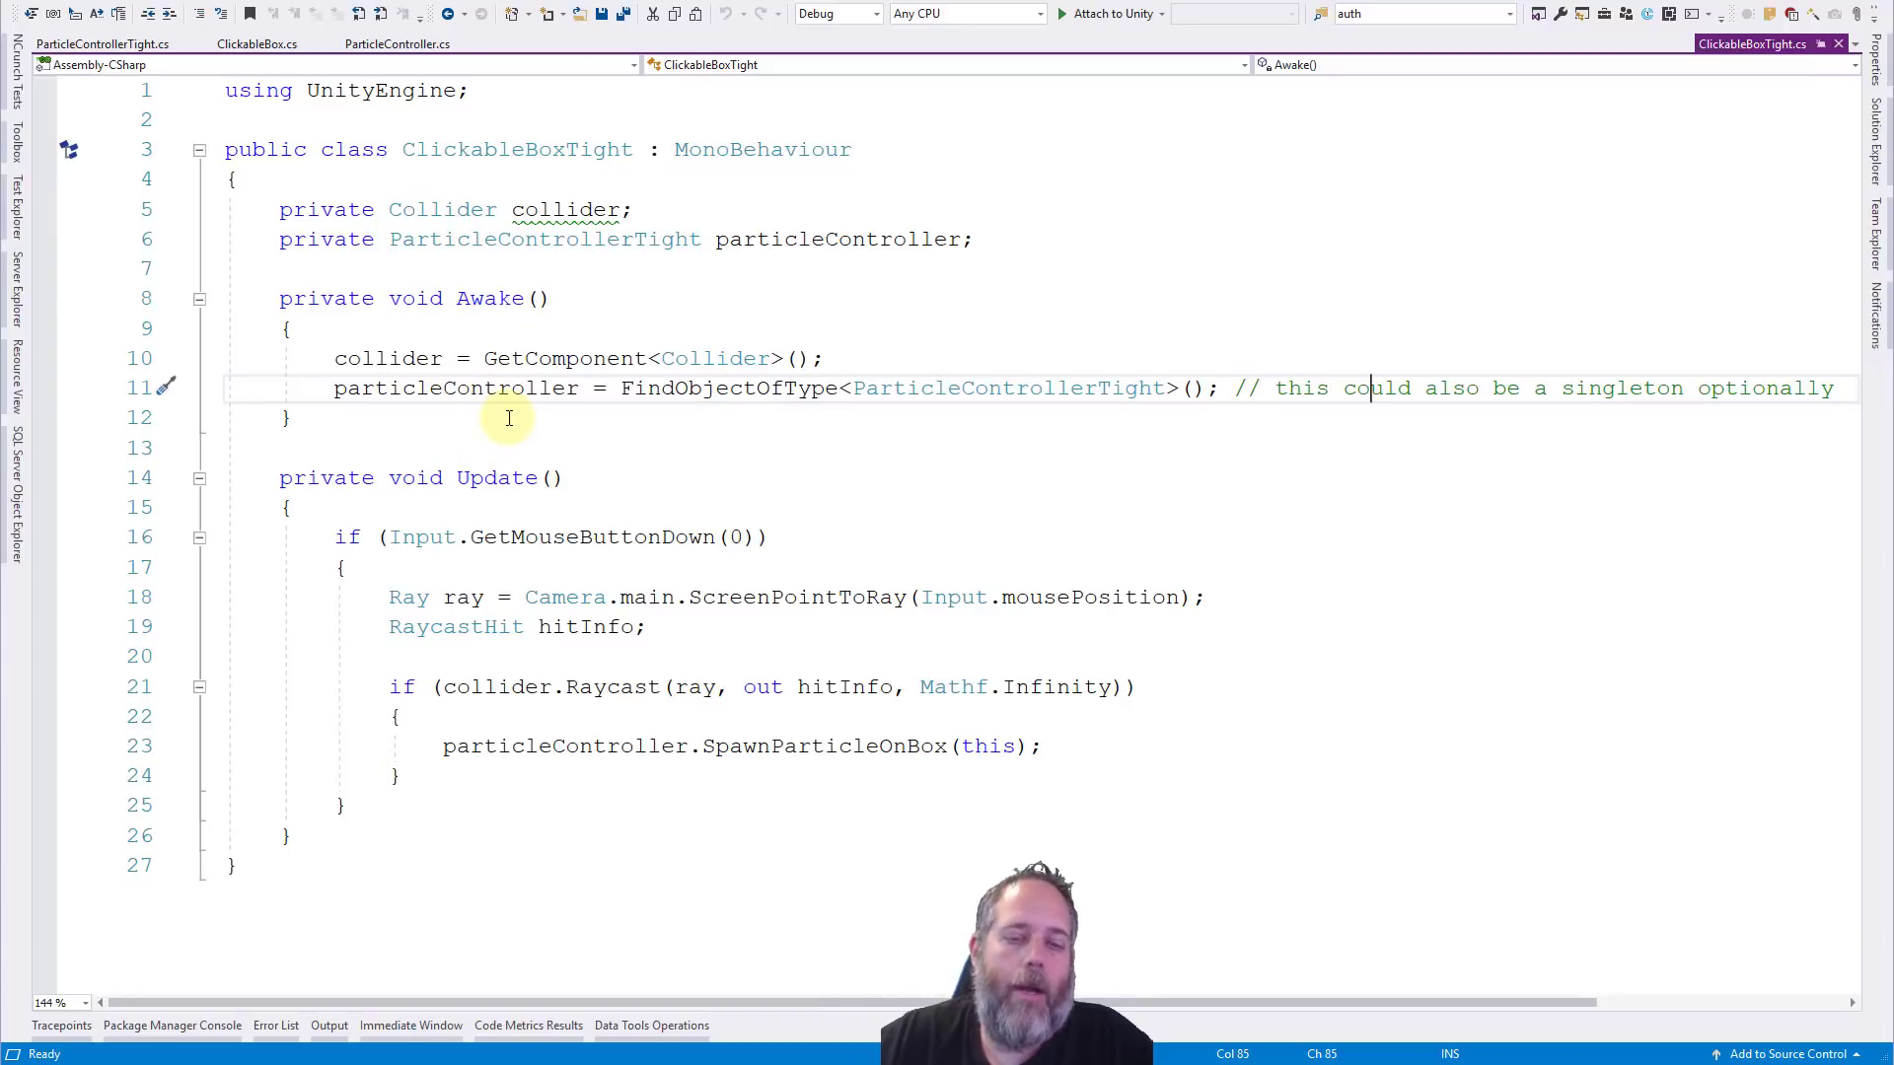
{"action": "mouse_move", "coordinate": [449, 521]}
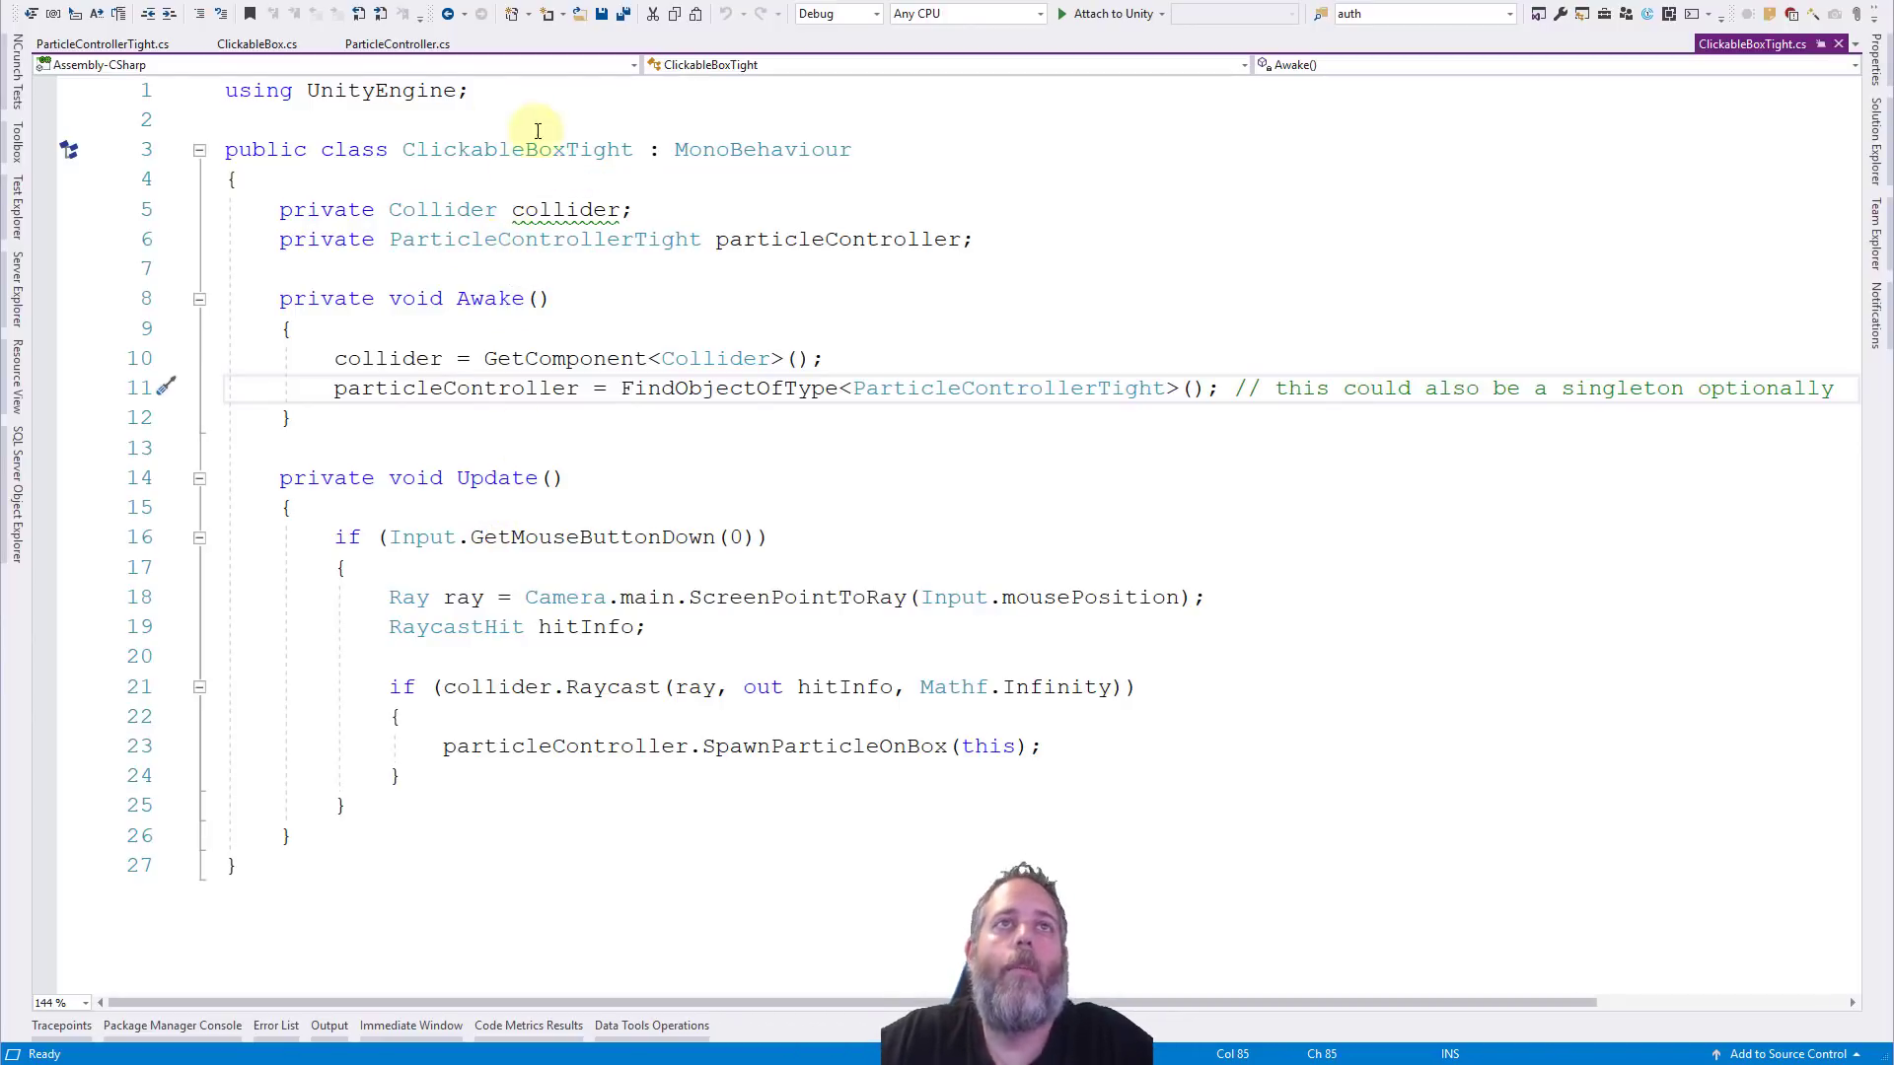
{"action": "mouse_move", "coordinate": [514, 148]}
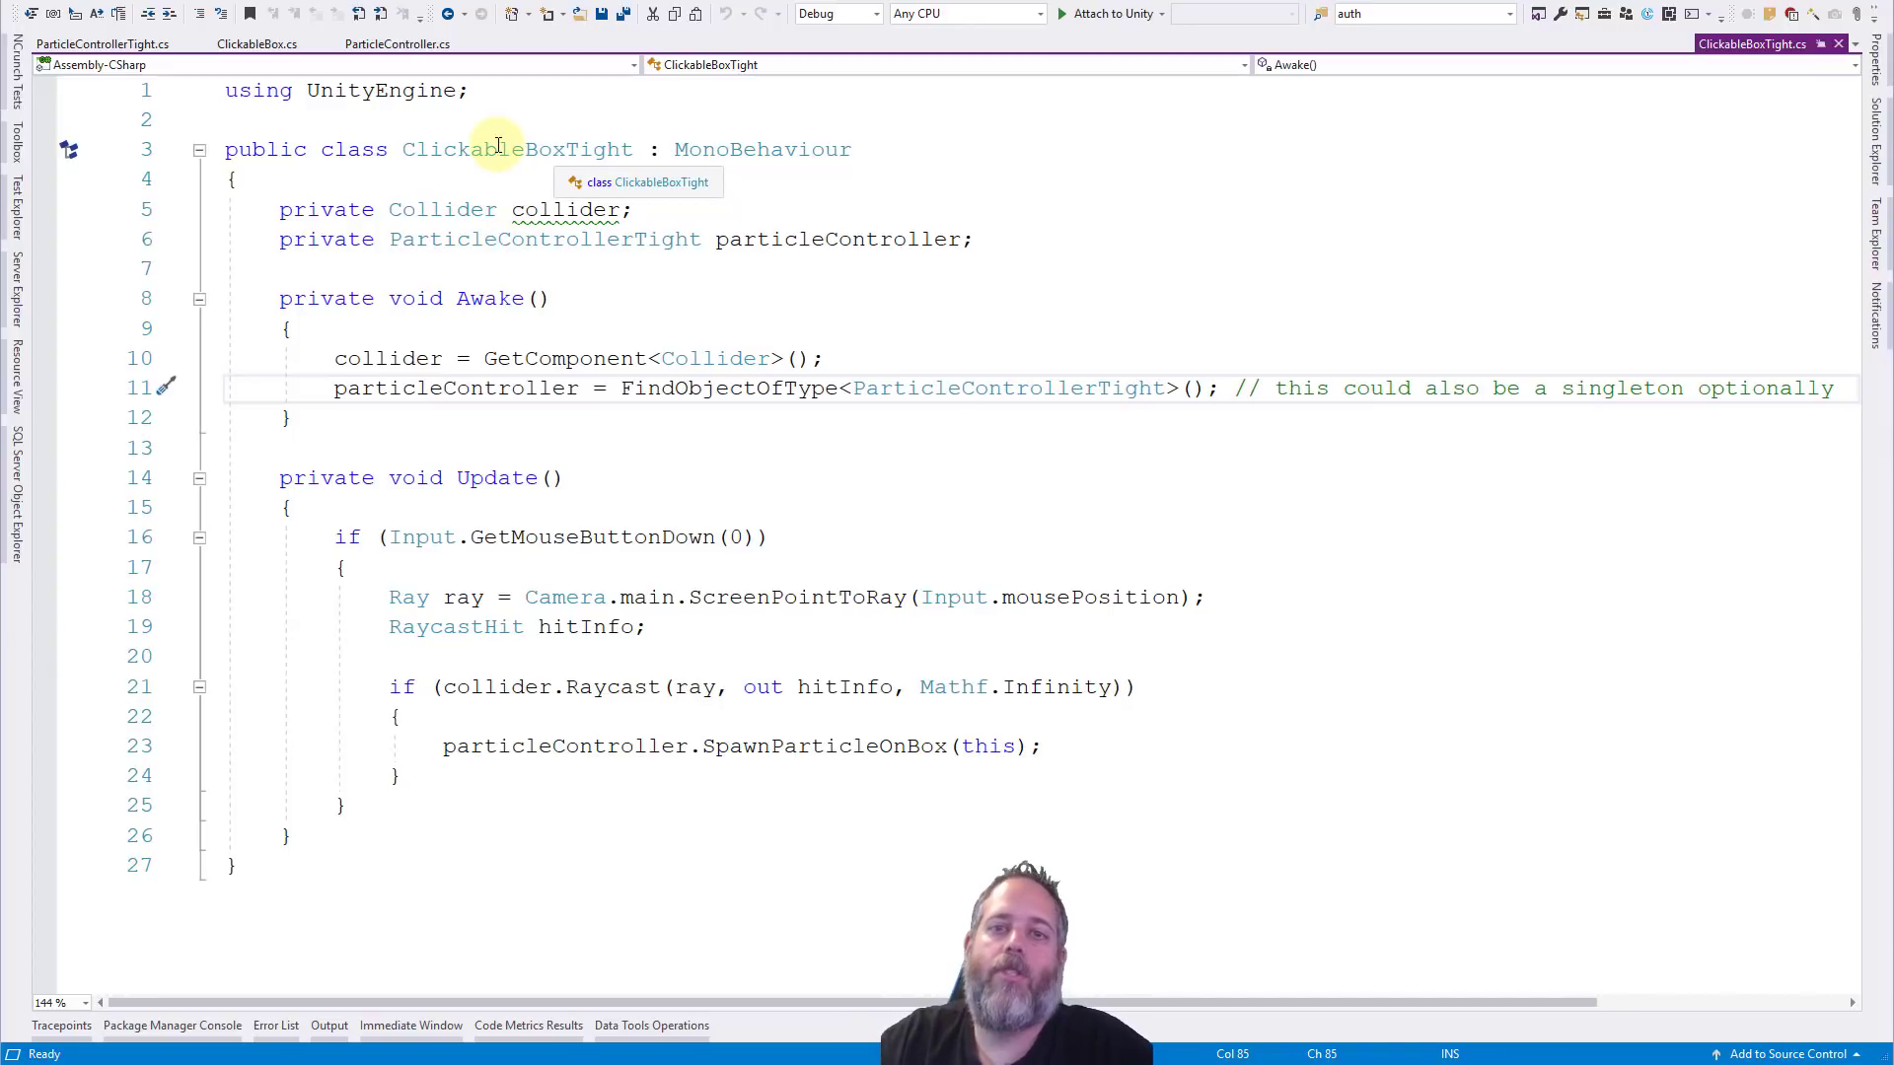
{"action": "left_click", "coordinate": [495, 148]}
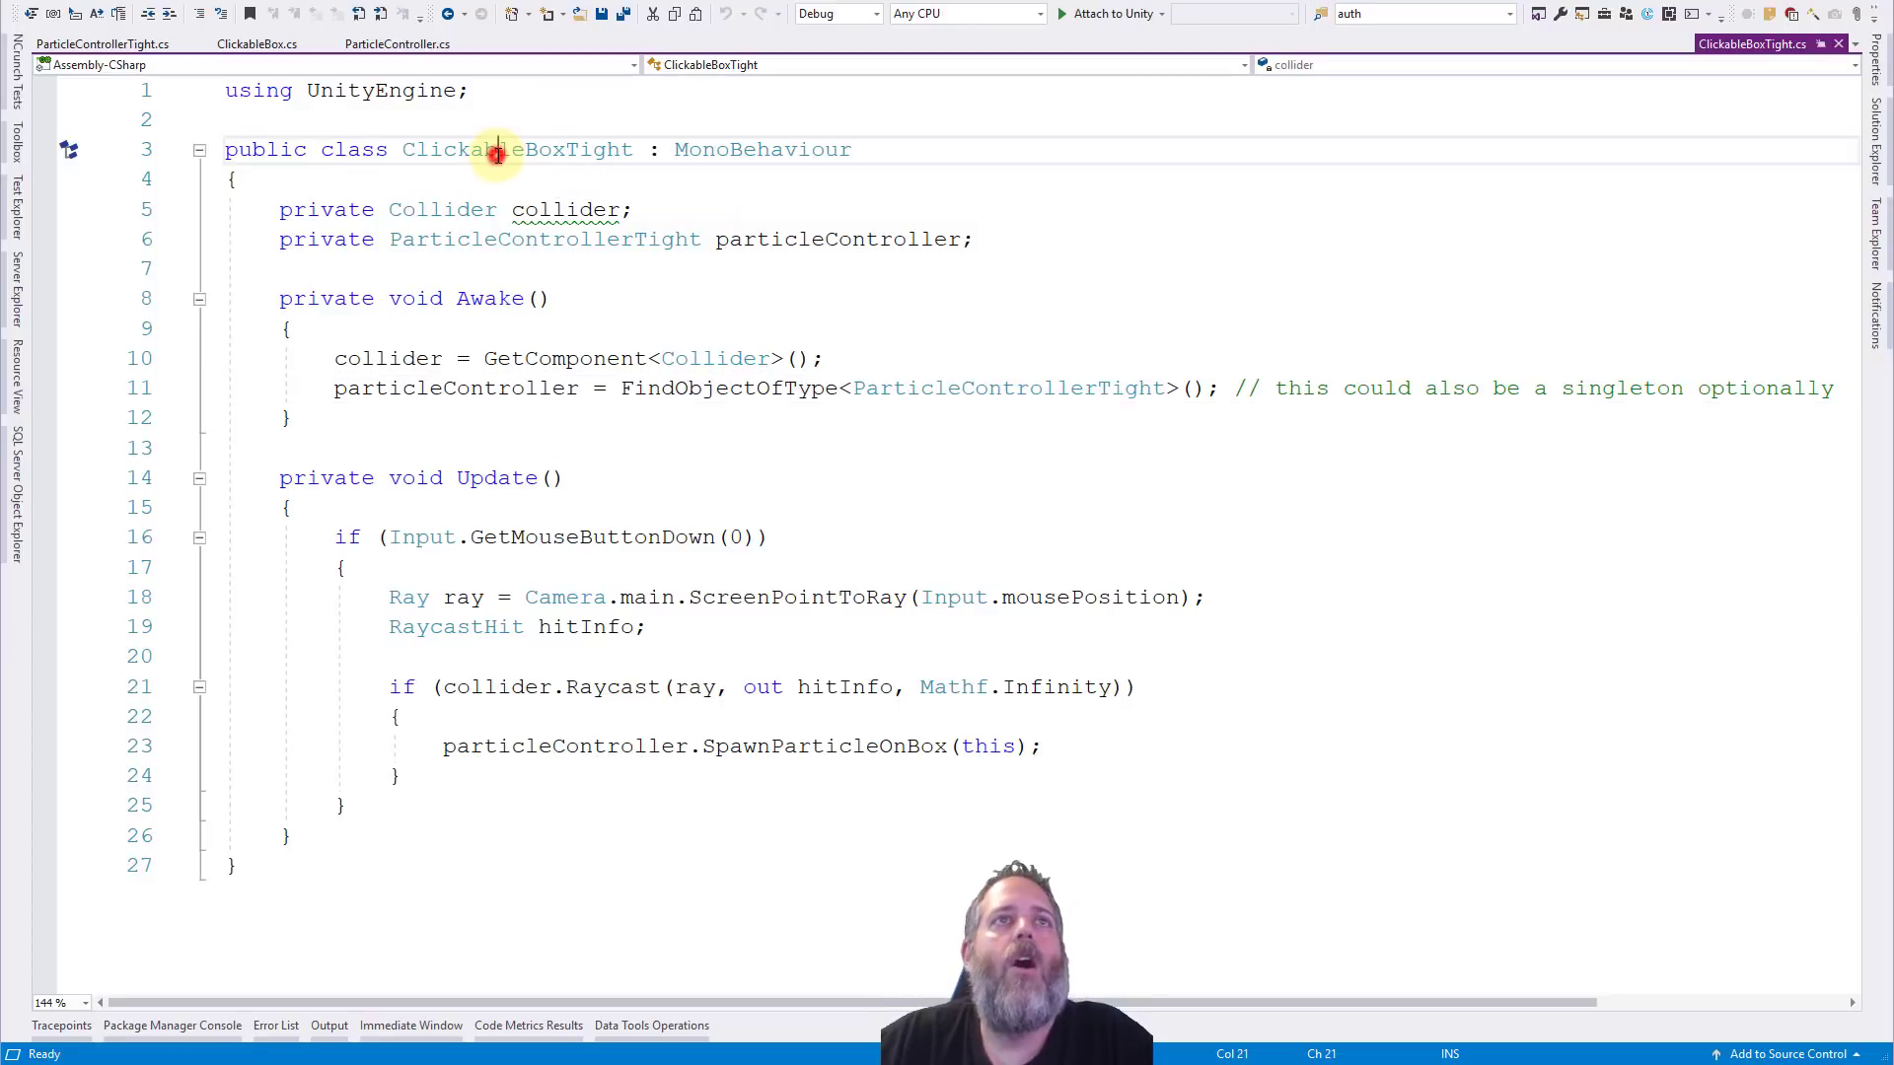
{"action": "double_click", "coordinate": [517, 148]}
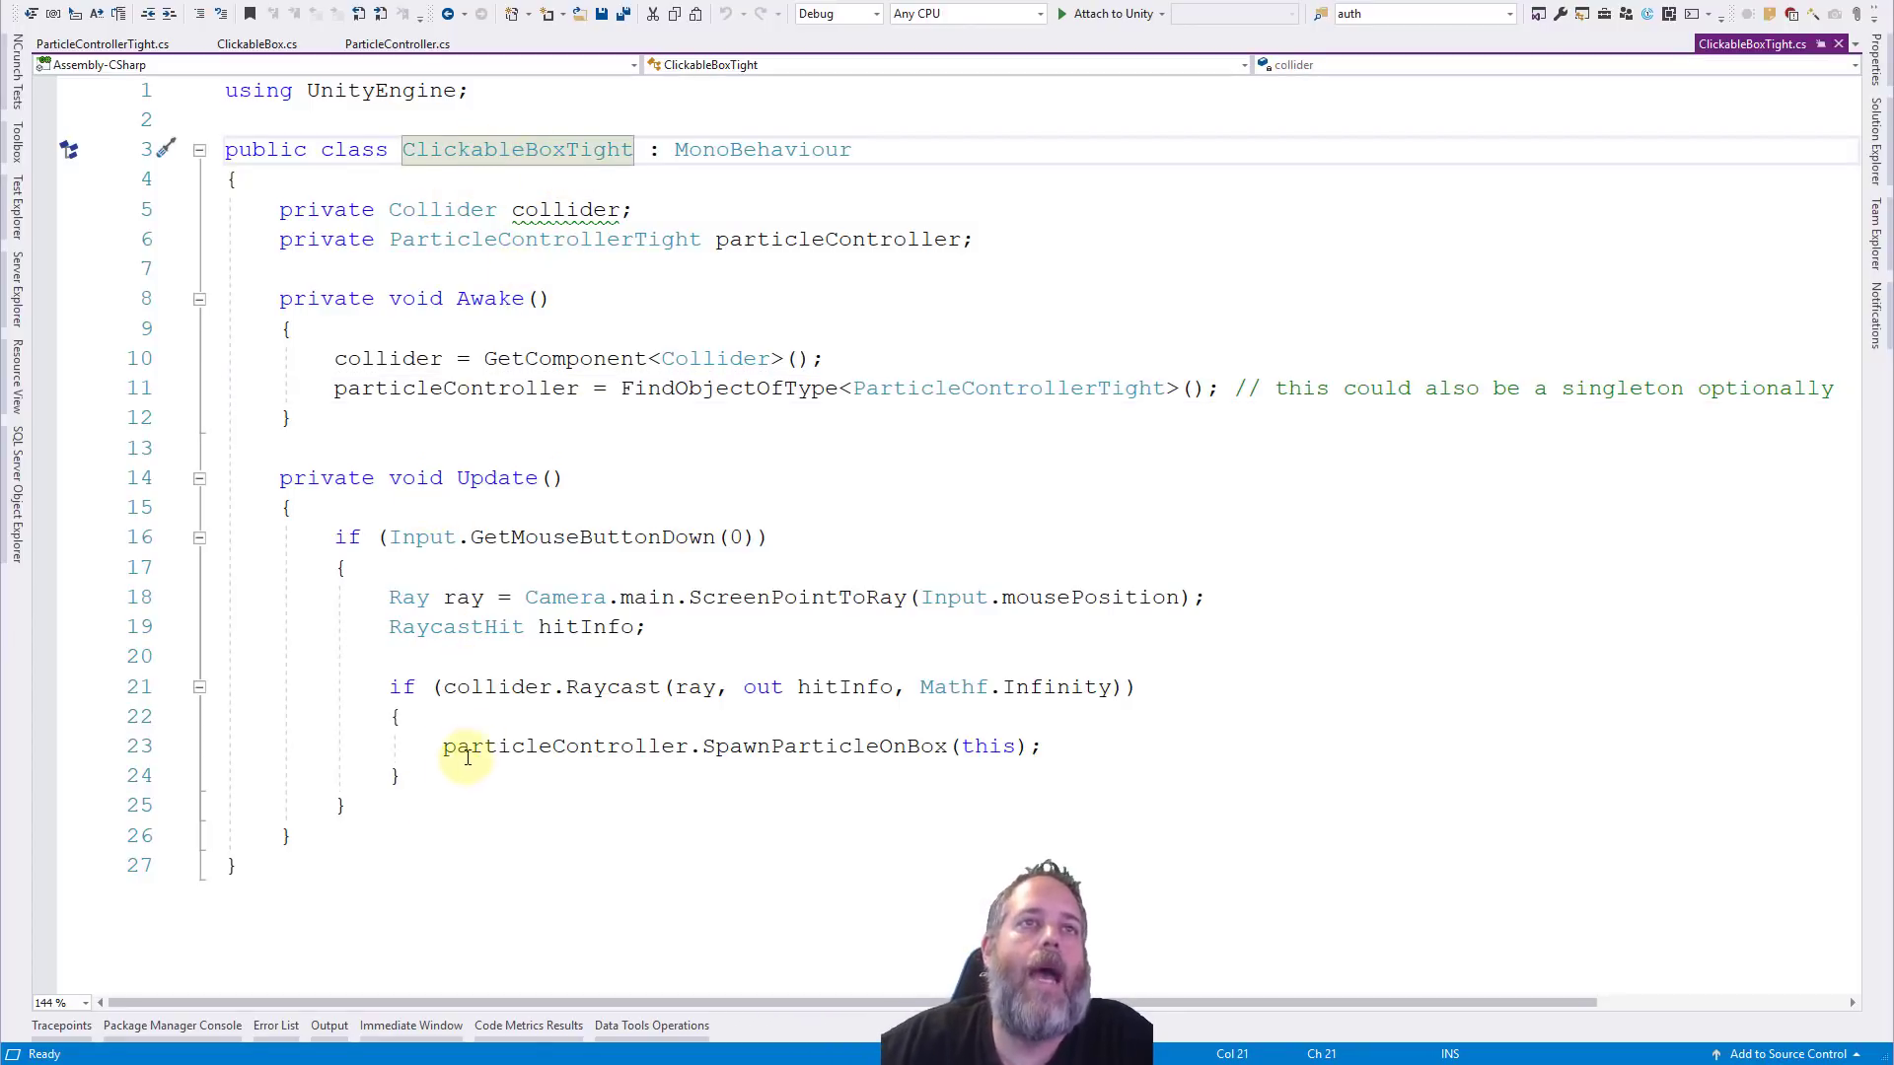
{"action": "mouse_move", "coordinate": [600, 659]}
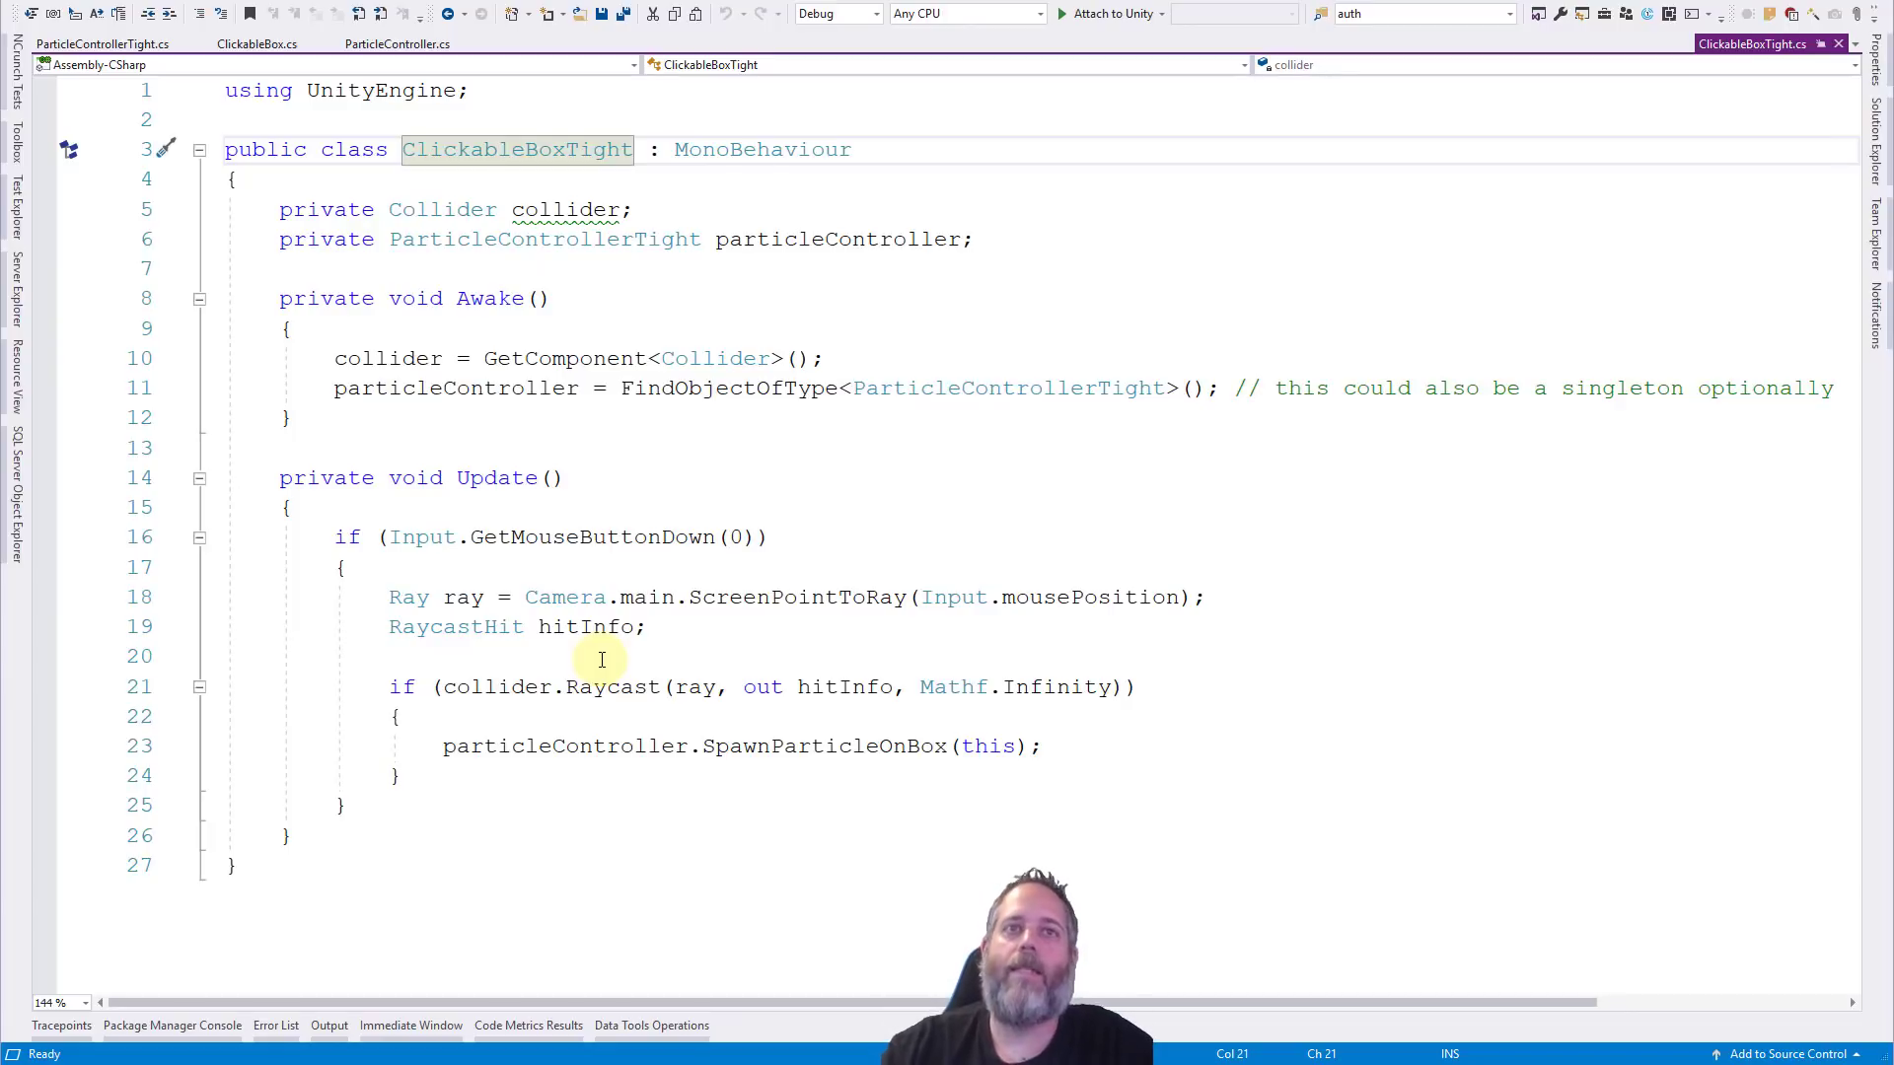
{"action": "left_click", "coordinate": [671, 239]}
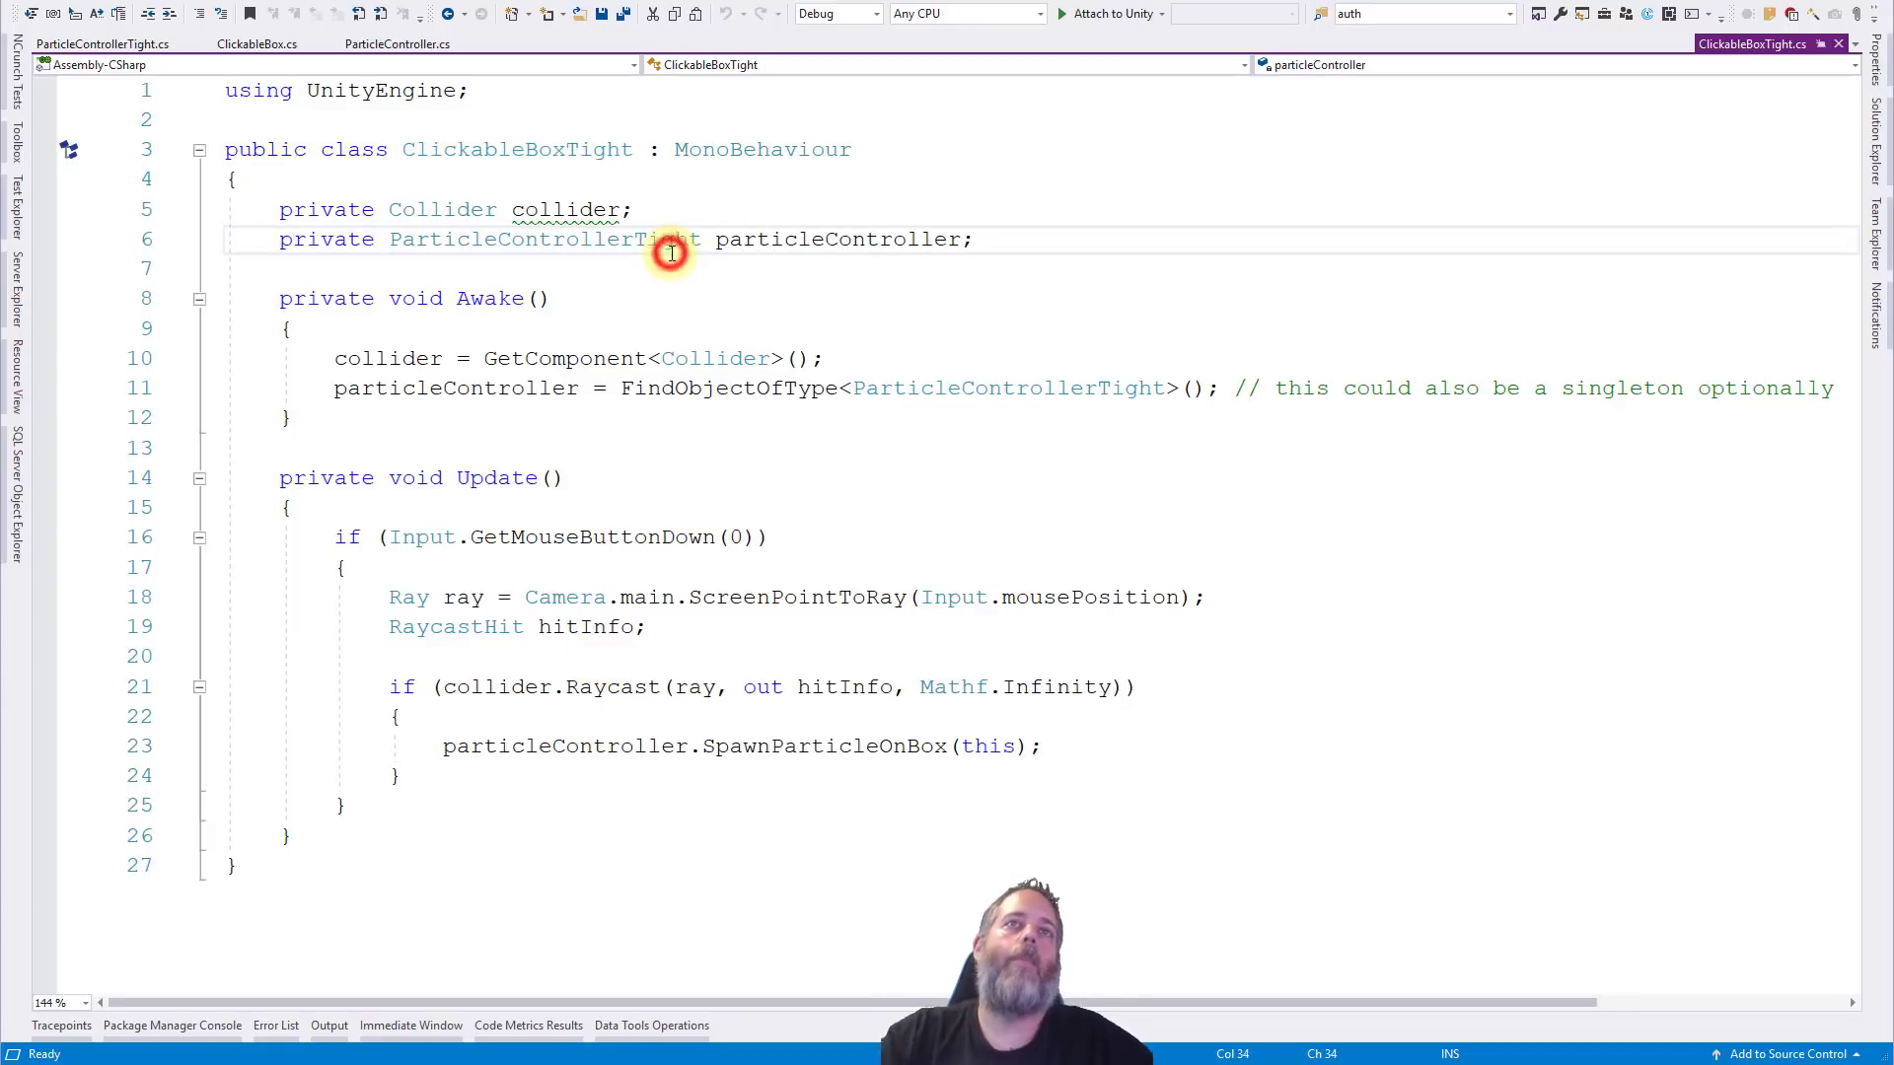
{"action": "type", "text": "private S"}
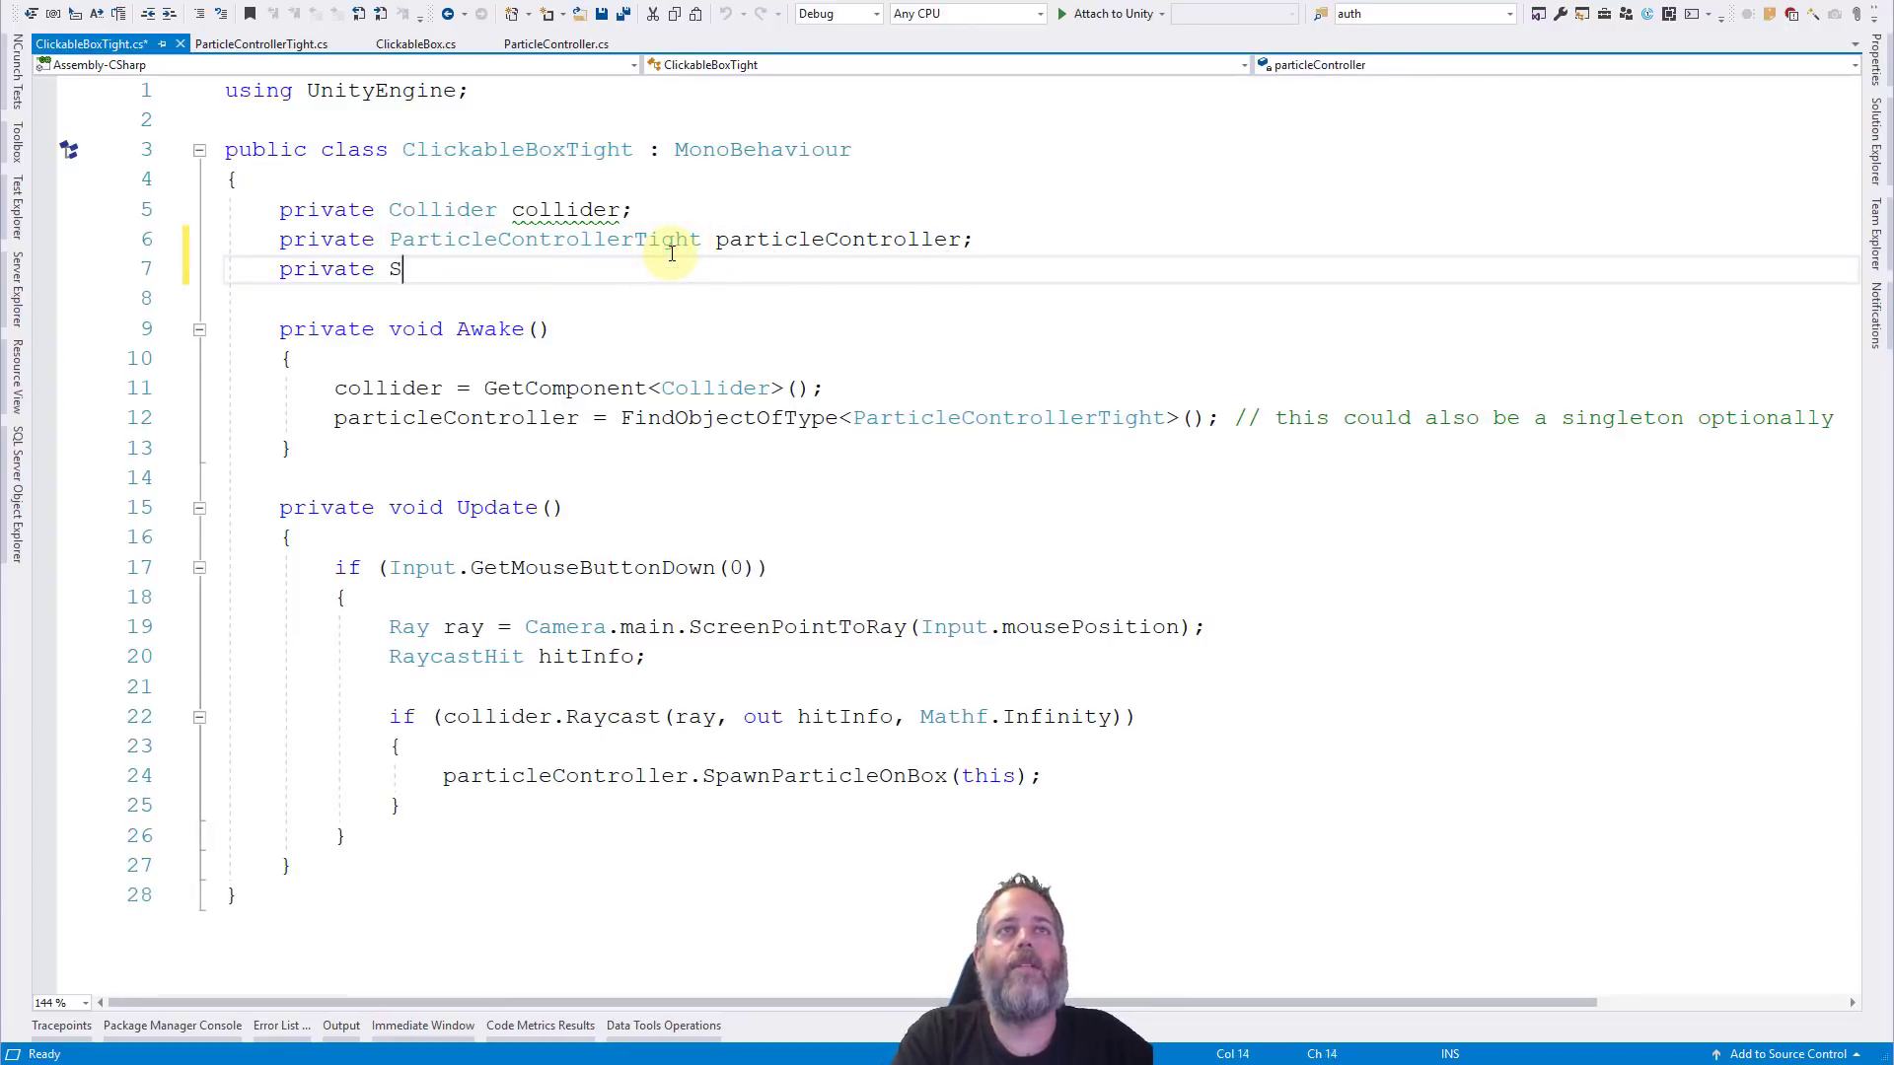
{"action": "type", "text": "ound"}
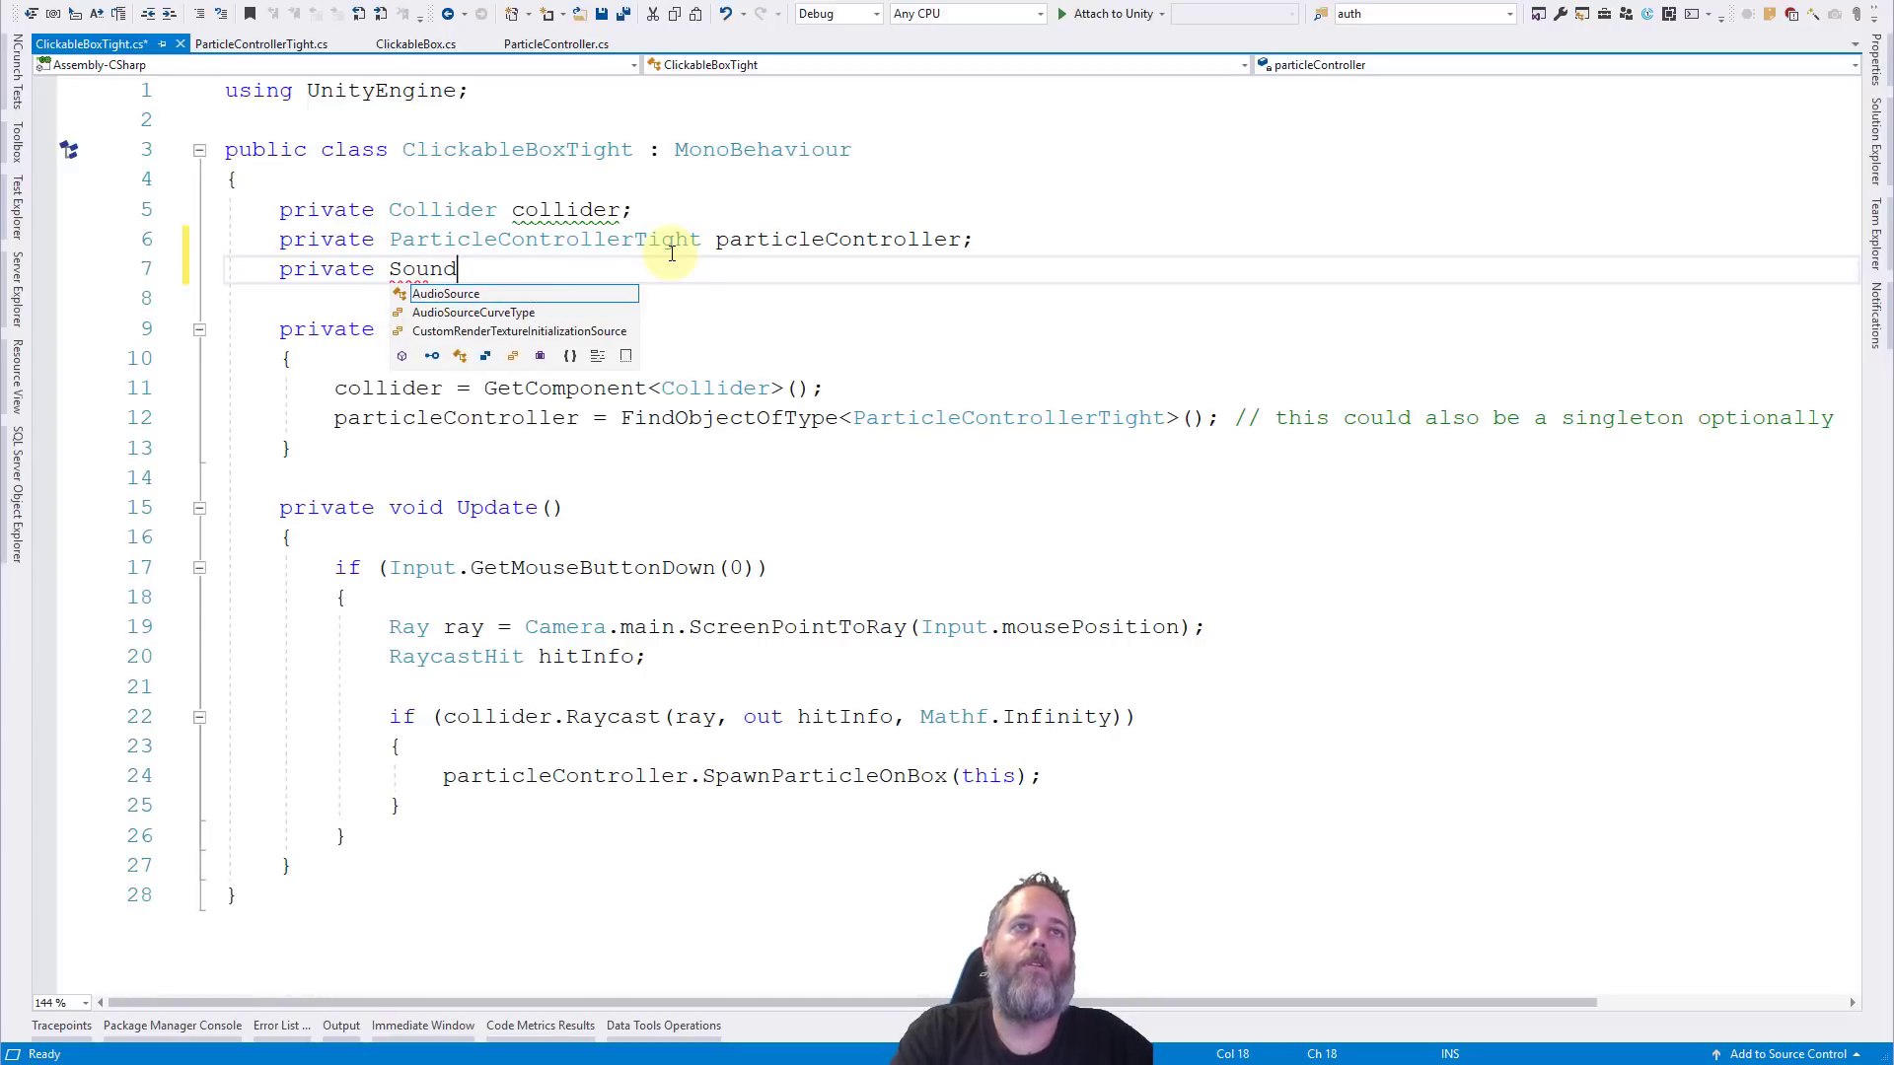
{"action": "type", "text": "Controller cont"}
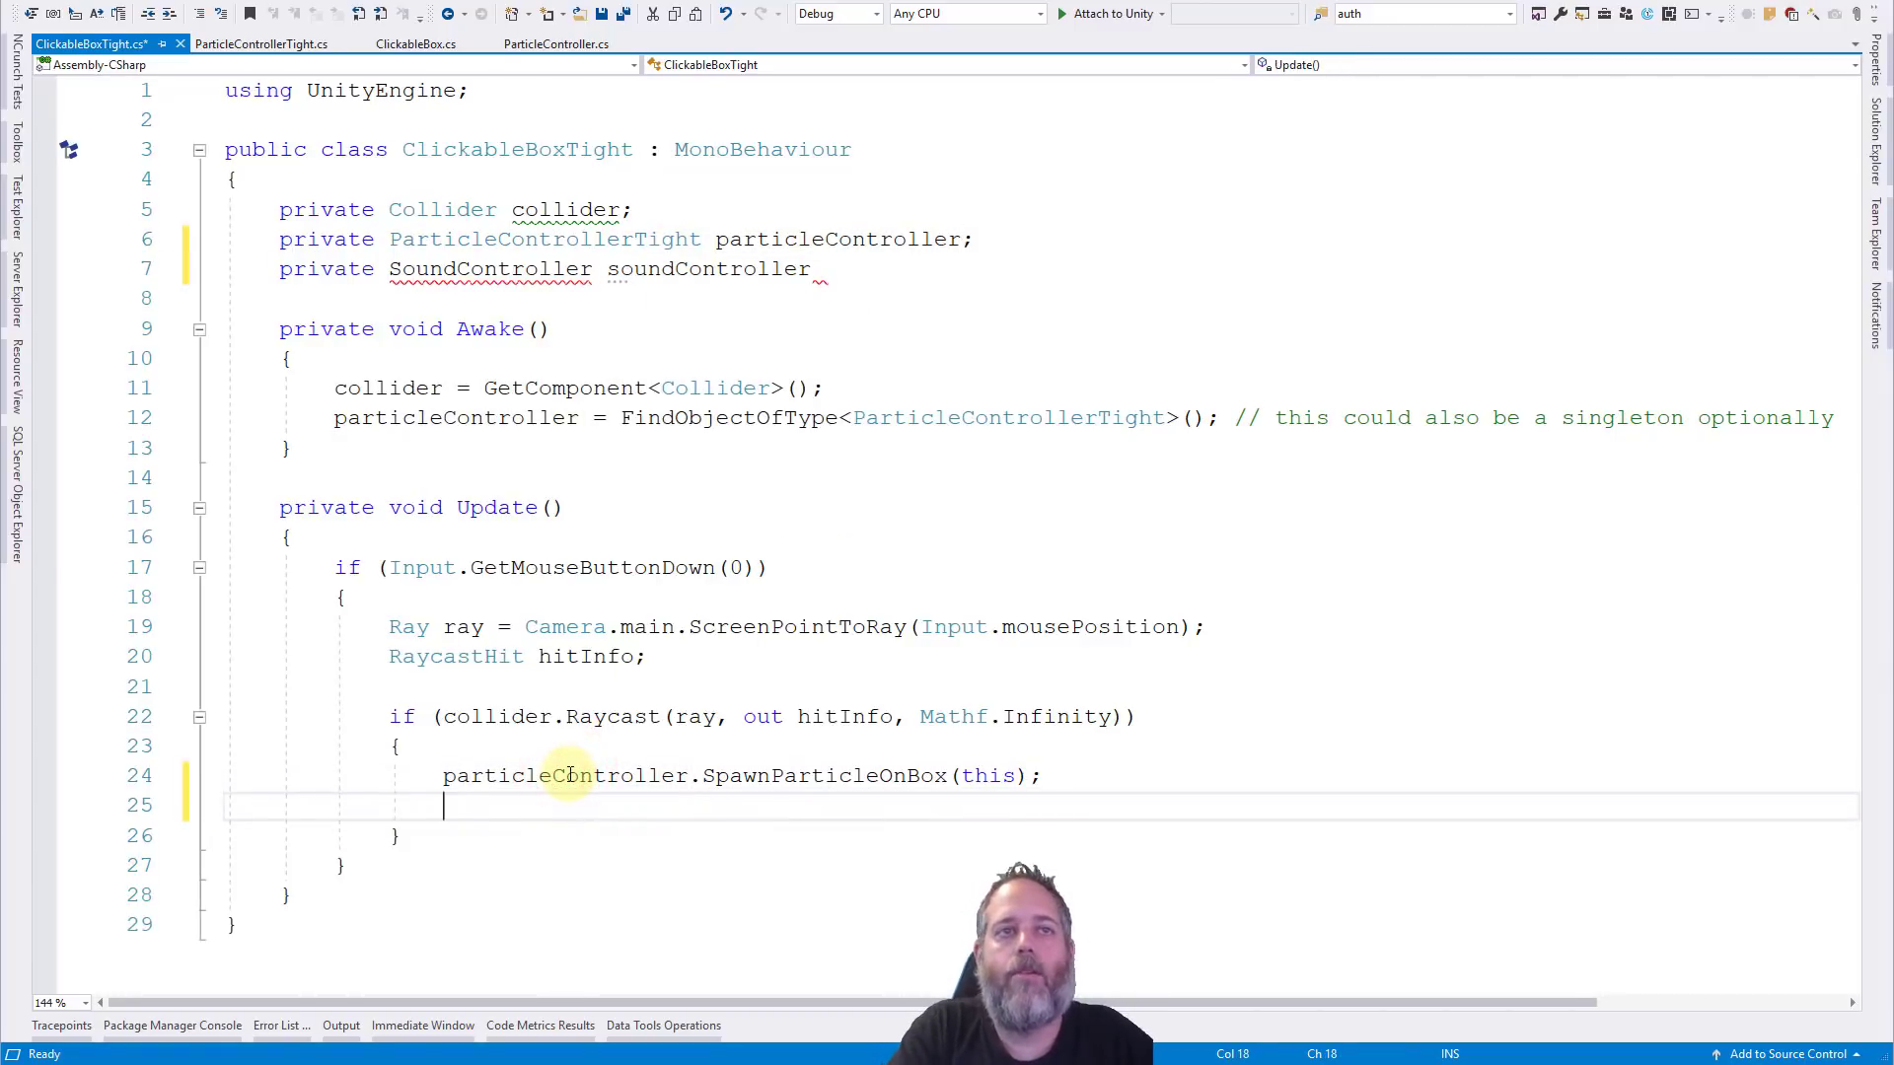
{"action": "type", "text": "soundController.P"}
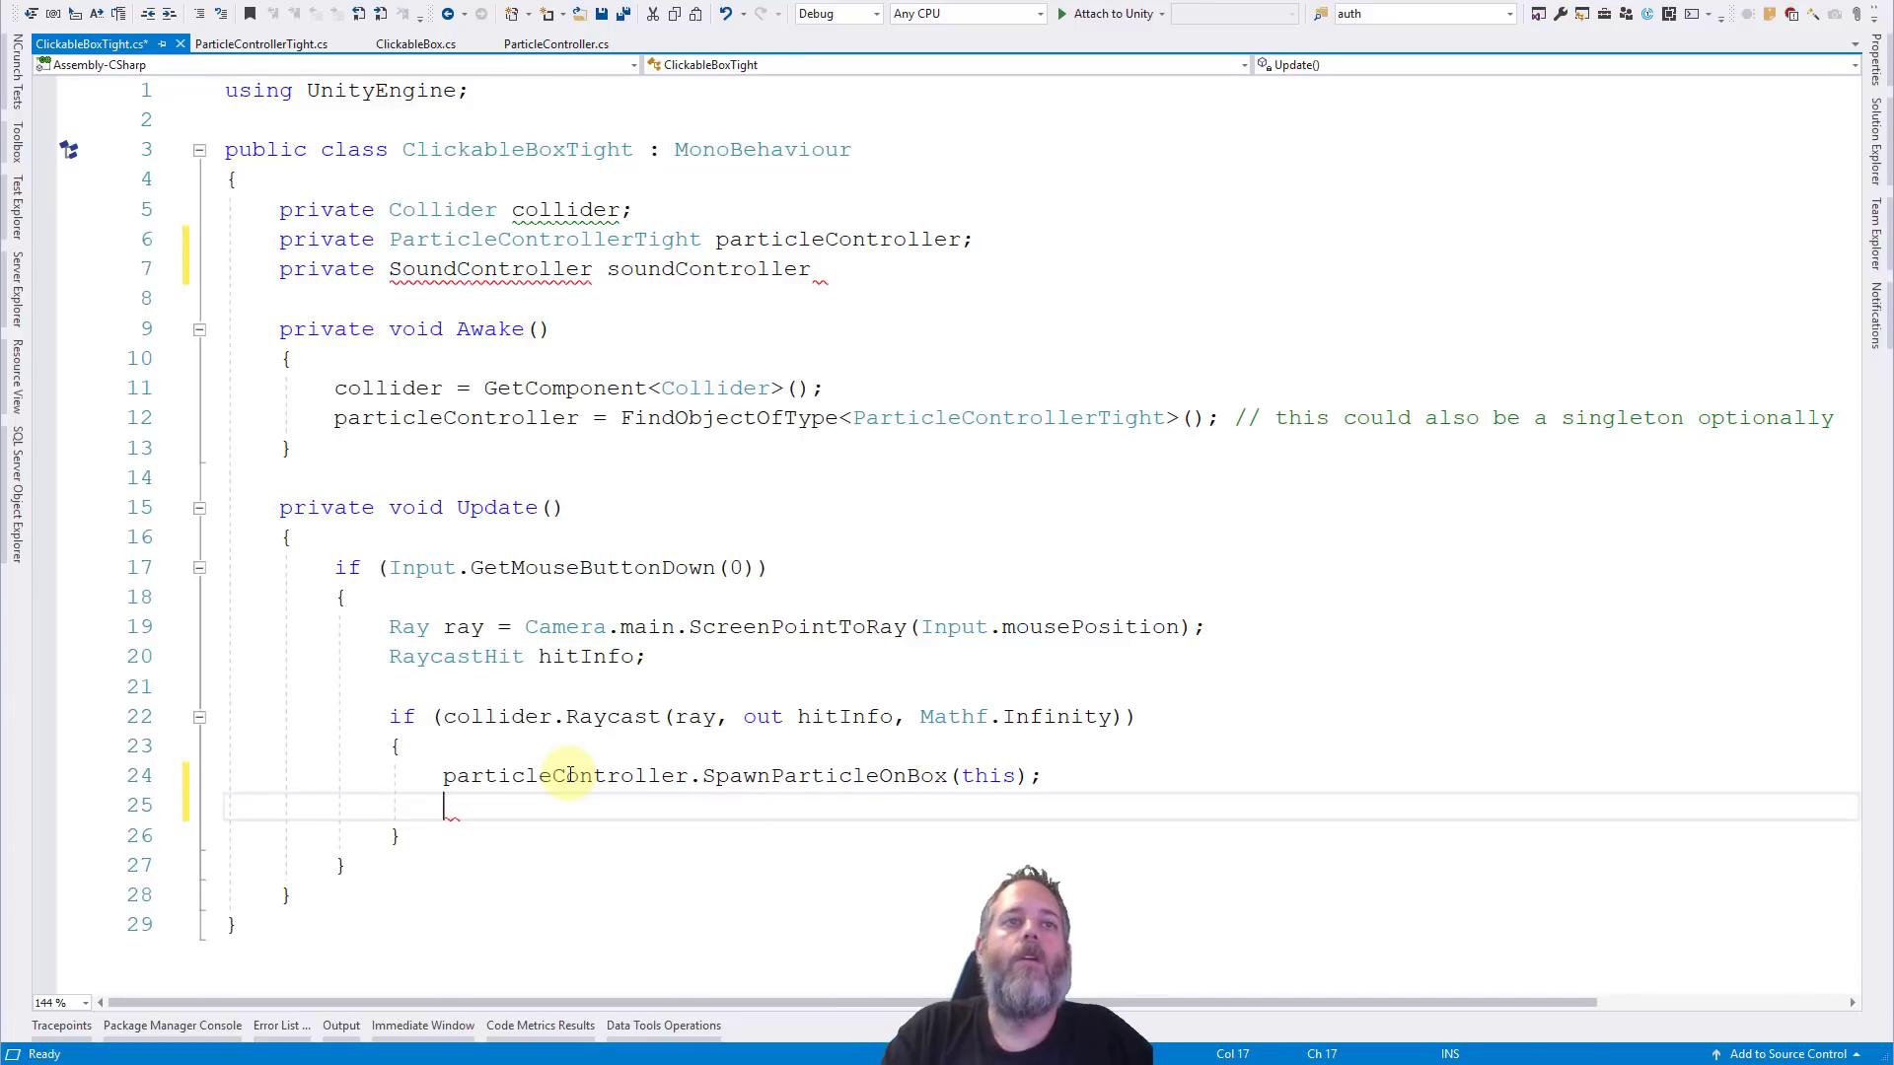
{"action": "left_click", "coordinate": [821, 268]}
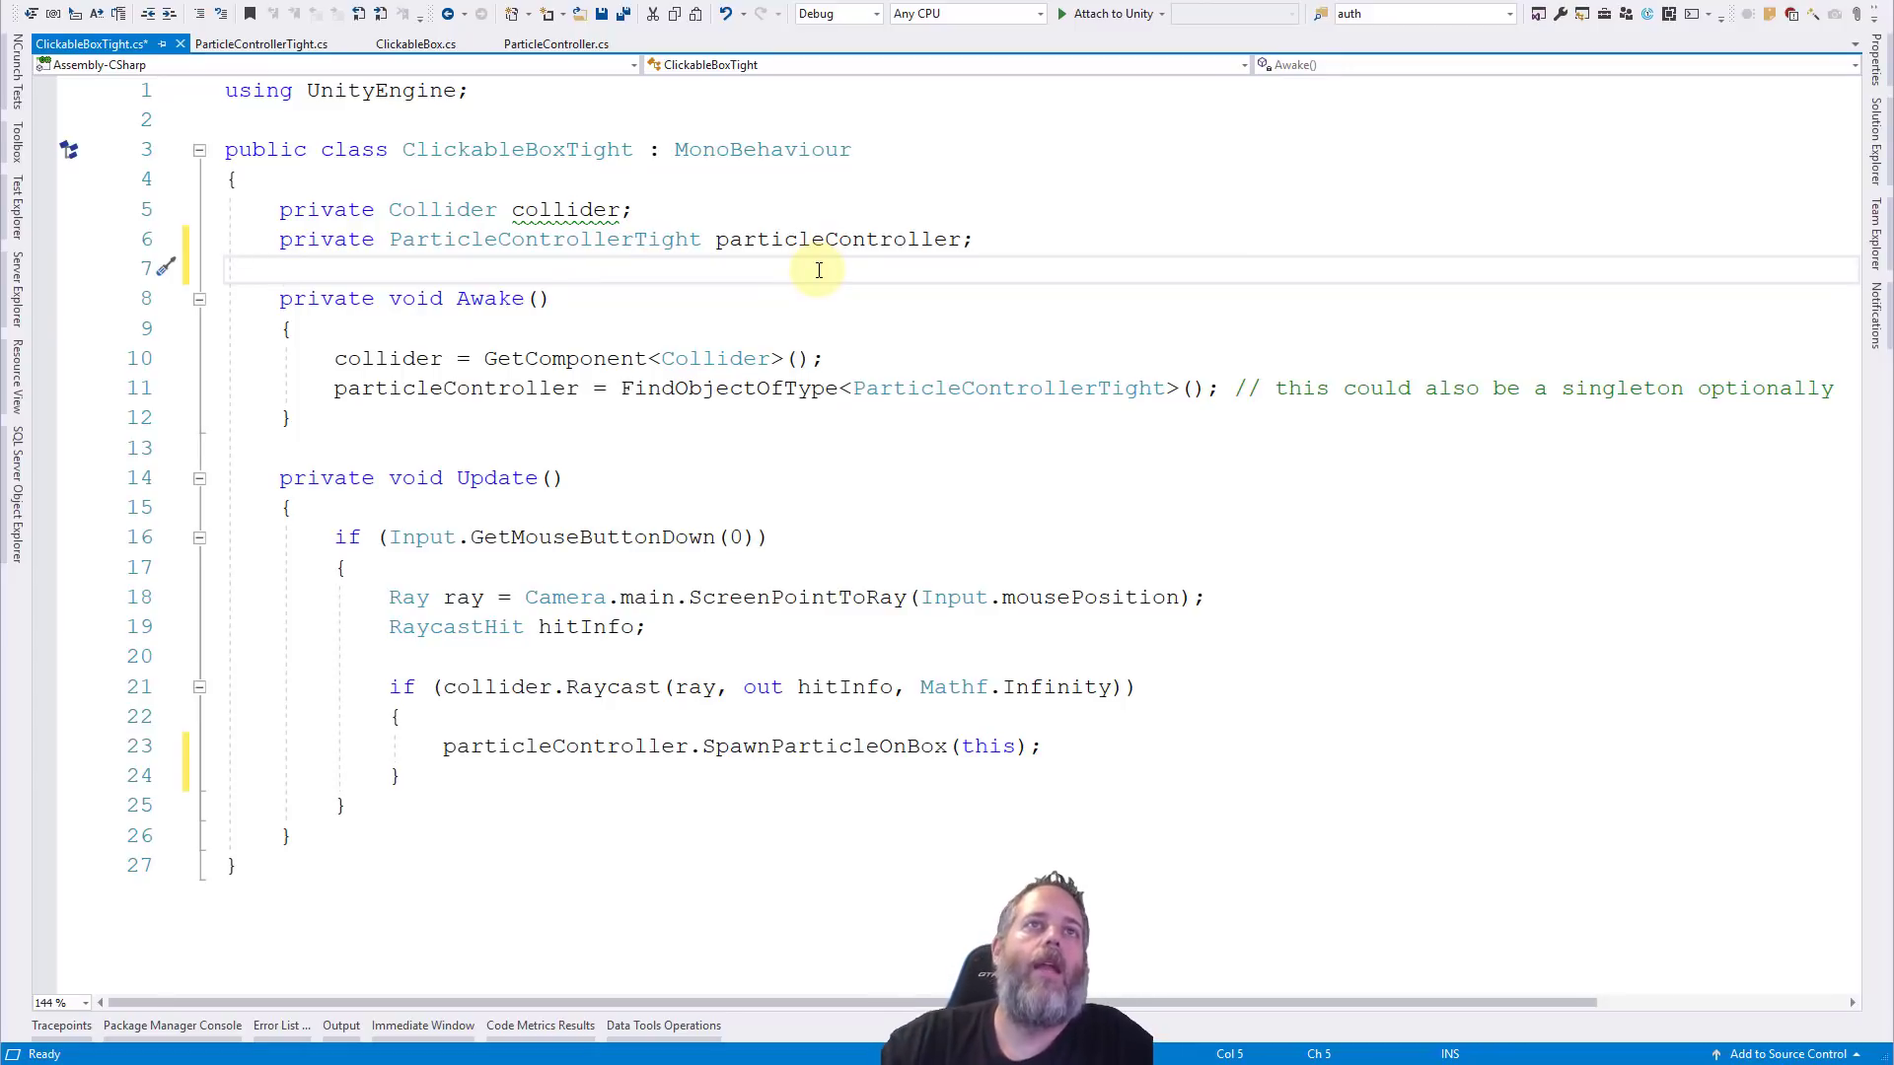
{"action": "mouse_move", "coordinate": [574, 239]}
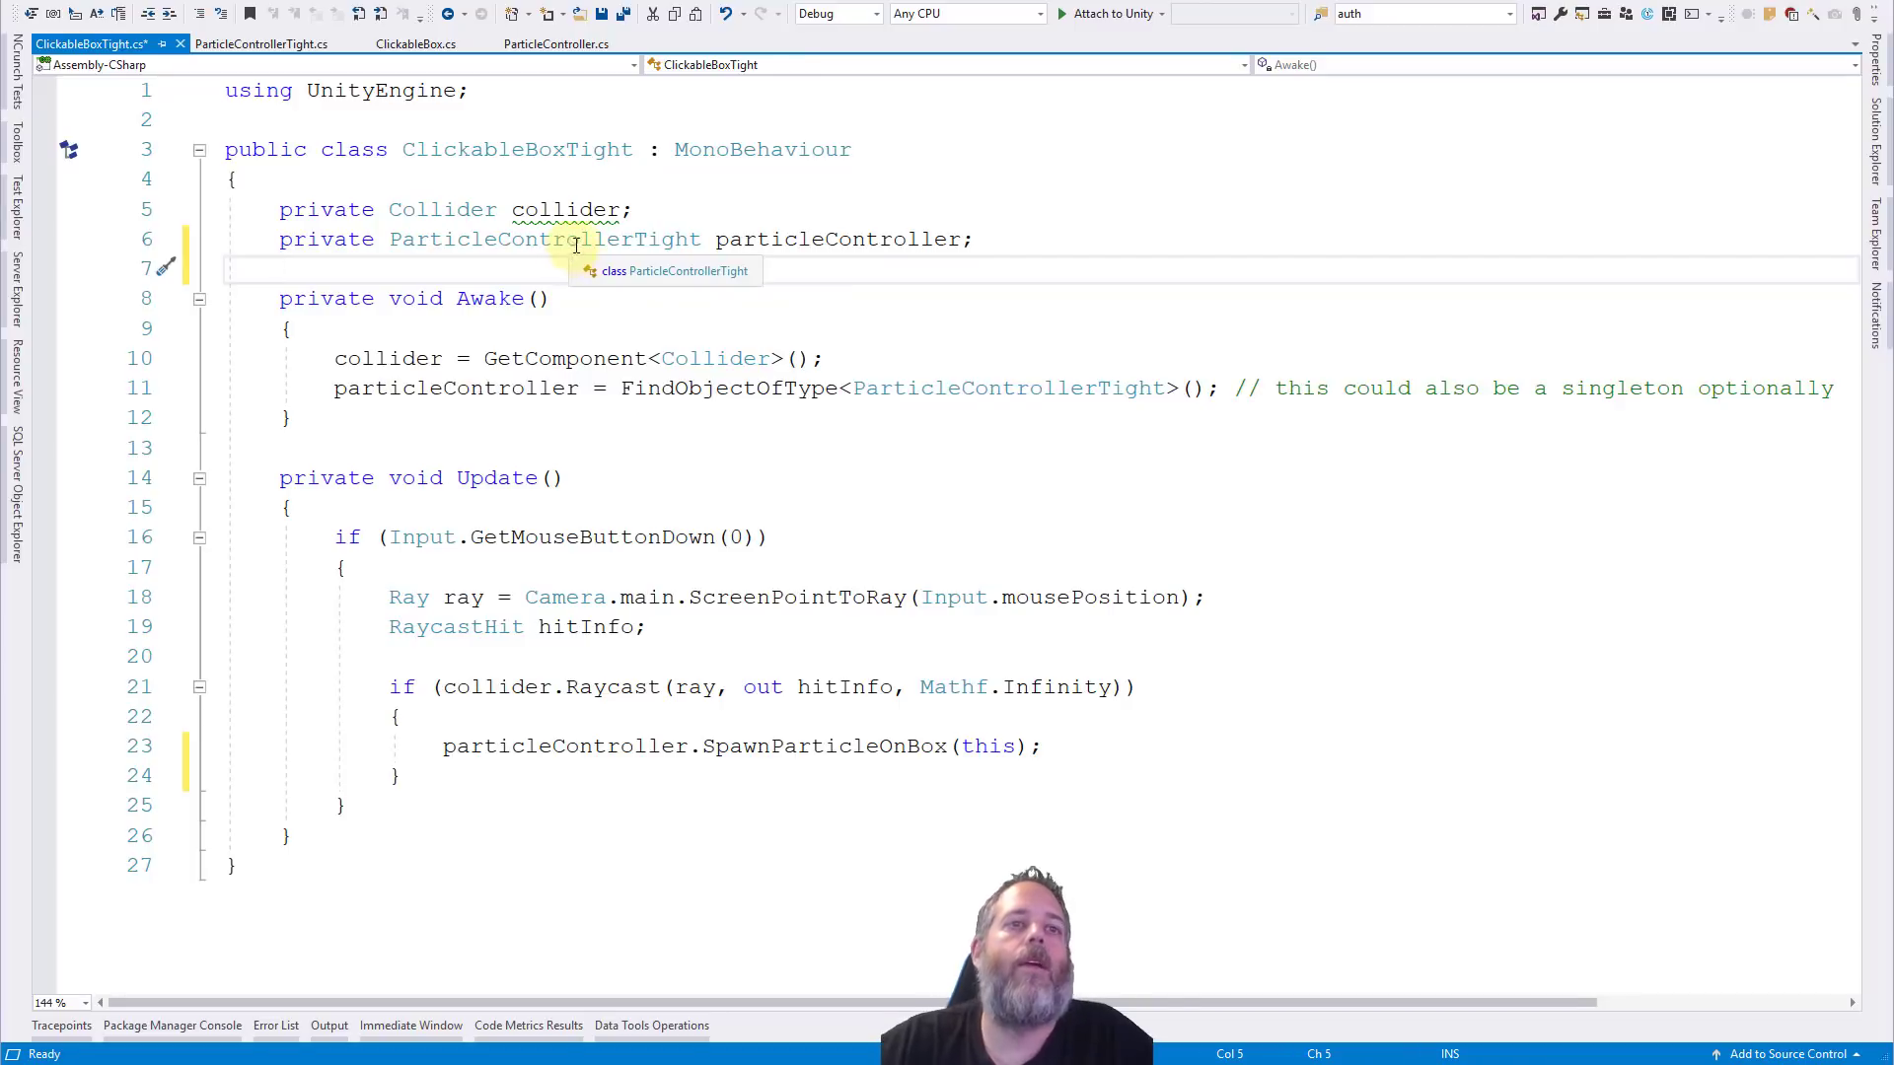
{"action": "mouse_move", "coordinate": [564, 595]}
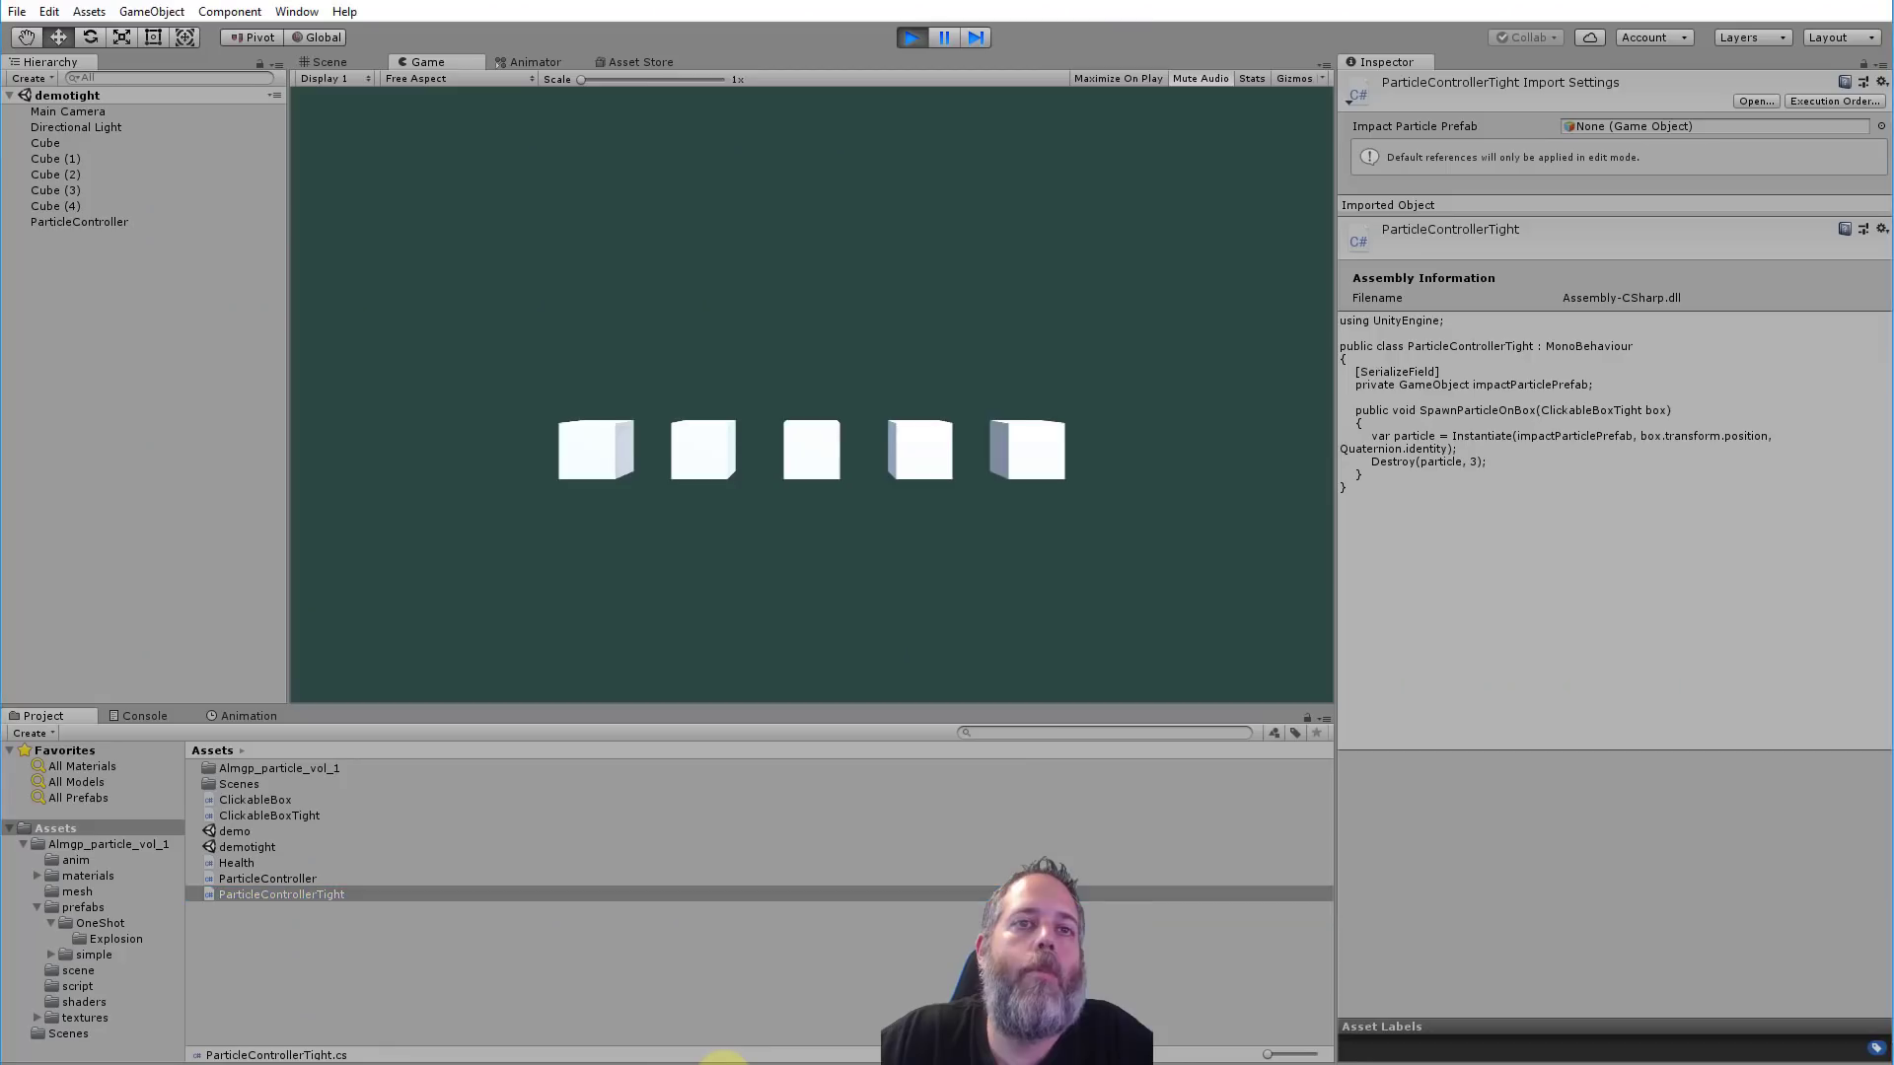
Stop play mode, load the demo scene, and inspect Cube (1) and the ParticleController with its Explode_cold prefab.
{"action": "left_click", "coordinate": [907, 35]}
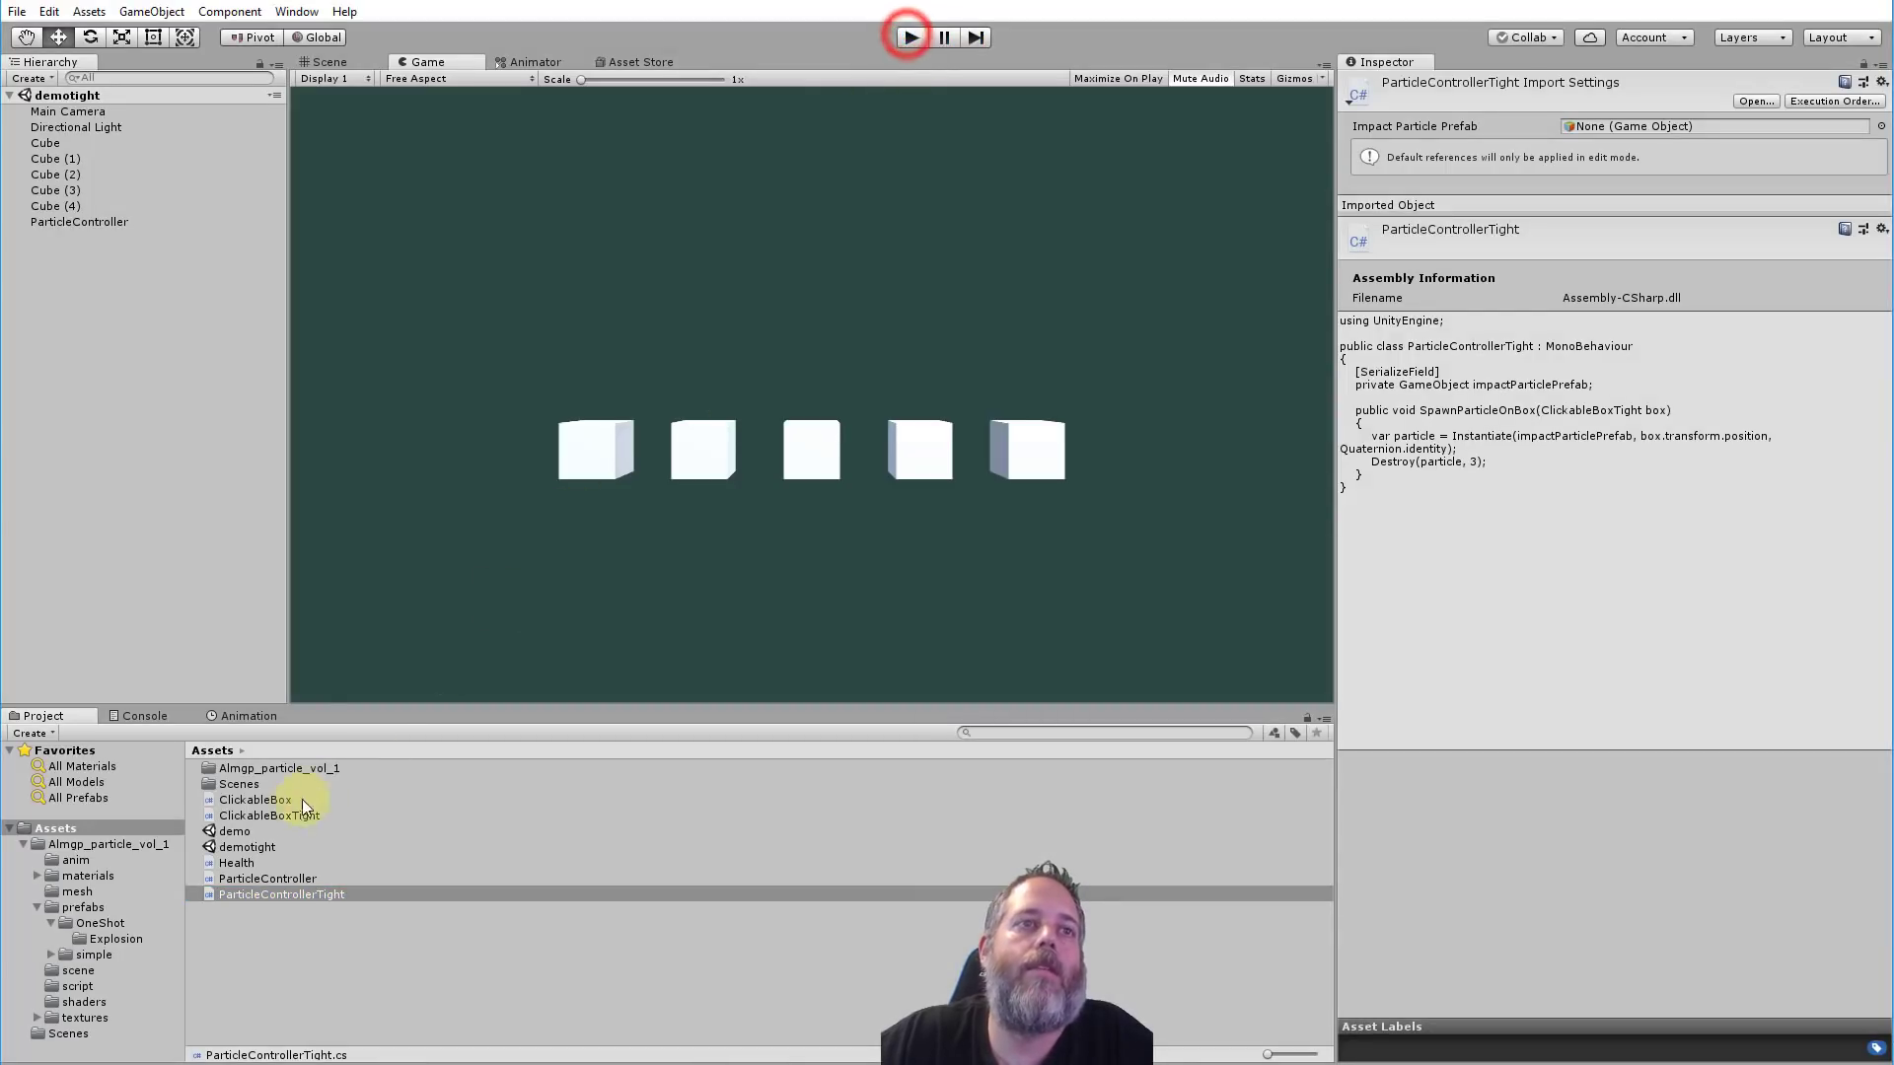
{"action": "left_click", "coordinate": [234, 831]}
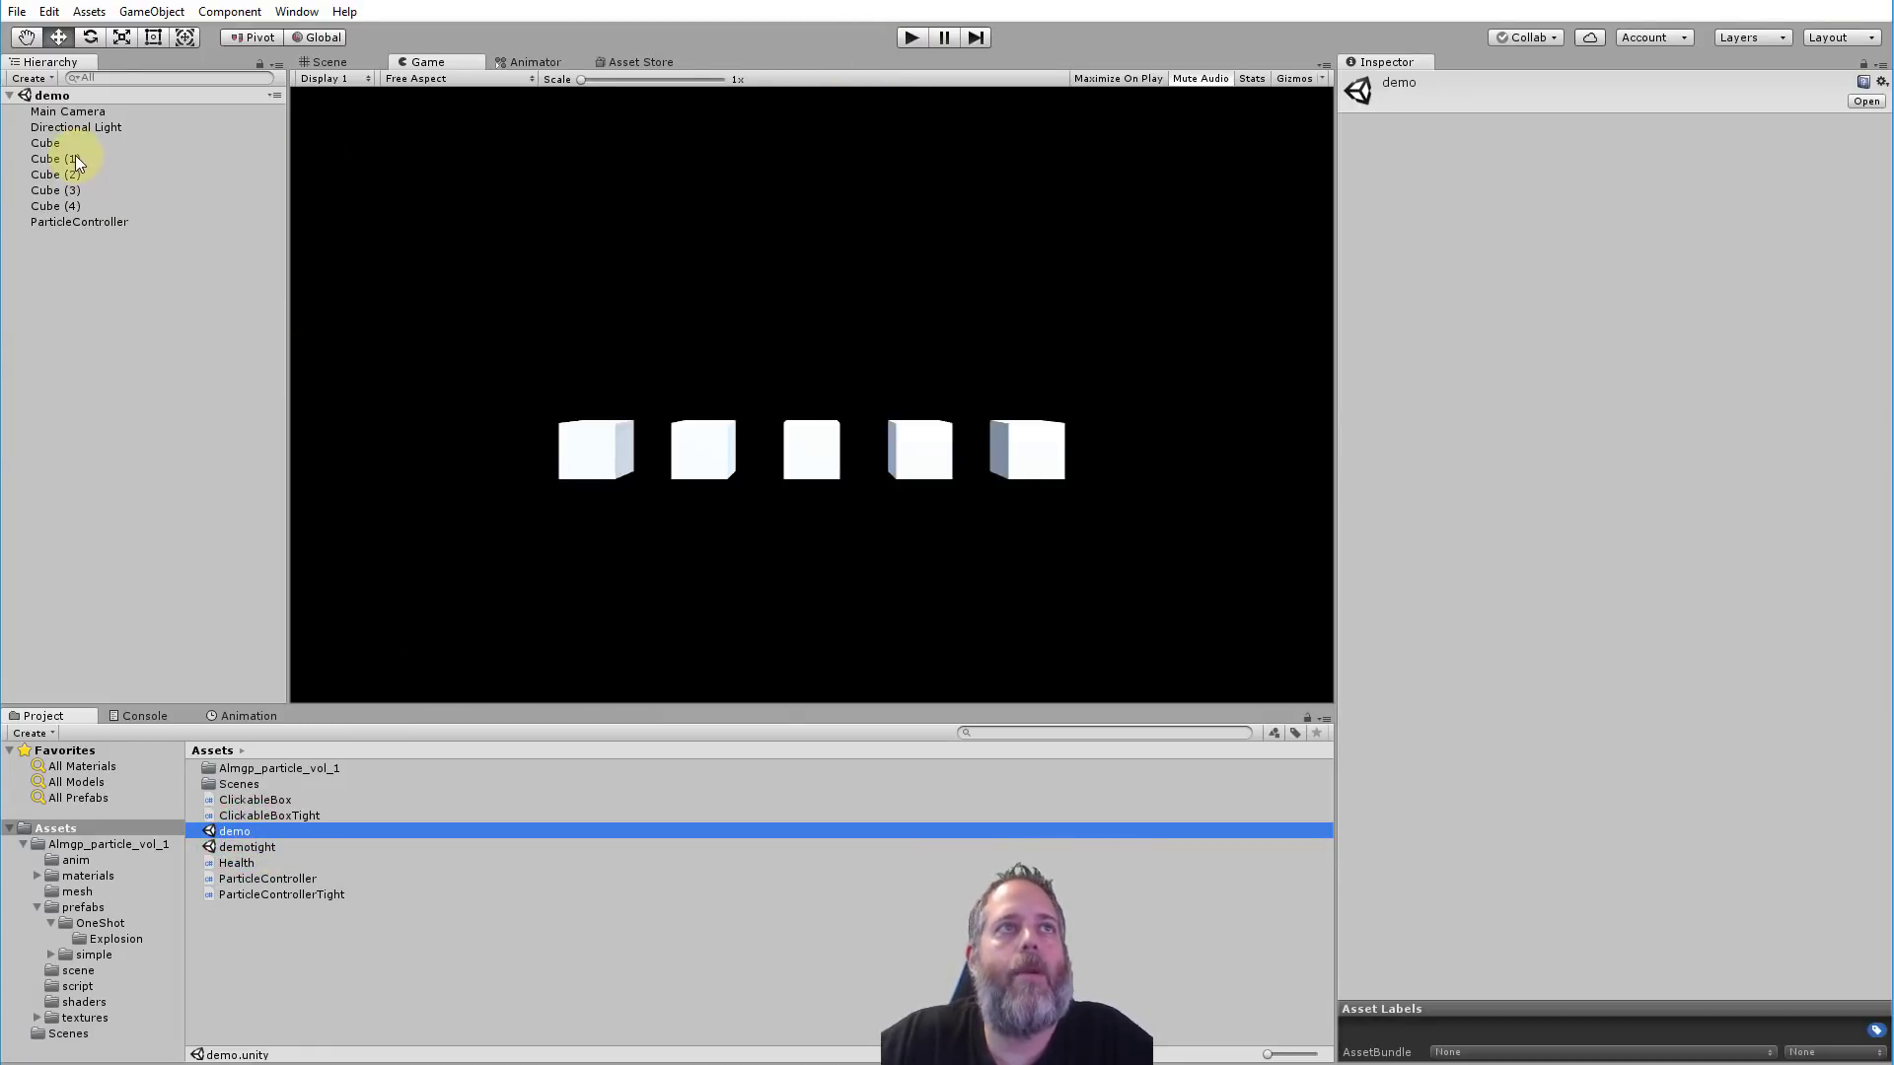
{"action": "left_click", "coordinate": [51, 158]}
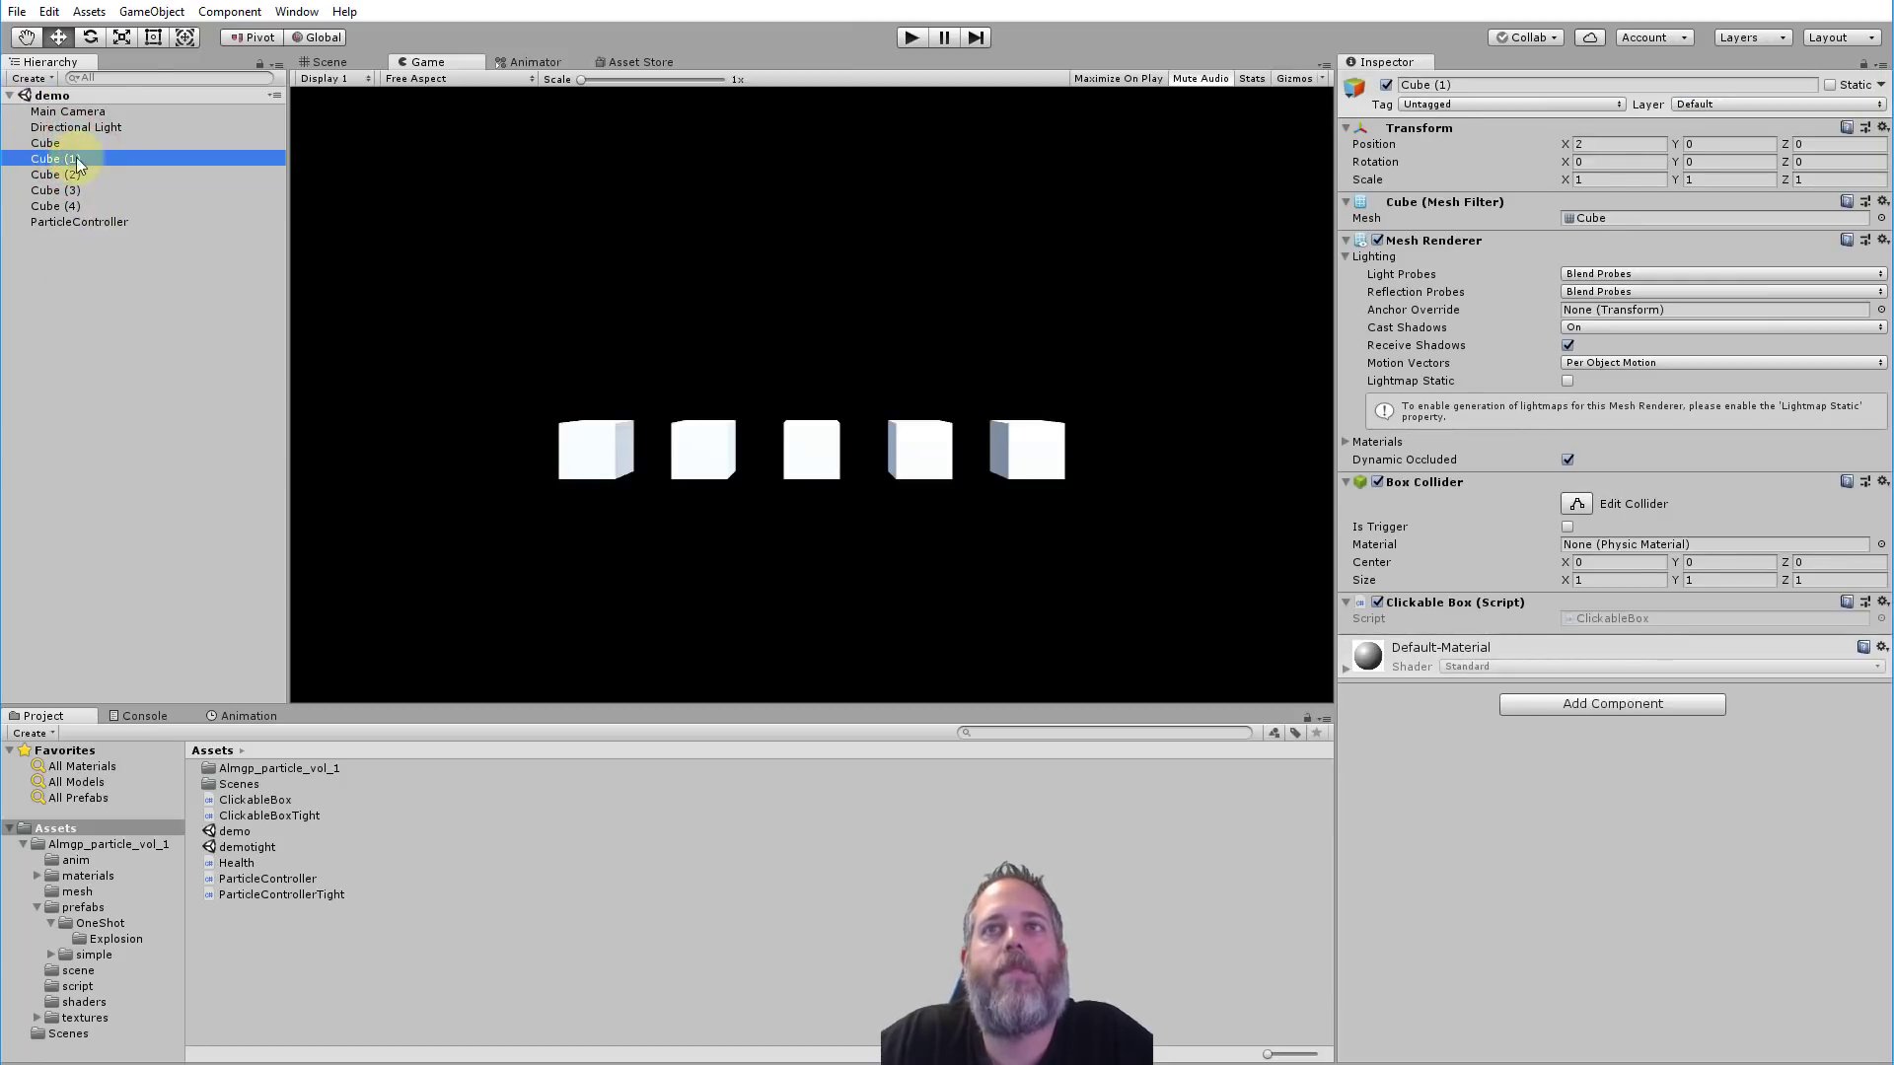
{"action": "mouse_move", "coordinate": [887, 466]}
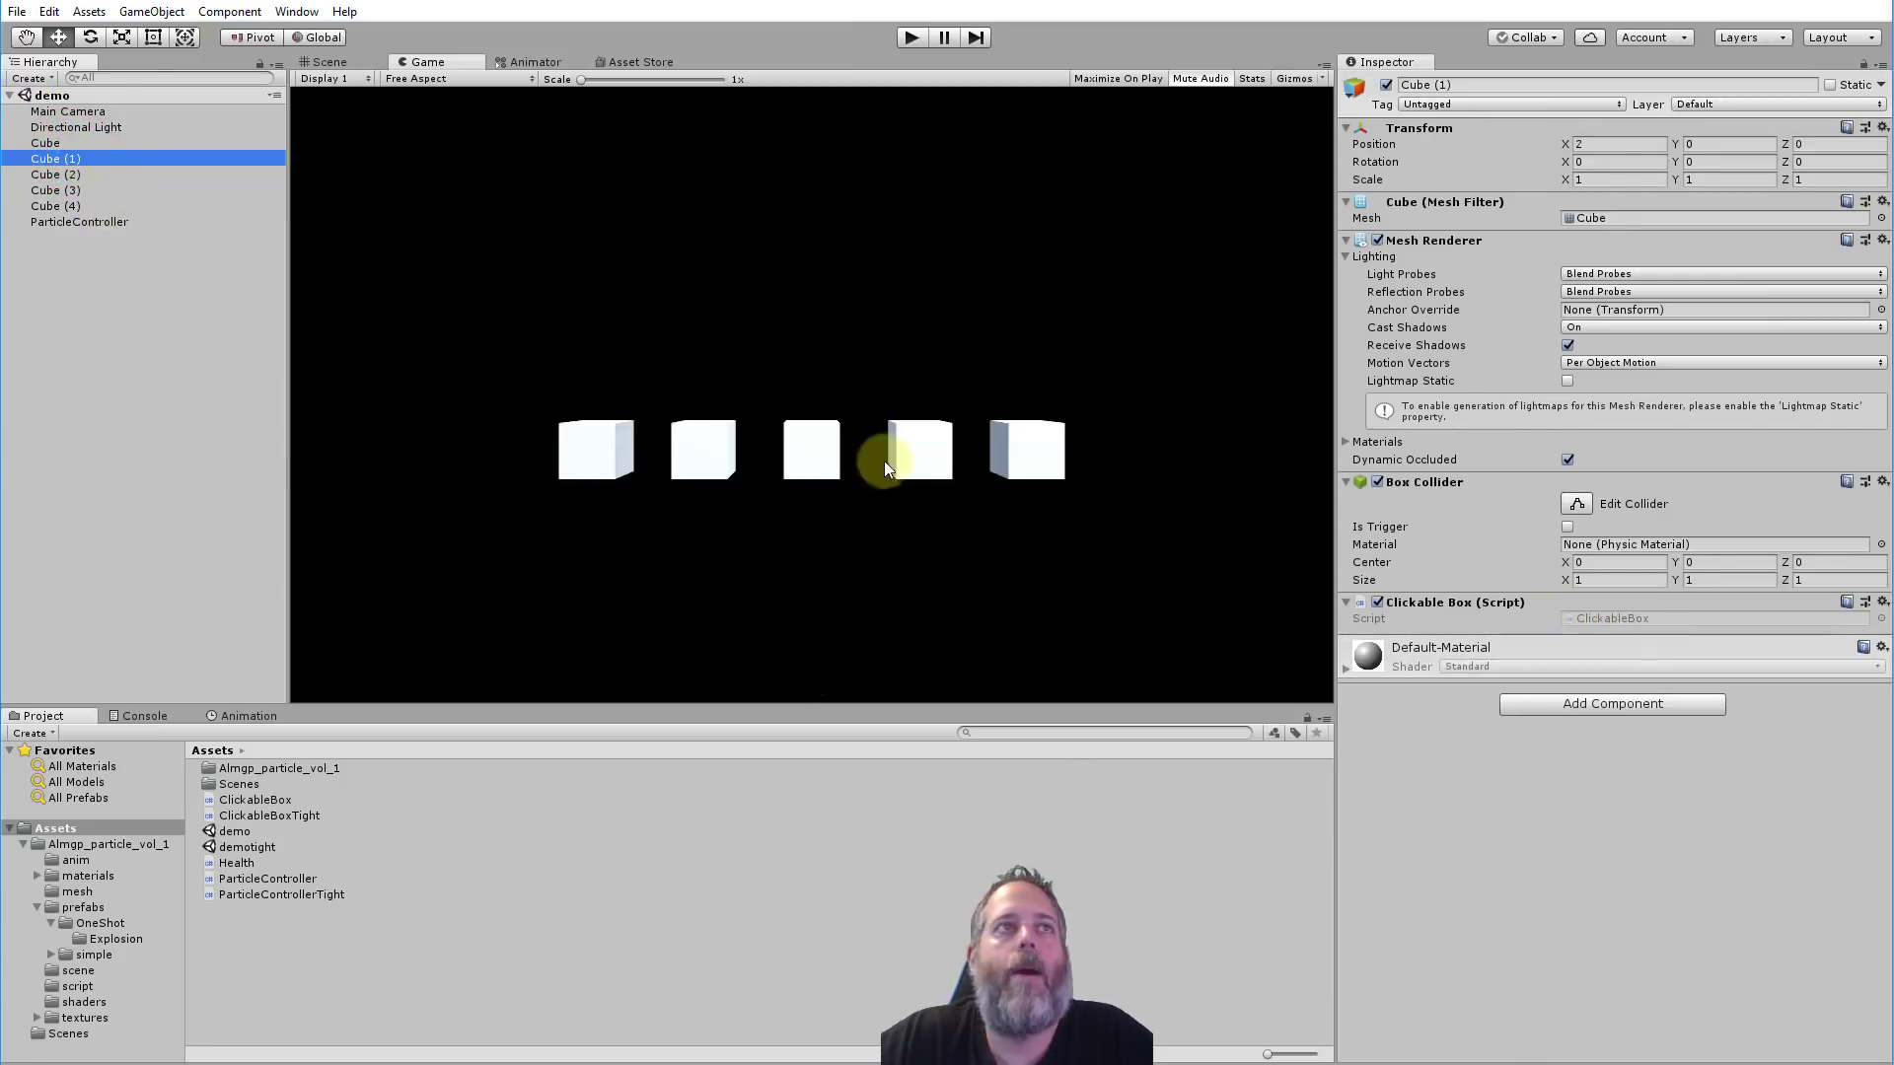
{"action": "left_click", "coordinate": [79, 221]}
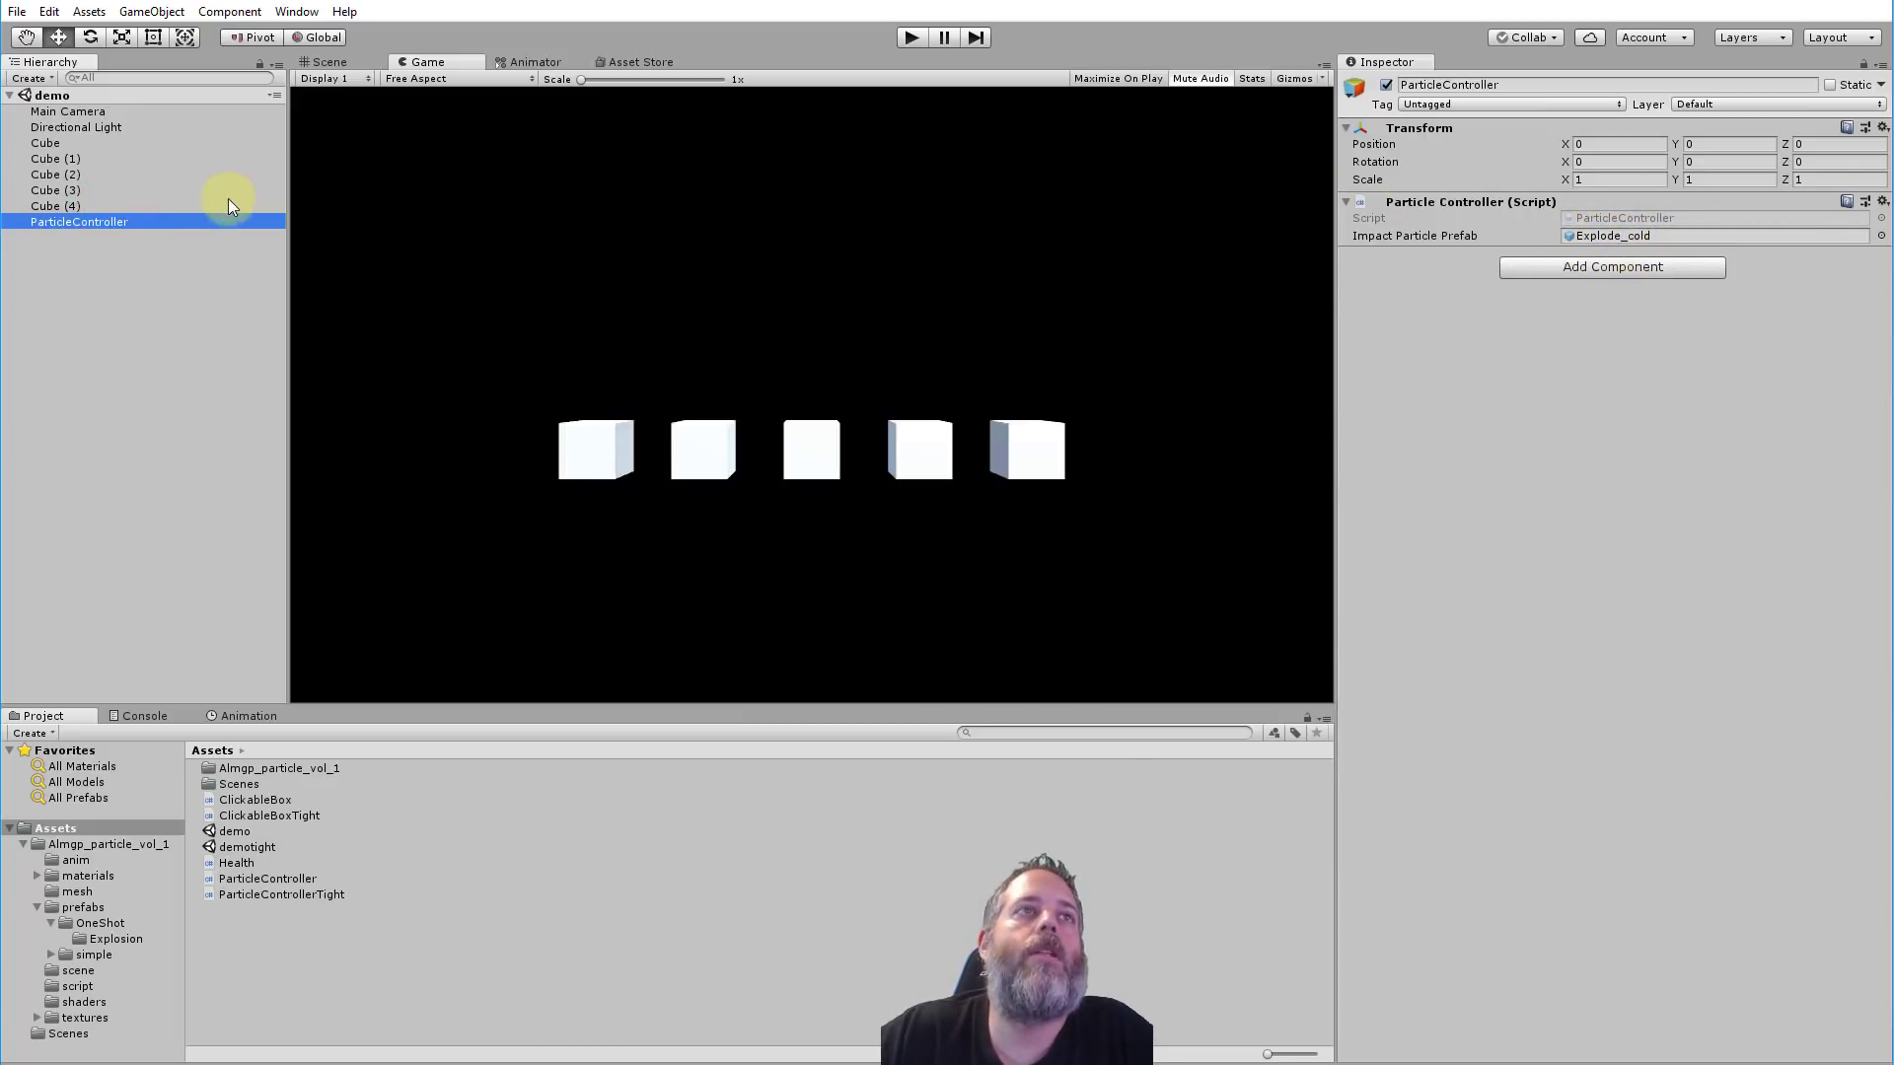
{"action": "left_click", "coordinate": [56, 205]}
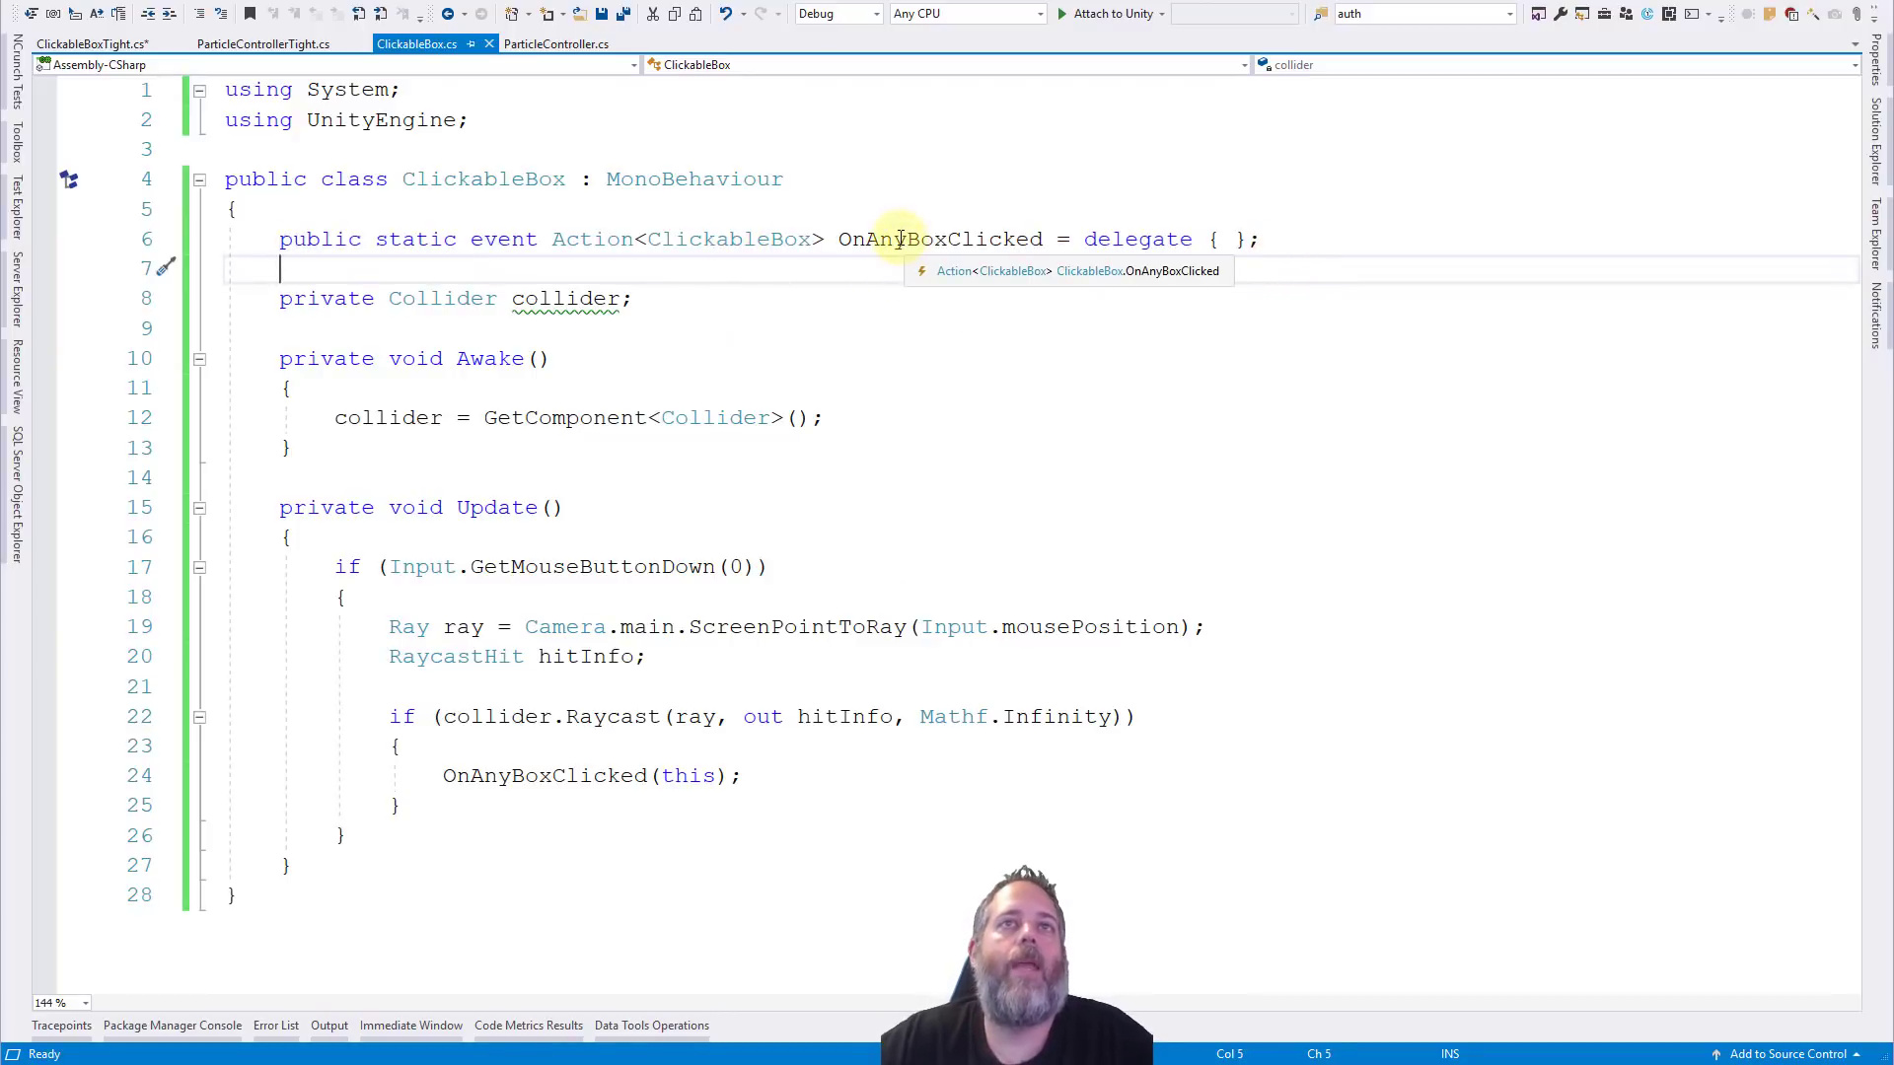
{"action": "mouse_move", "coordinate": [972, 363]}
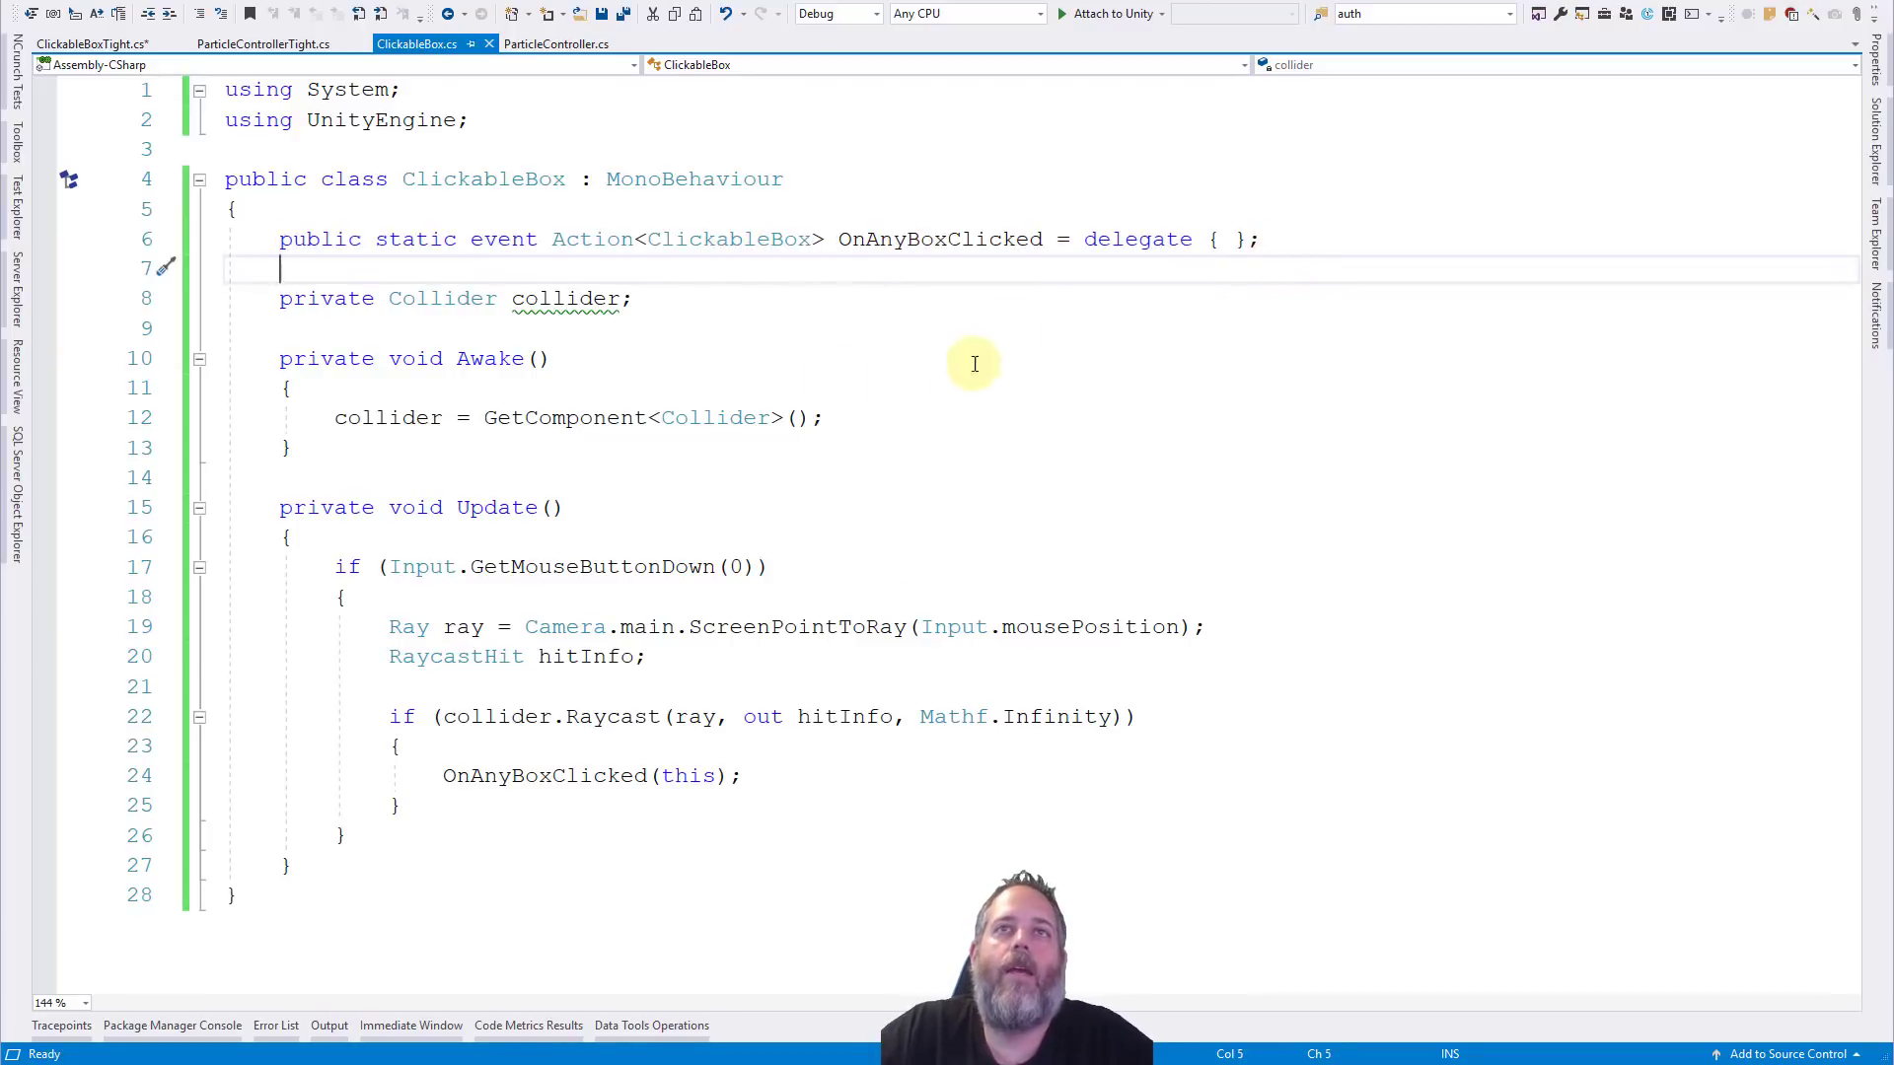
Highlight every use of OnAnyBoxClicked in ClickableBox.cs, then the collider field's references.
{"action": "left_click", "coordinate": [1284, 239]}
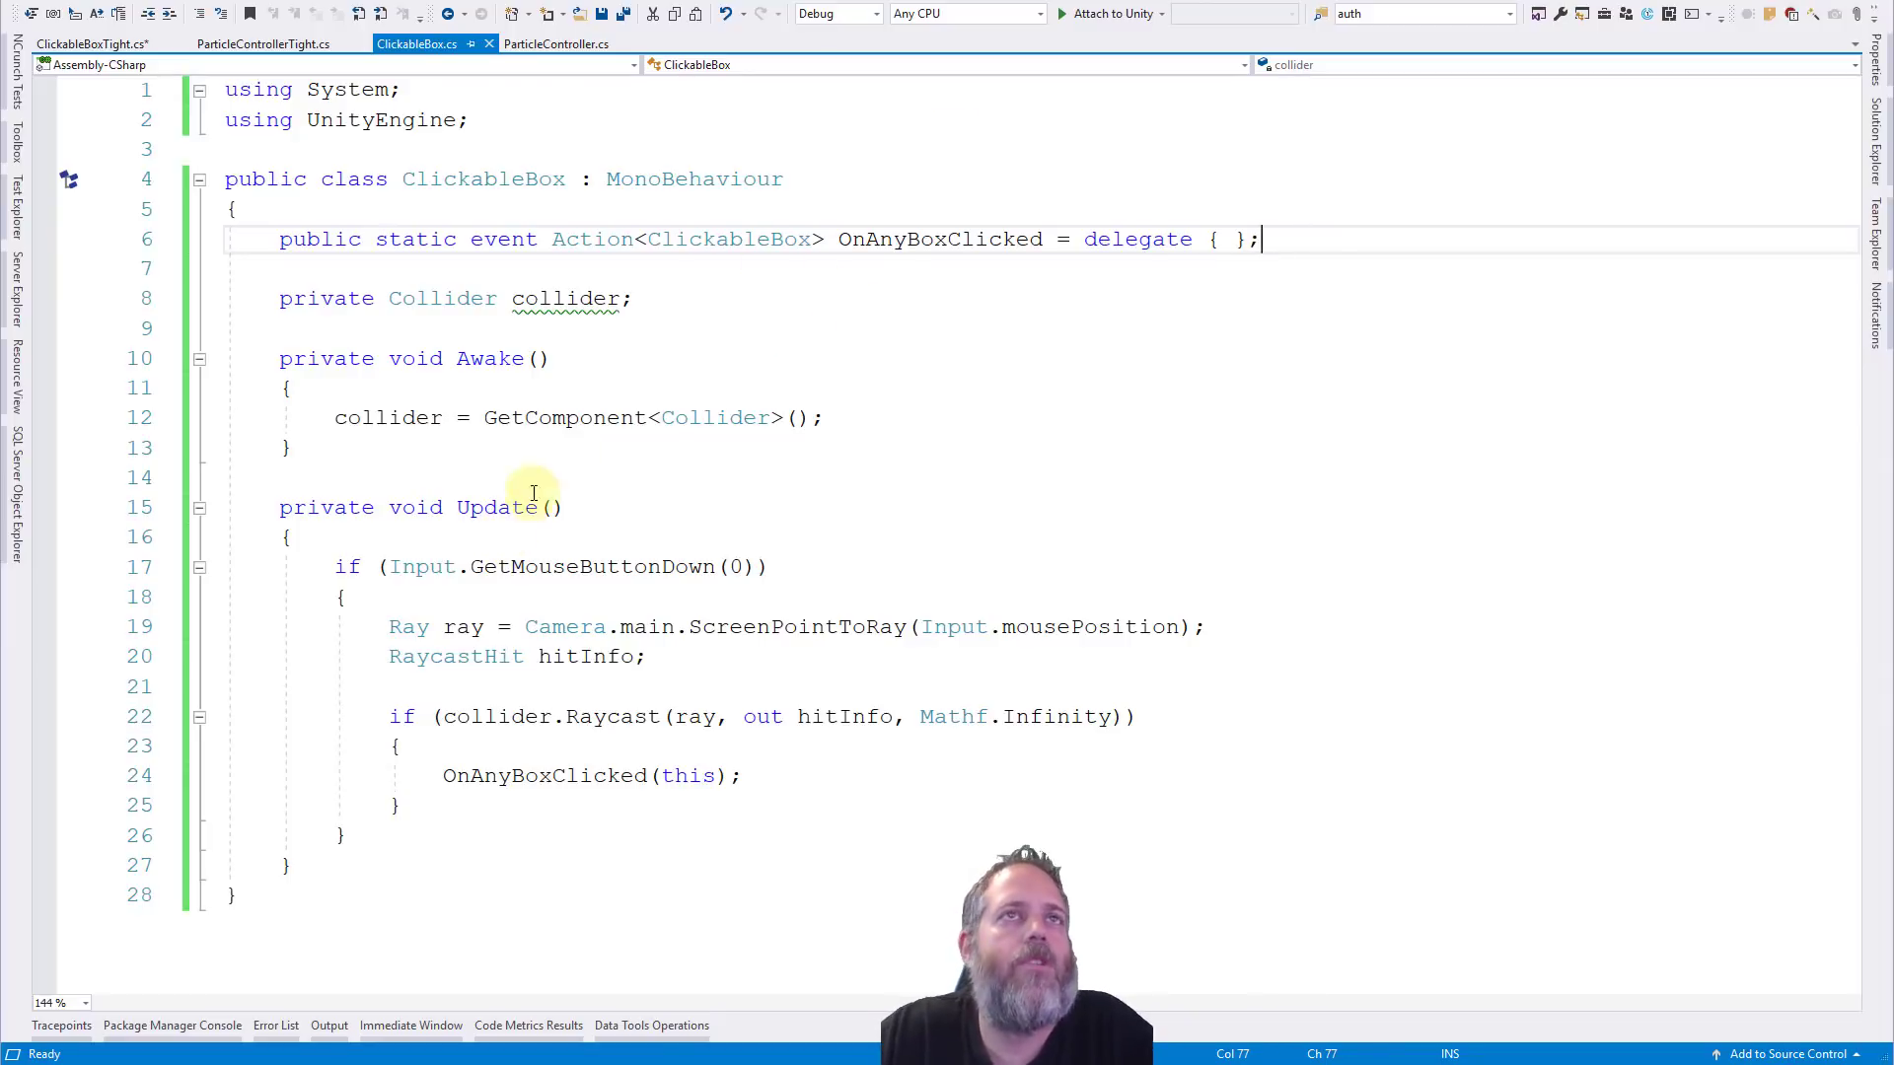
{"action": "left_click", "coordinate": [875, 239]}
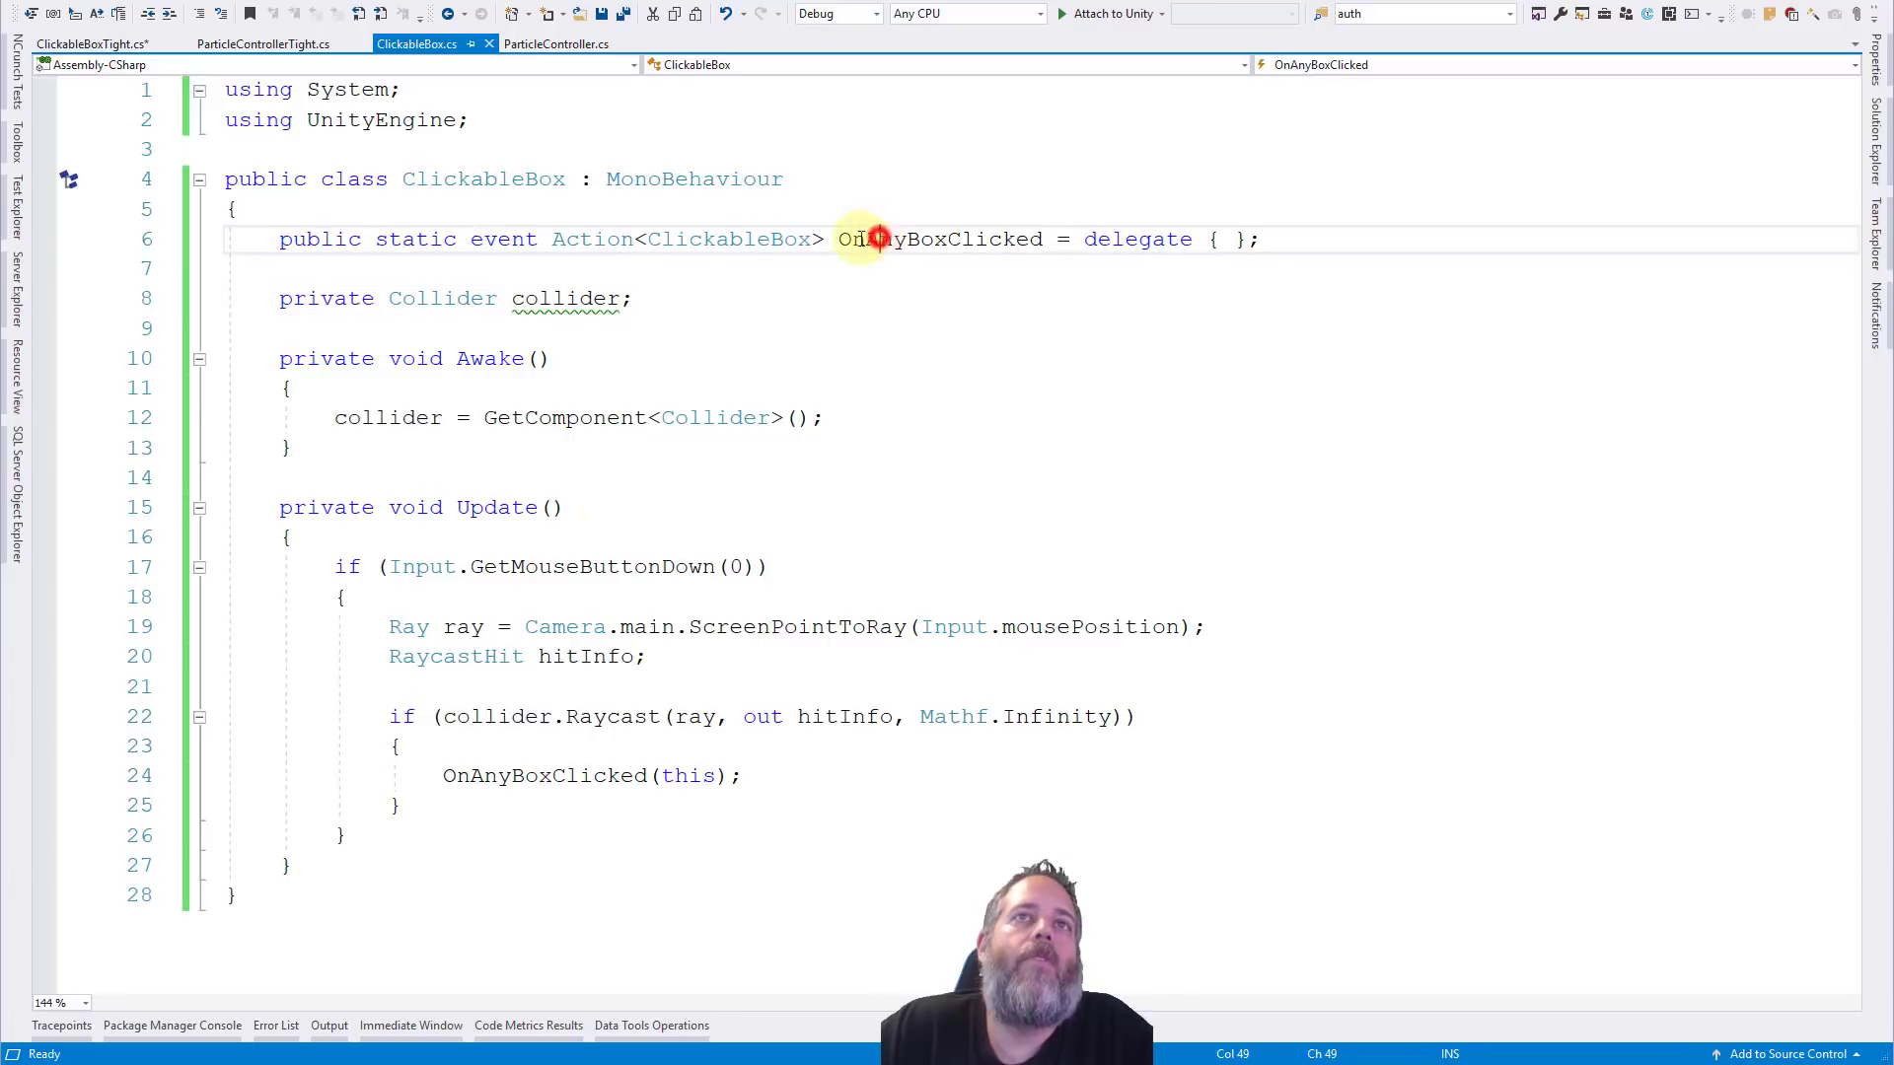
{"action": "double_click", "coordinate": [938, 239]}
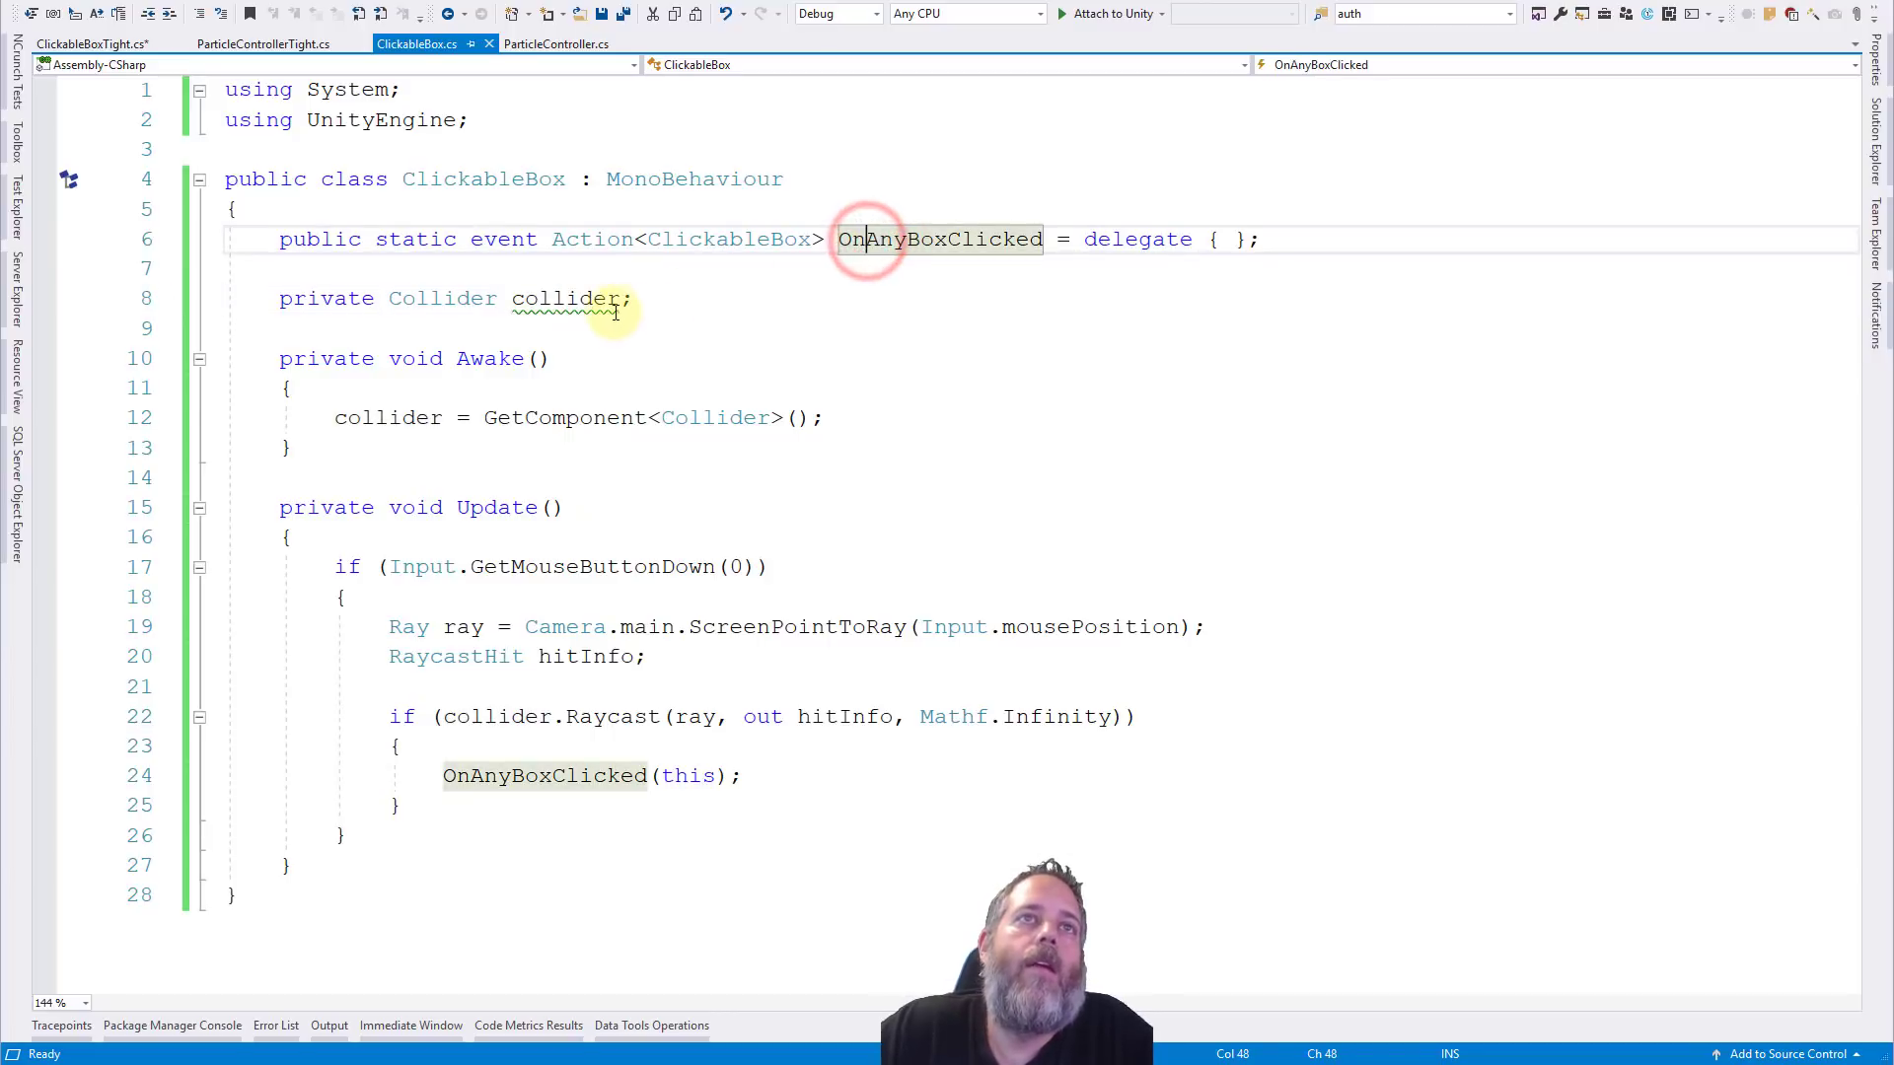
{"action": "left_click", "coordinate": [566, 298]}
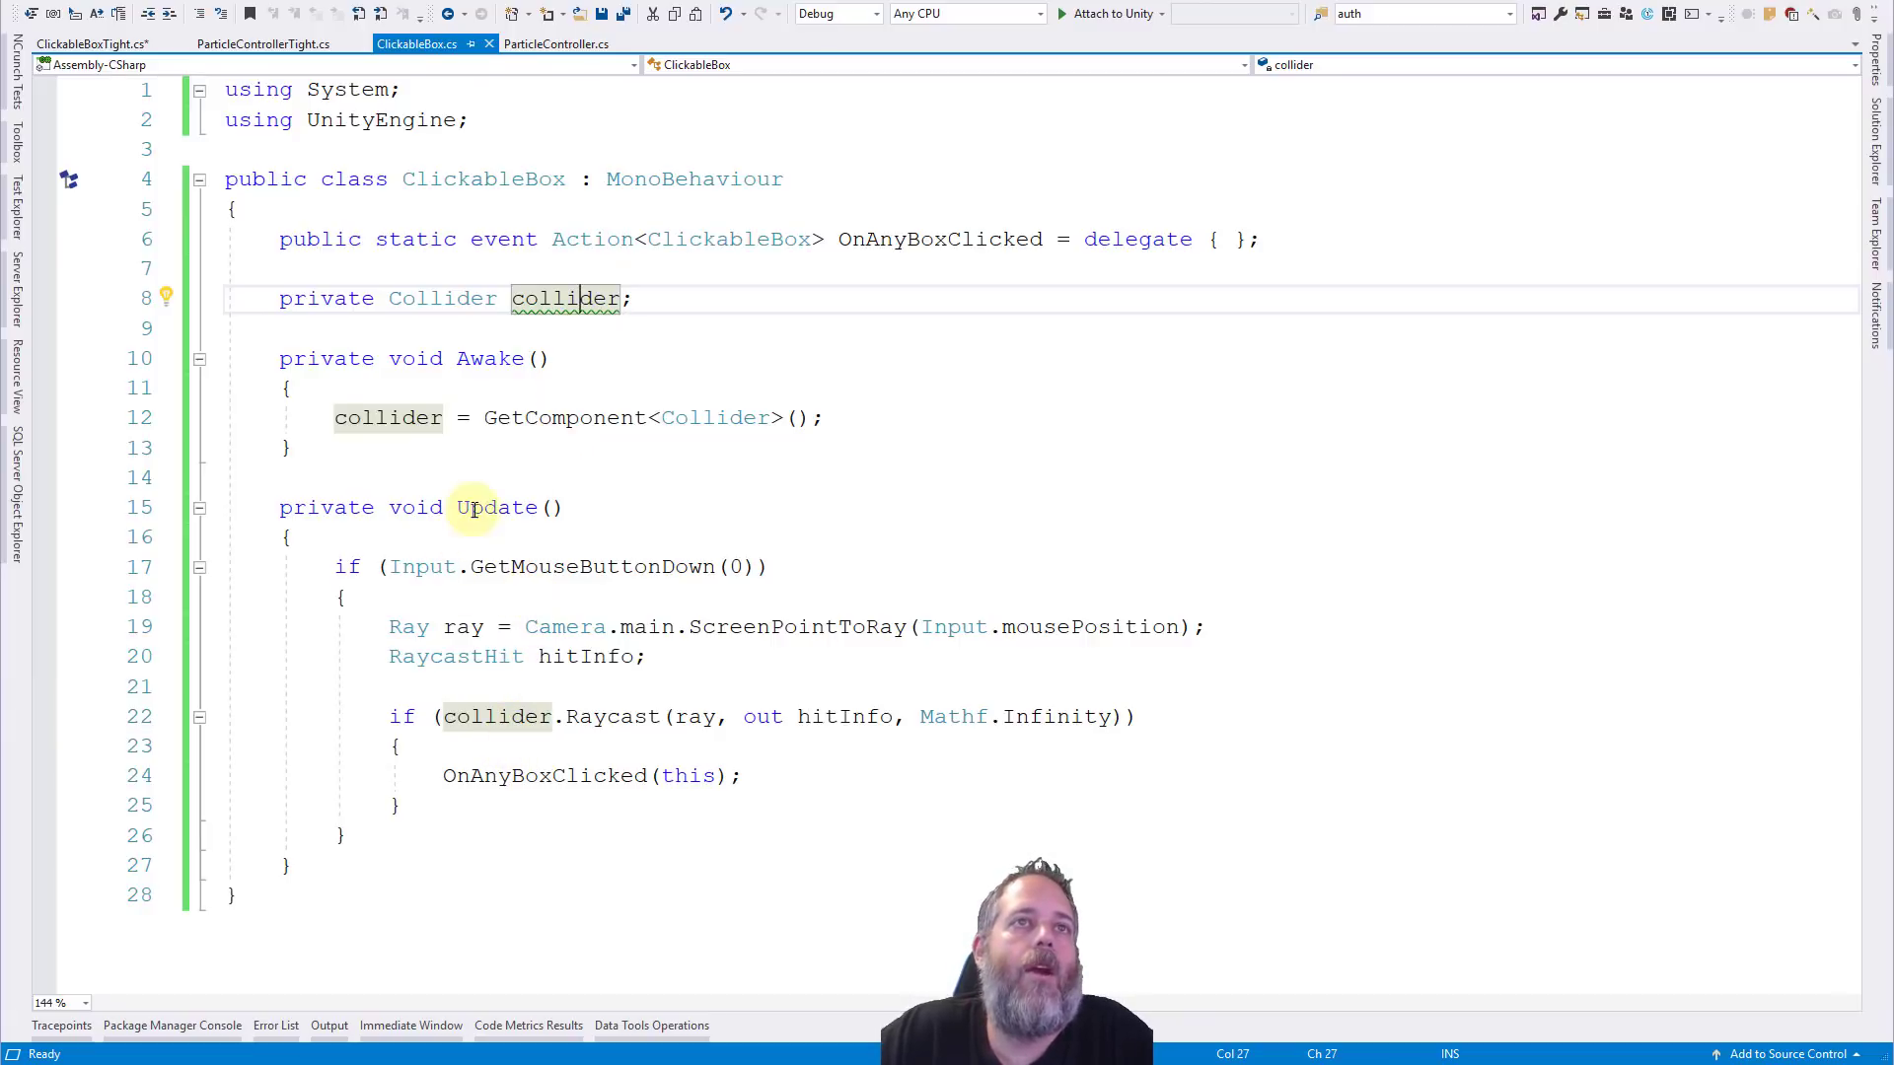
{"action": "mouse_move", "coordinate": [338, 566]}
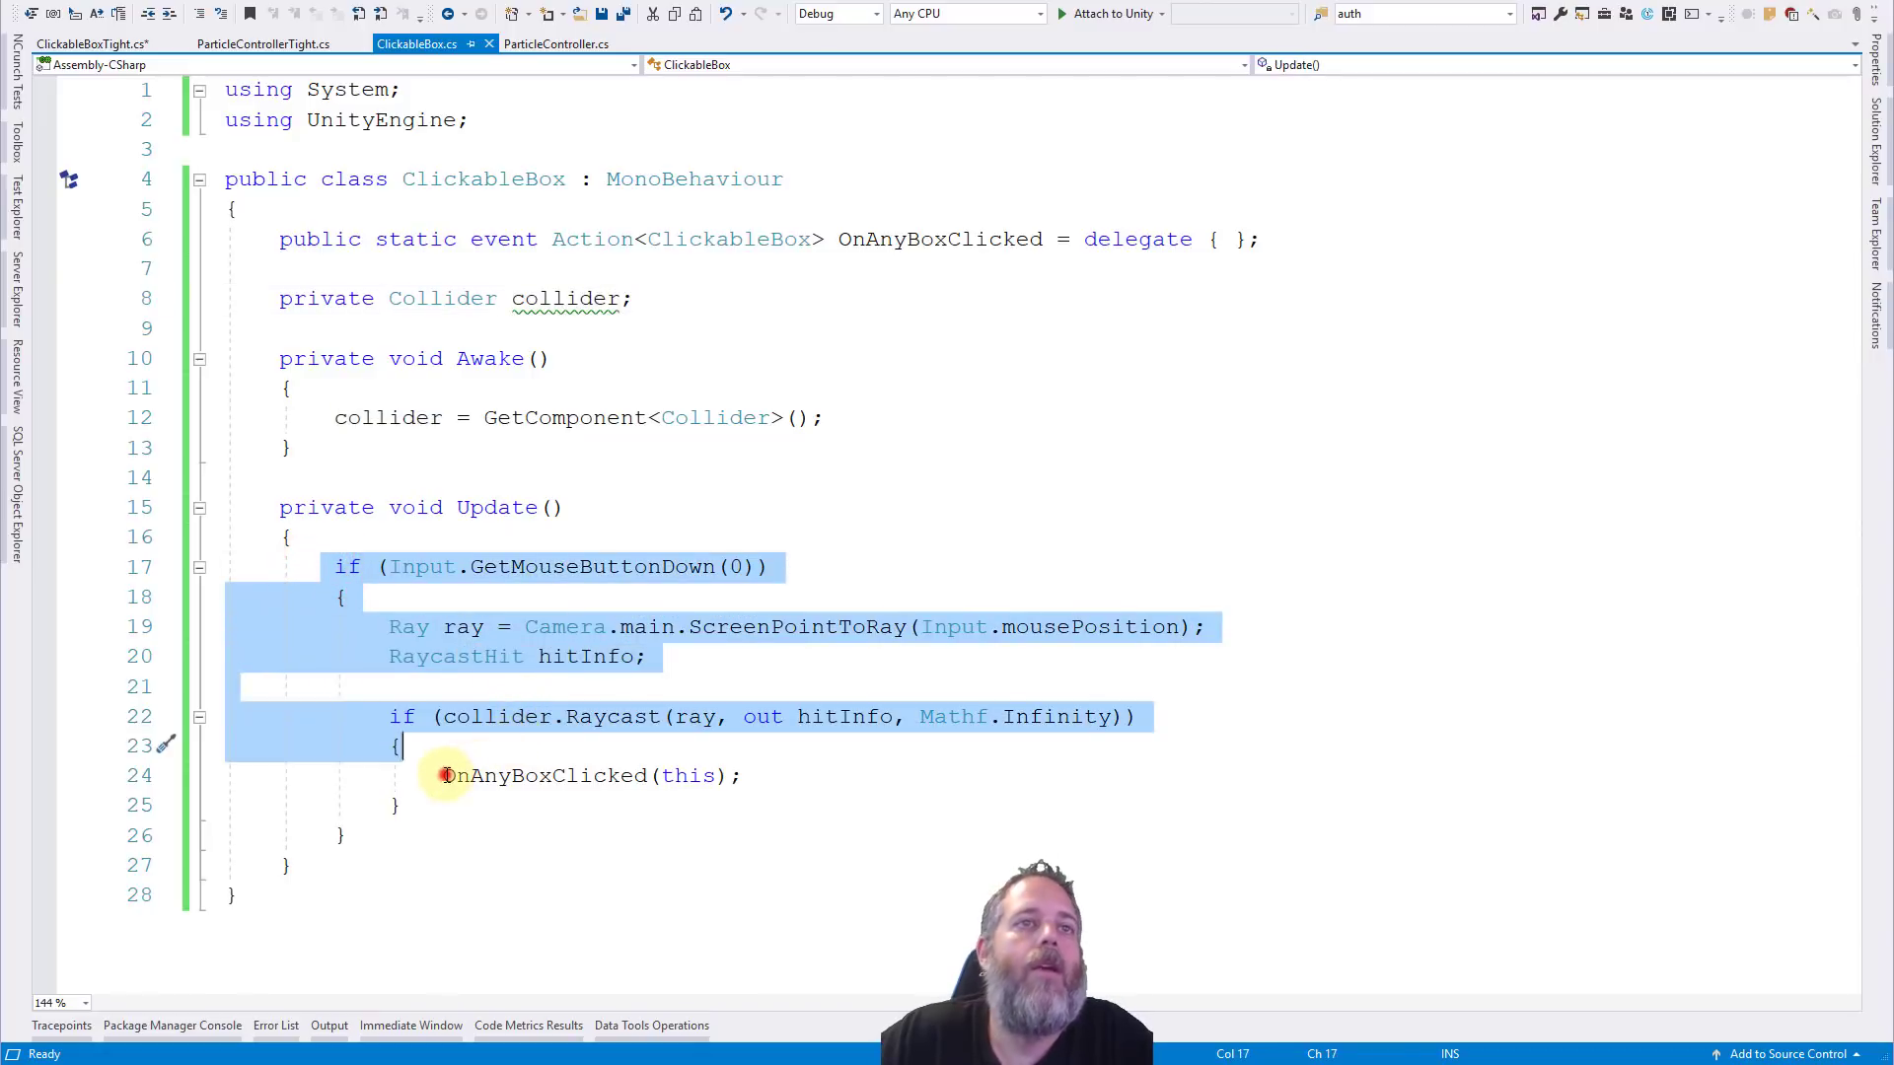
{"action": "left_click", "coordinate": [738, 775]}
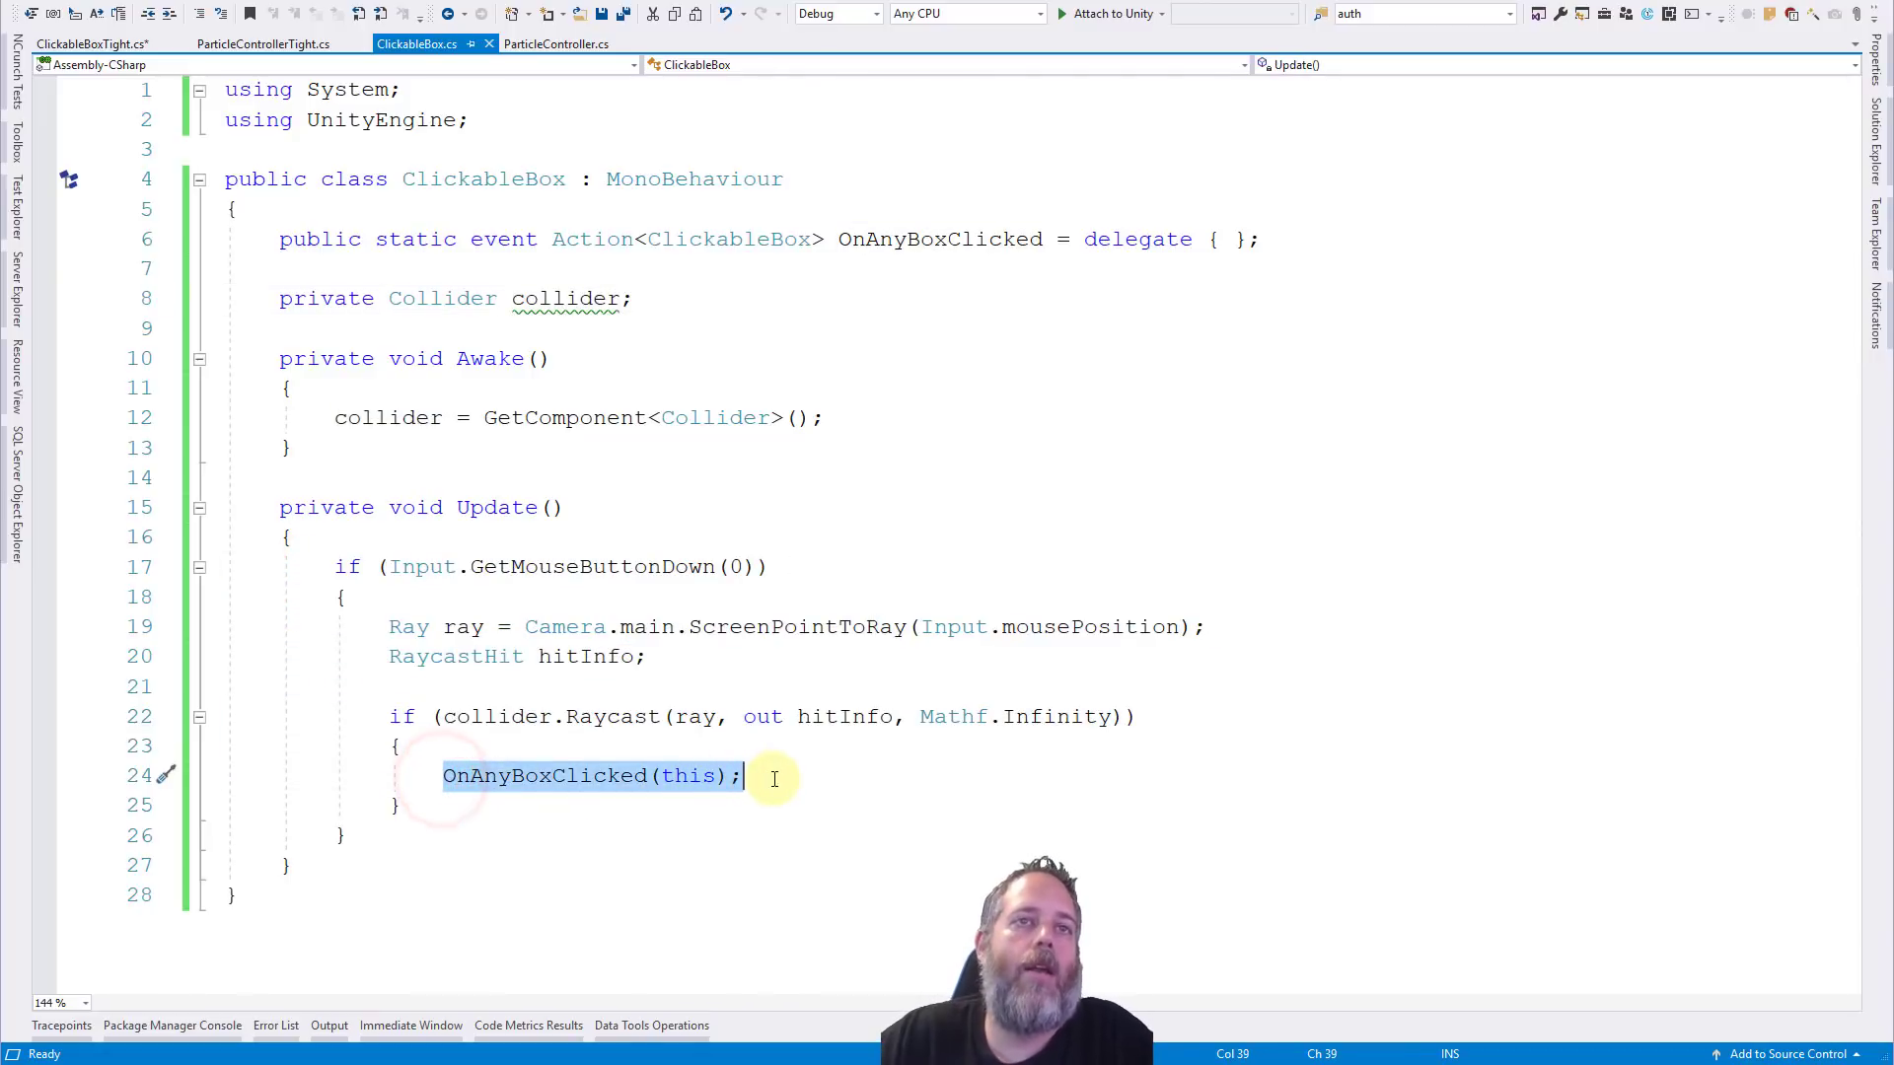
{"action": "left_click", "coordinate": [690, 775]}
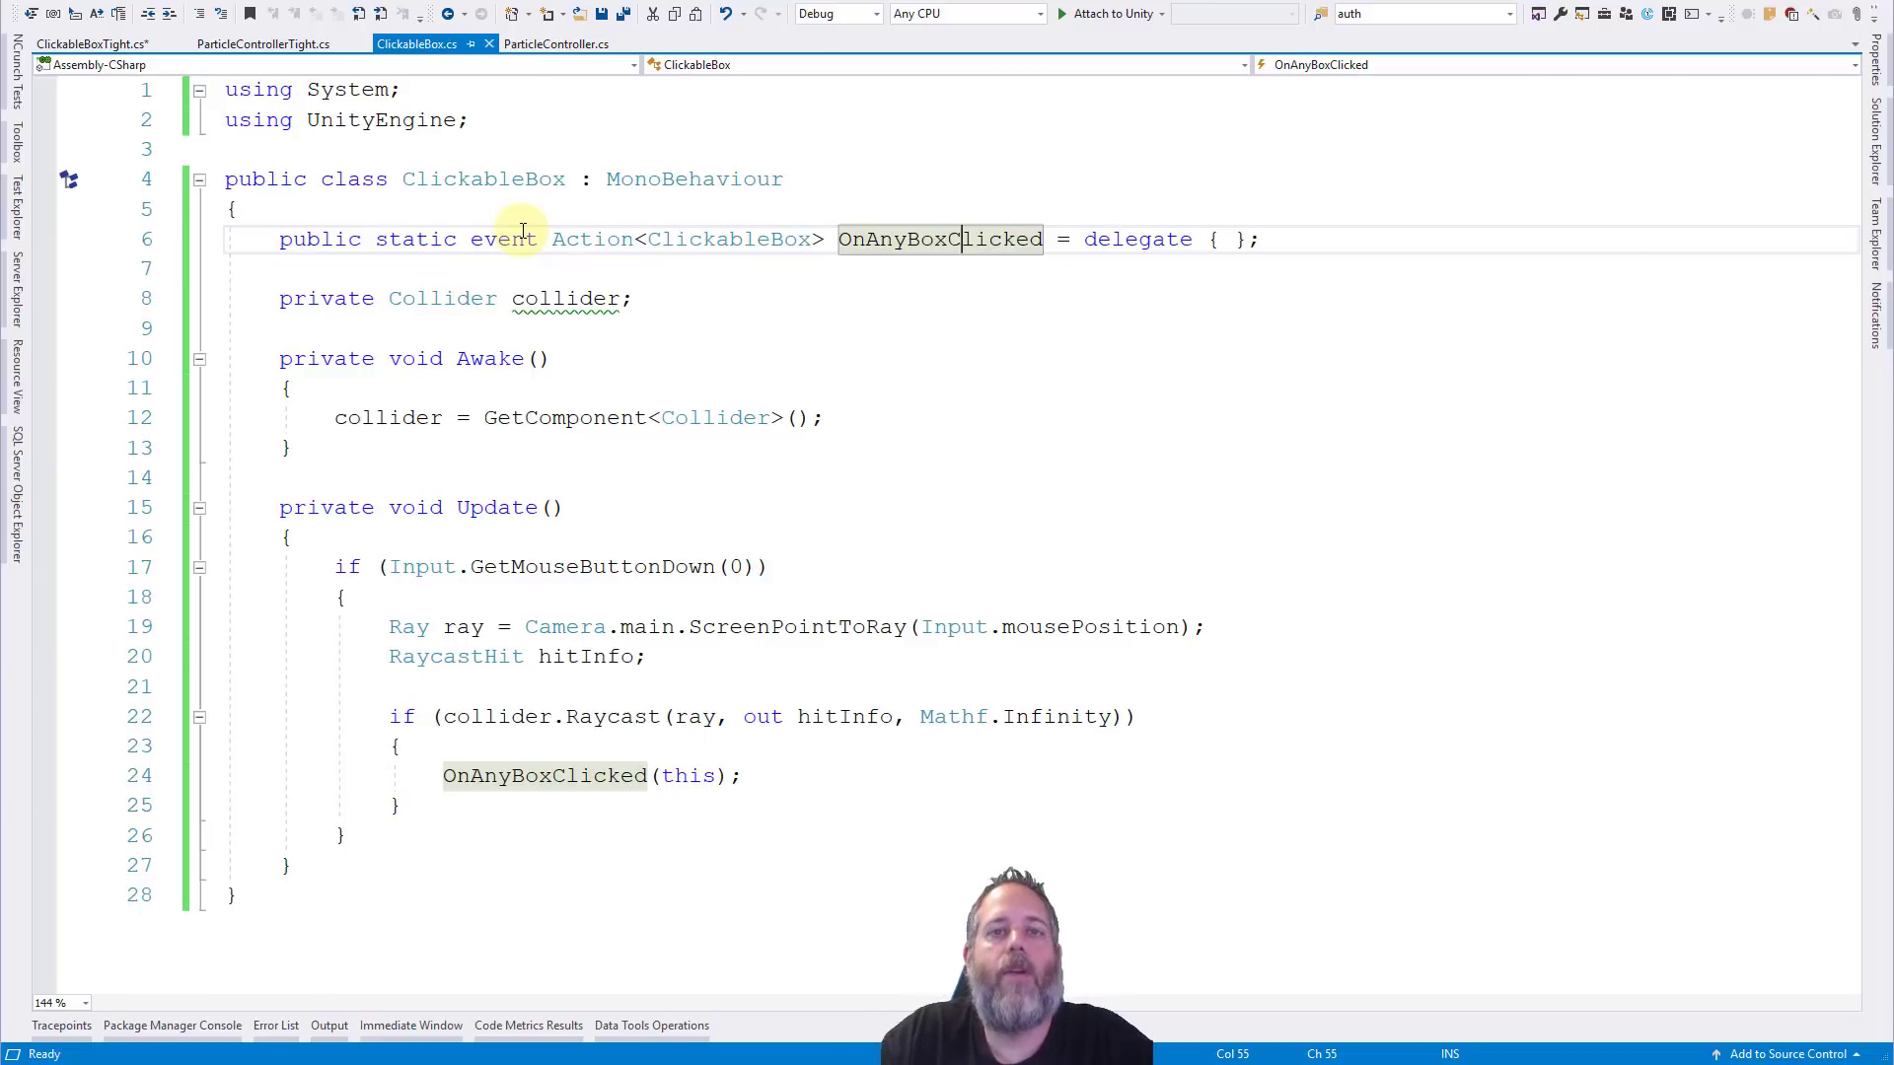
{"action": "mouse_move", "coordinate": [607, 298]}
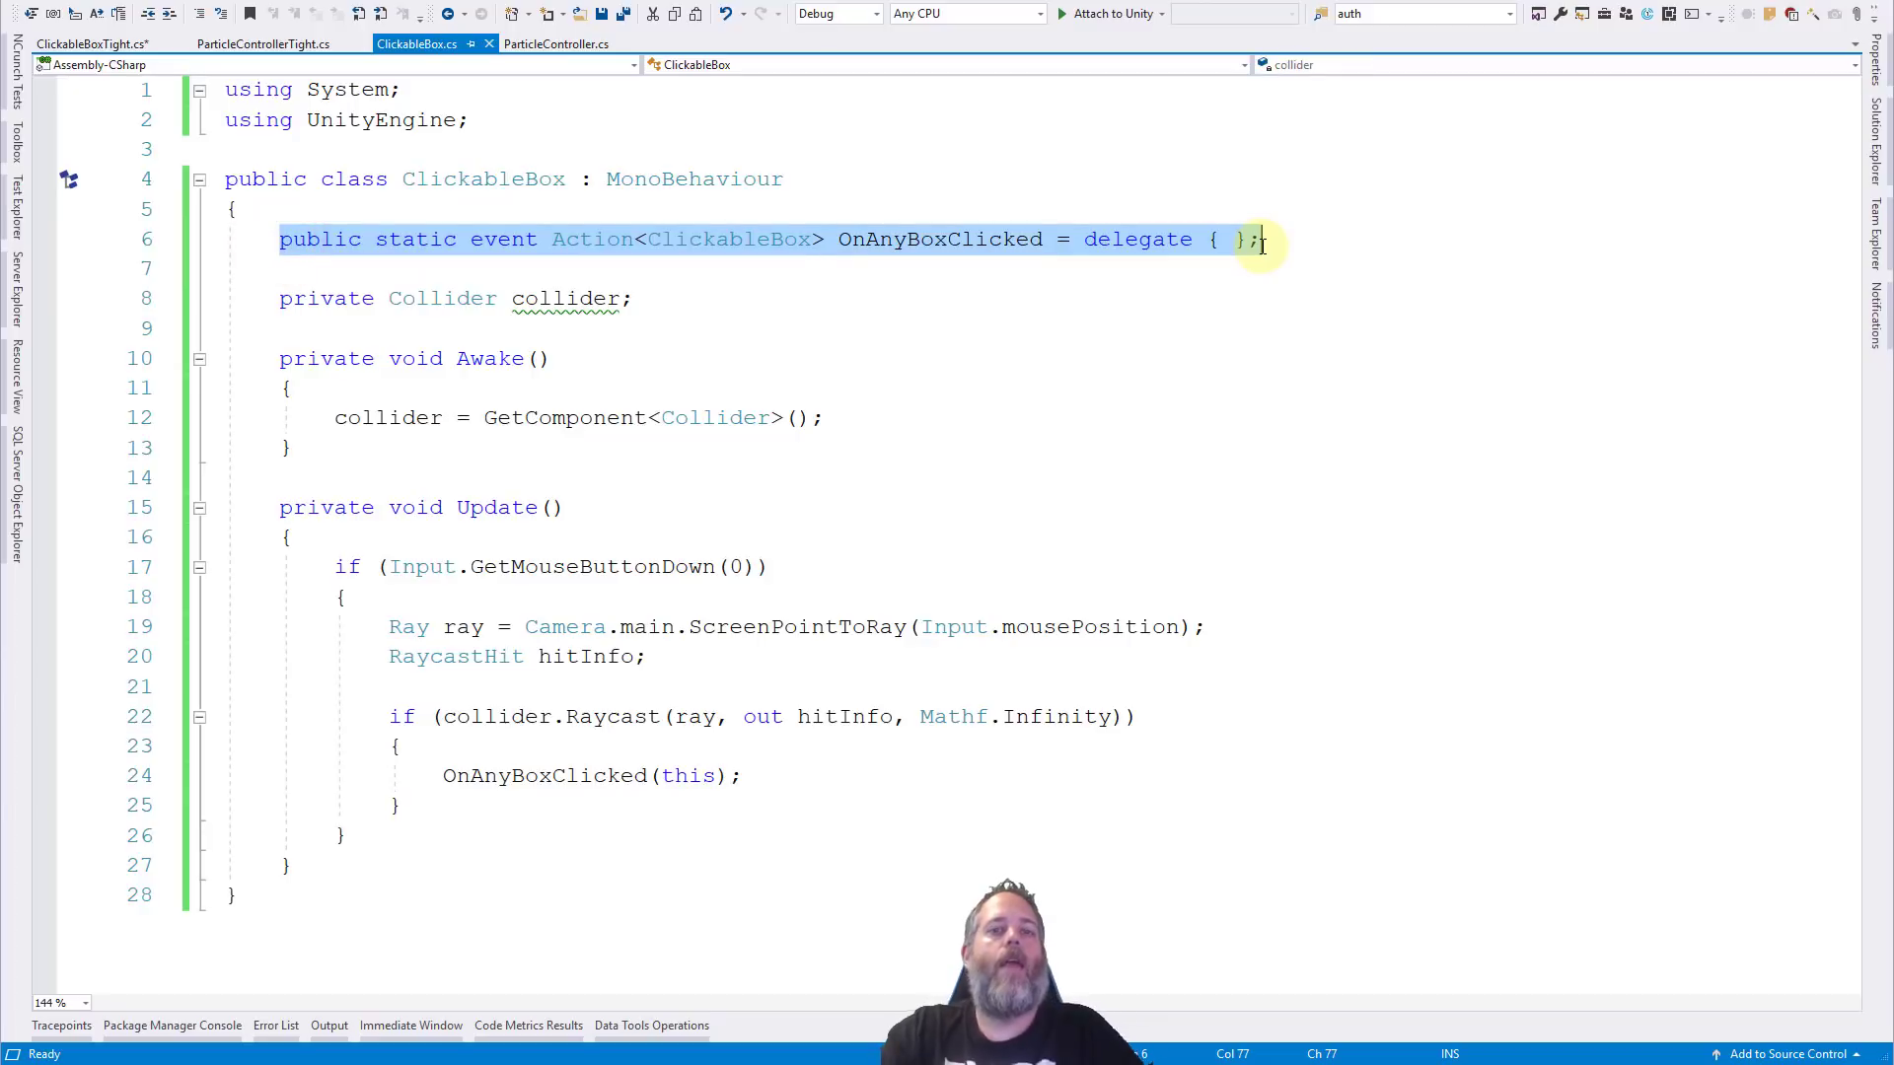
{"action": "mouse_move", "coordinate": [1256, 238]}
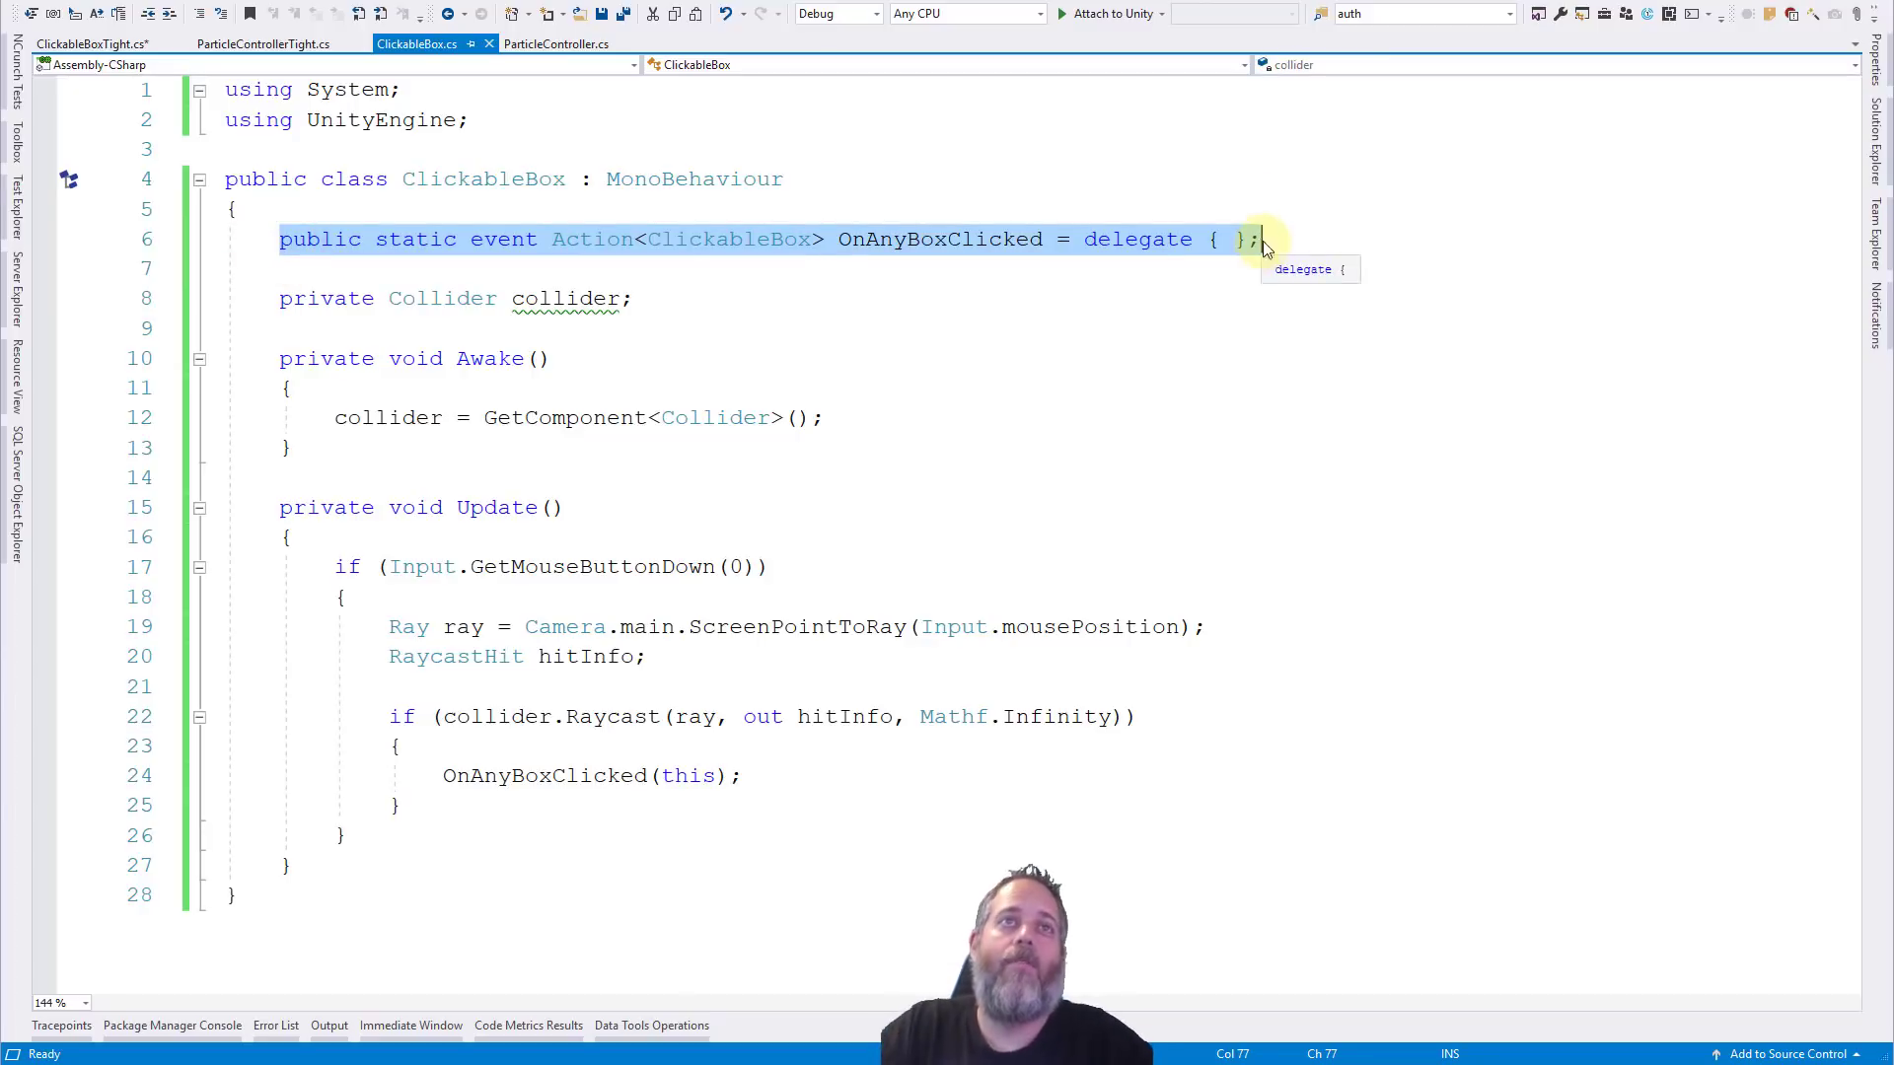
{"action": "mouse_move", "coordinate": [728, 339]}
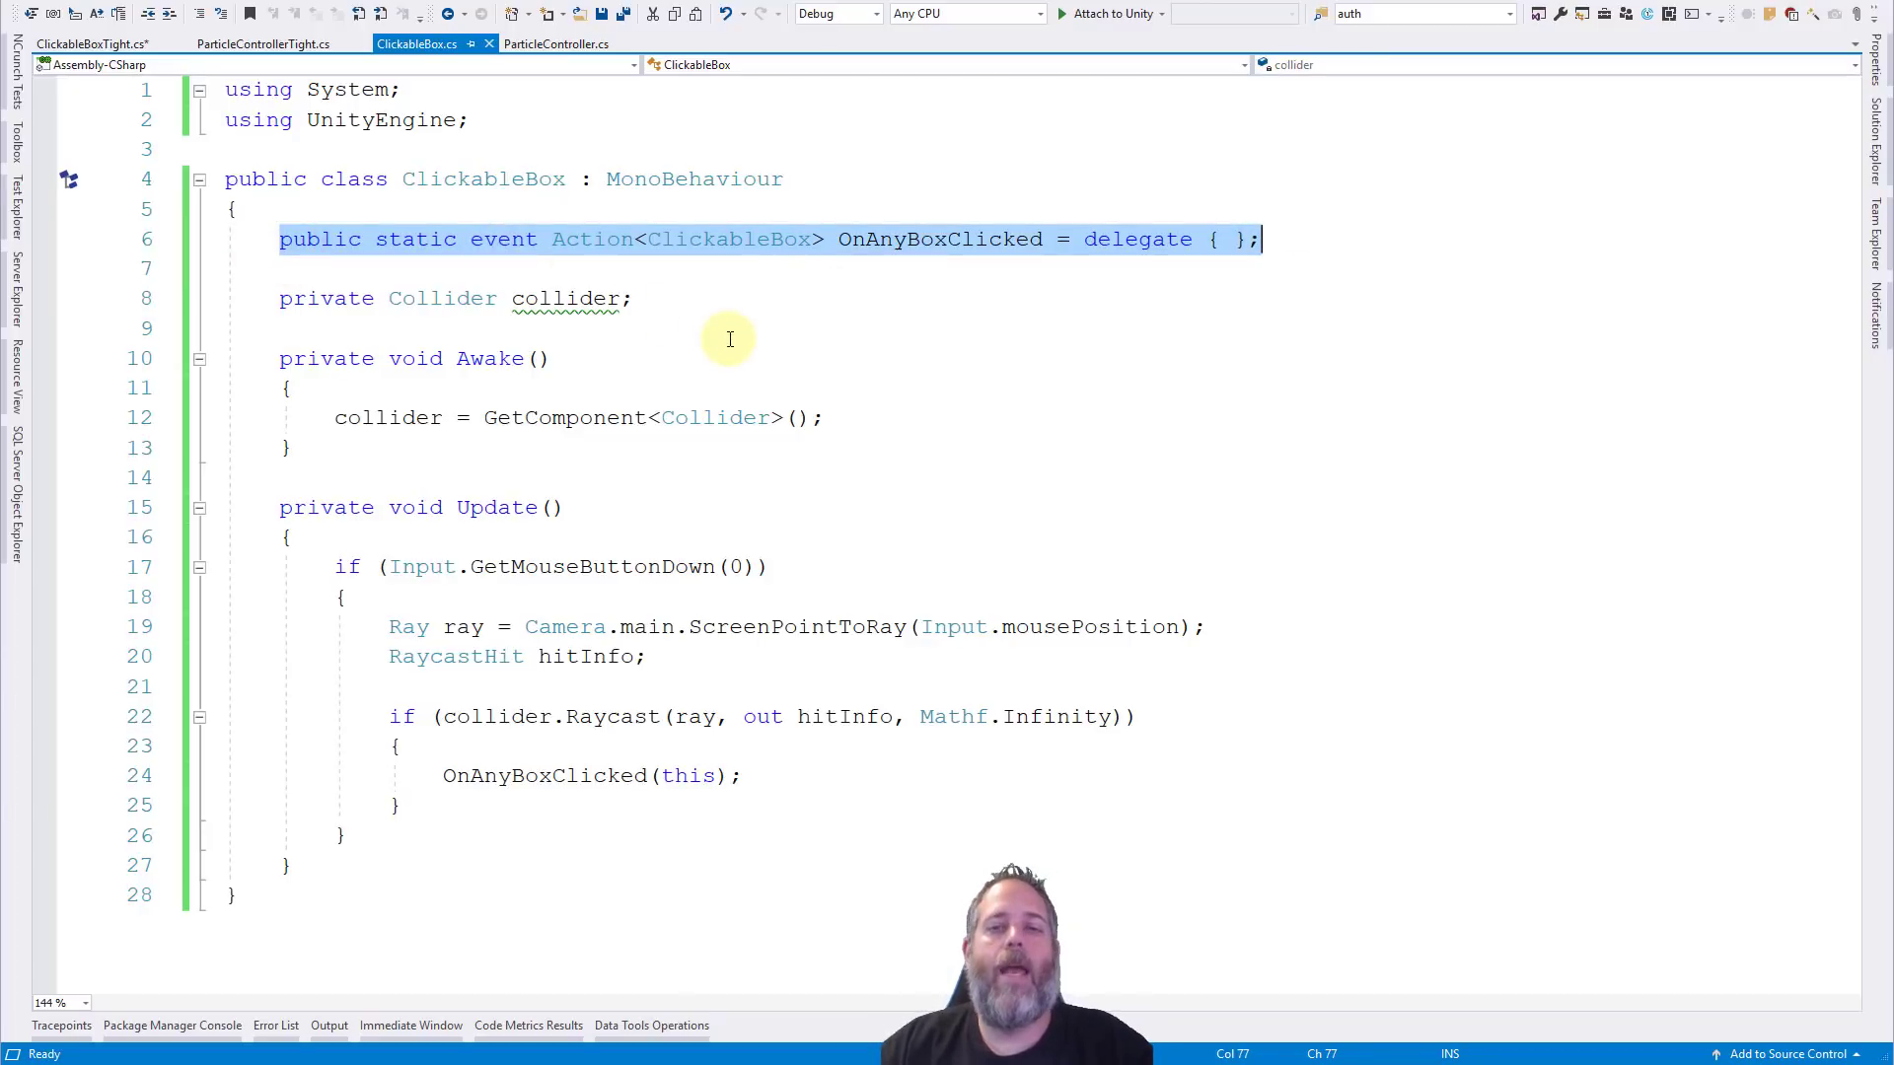
{"action": "mouse_move", "coordinate": [529, 251]}
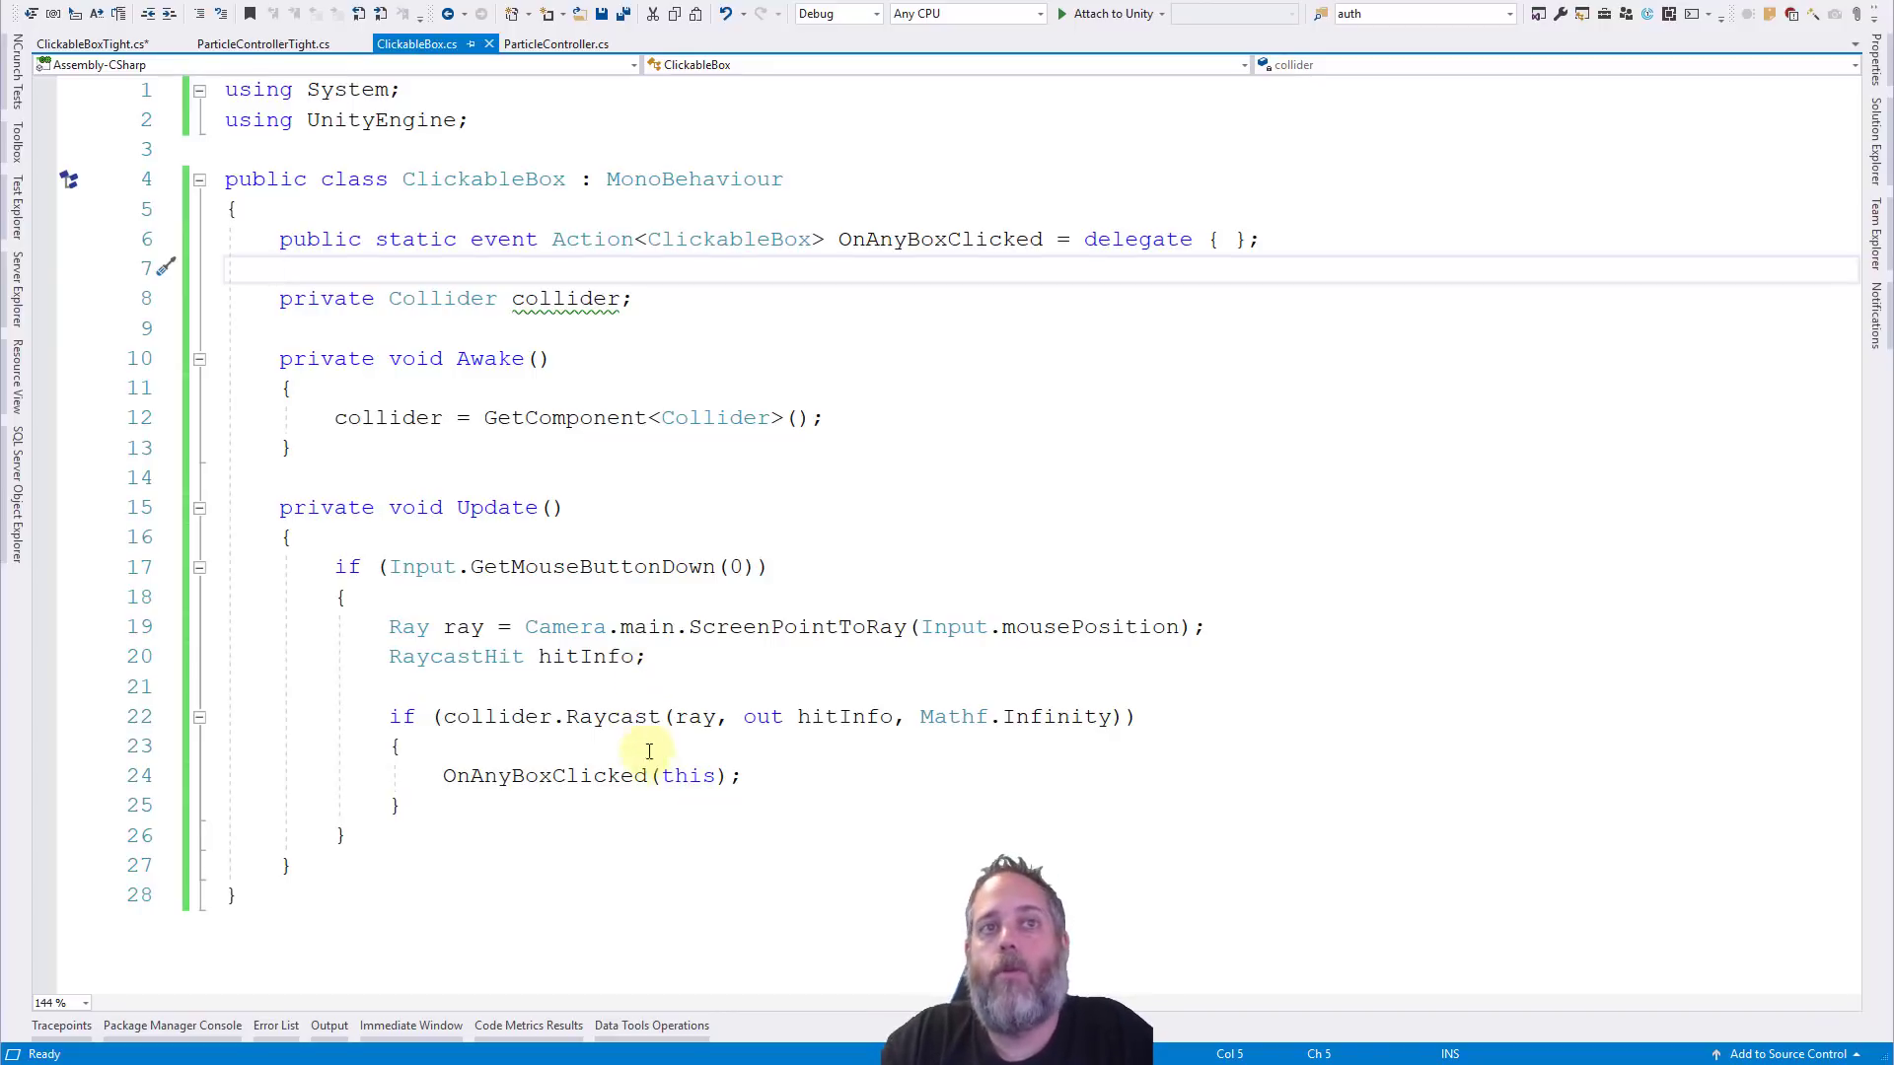
{"action": "mouse_move", "coordinate": [414, 183]}
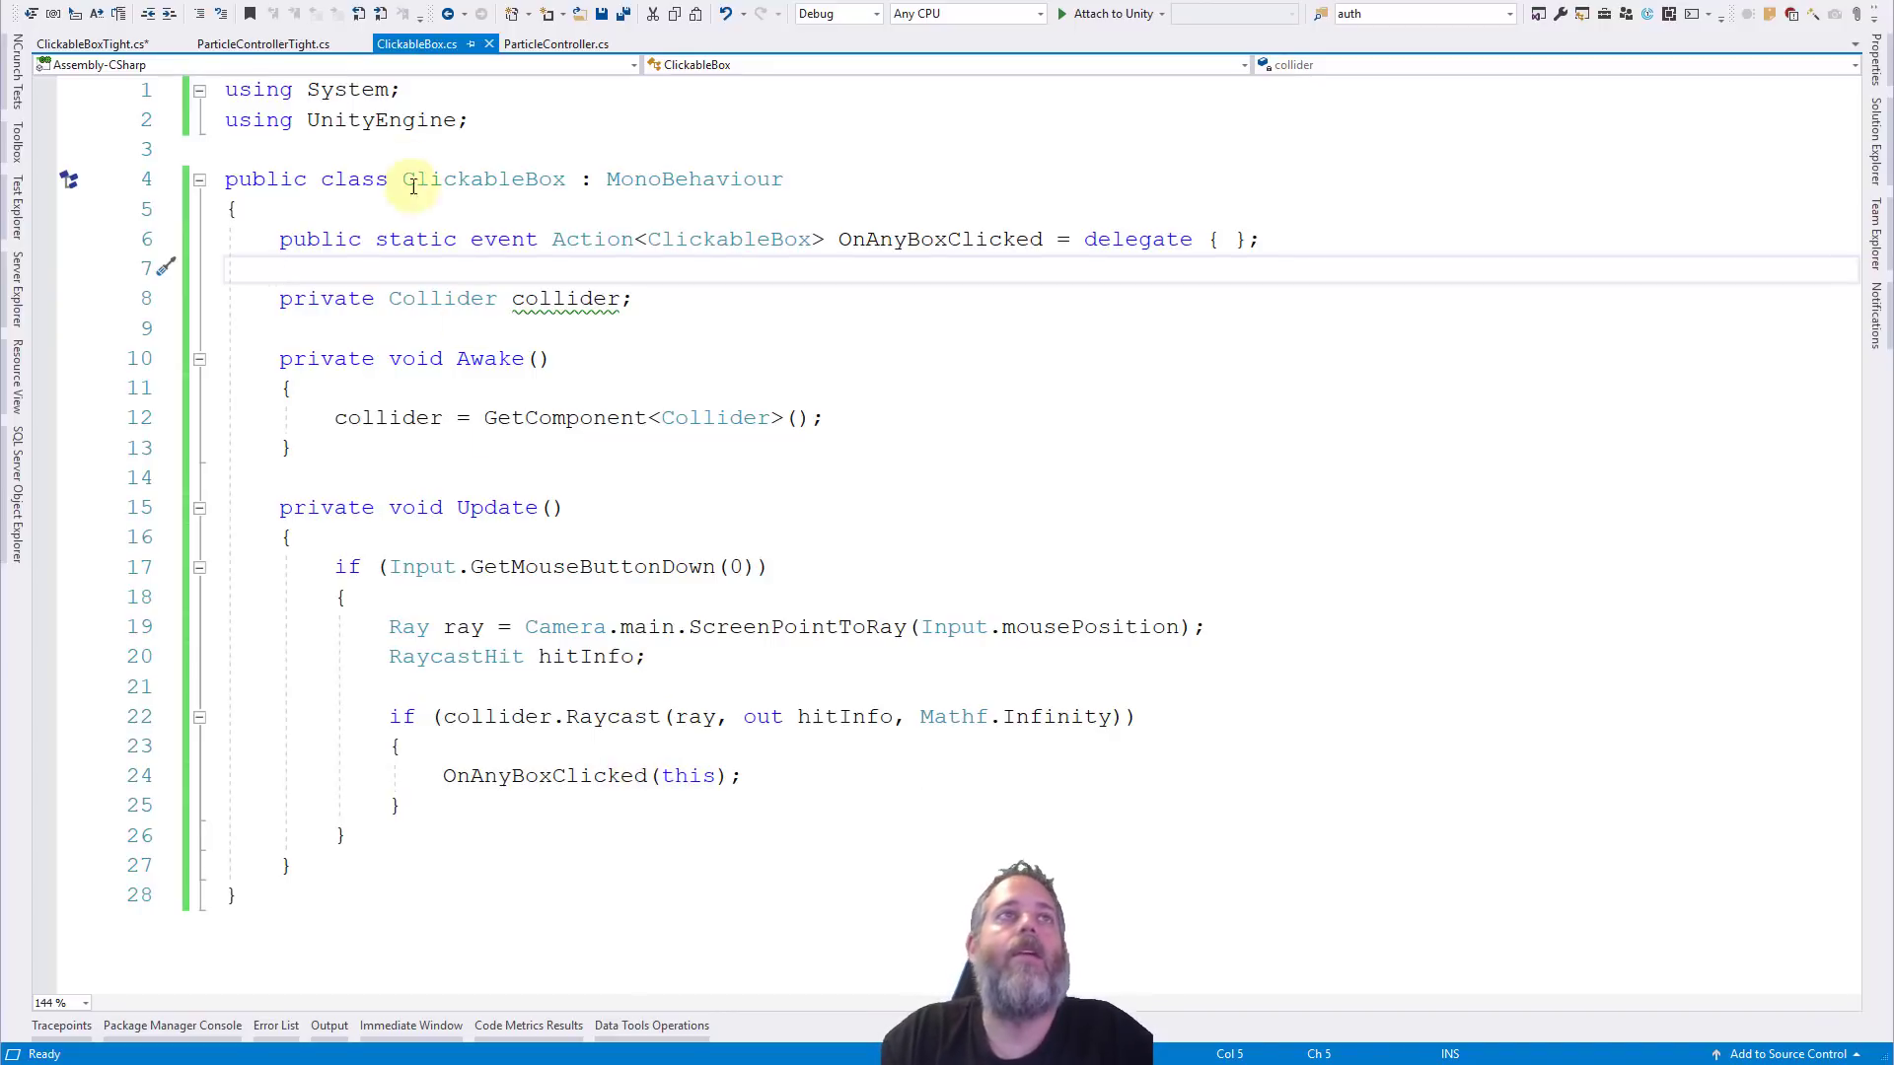
{"action": "mouse_move", "coordinate": [480, 142]}
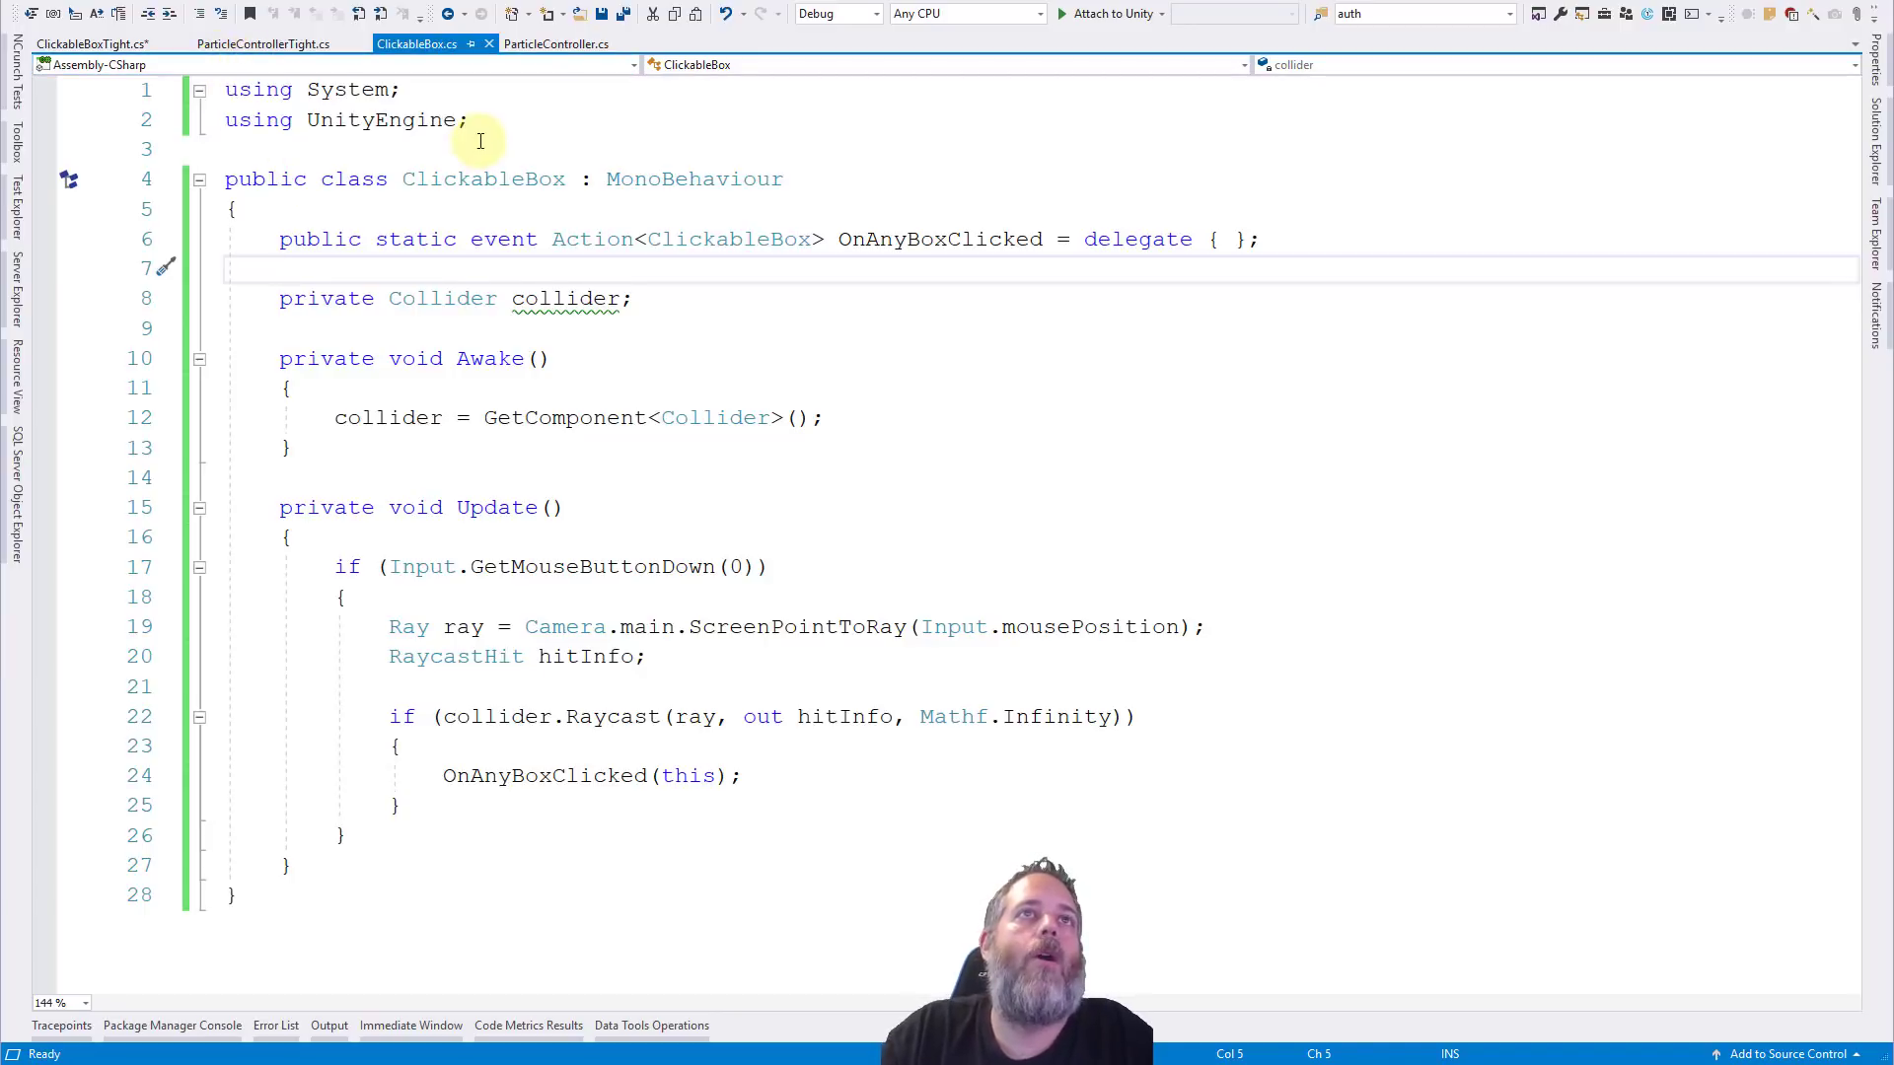
View ParticleController.cs, whose Awake subscribes SpawnParticleOnBox to ClickableBox.OnAnyBoxClicked.
{"action": "left_click", "coordinate": [556, 43]}
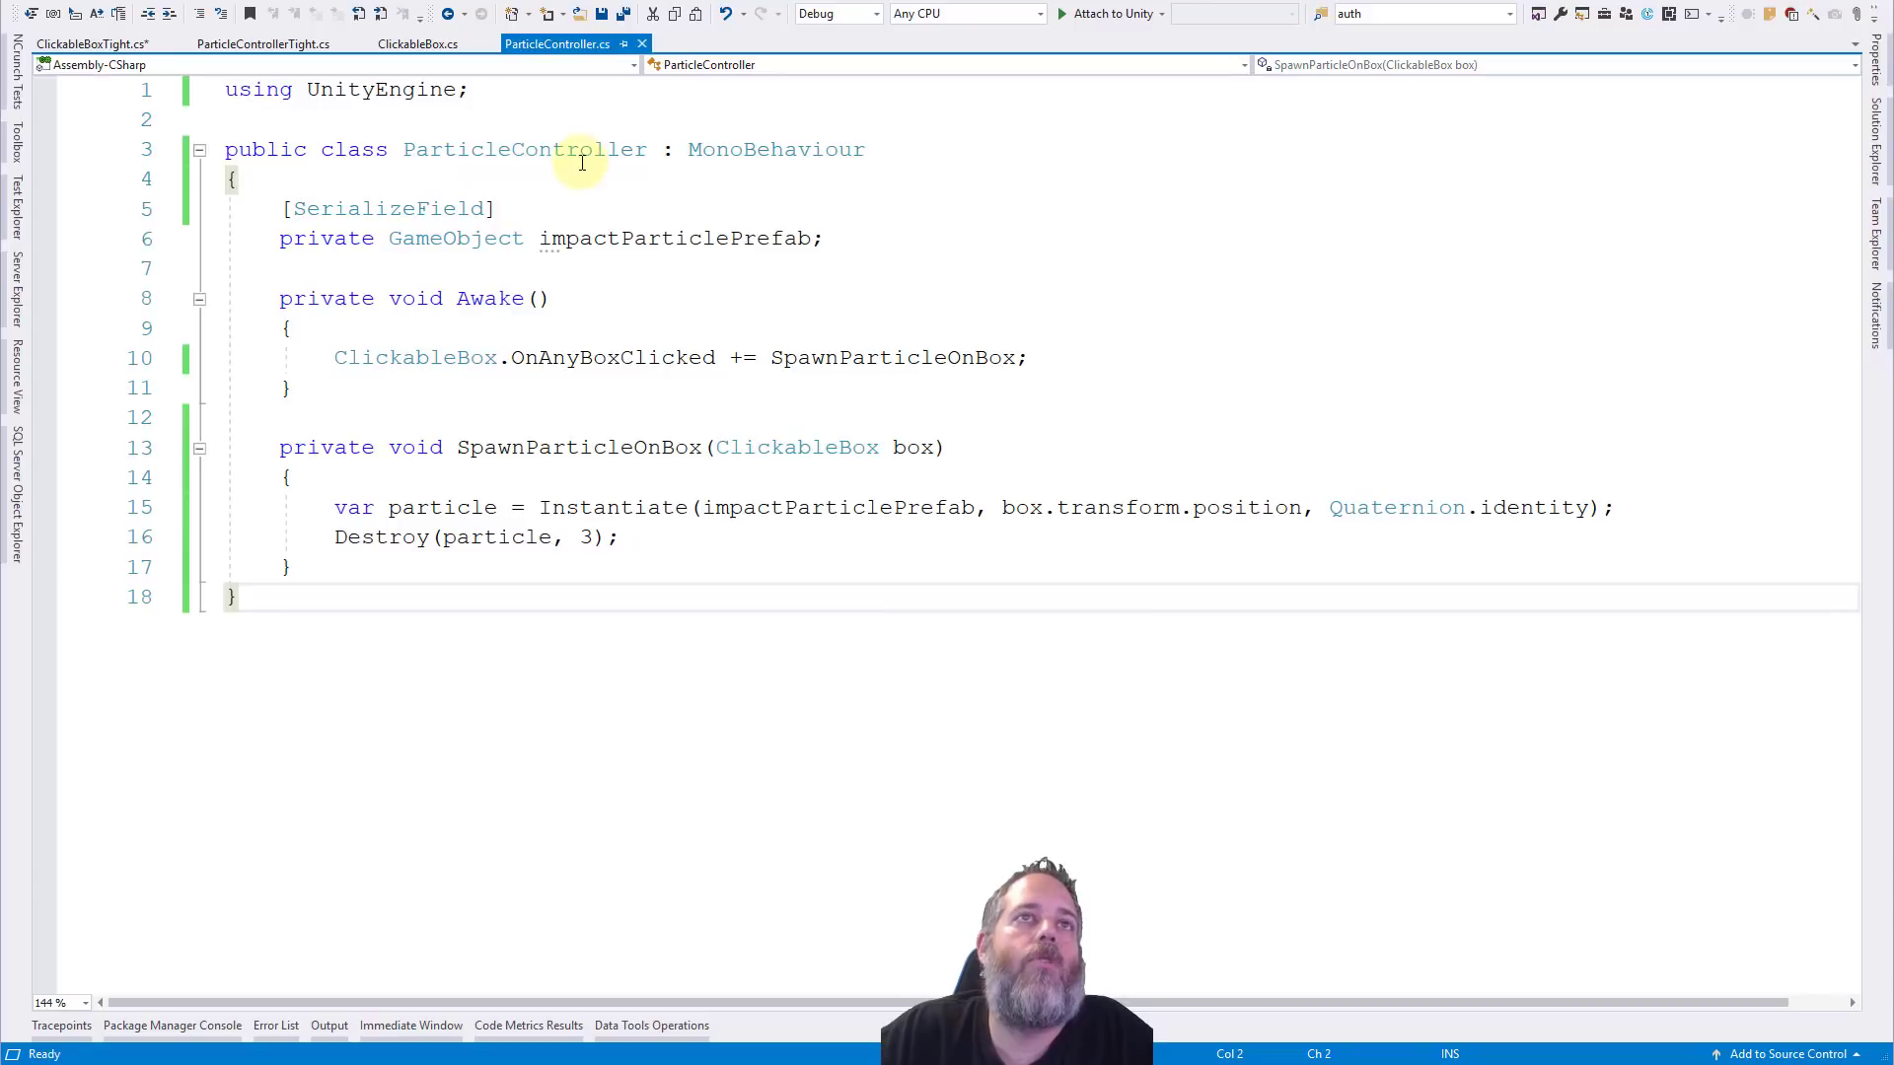
{"action": "mouse_move", "coordinate": [261, 239]}
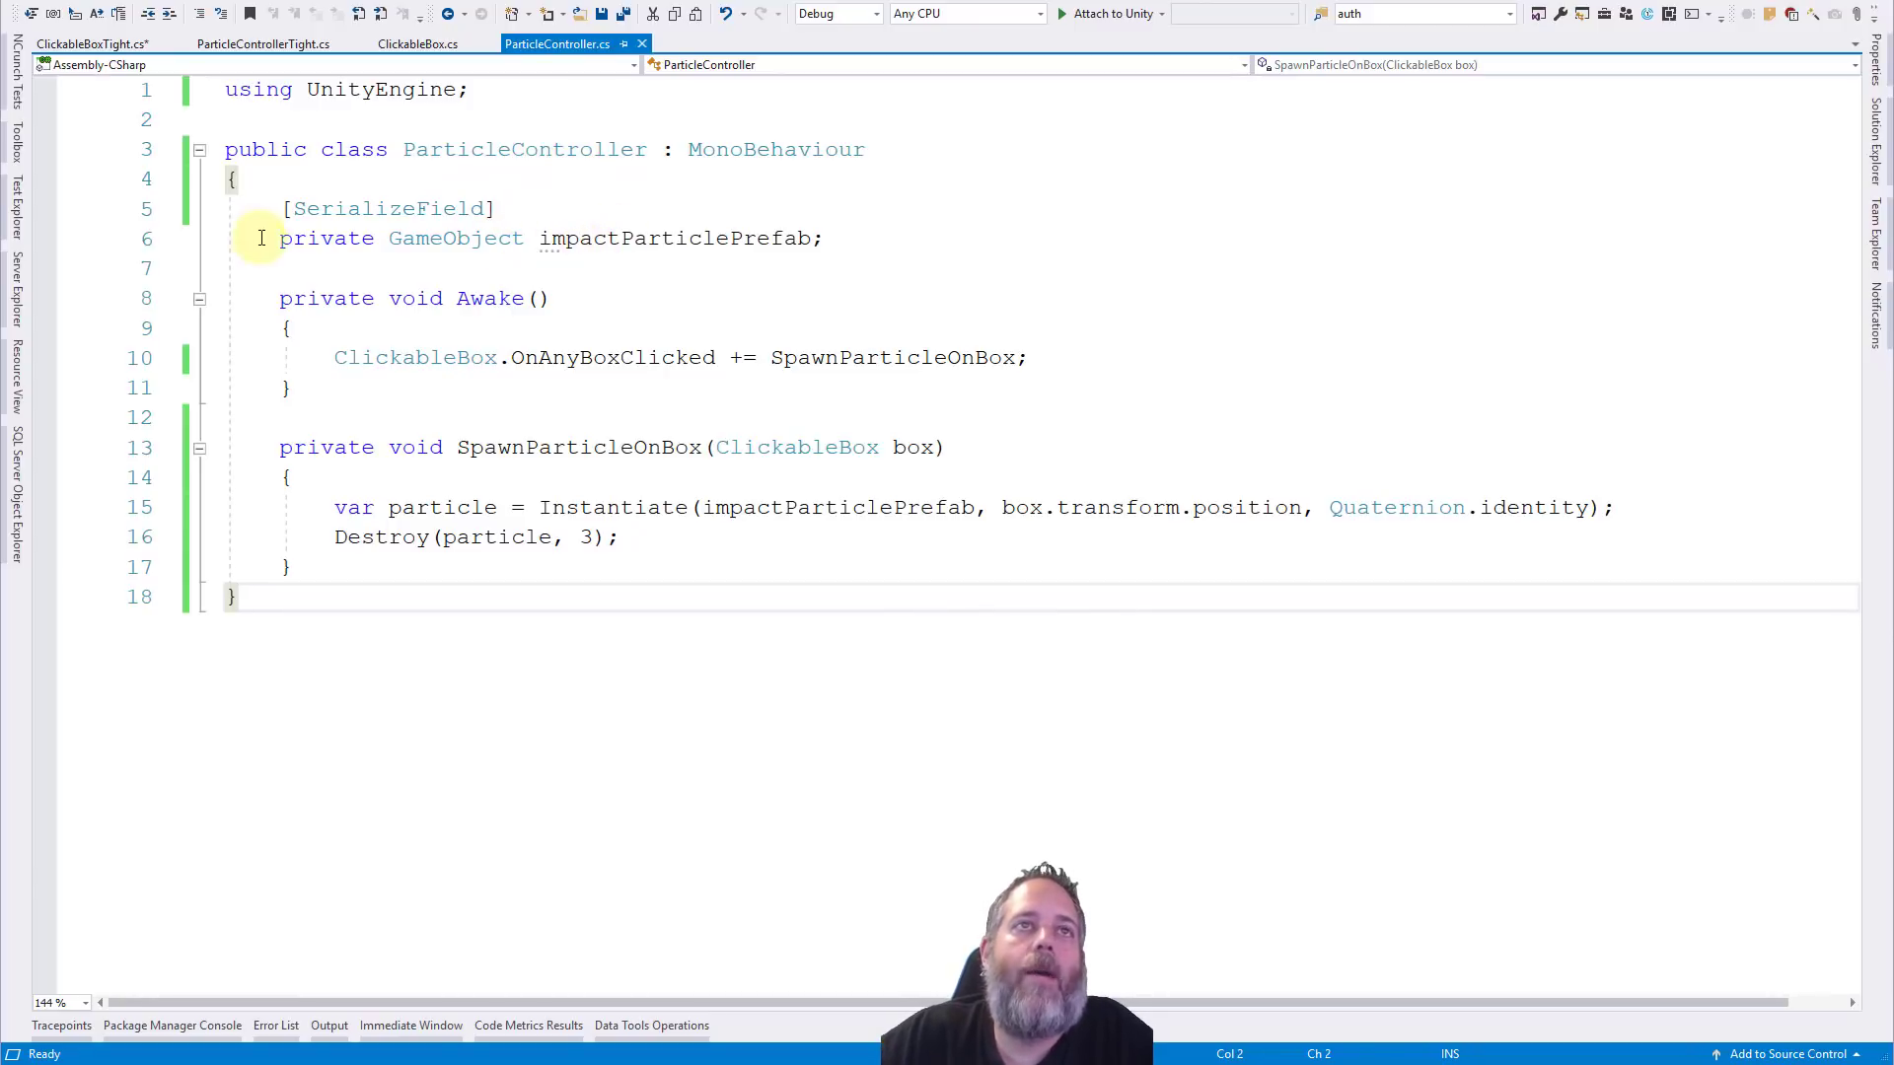
{"action": "mouse_move", "coordinate": [489, 298]}
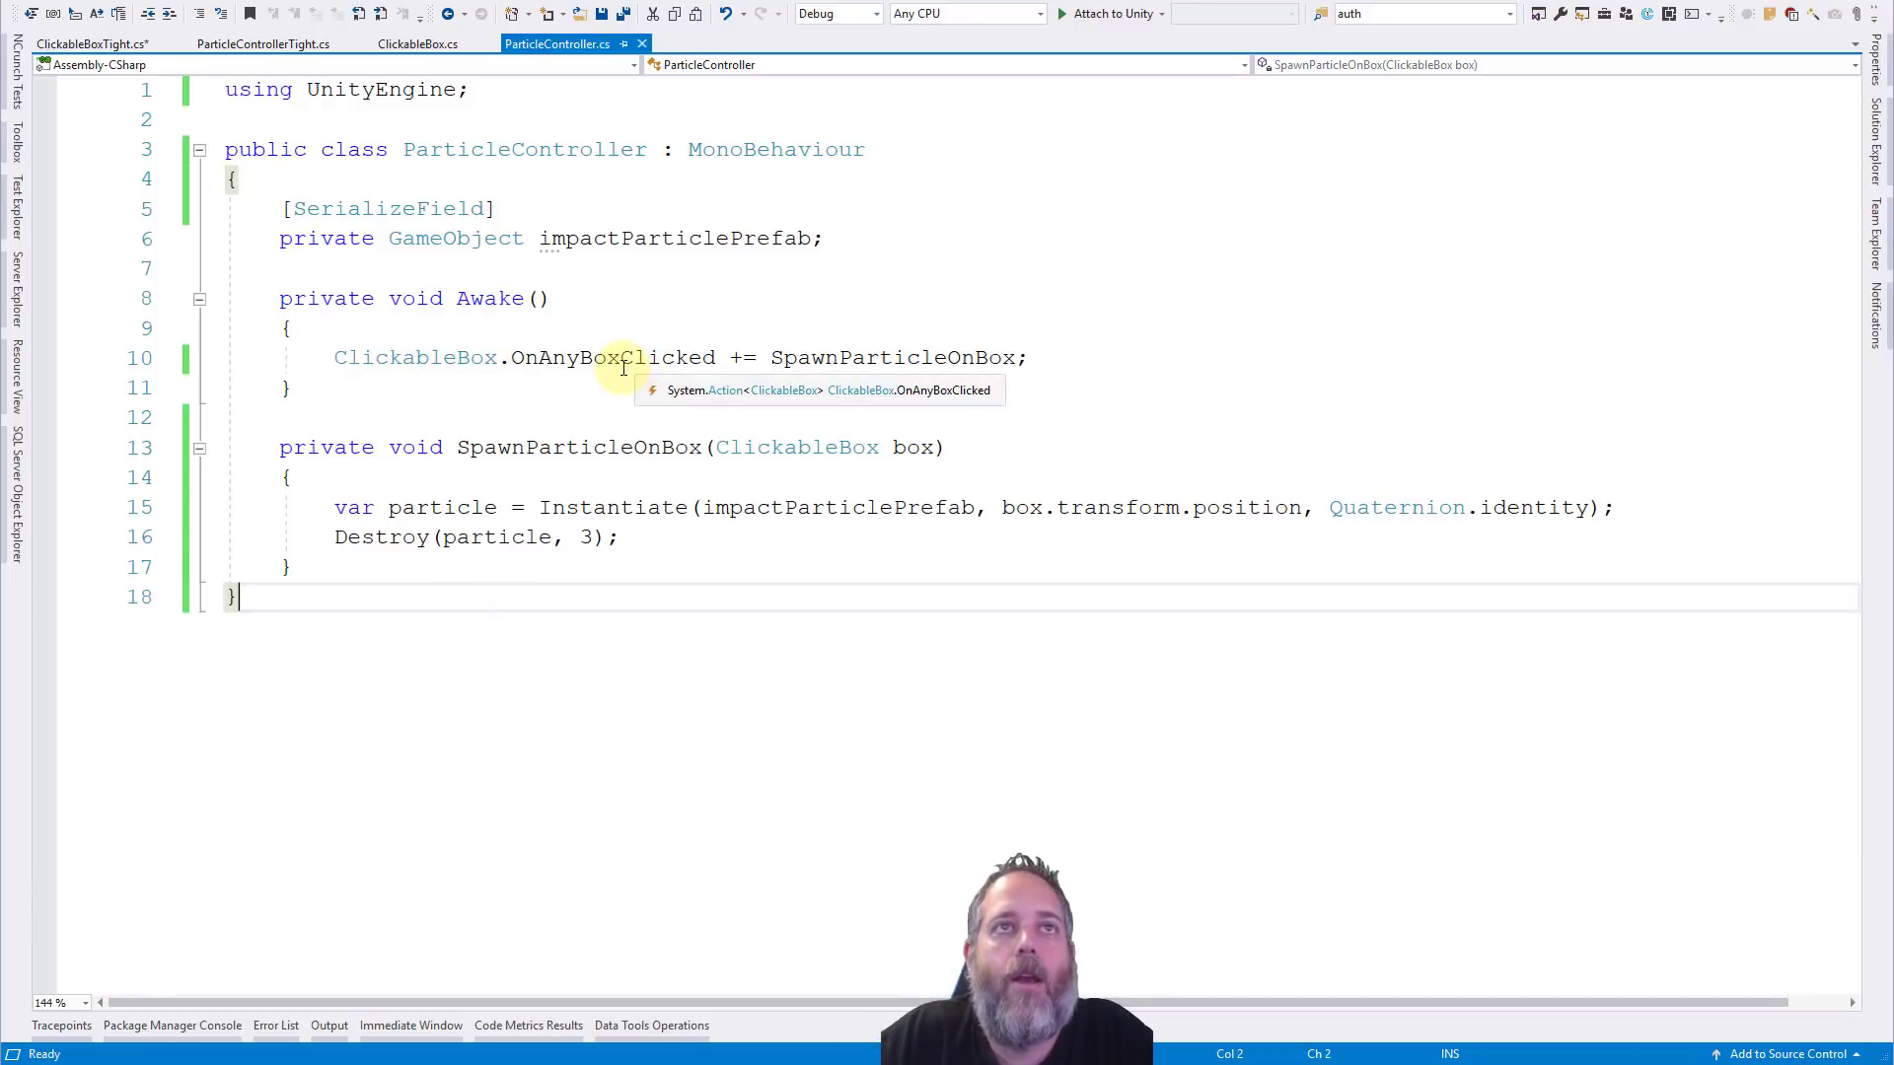
{"action": "mouse_move", "coordinate": [804, 357]}
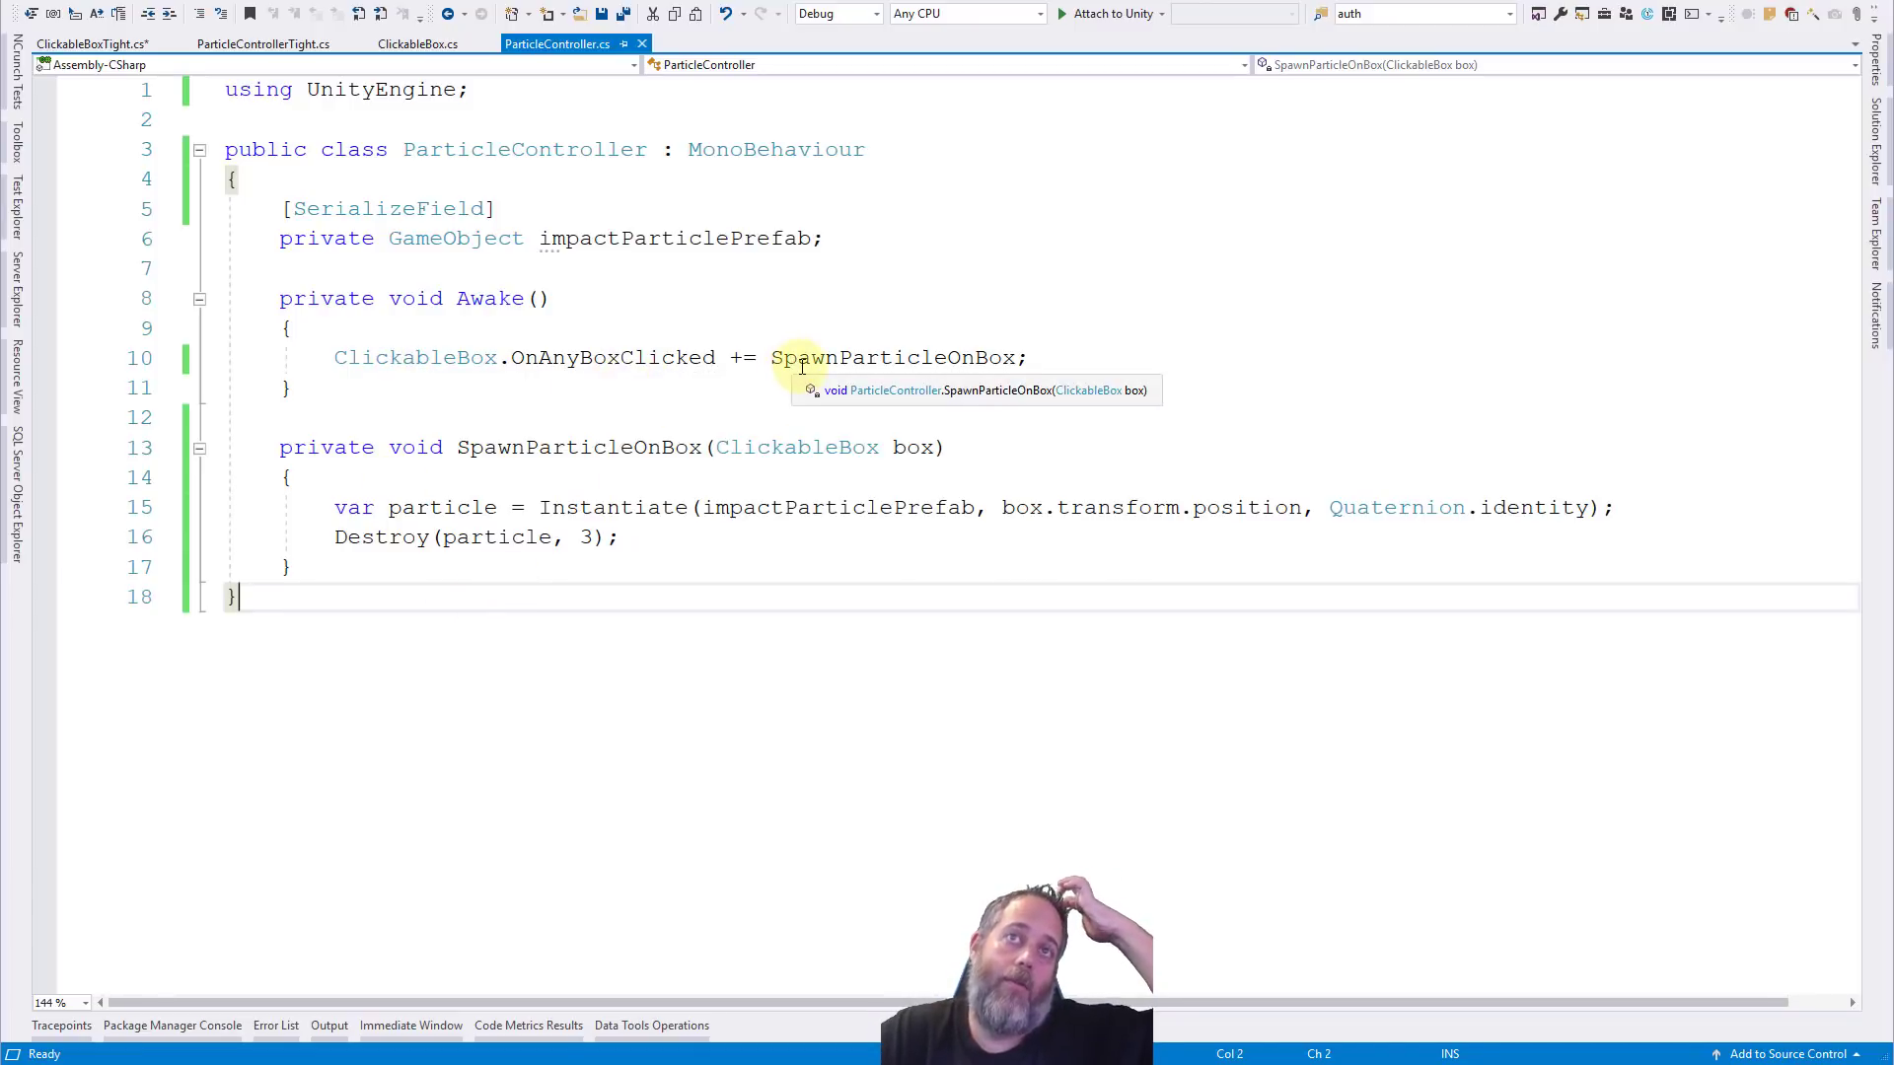
{"action": "mouse_move", "coordinate": [507, 448]}
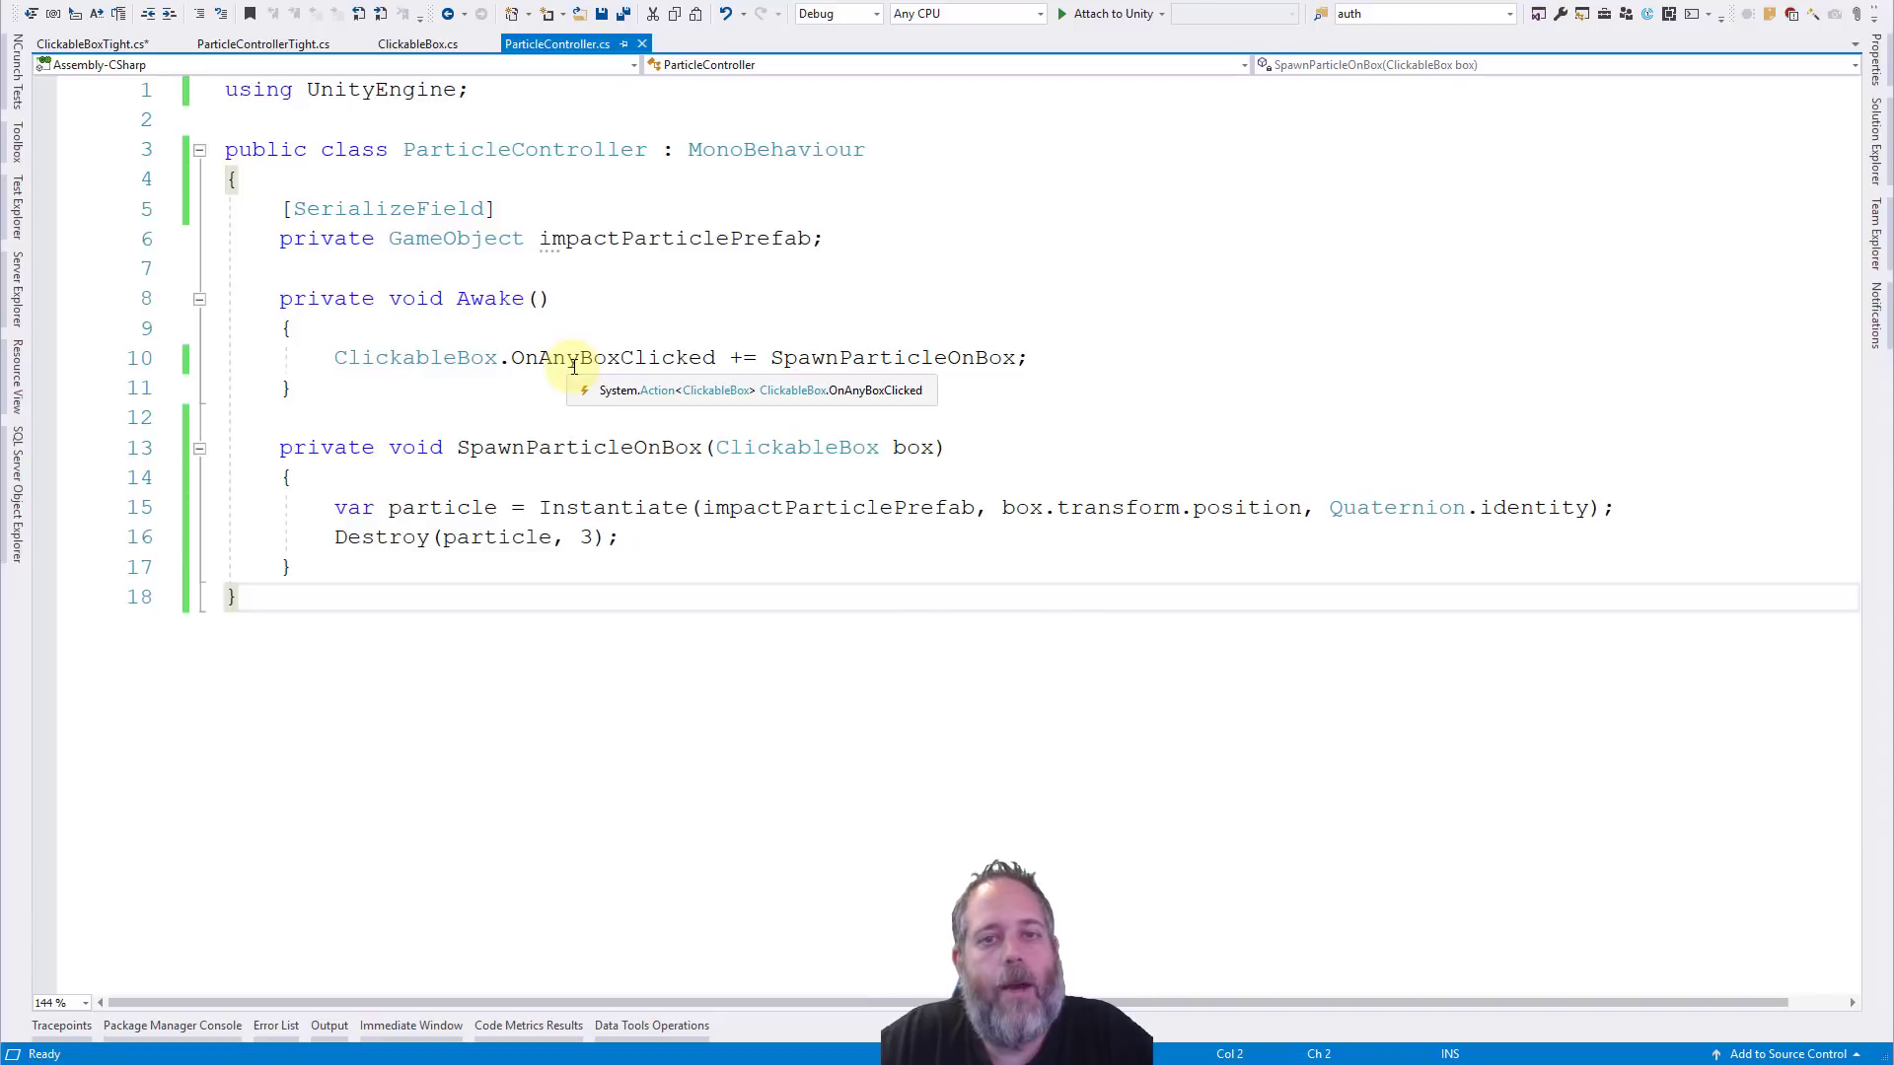
{"action": "mouse_move", "coordinate": [594, 475]}
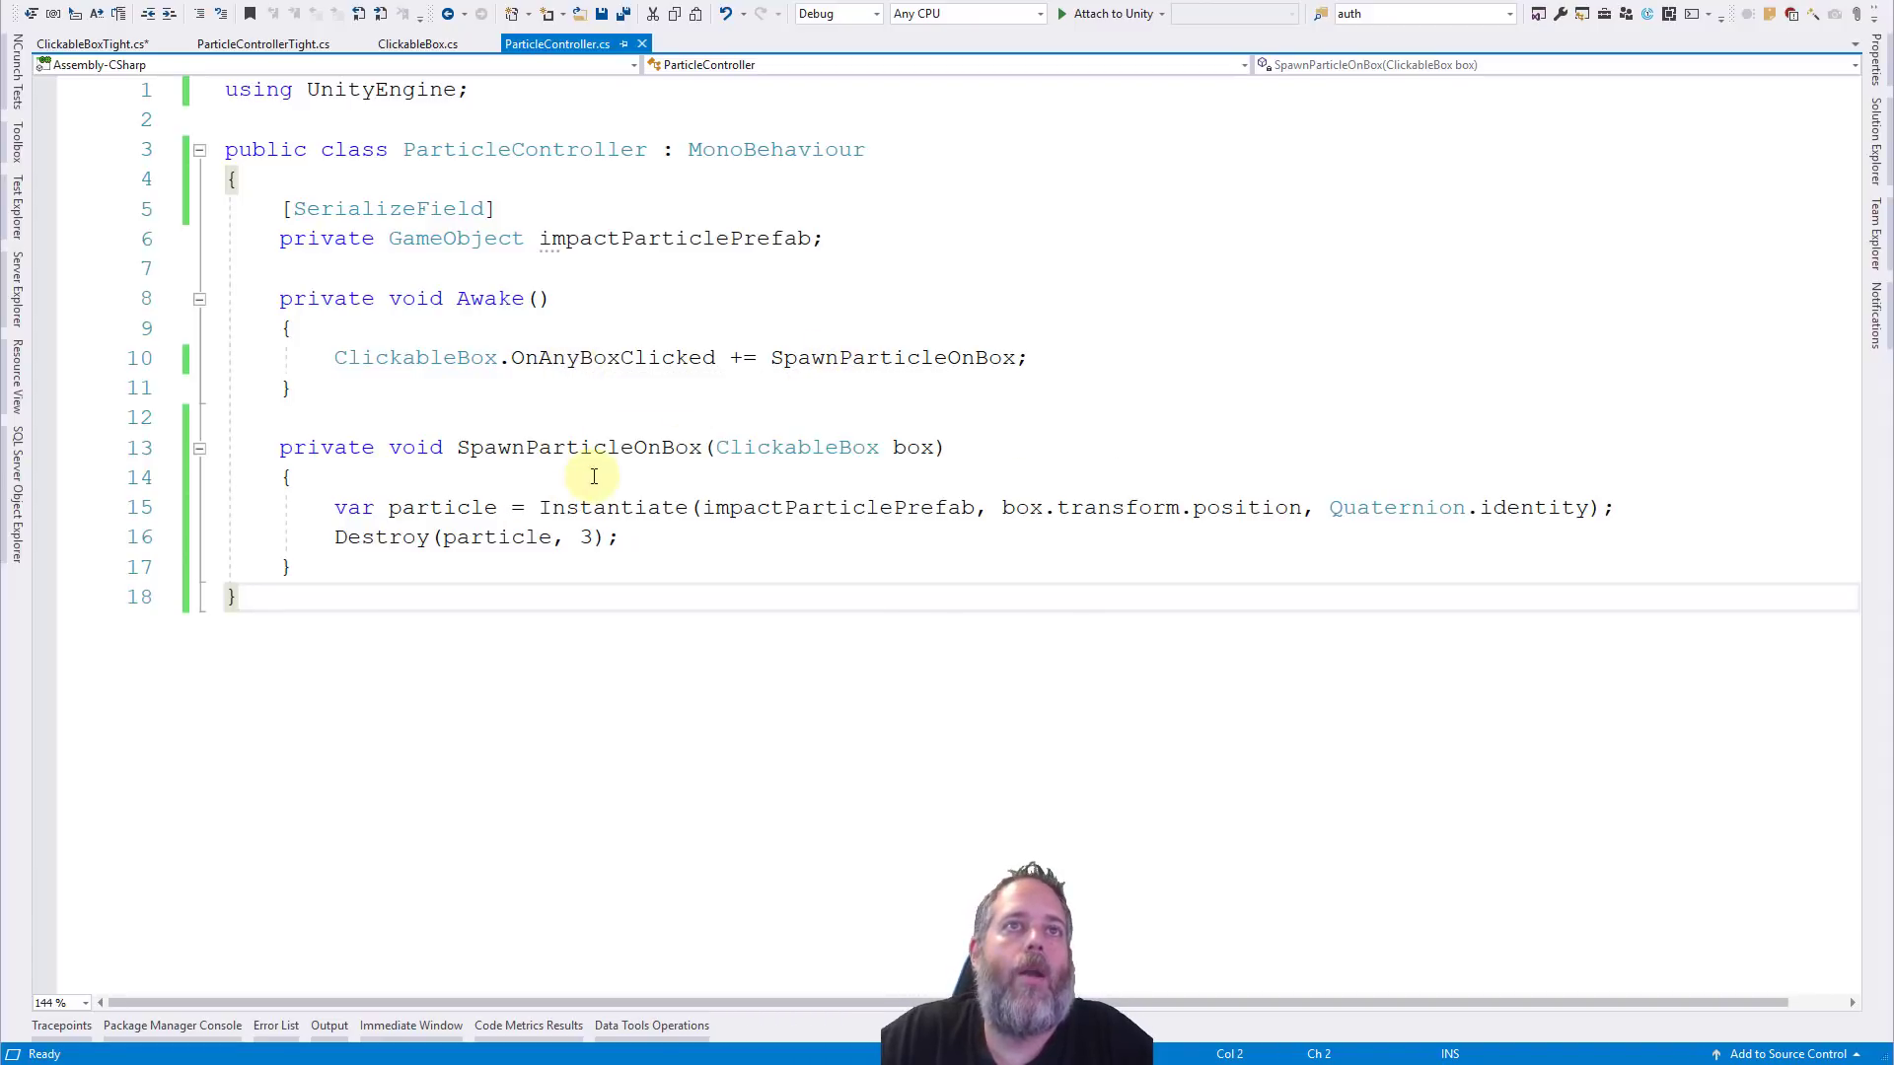
{"action": "mouse_move", "coordinate": [609, 340]}
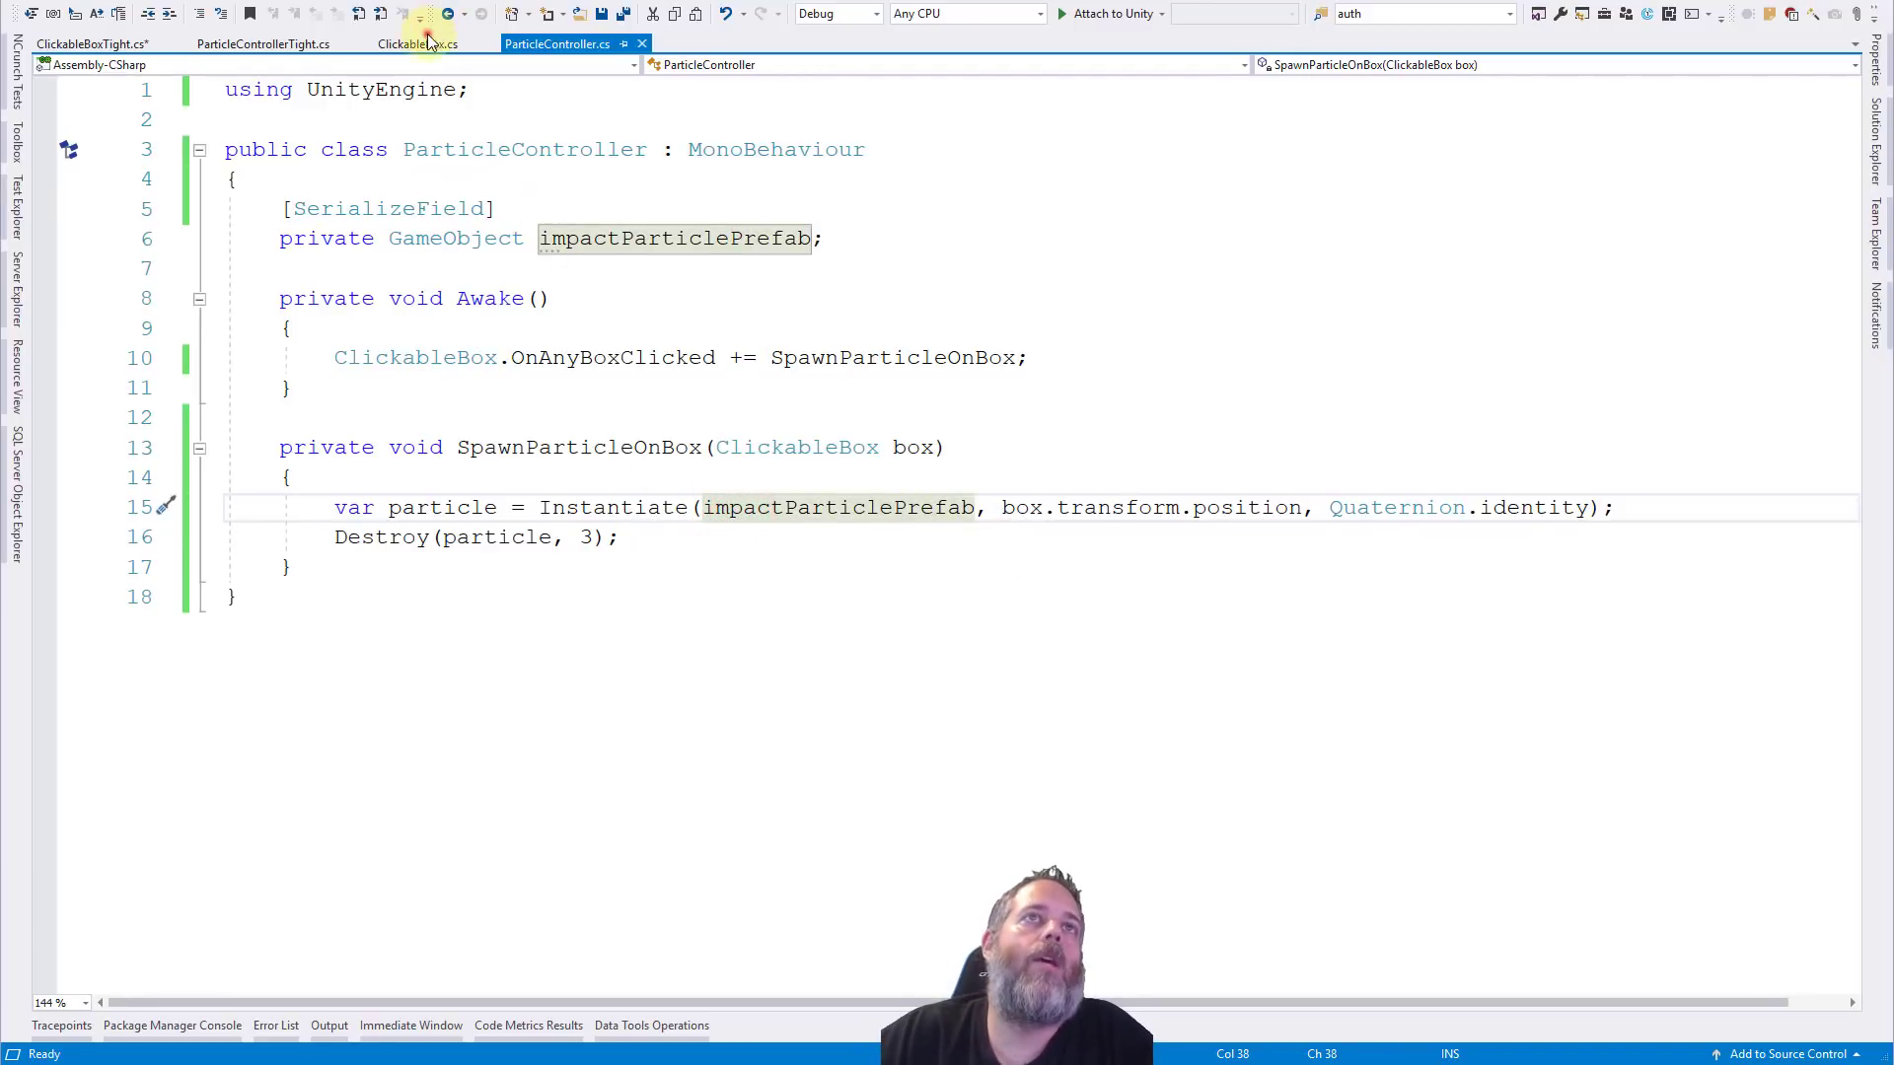
{"action": "left_click", "coordinate": [416, 46]}
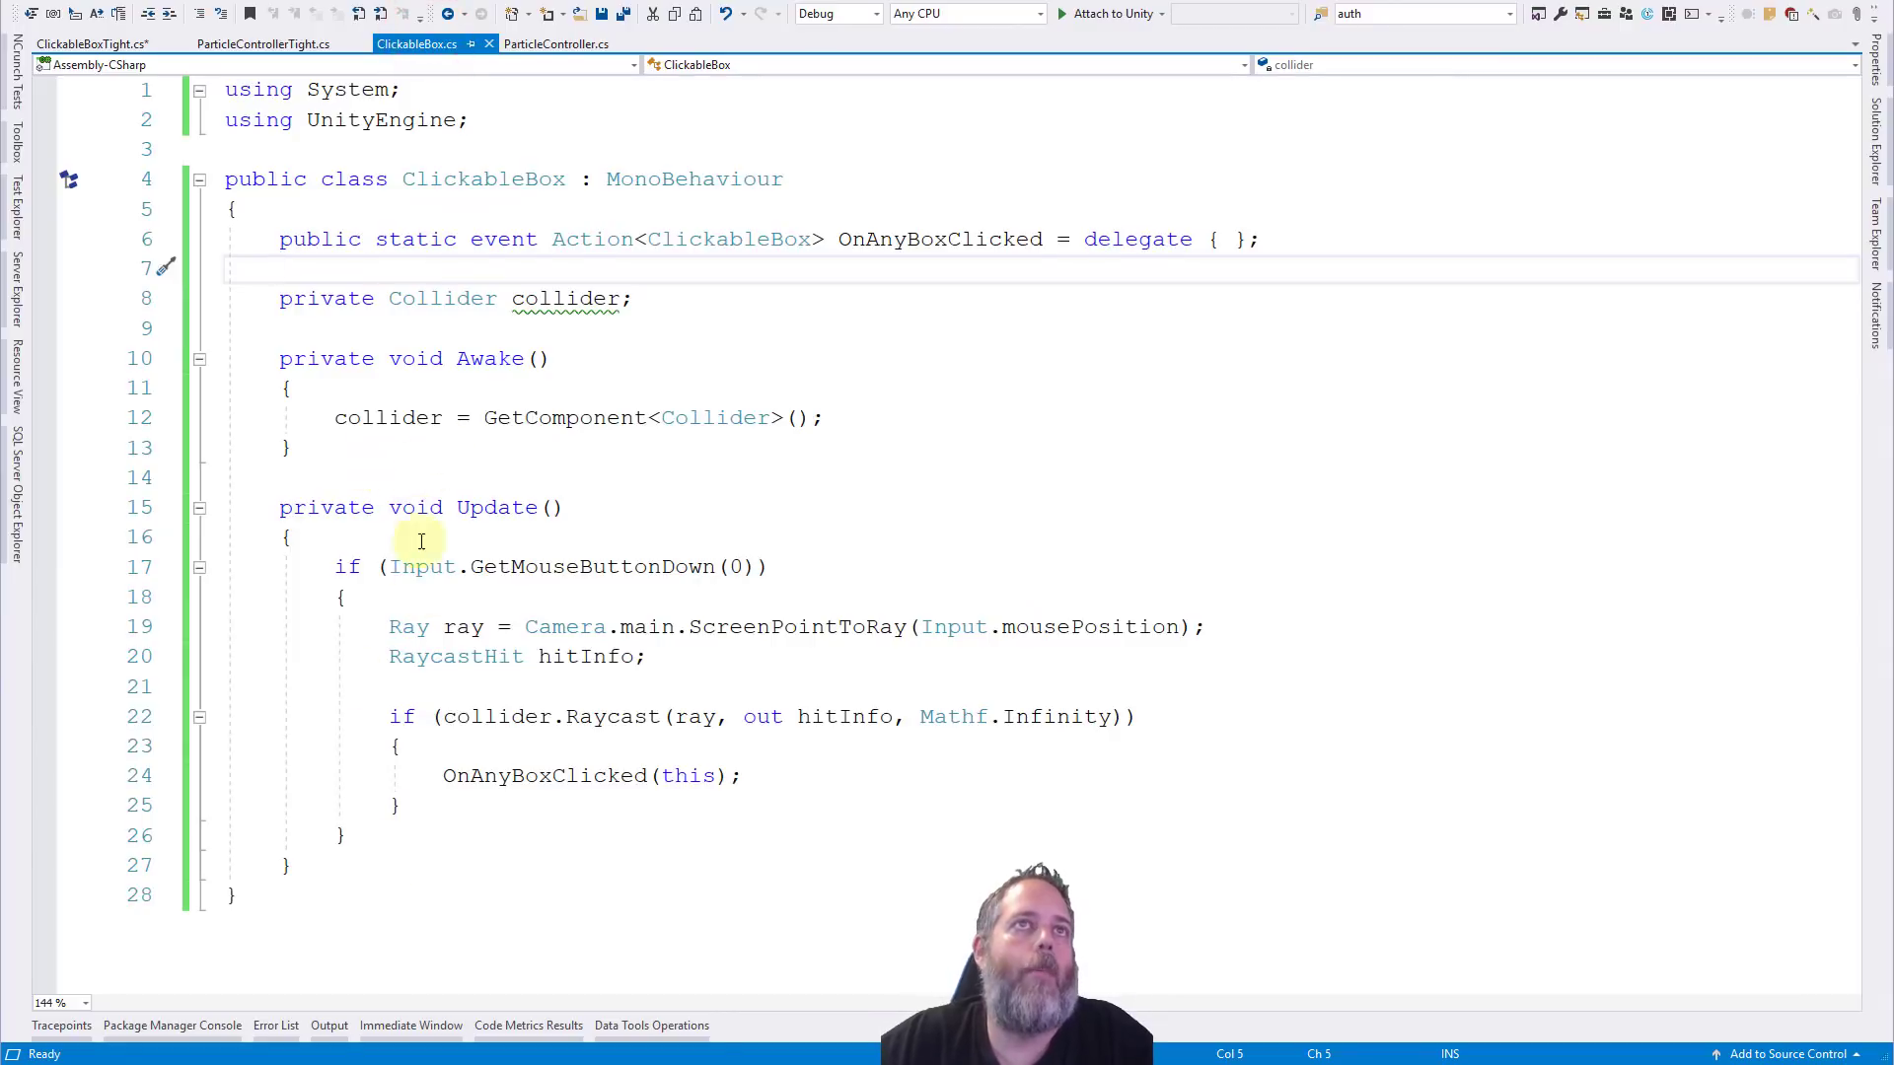
{"action": "mouse_move", "coordinate": [517, 83]}
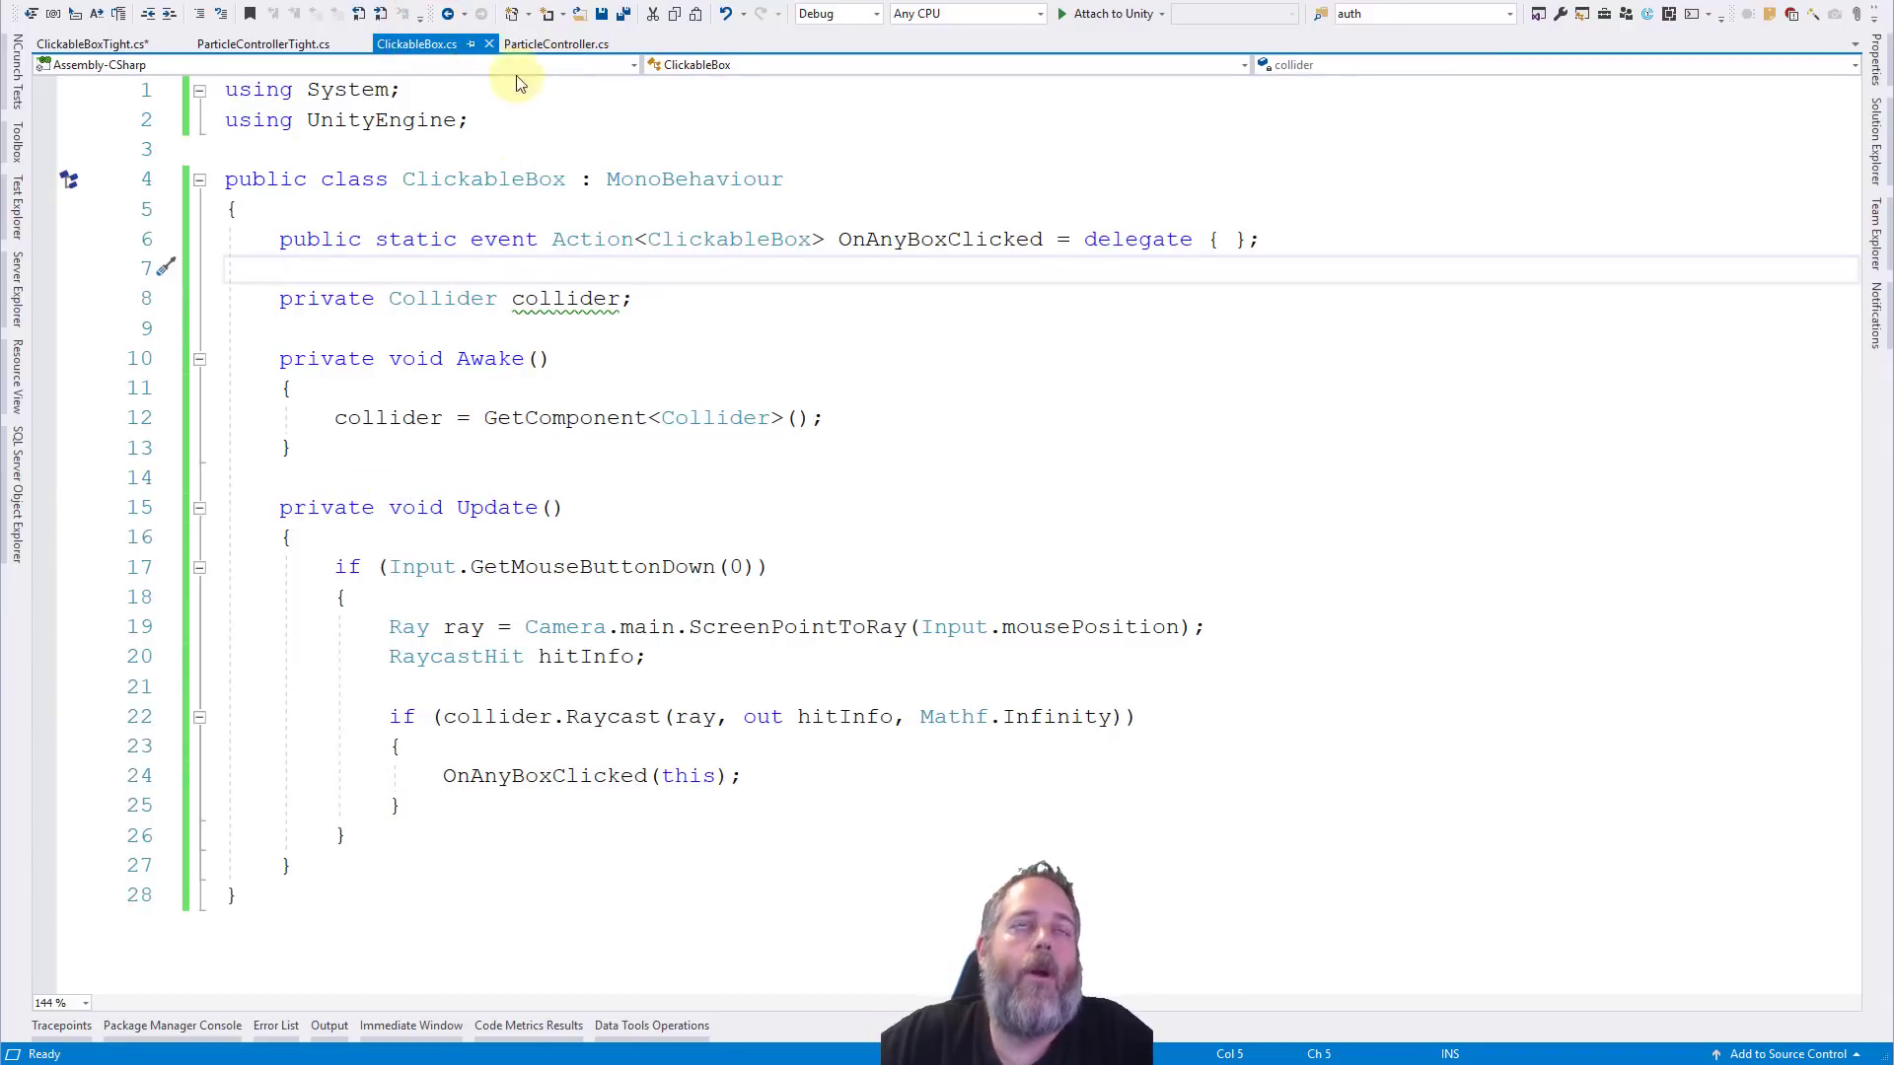
{"action": "left_click", "coordinate": [557, 44]}
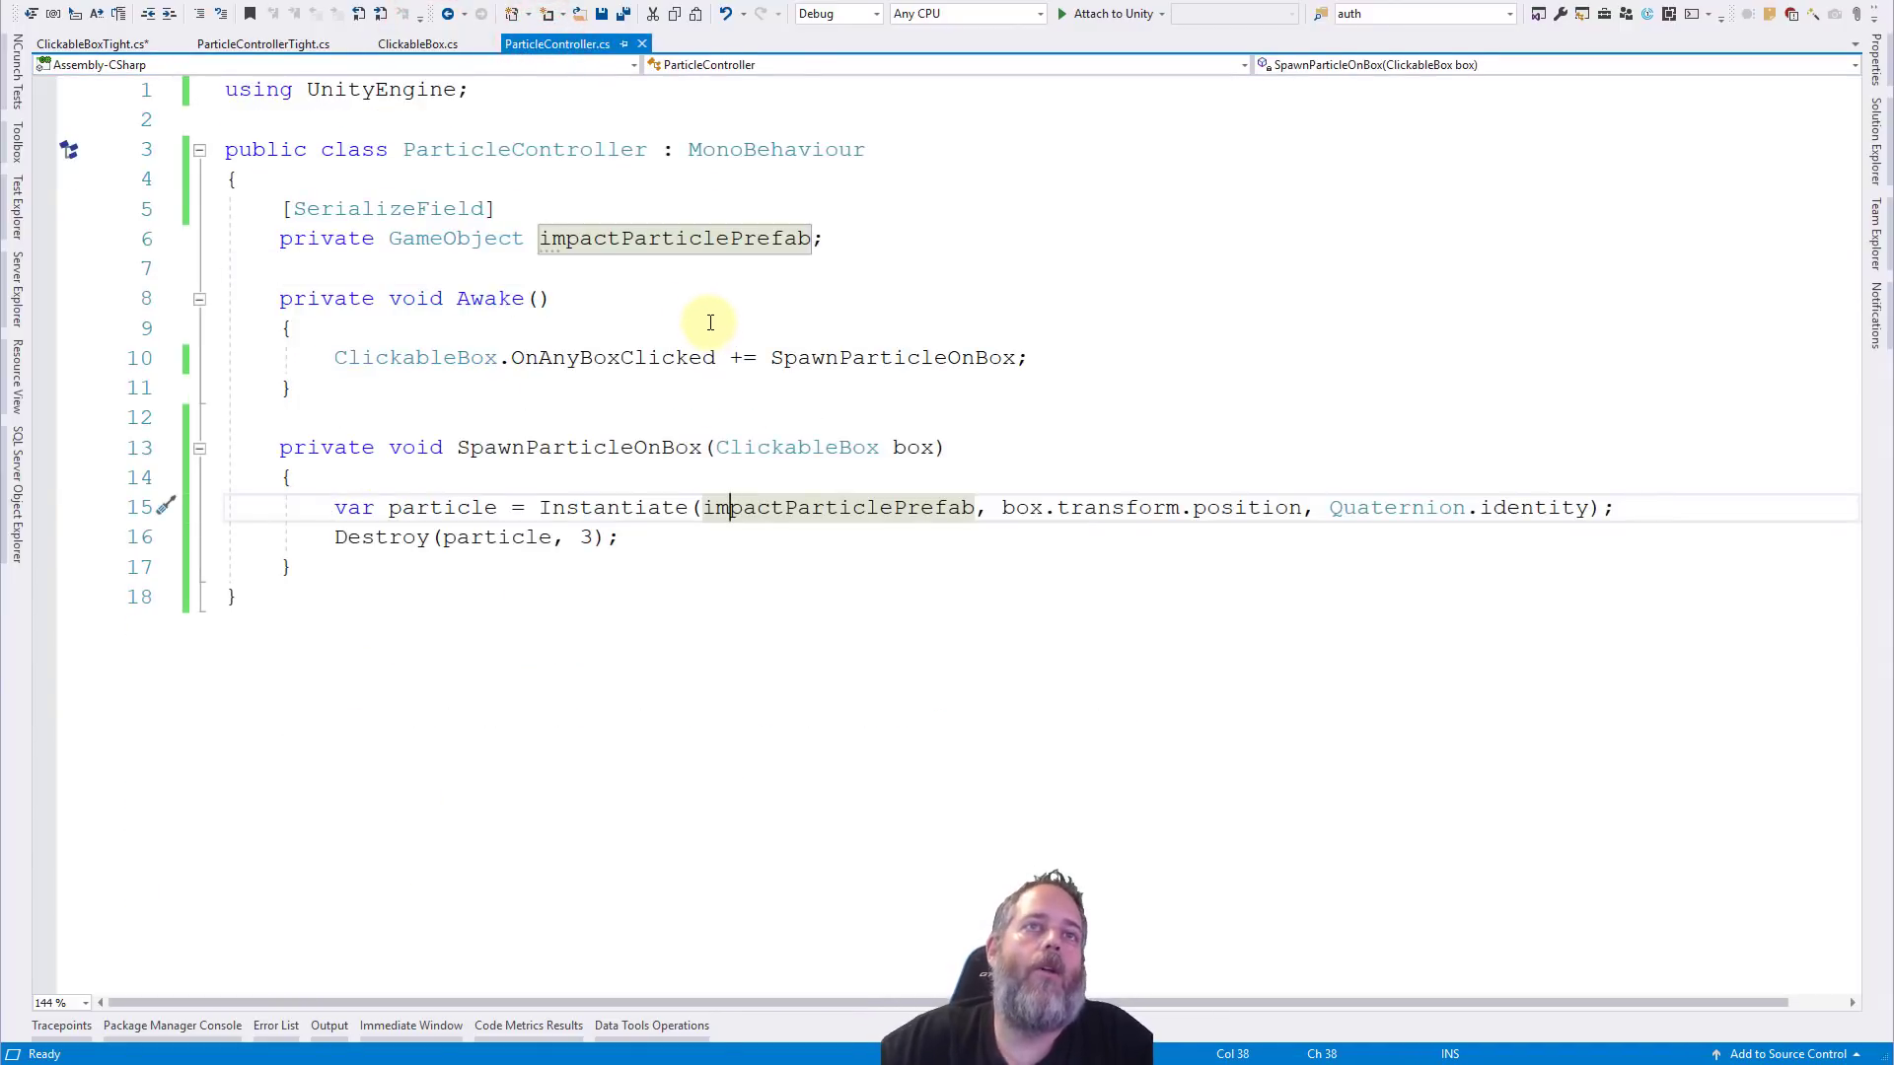
{"action": "mouse_move", "coordinate": [659, 357]}
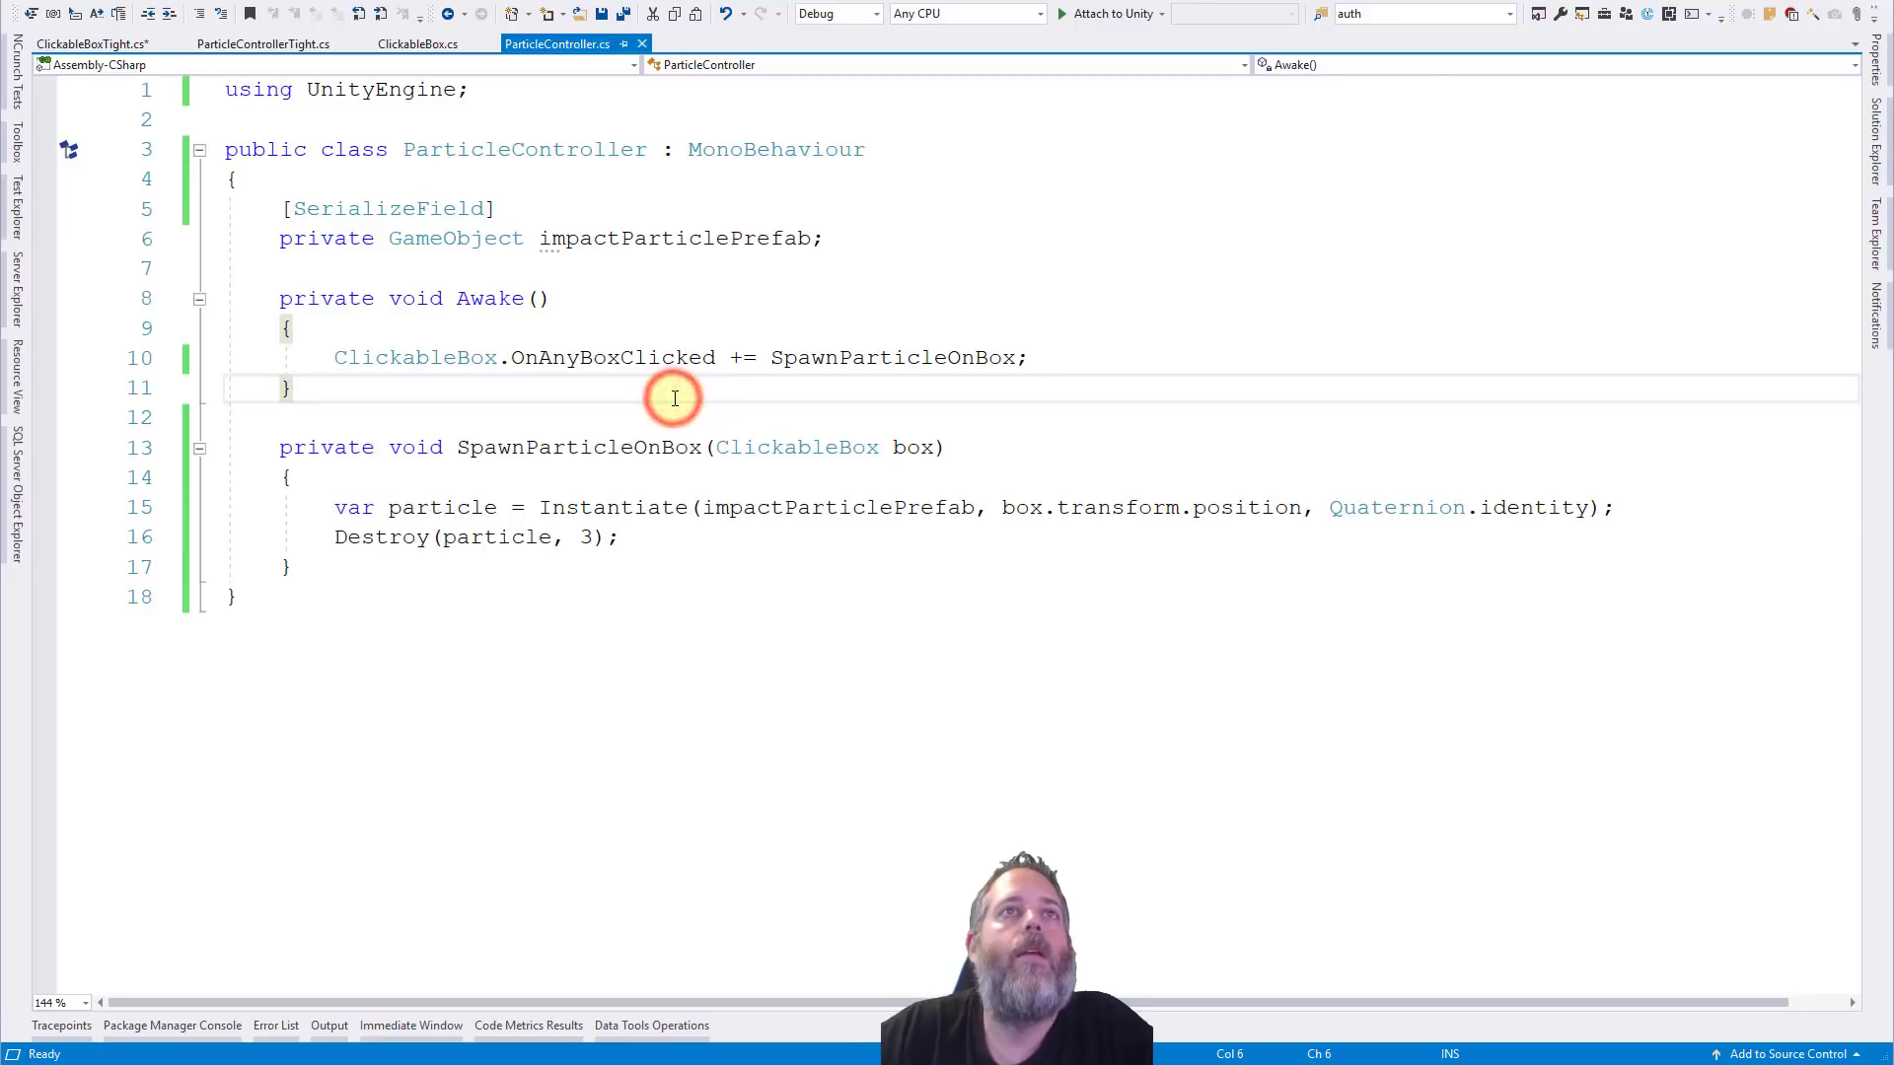
{"action": "left_click", "coordinate": [416, 43]}
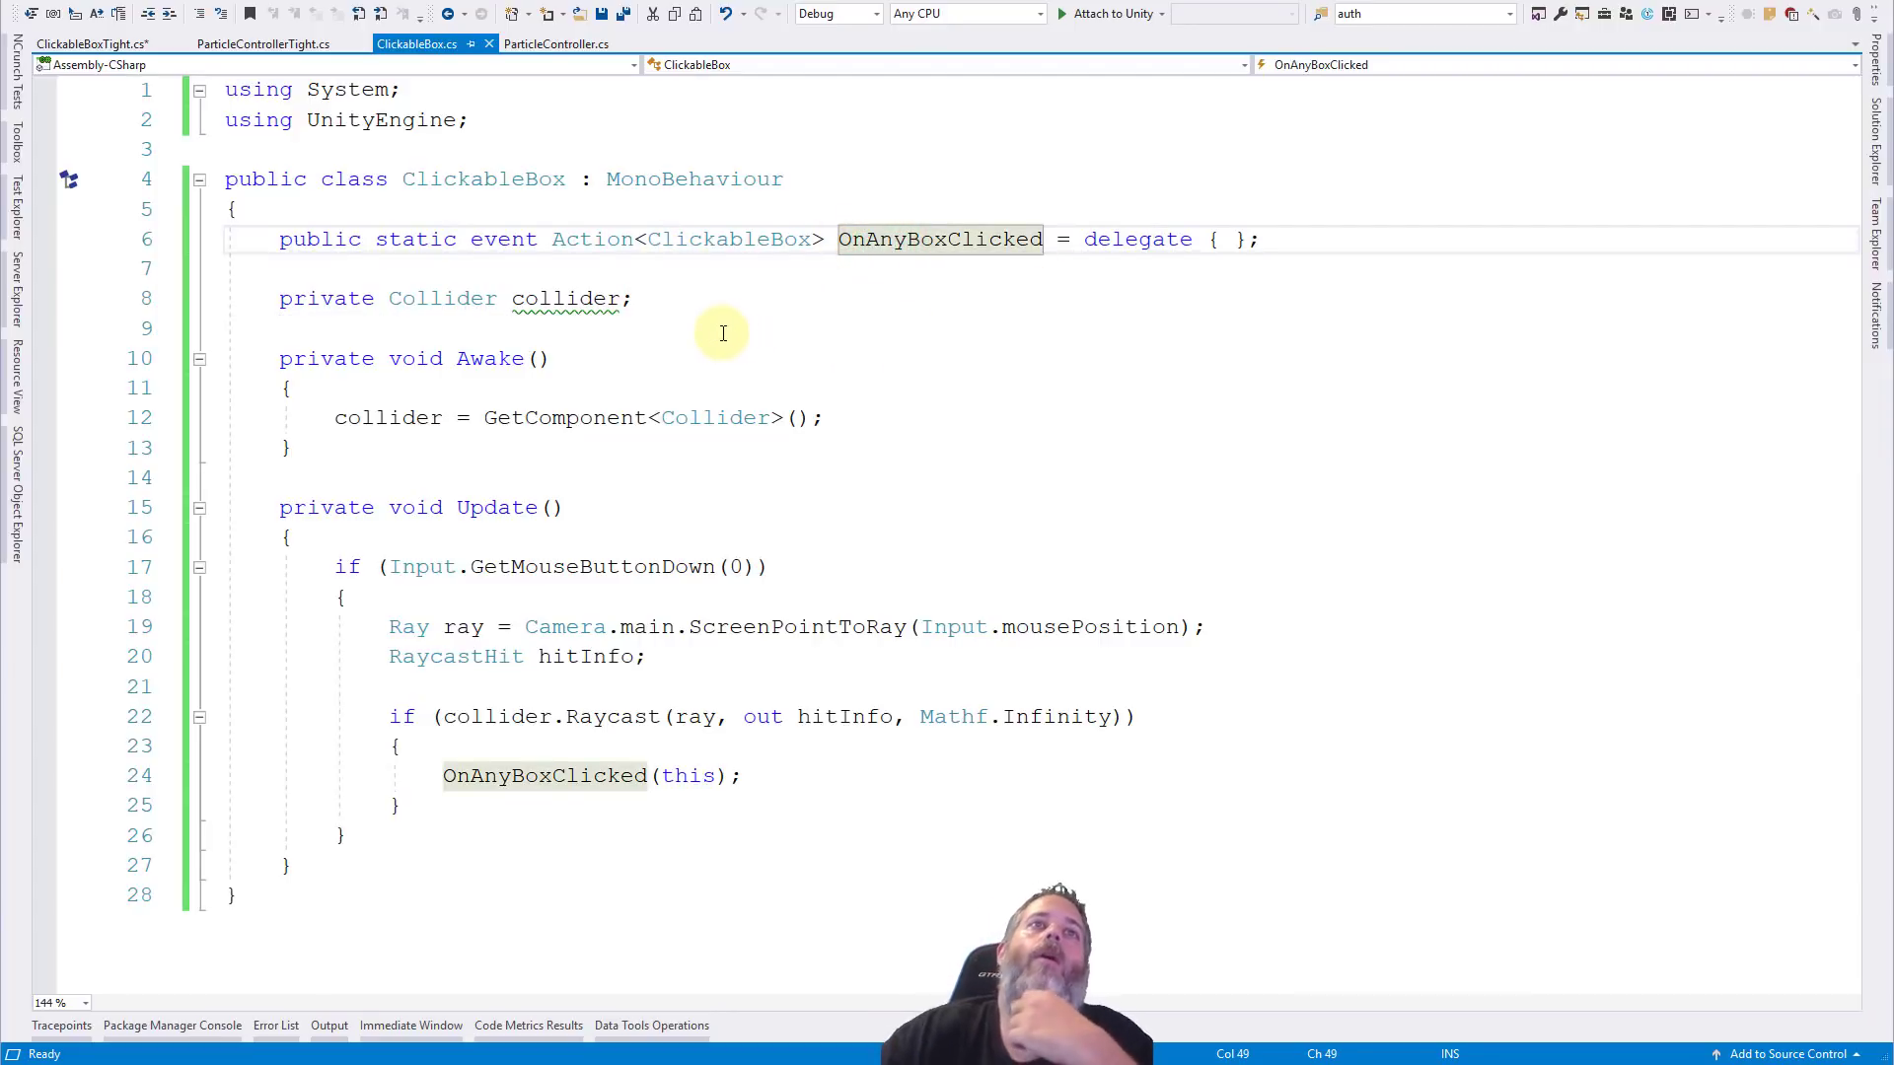
{"action": "mouse_move", "coordinate": [730, 298]}
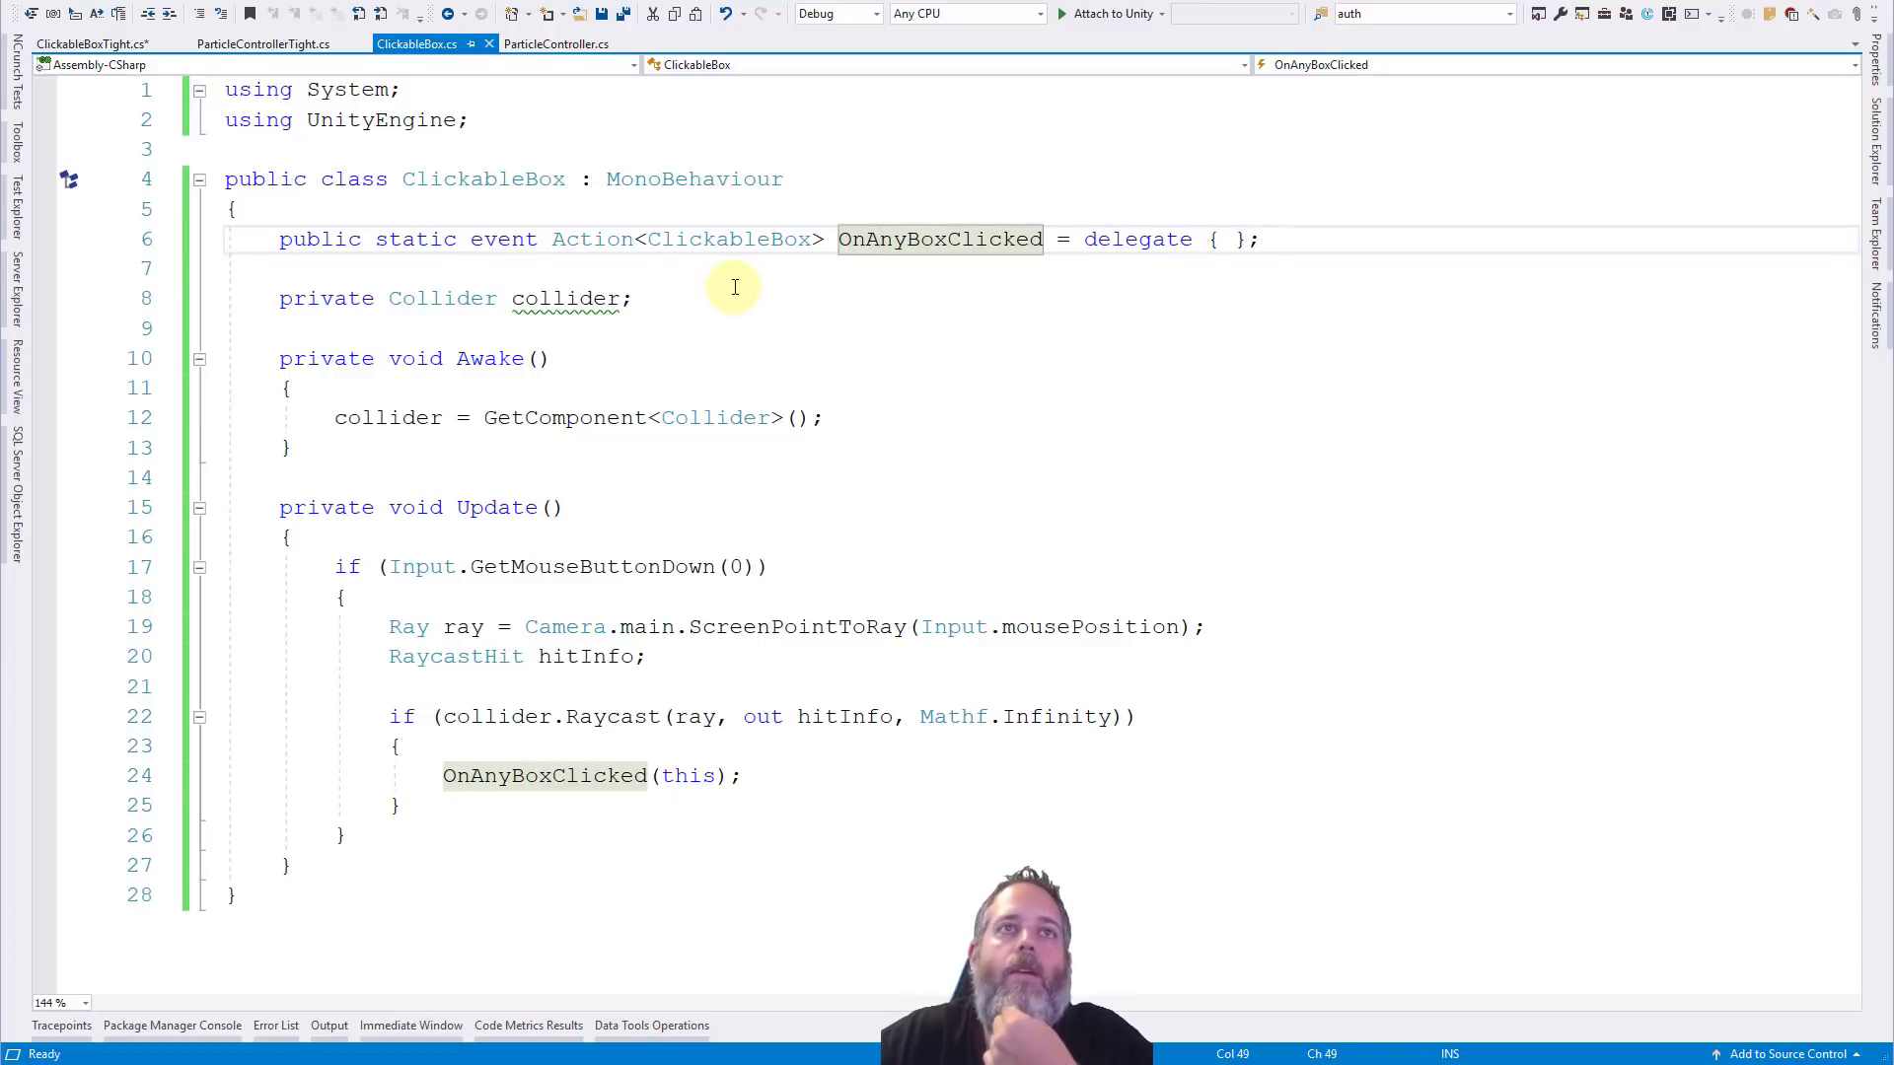
Remove 'static' from the OnAnyBoxClicked event, save ClickableBox.cs, and view the resulting error in ParticleController.cs.
{"action": "double_click", "coordinate": [416, 239]}
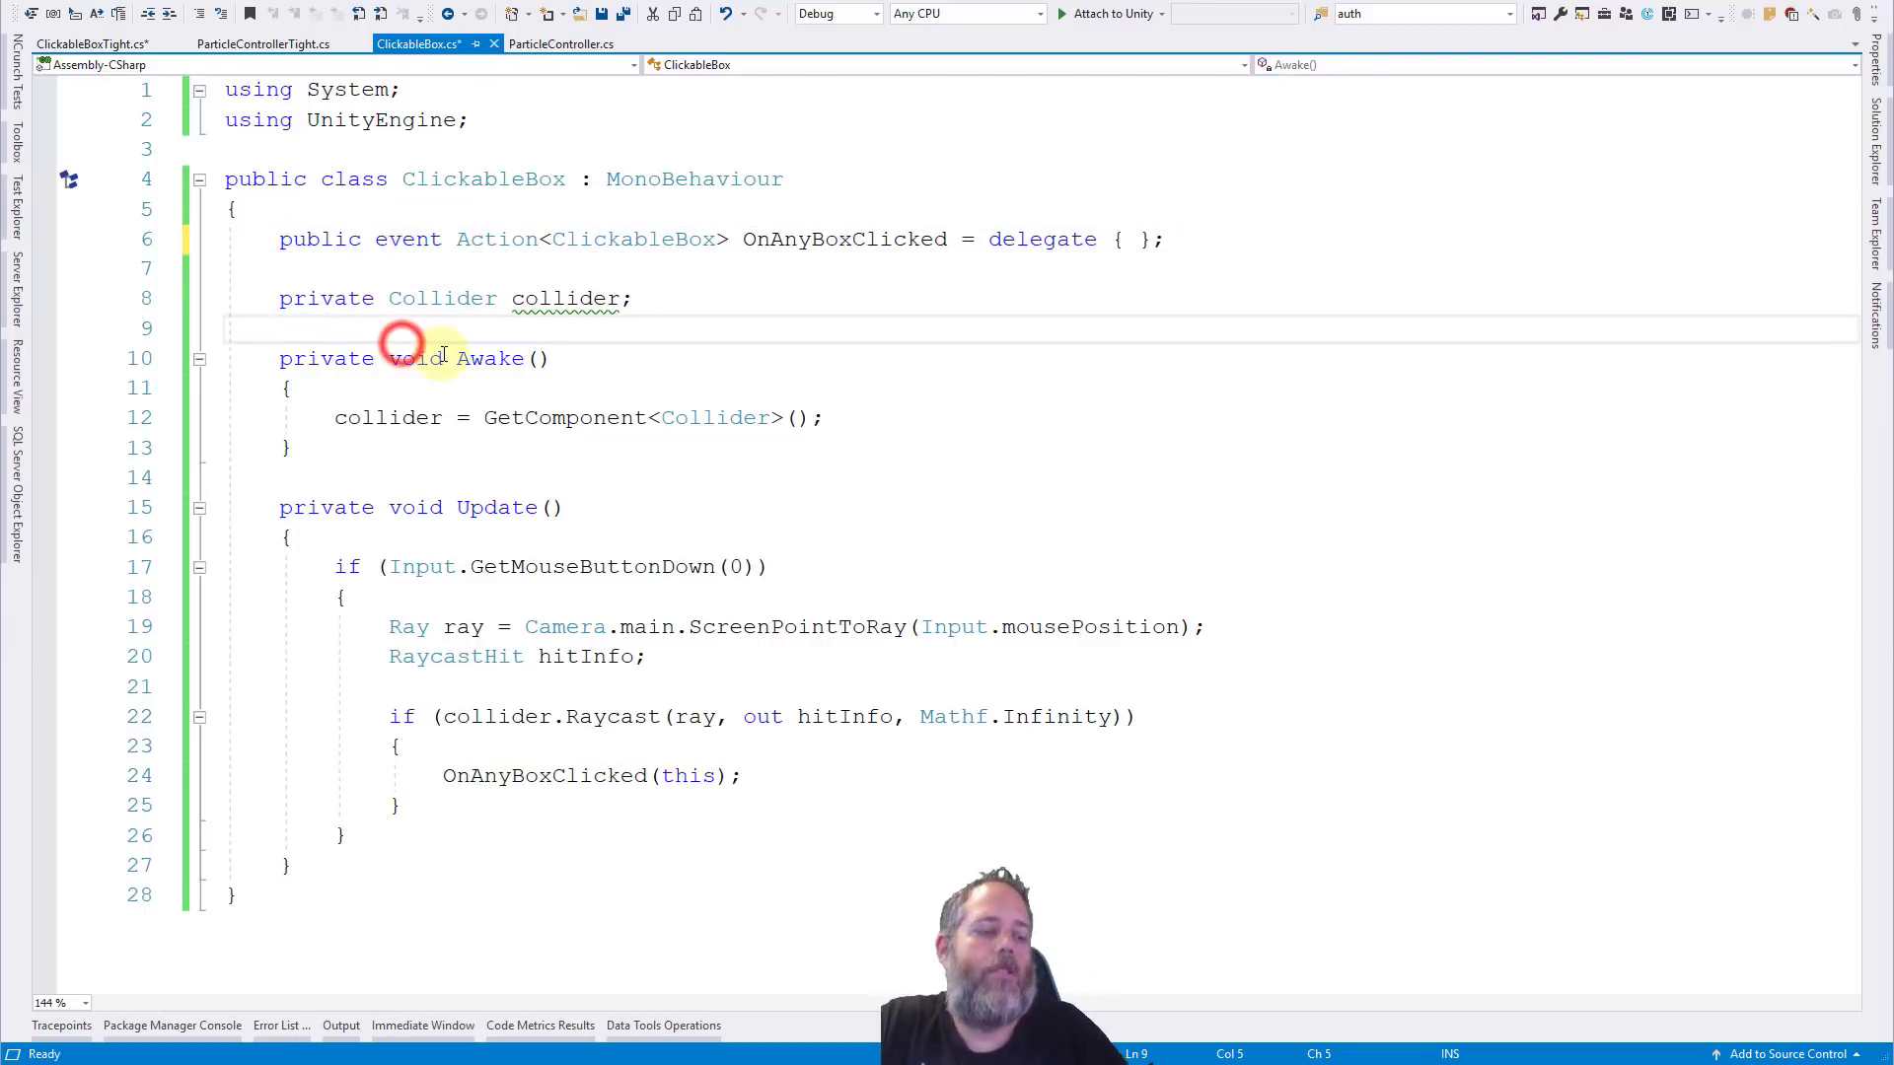
{"action": "key", "text": "ctrl+s"}
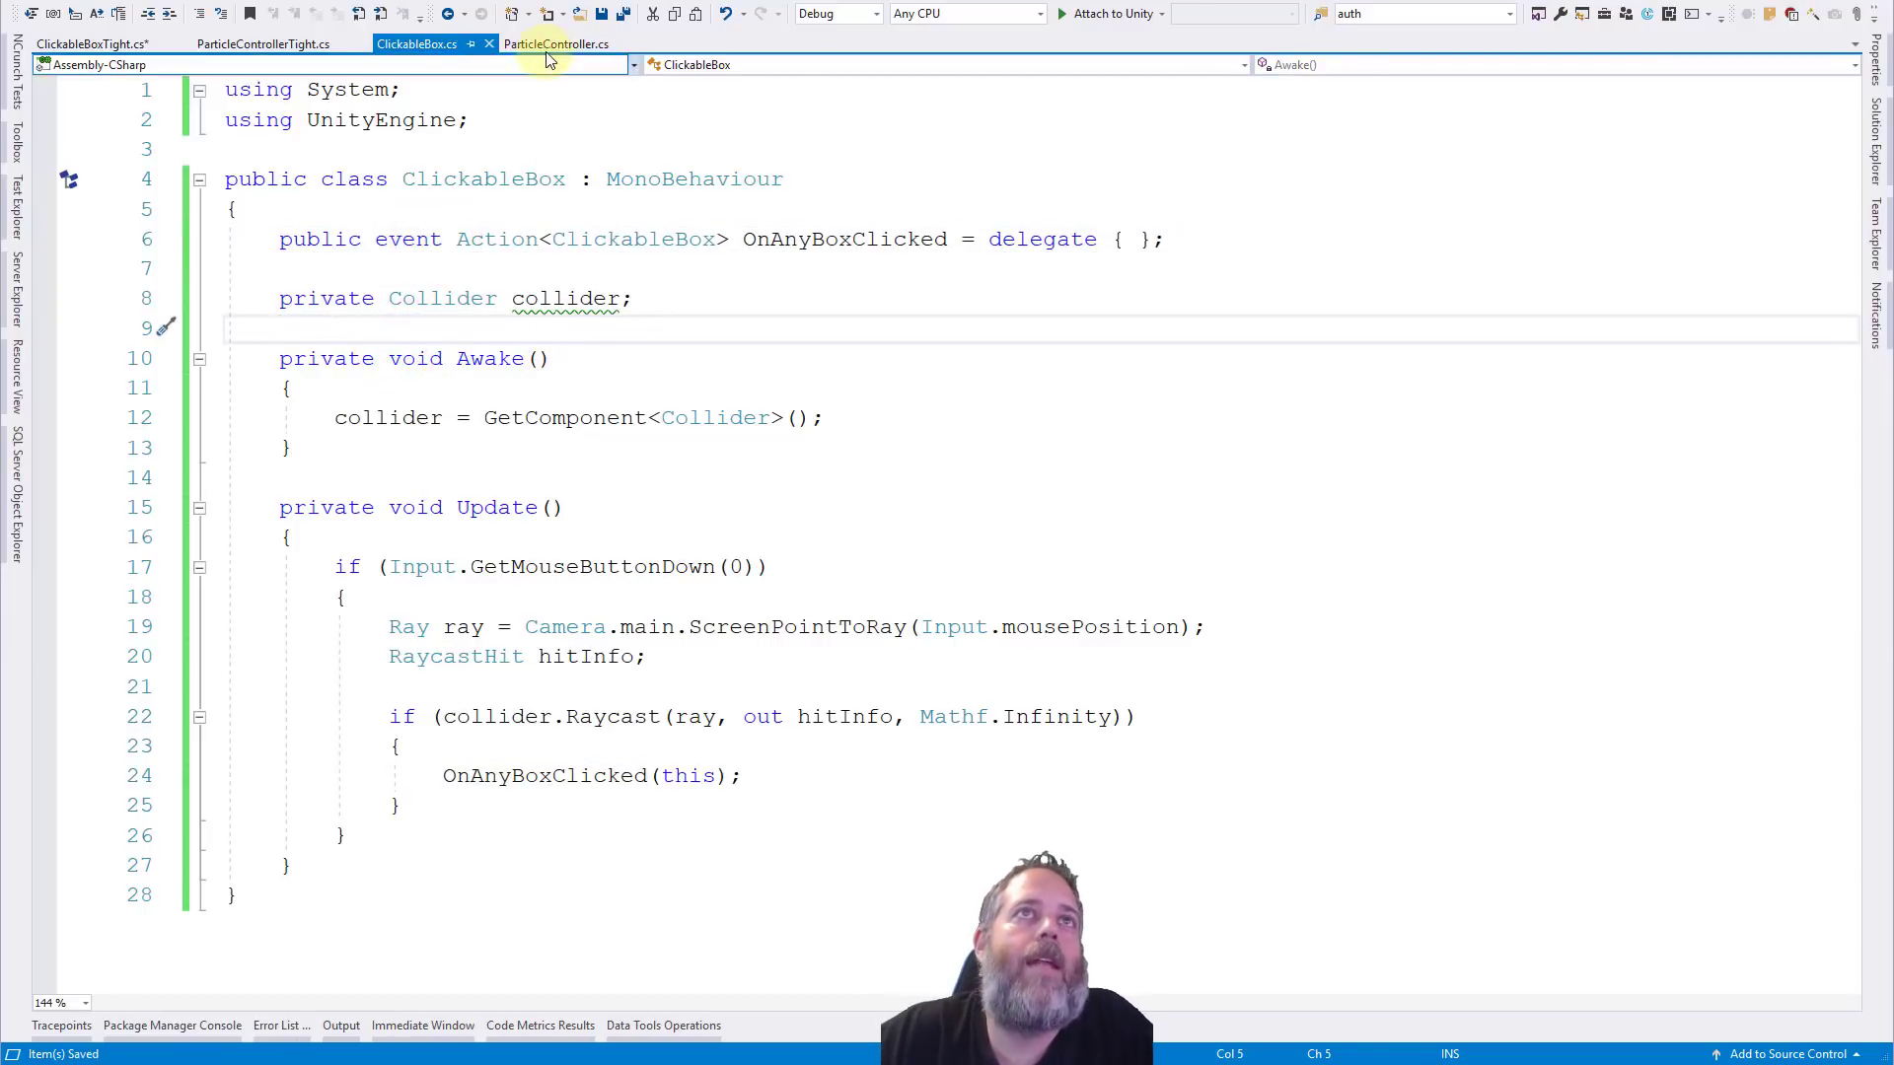
{"action": "left_click", "coordinate": [557, 43]}
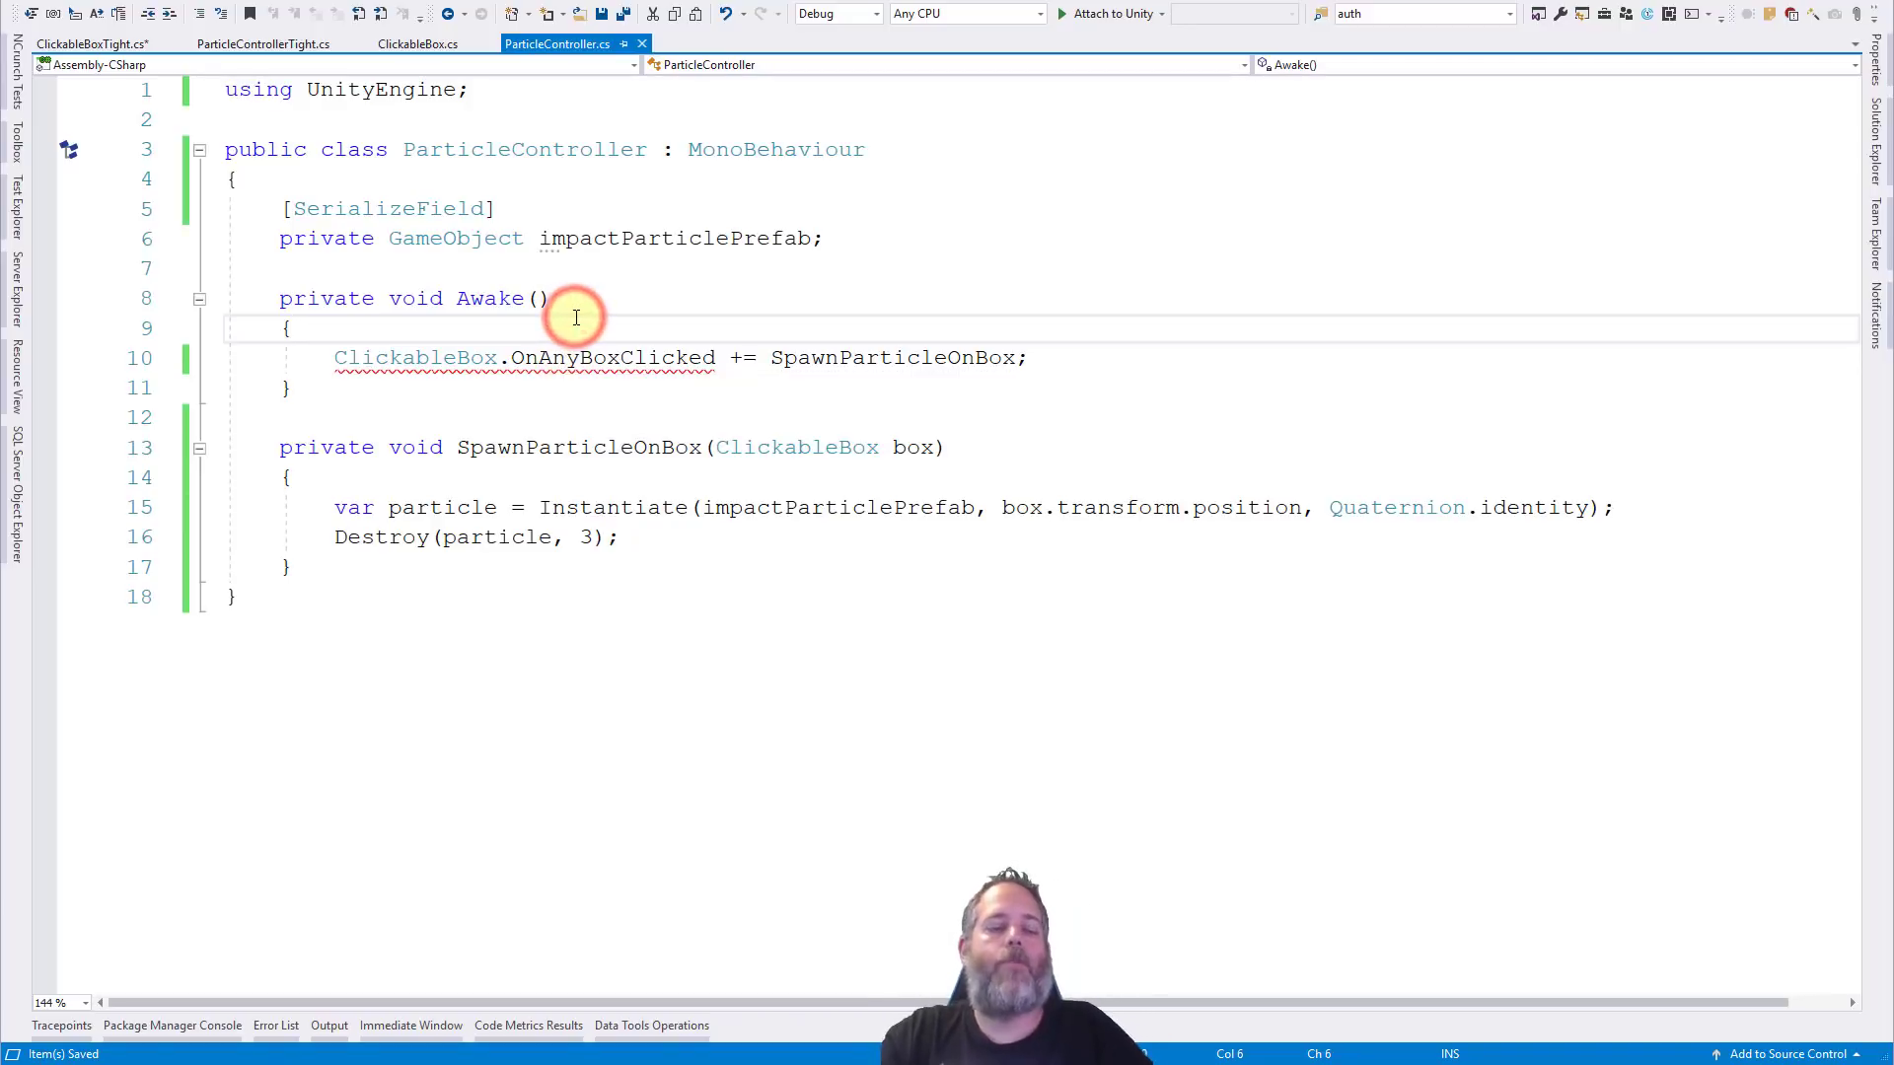
Subscribe SpawnParticleOnBox to each box found via foreach over FindObjectsOfType<ClickableBox>(), then rename the event OnBoxClicked.
{"action": "type", "text": "foreach("}
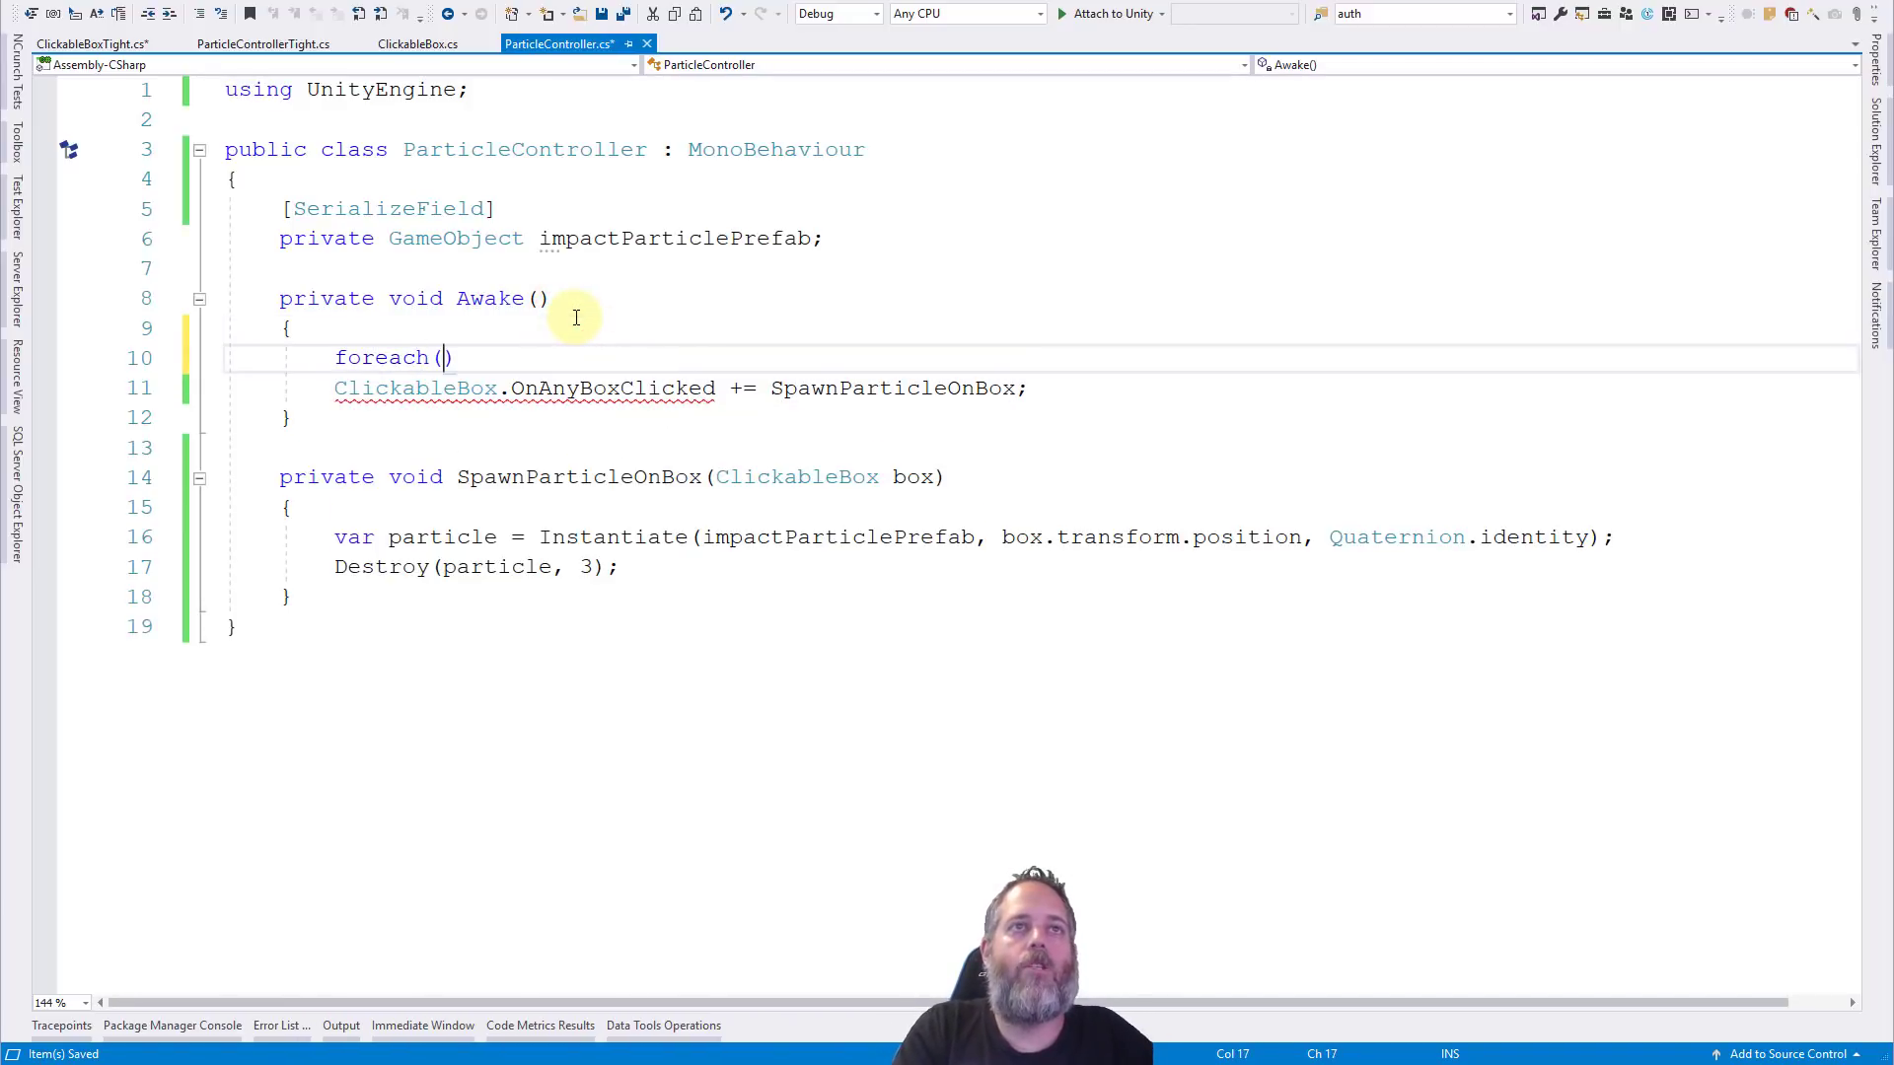
{"action": "type", "text": "var box in Find"}
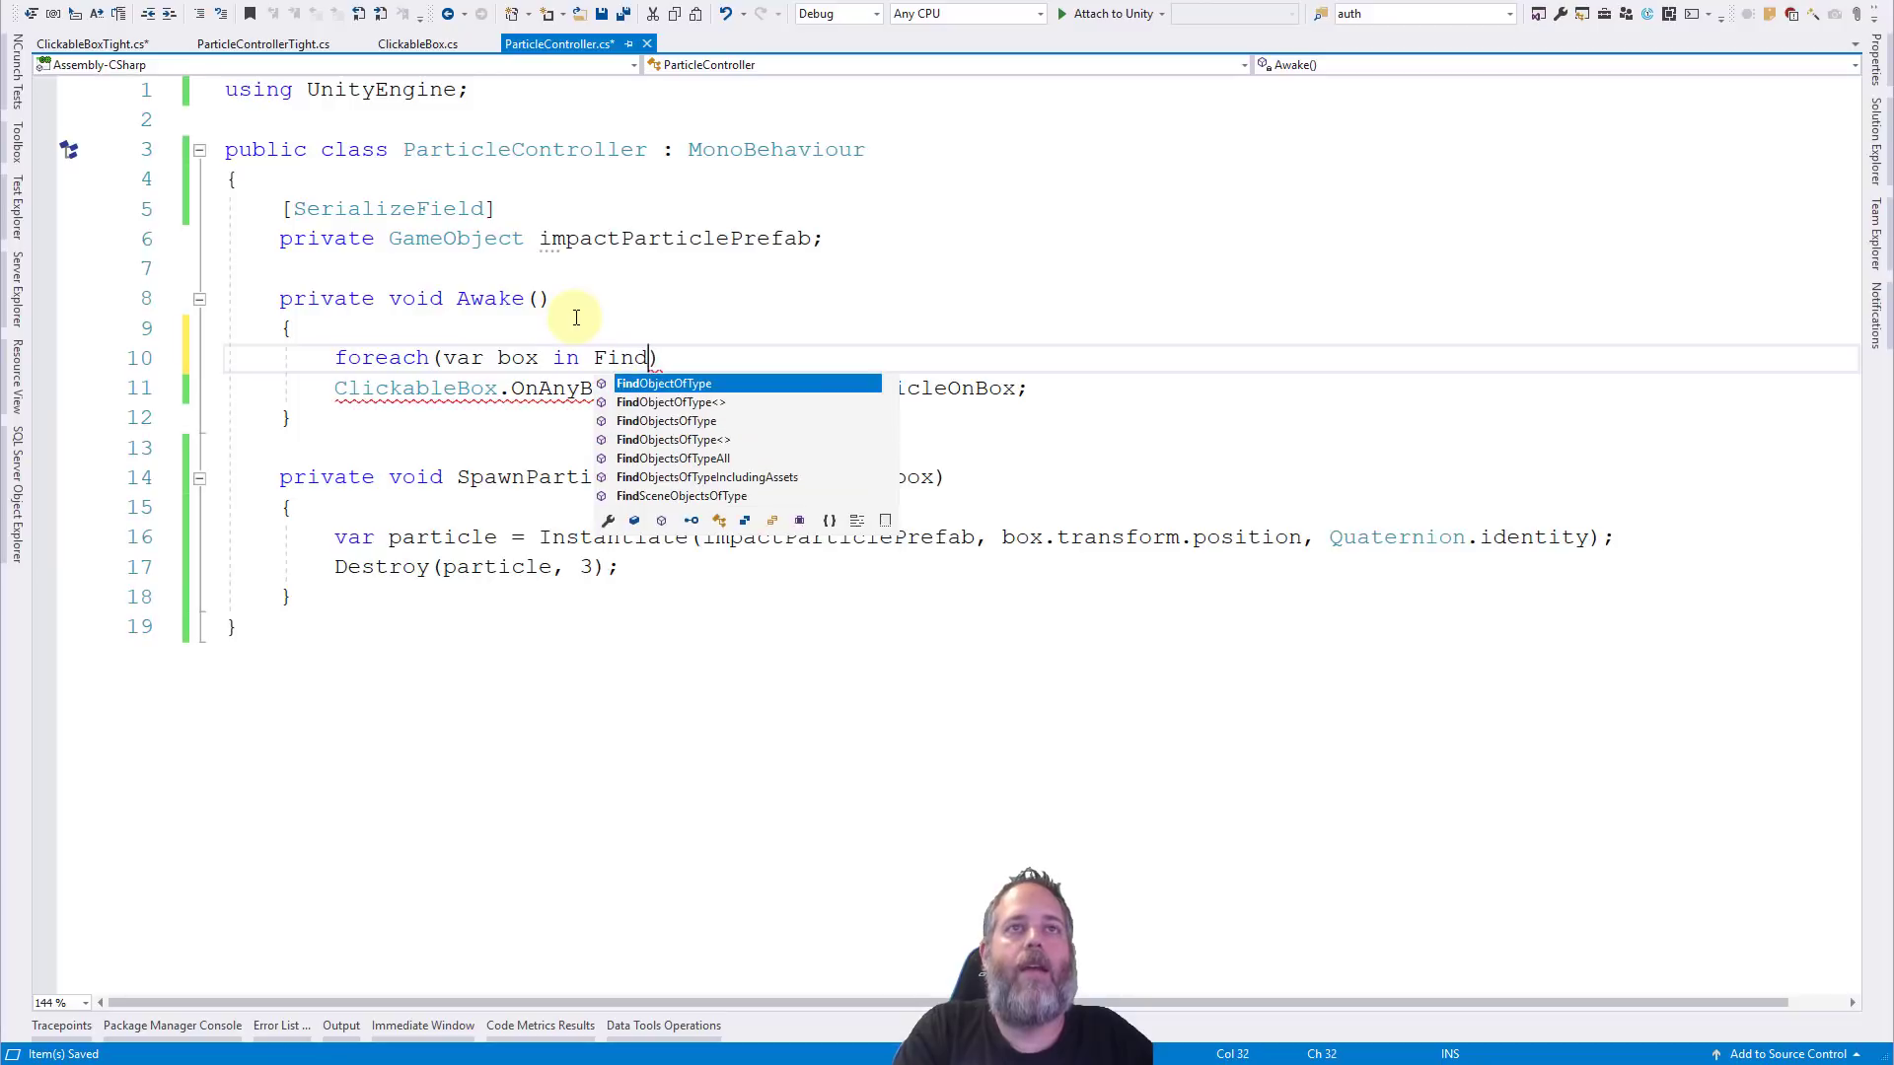
{"action": "type", "text": "obj"}
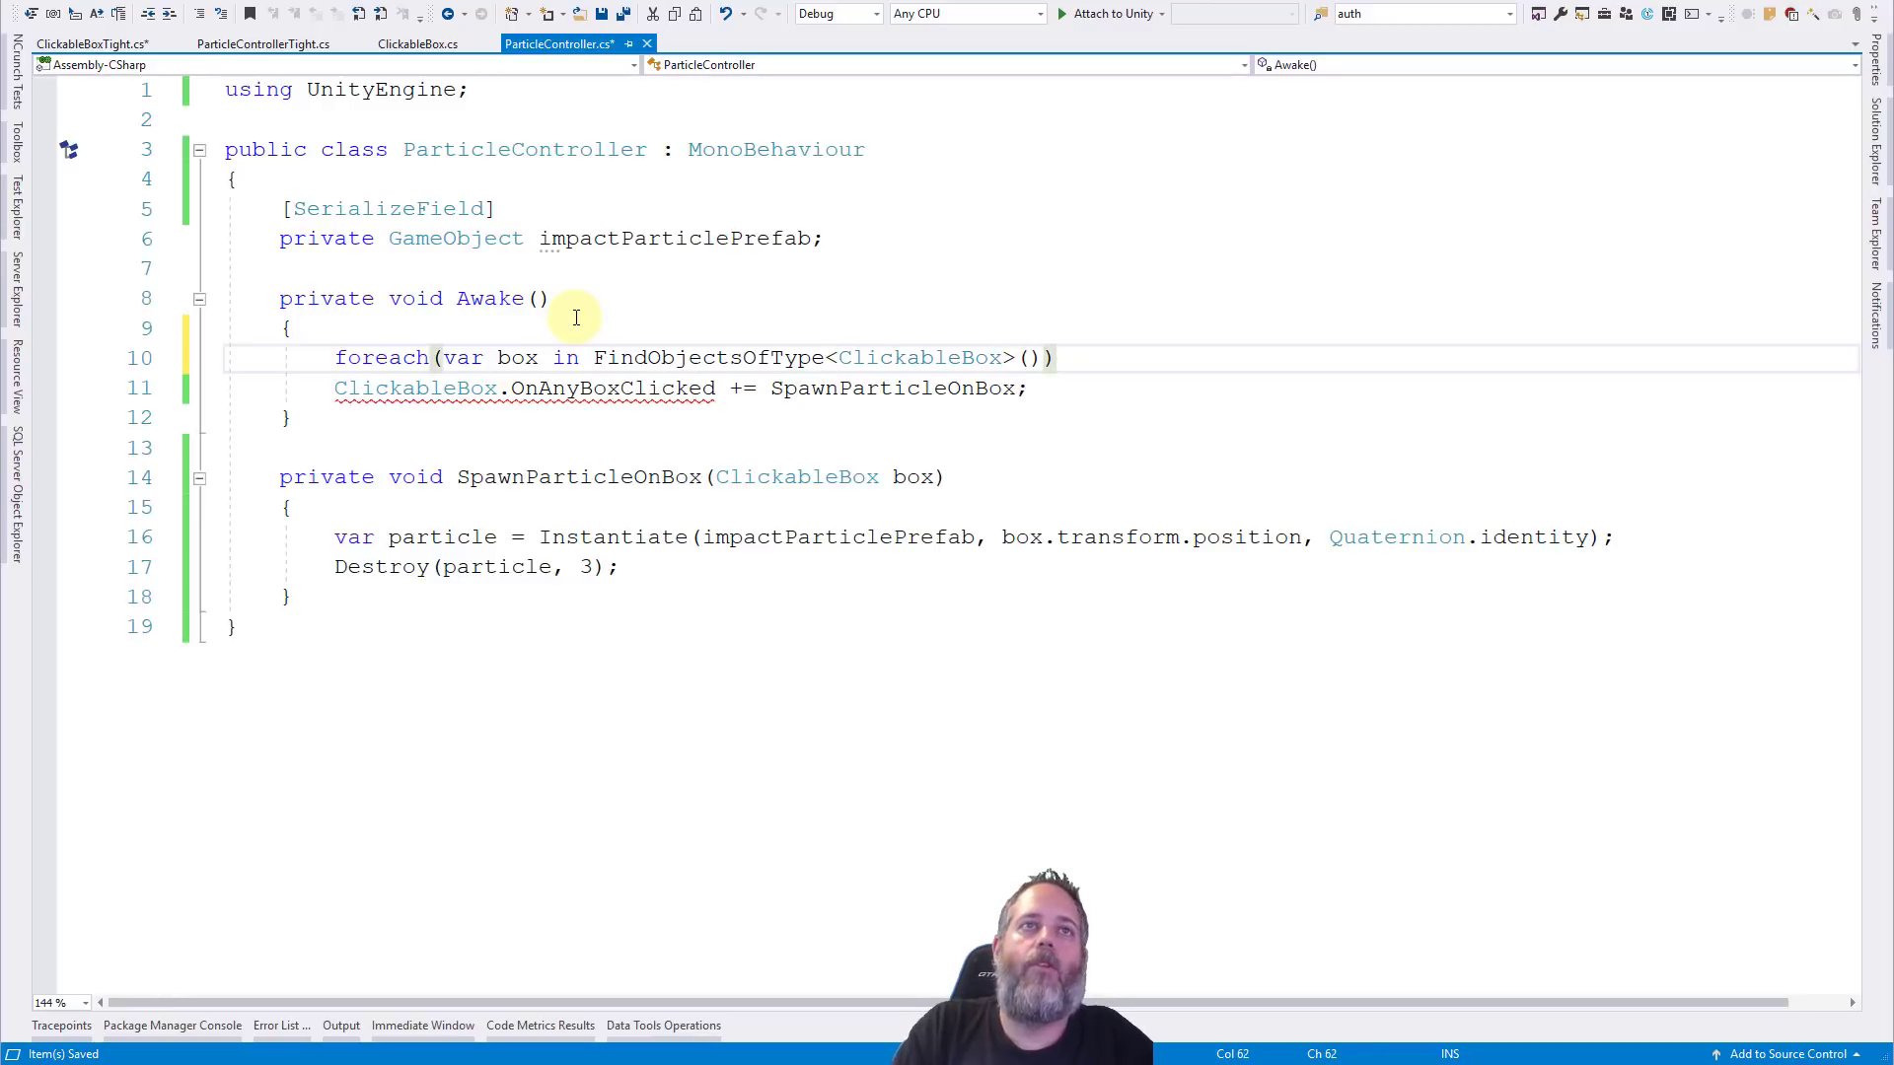
{"action": "type", "text": "box.o"}
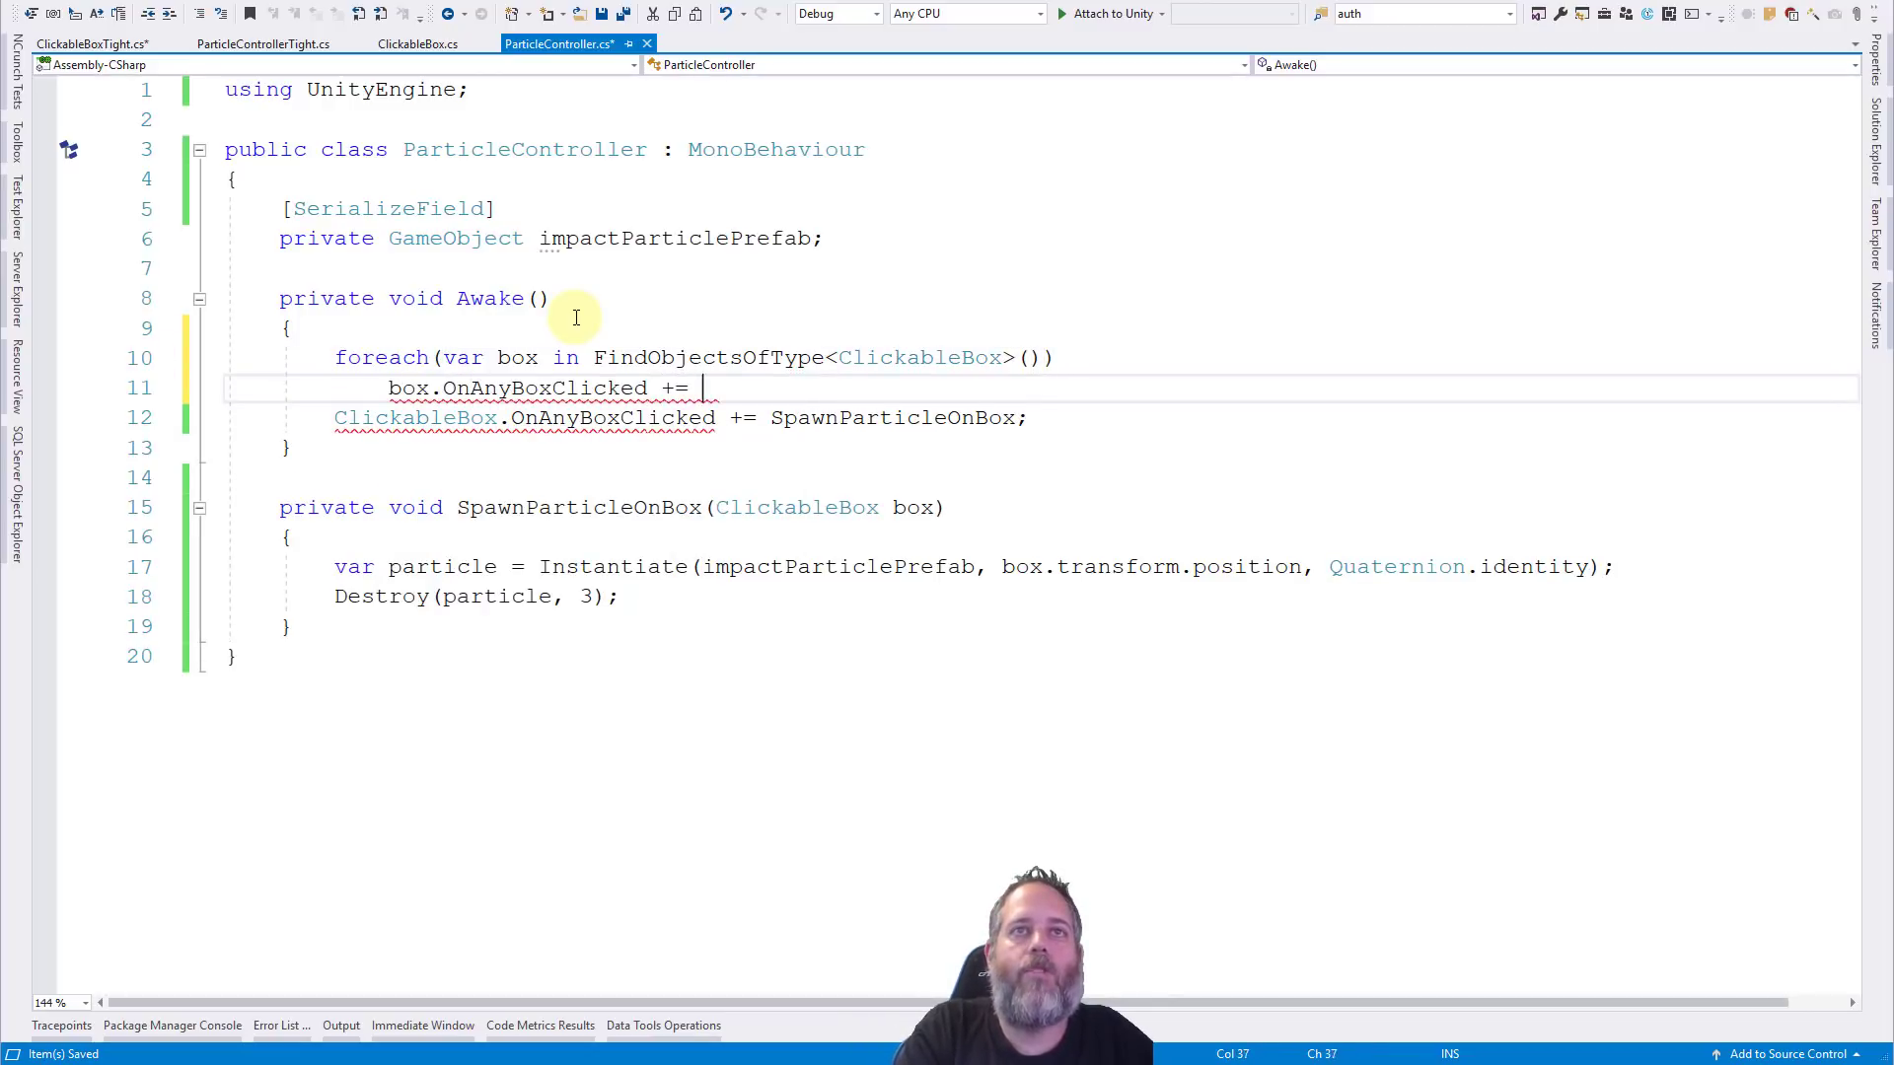
{"action": "type", "text": "SpawnParticleOnBox;"}
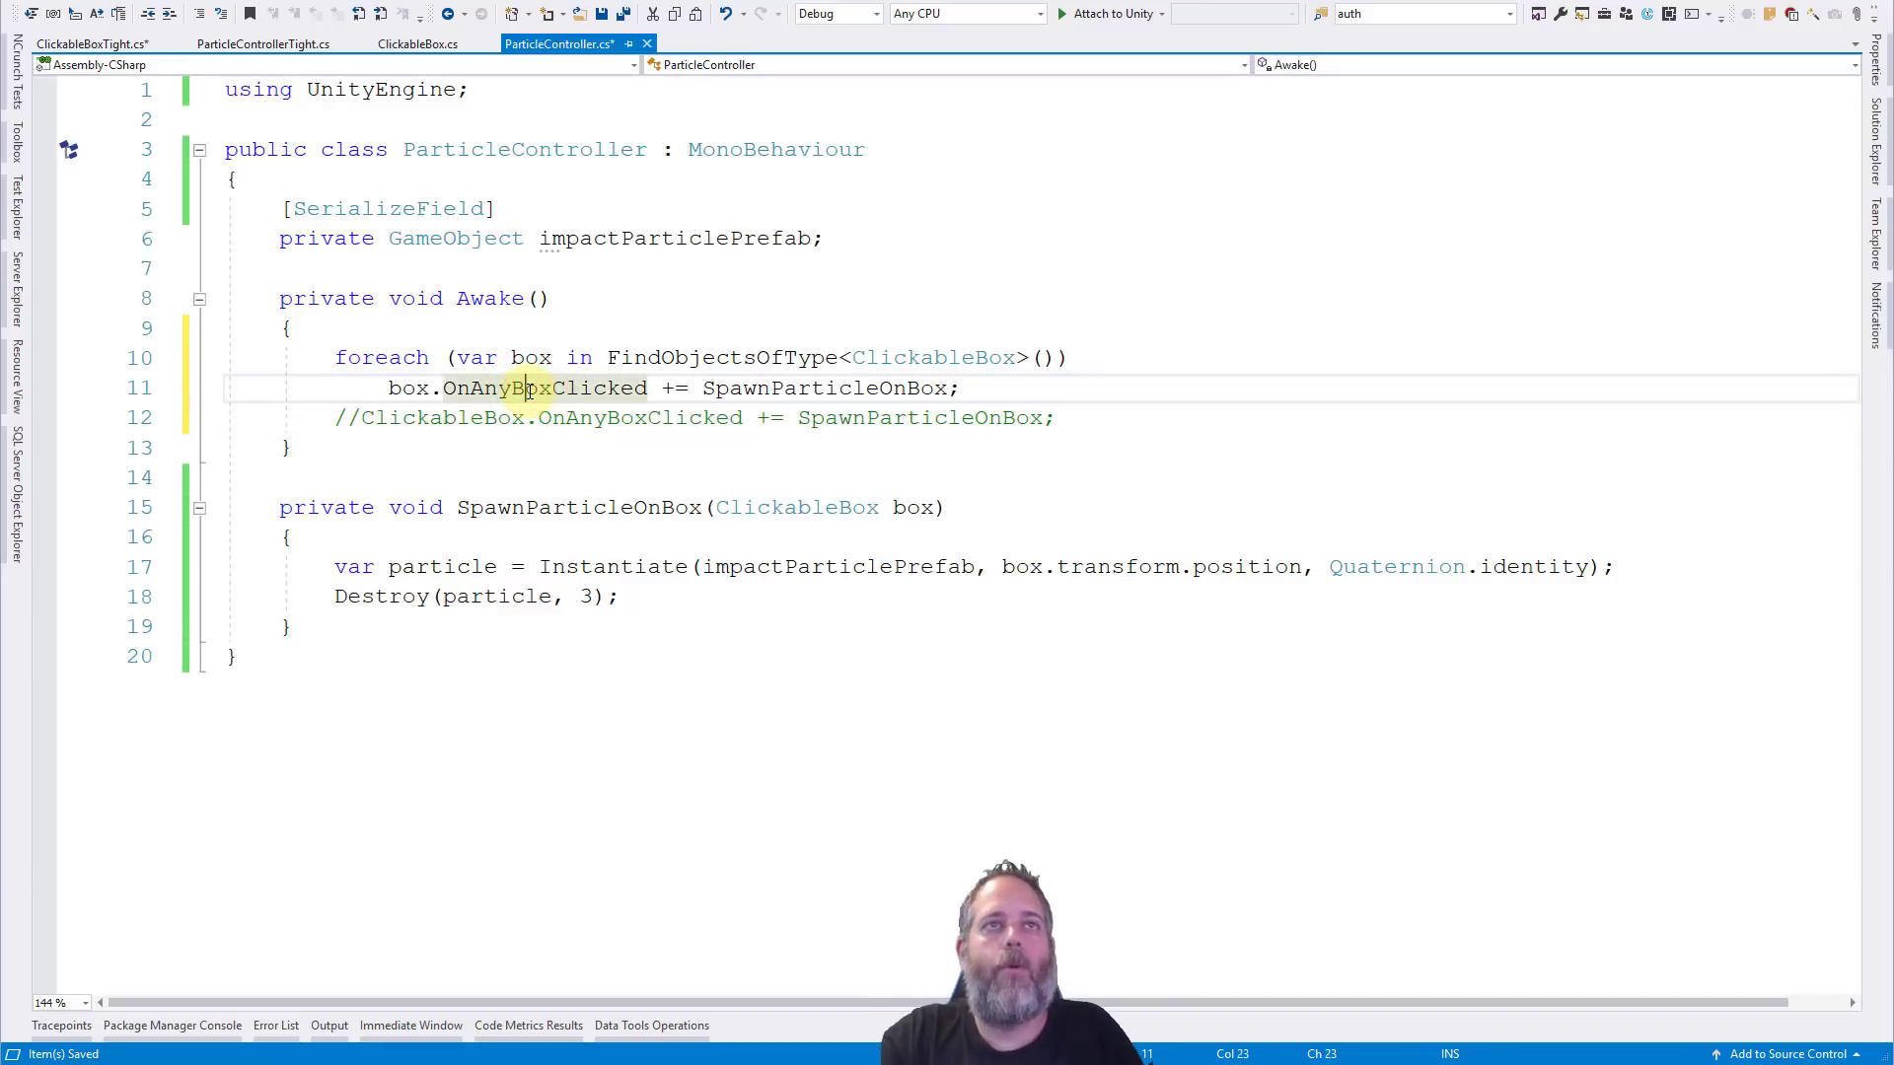
{"action": "left_click", "coordinate": [417, 44]}
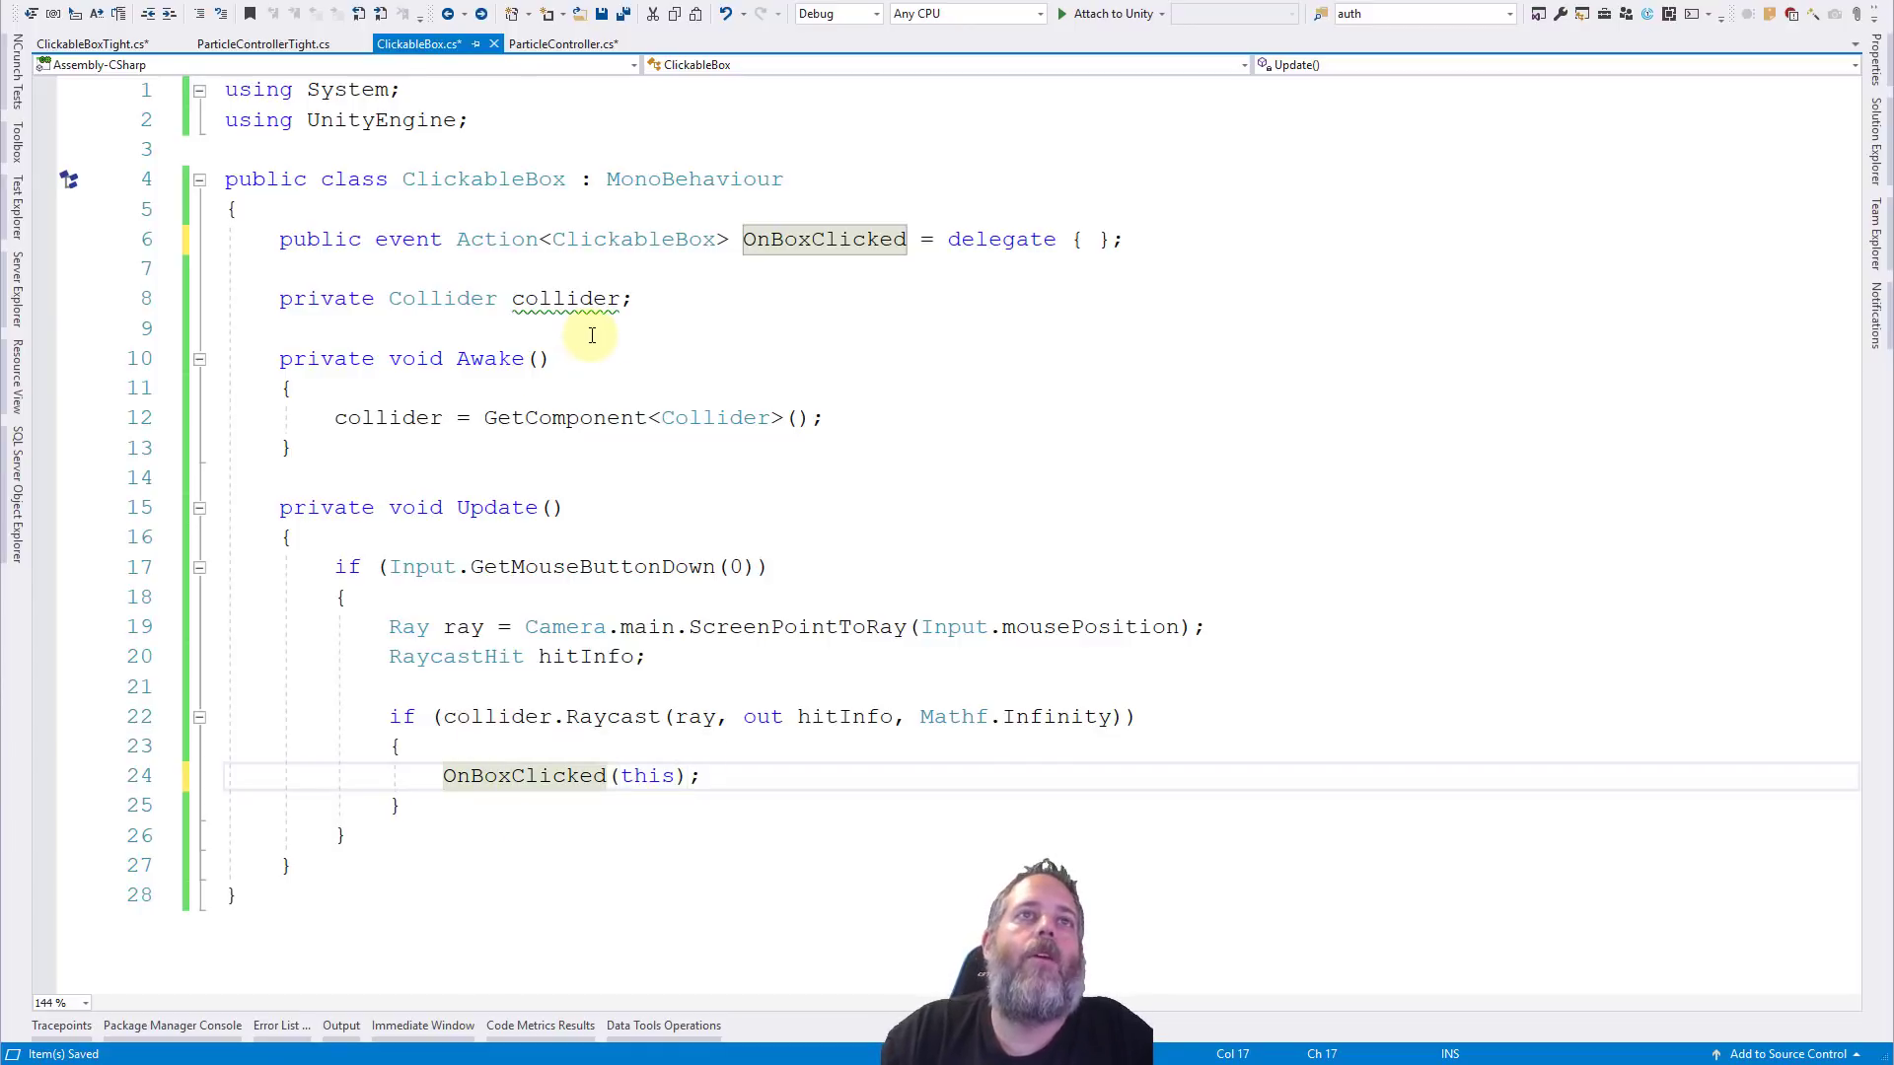
Delete the foreach loop in ParticleController.cs and restore the single ClickableBox.OnAnyBoxClicked subscription.
{"action": "left_click", "coordinate": [564, 43]}
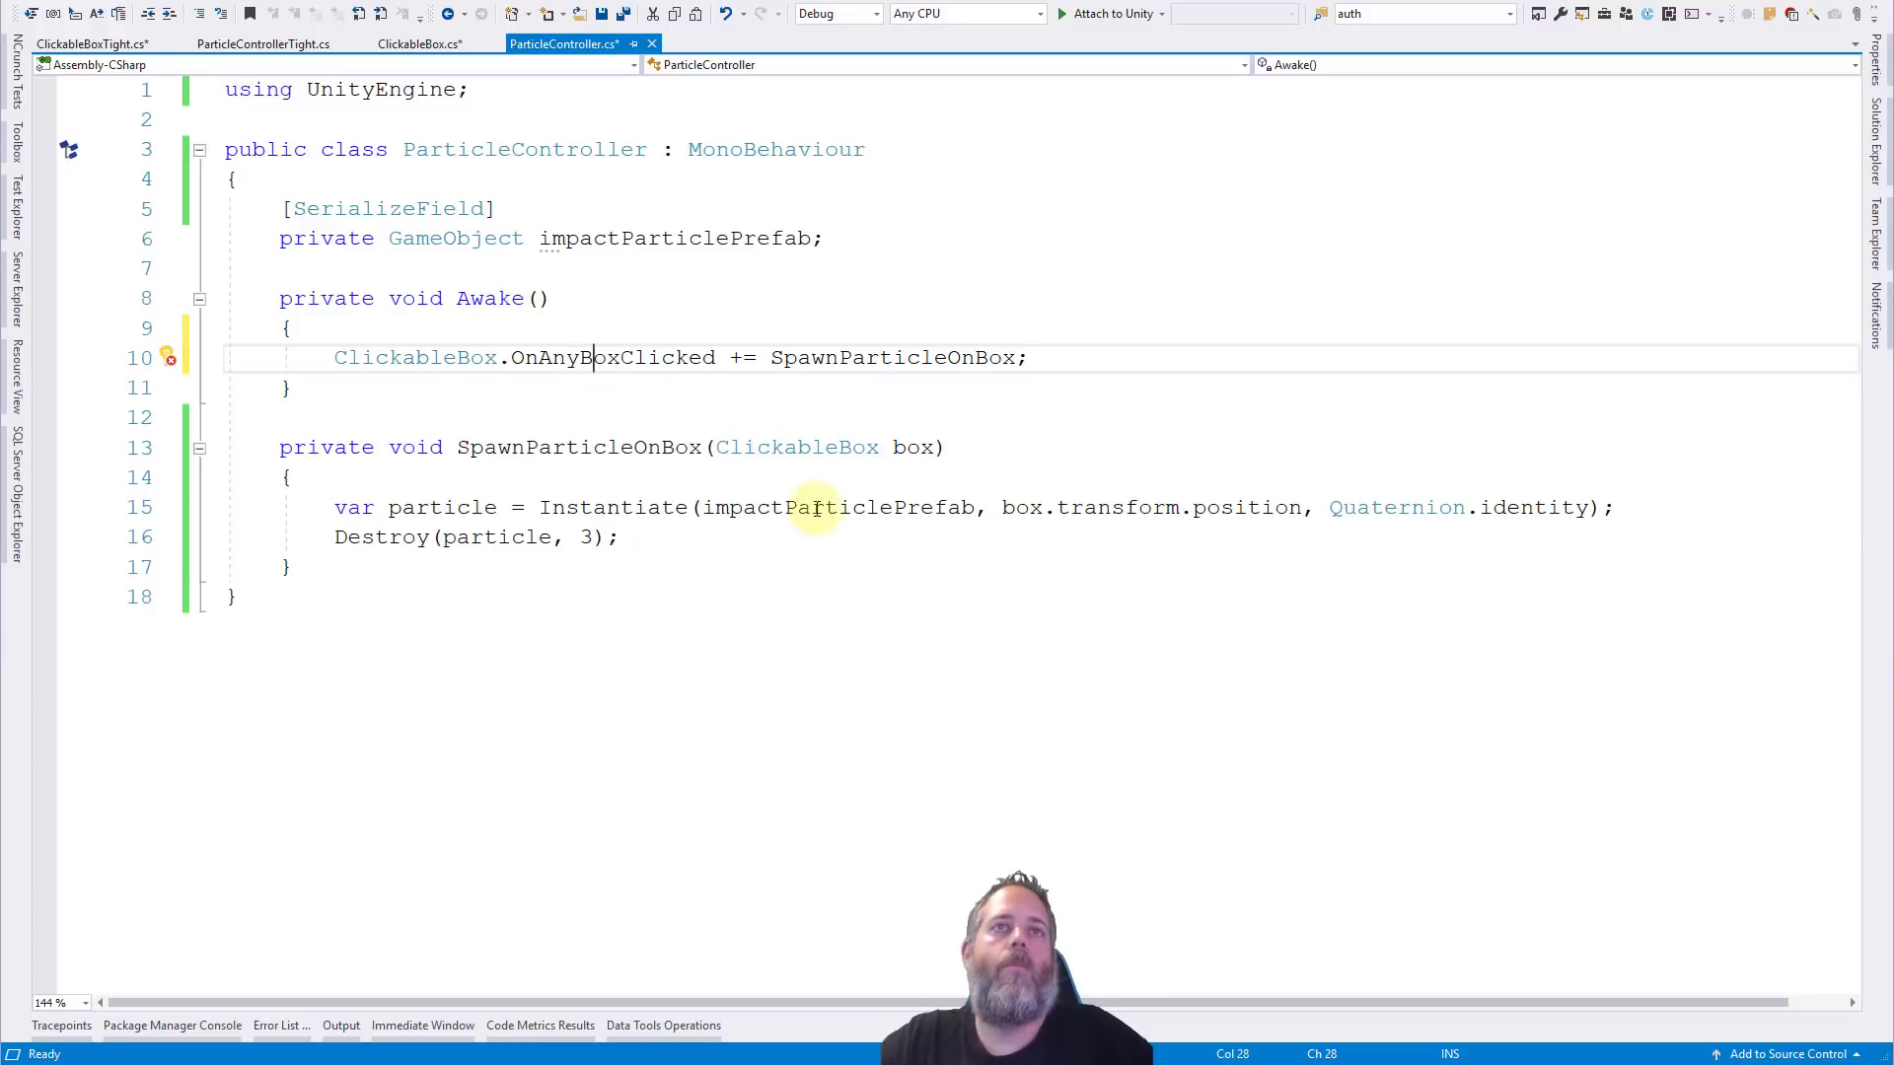
Rename ClickableBox's event back to OnAnyBoxClicked, add 'static' to its declaration, and save.
{"action": "left_click", "coordinate": [418, 43]}
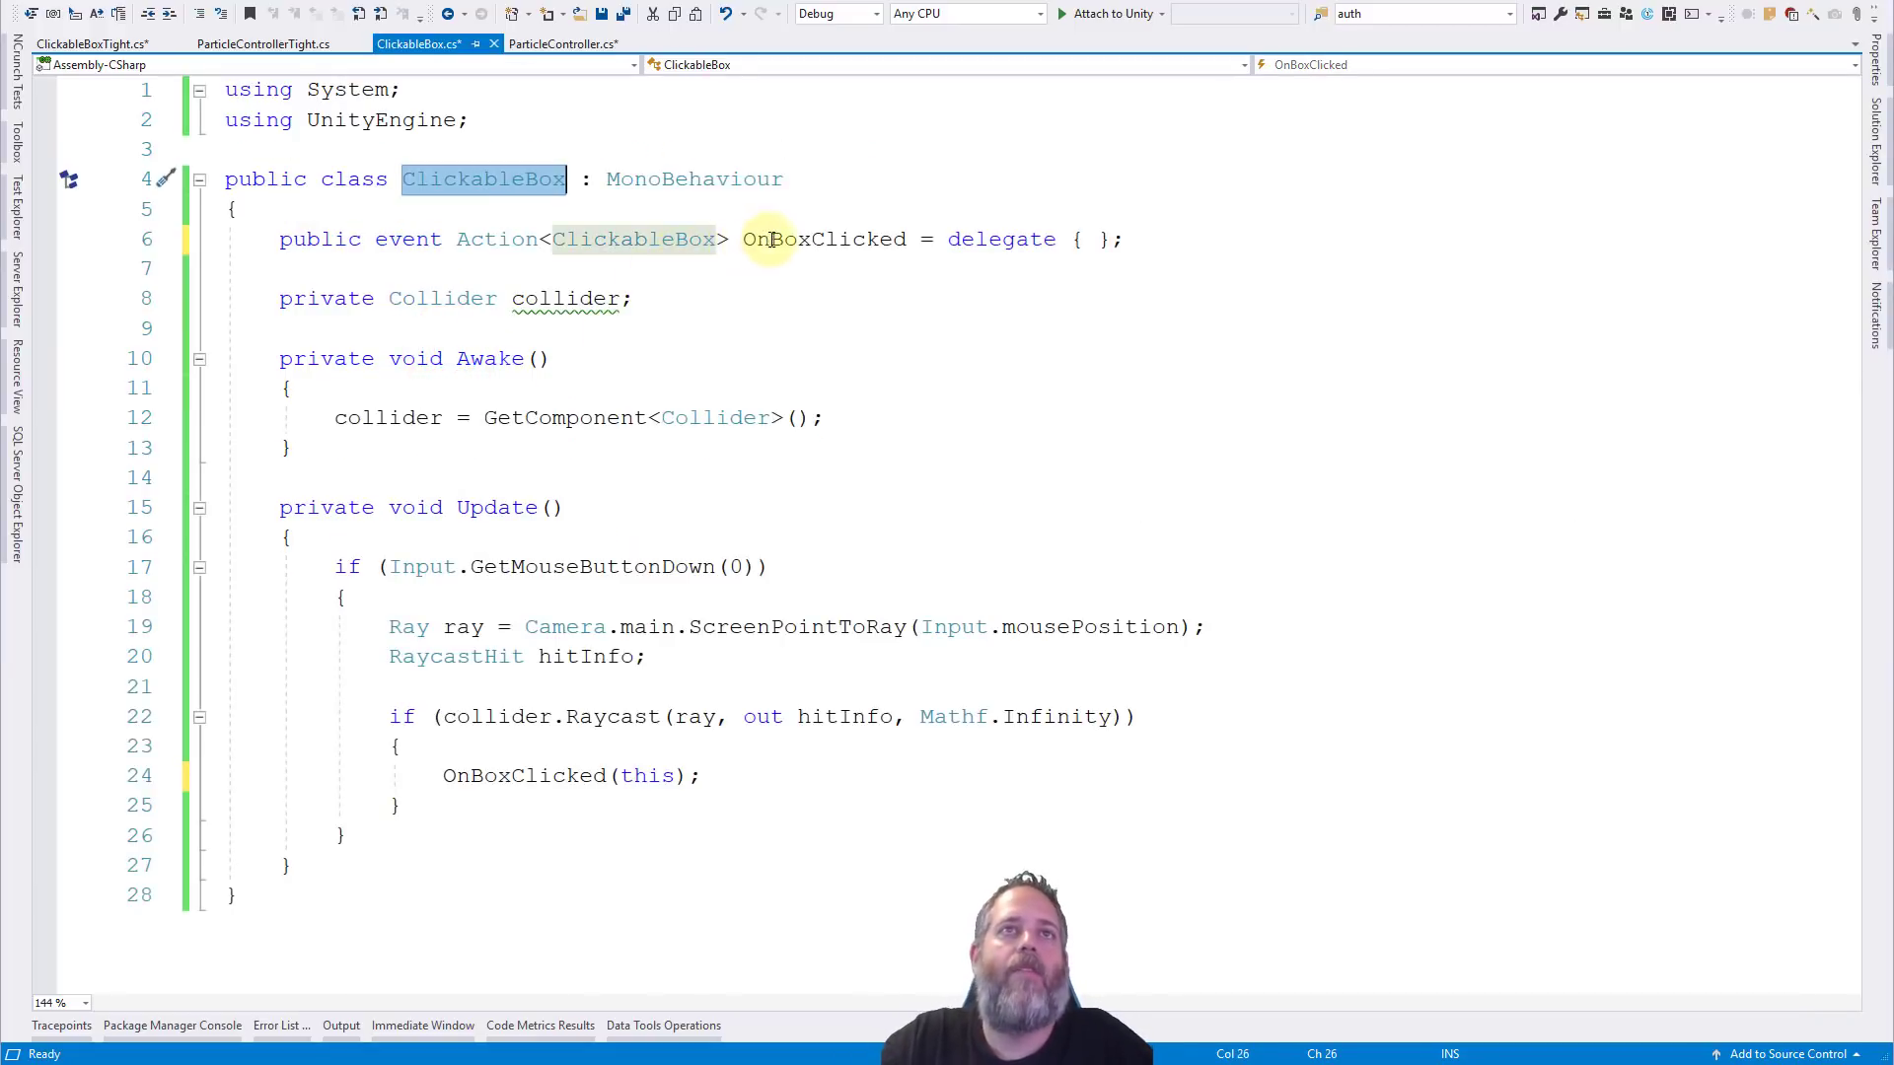
{"action": "type", "text": "Any"}
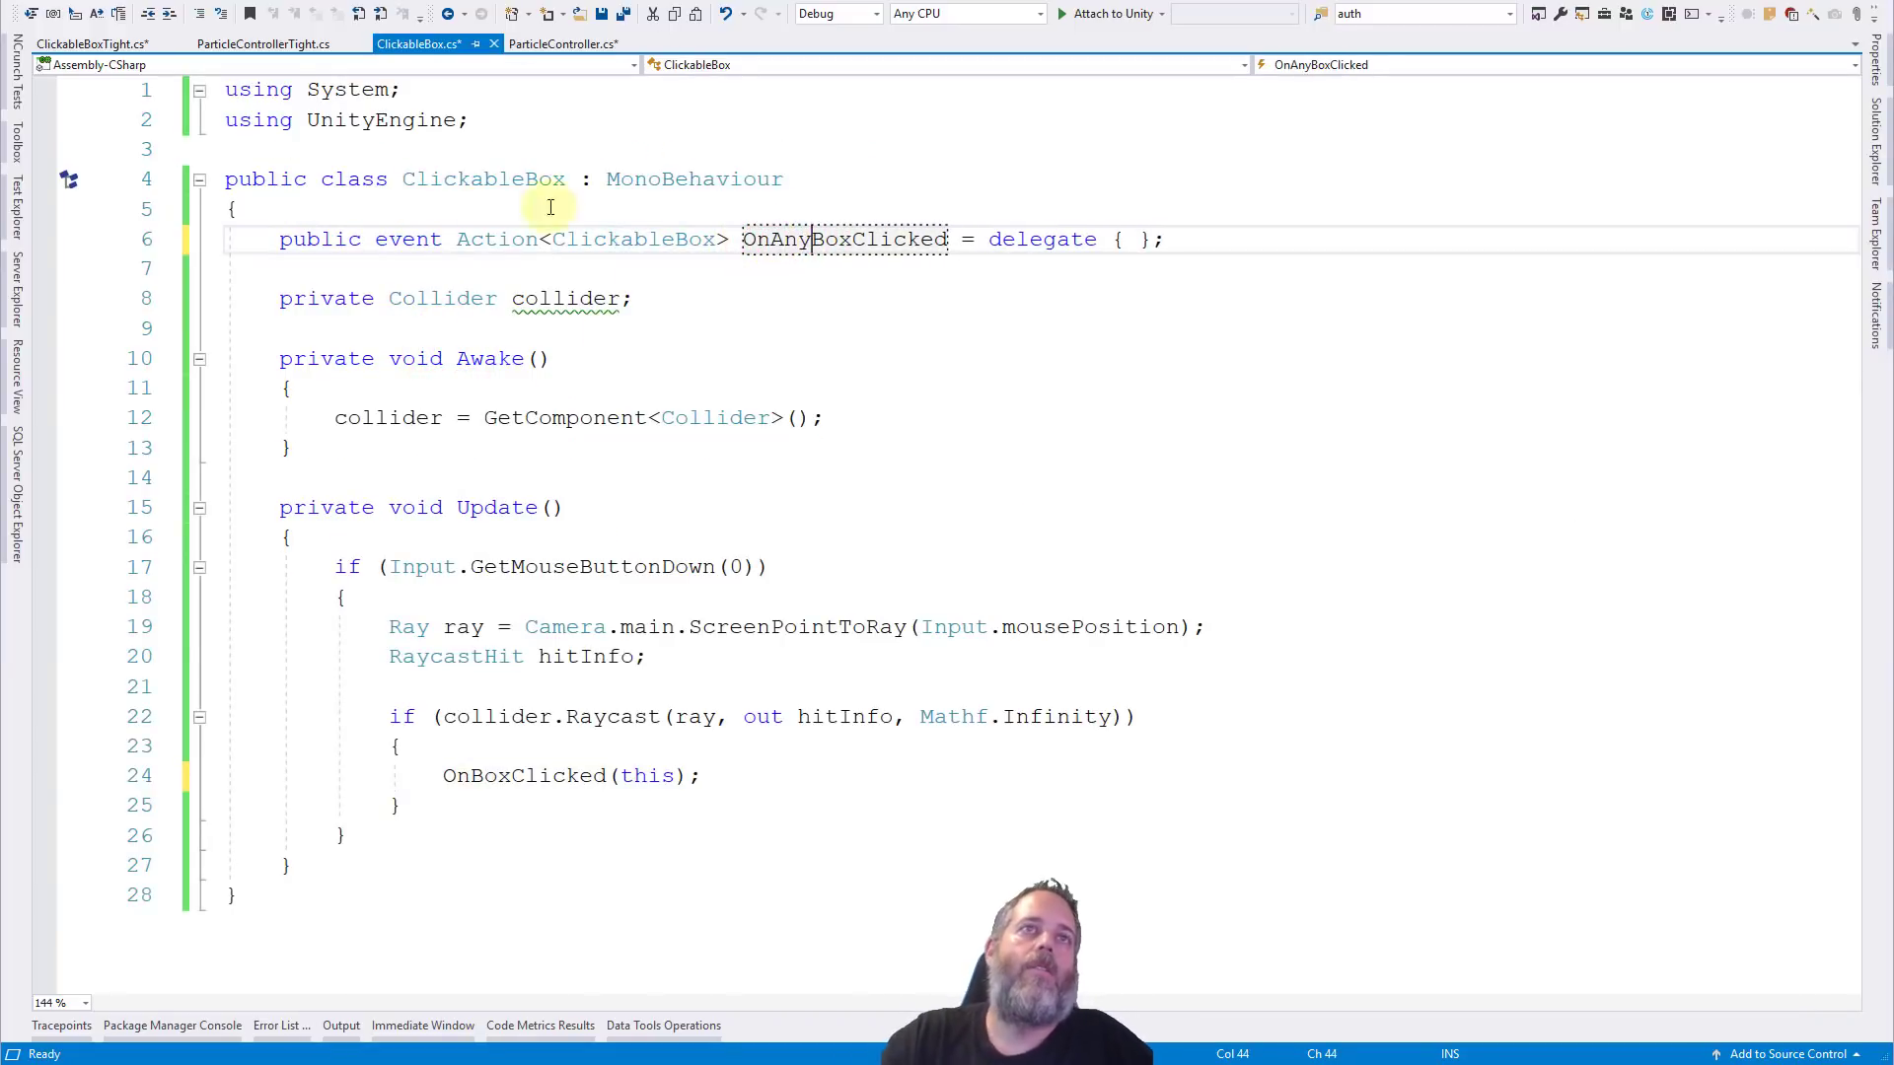
{"action": "type", "text": "static"}
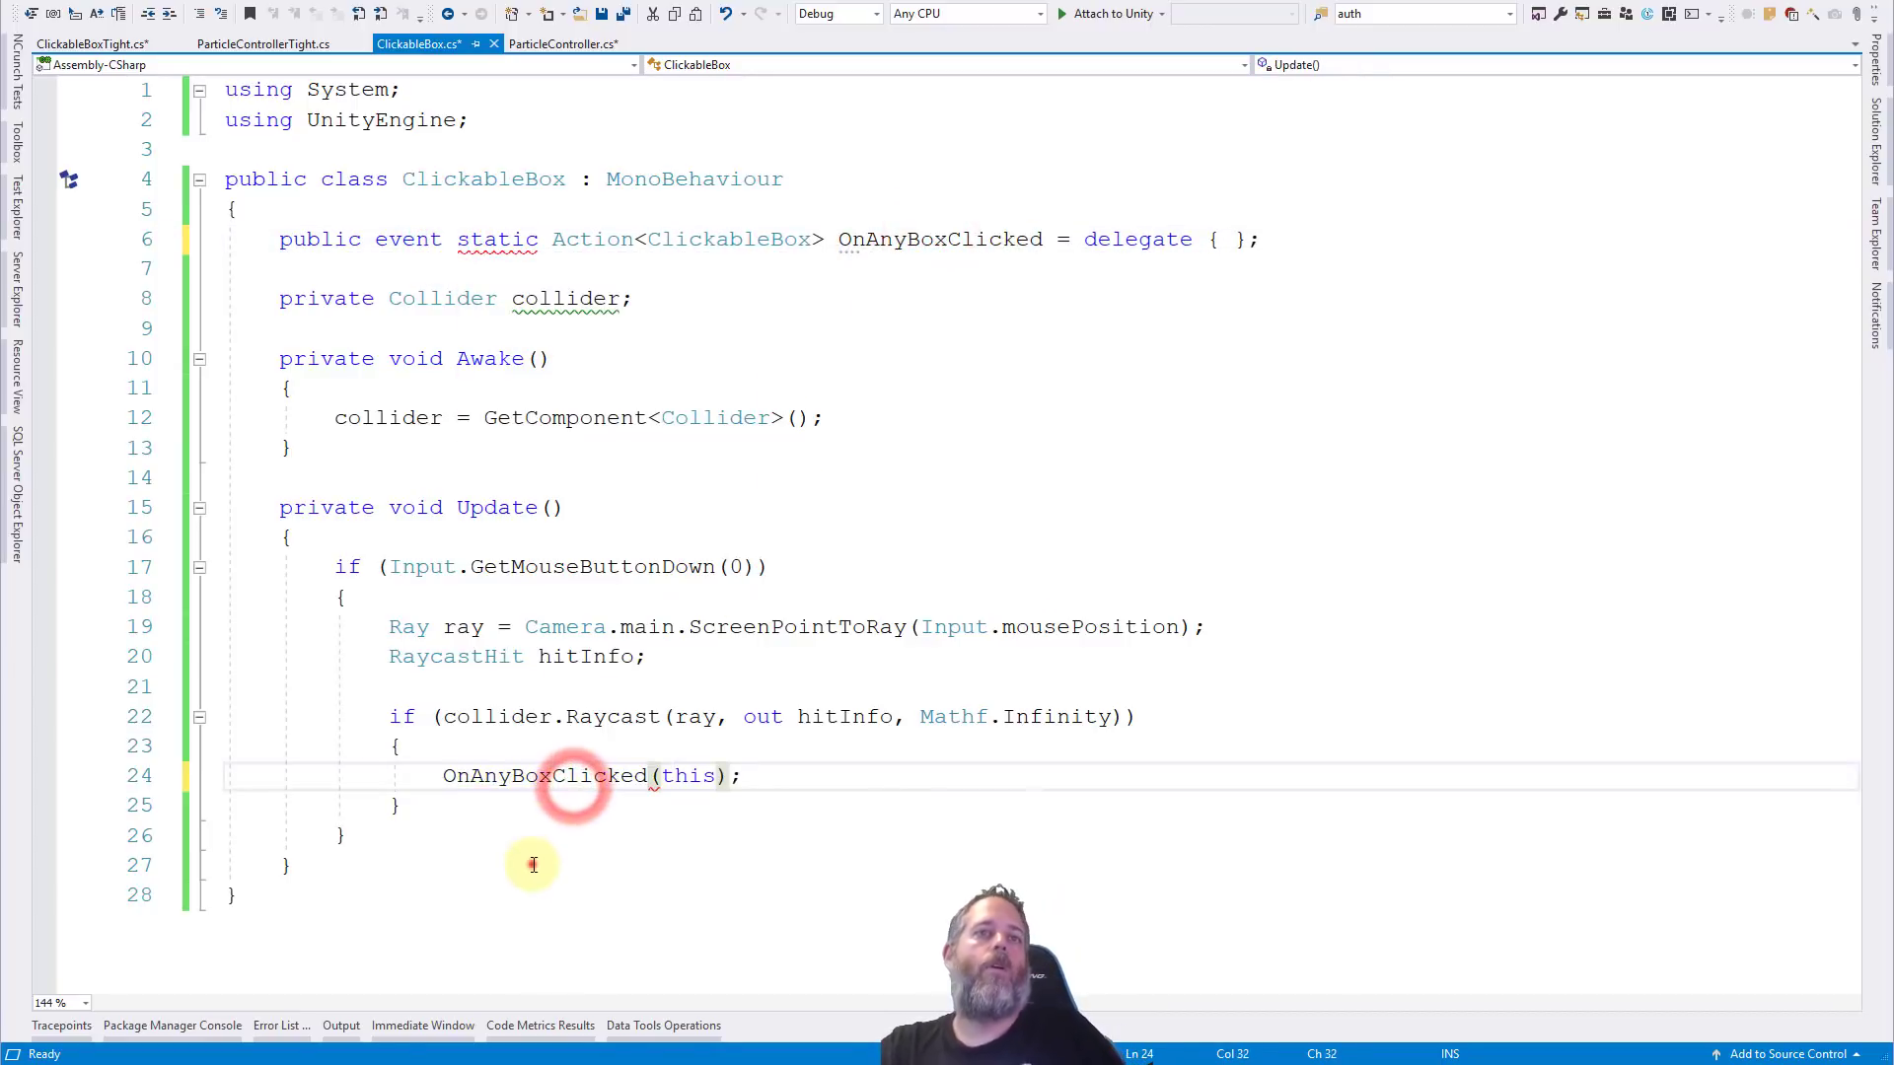
{"action": "key", "text": "ctrl+s"}
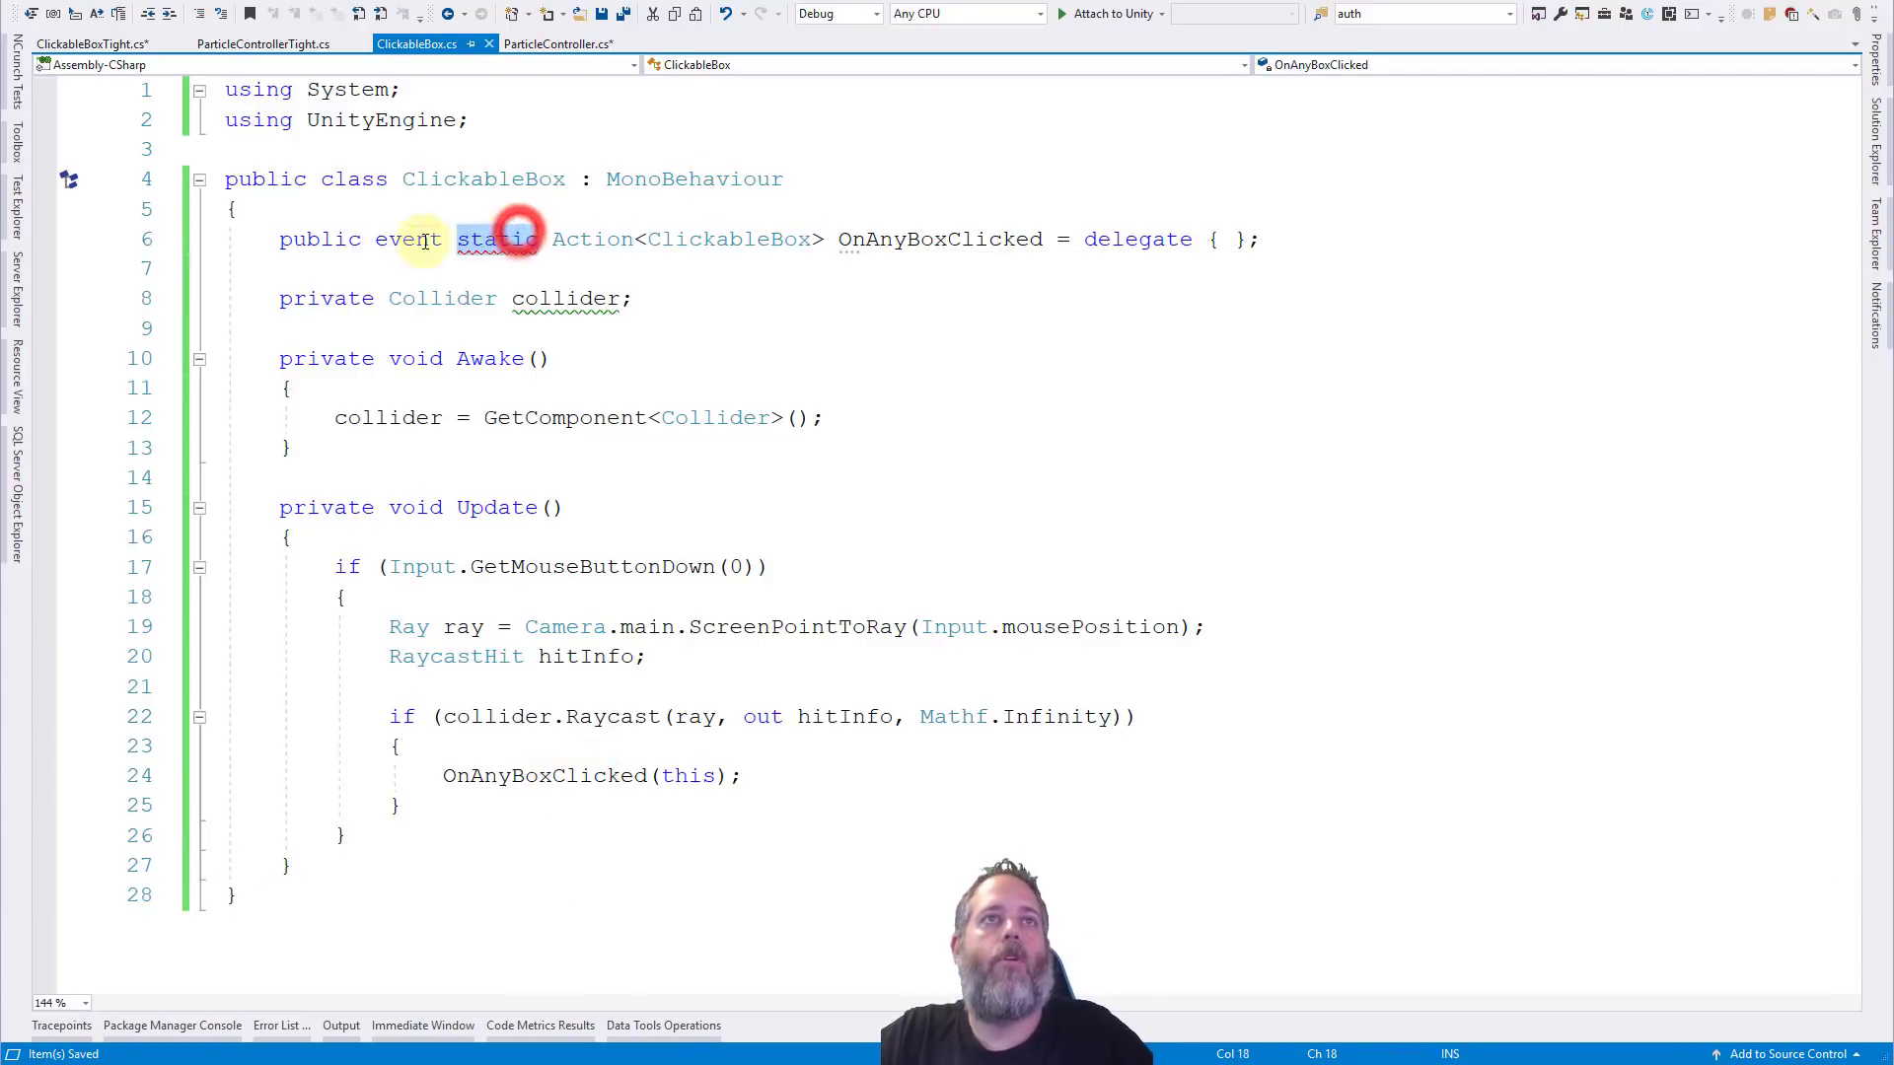
Reorder the declaration to 'public static event Action<ClickableBox> OnAnyBoxClicked' and save ClickableBox.cs.
{"action": "left_click", "coordinate": [536, 238]}
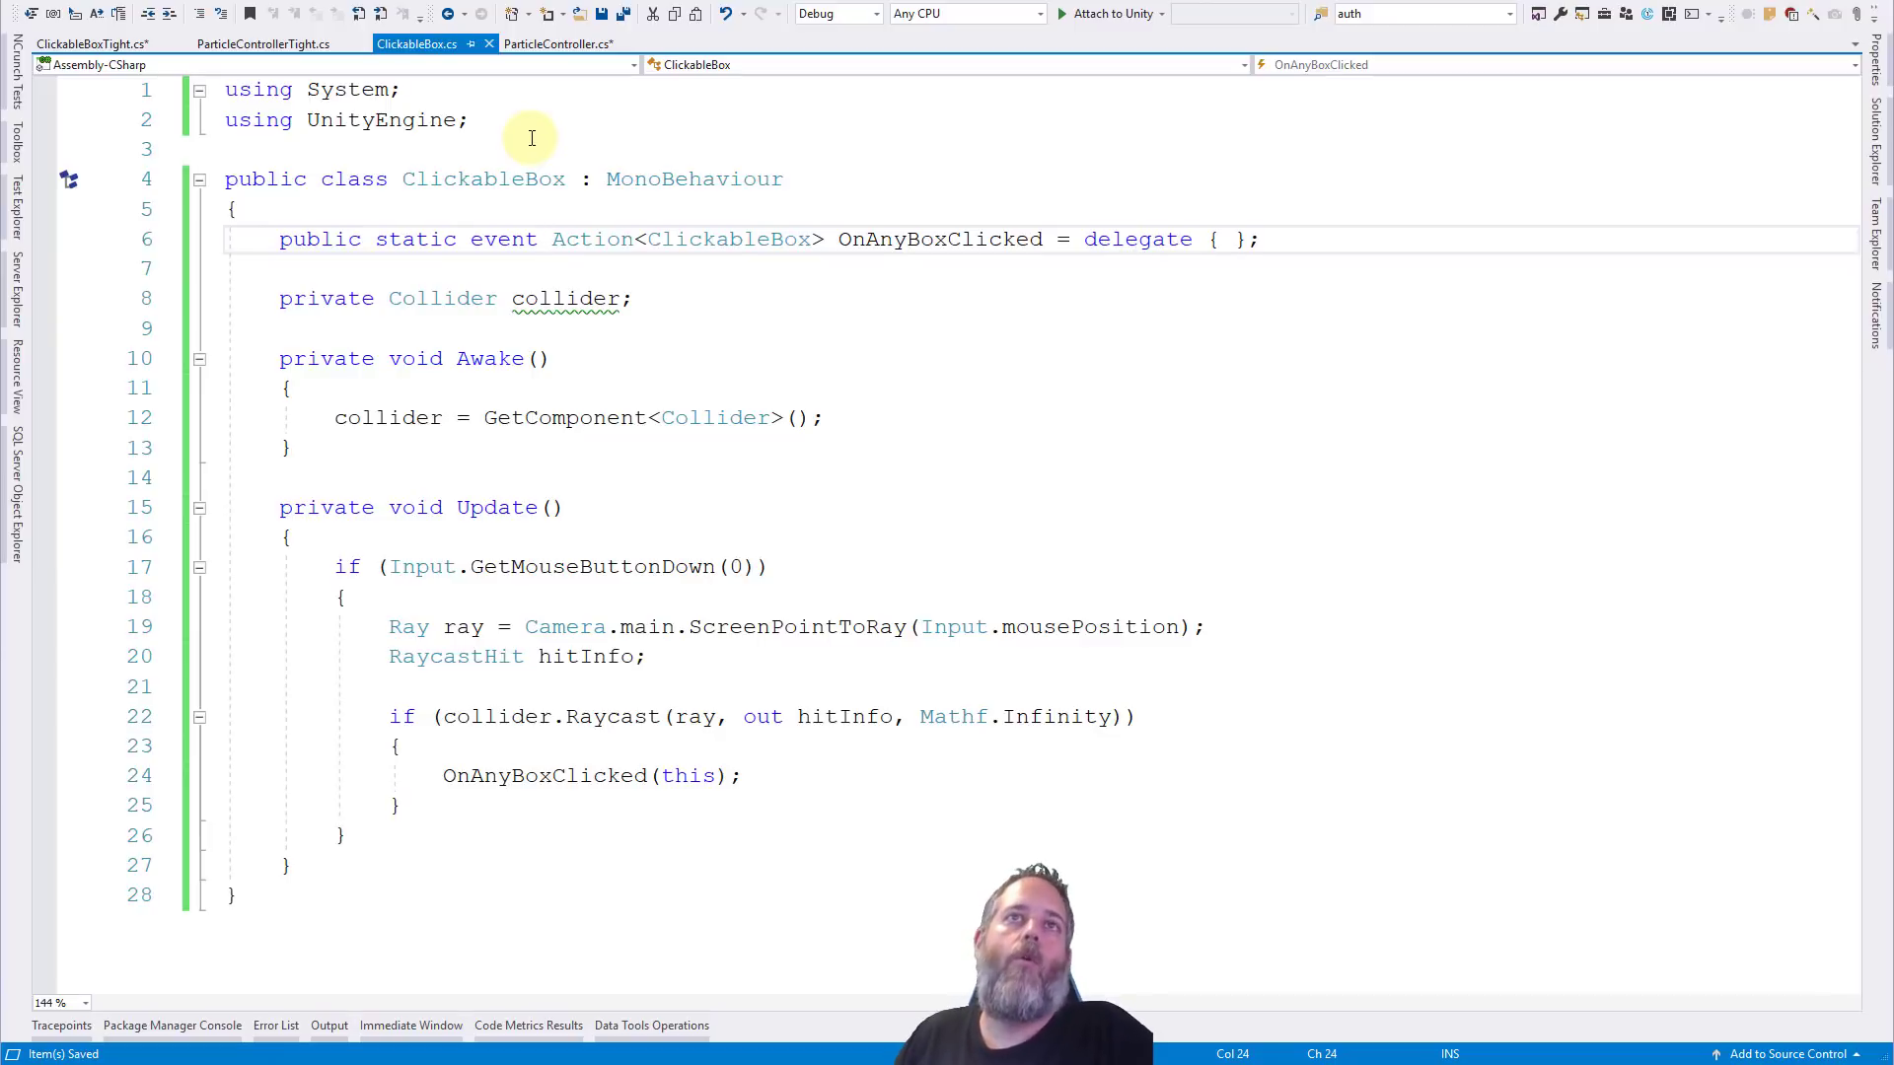
{"action": "mouse_move", "coordinate": [907, 239]}
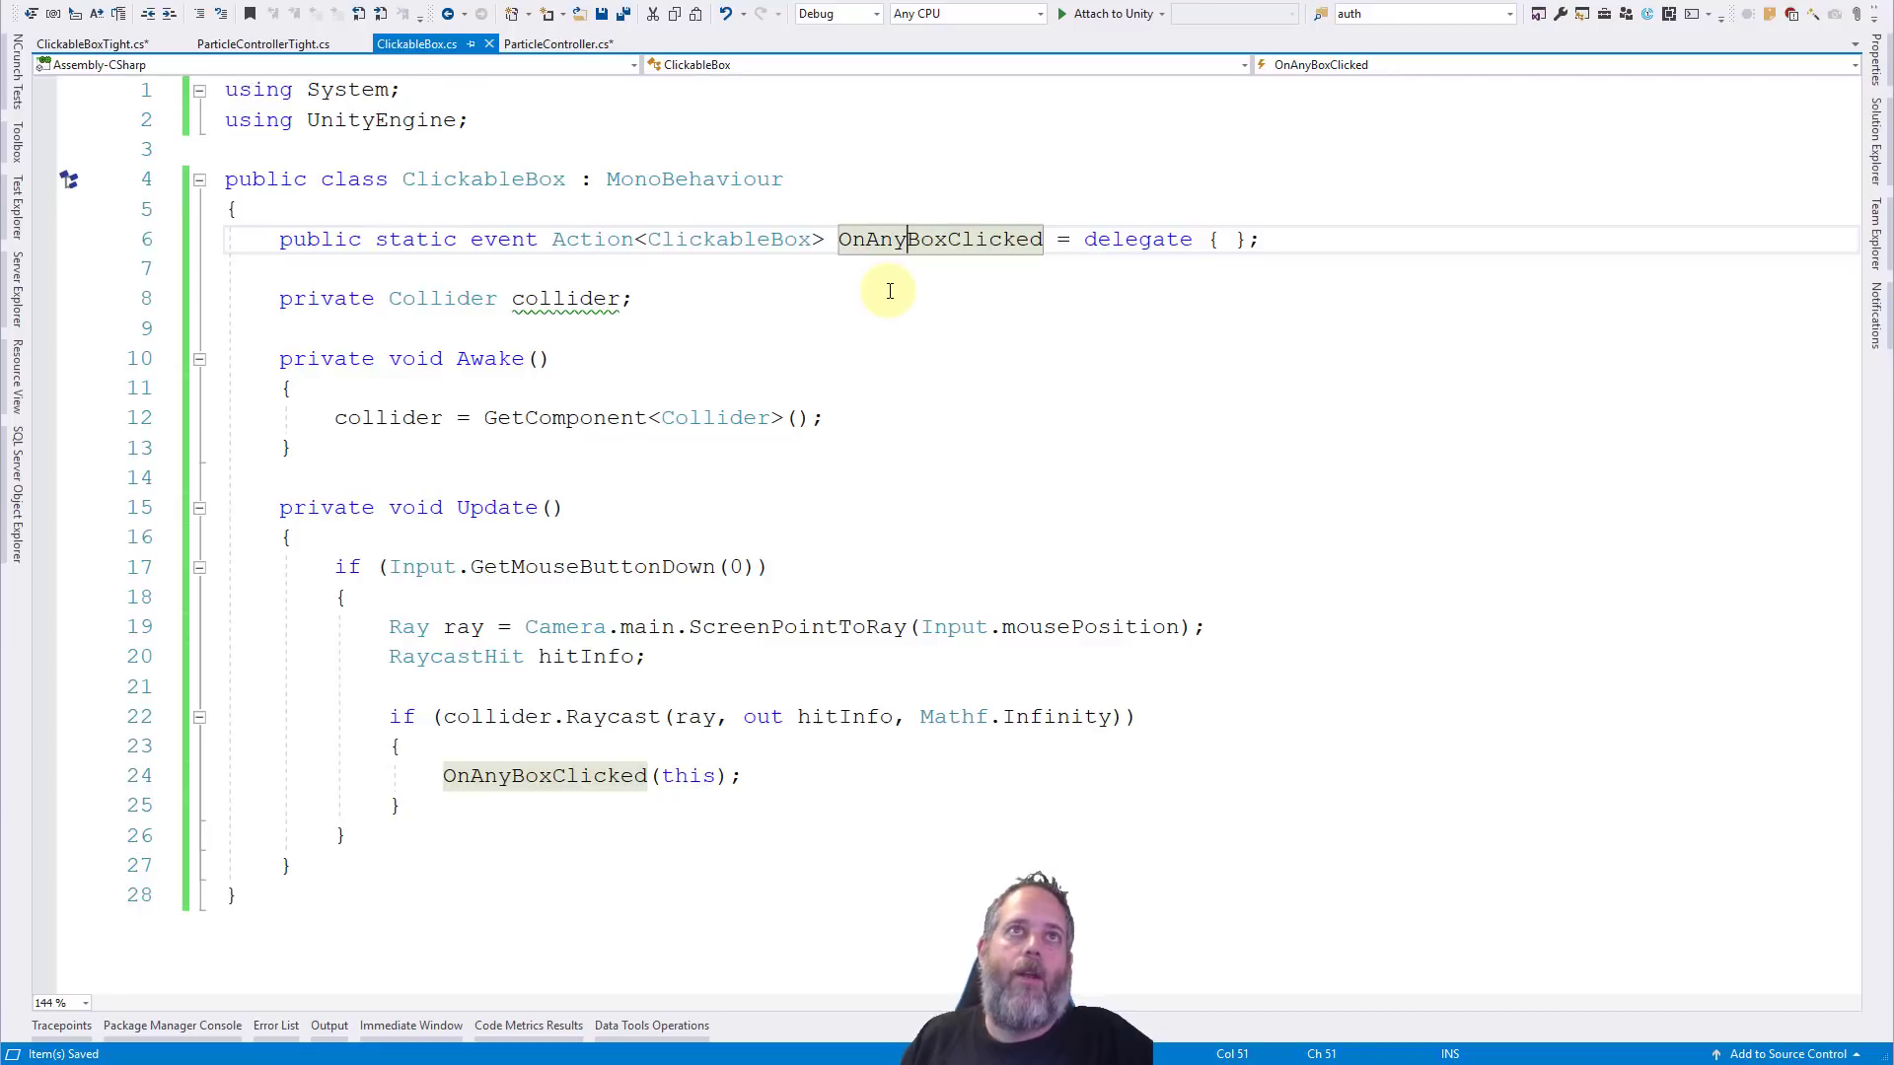
{"action": "mouse_move", "coordinate": [416, 239]}
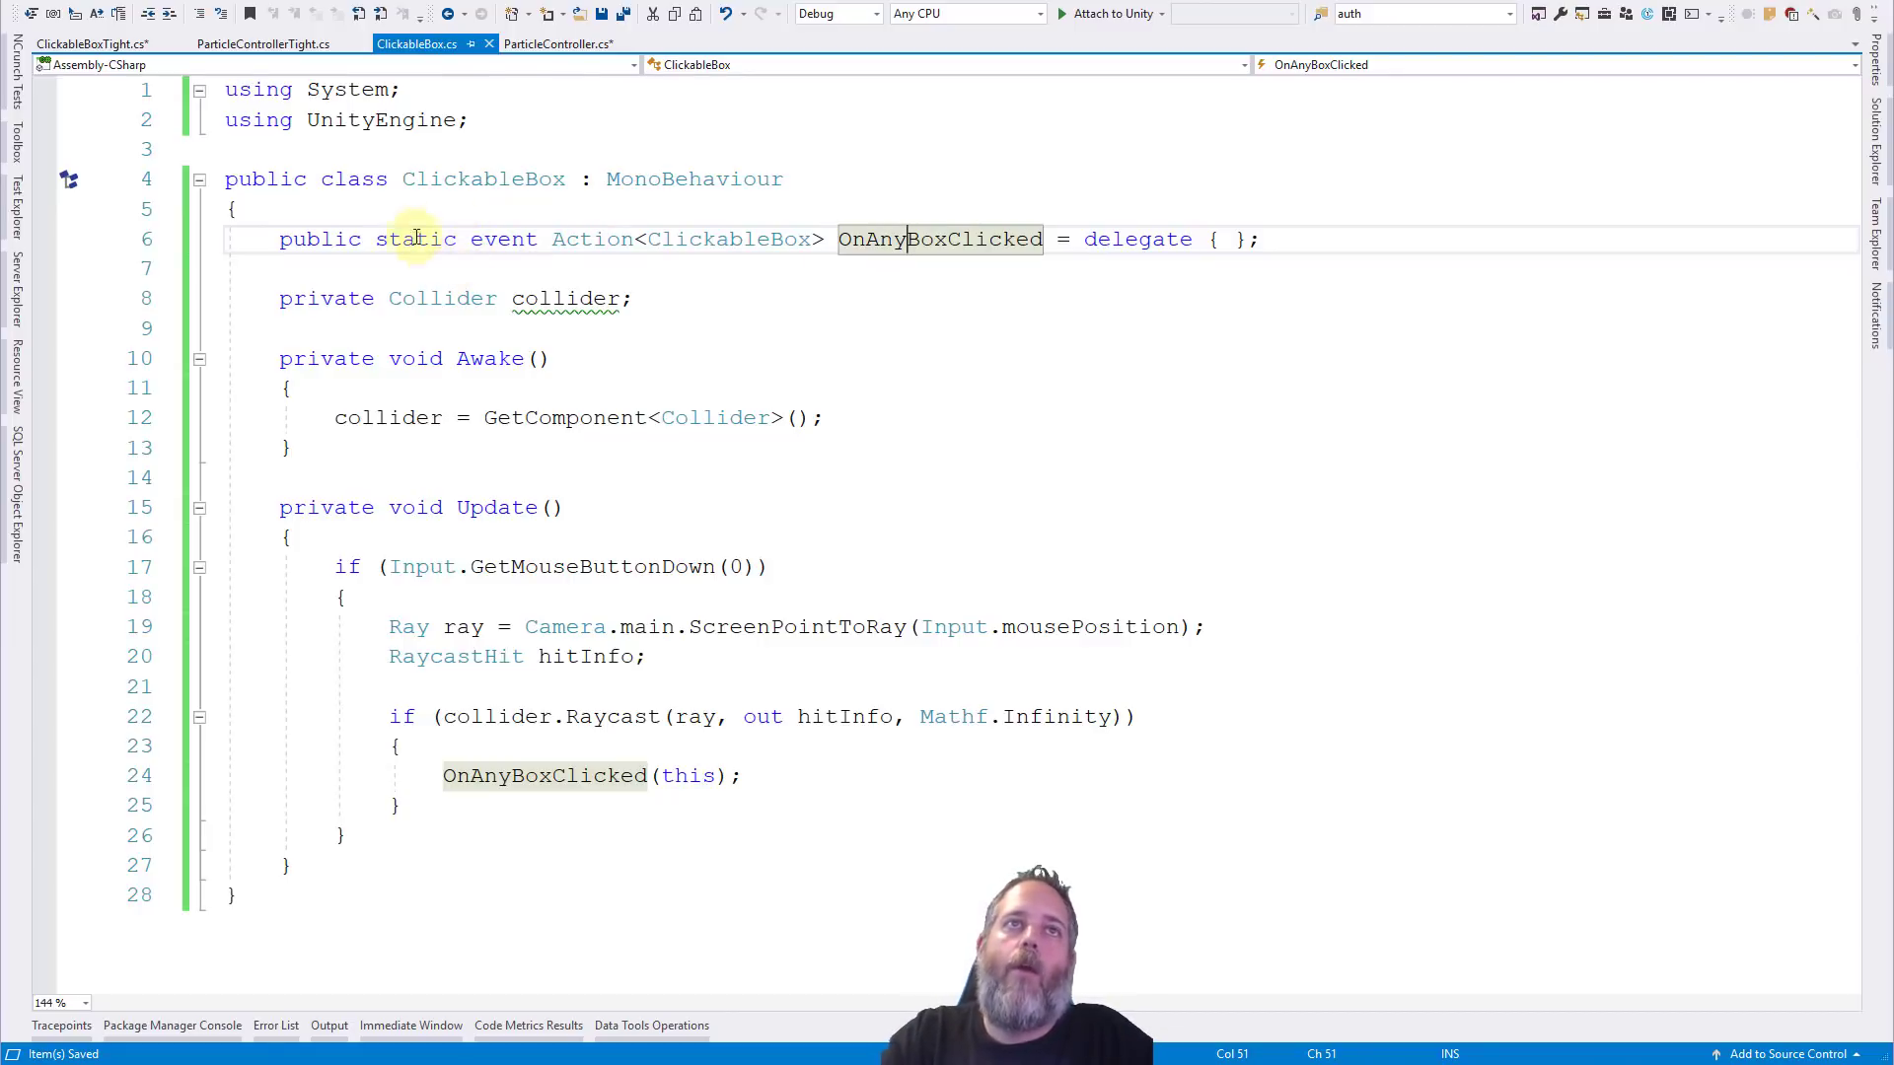